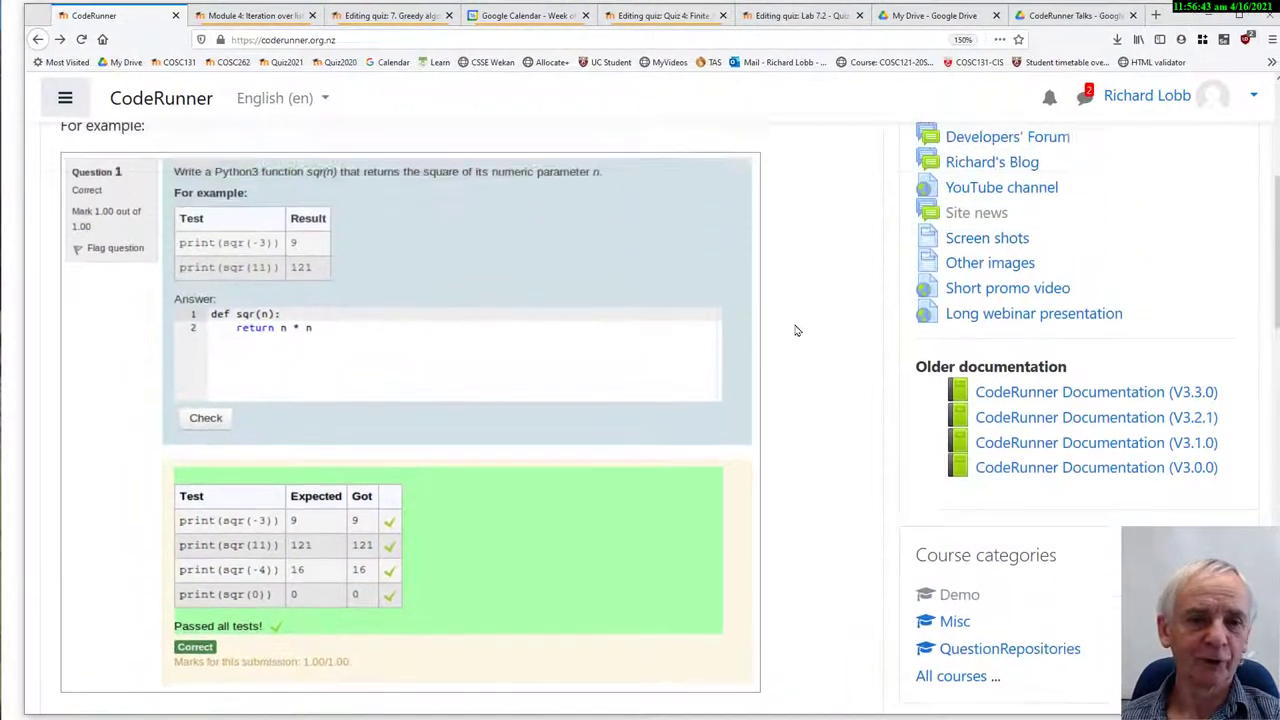
# - Scroll the moodle-qtype_coderunner README contents and file listing down to the Installation section
pyautogui.scroll(3)
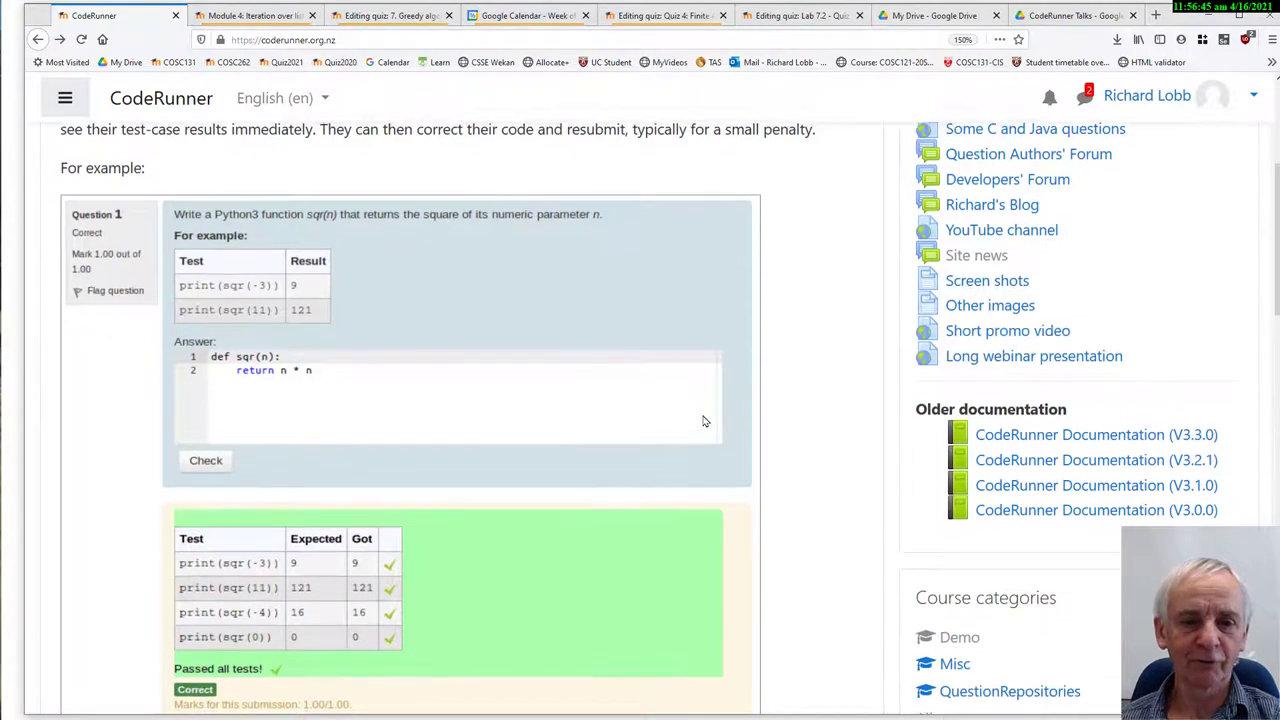
pyautogui.scroll(3)
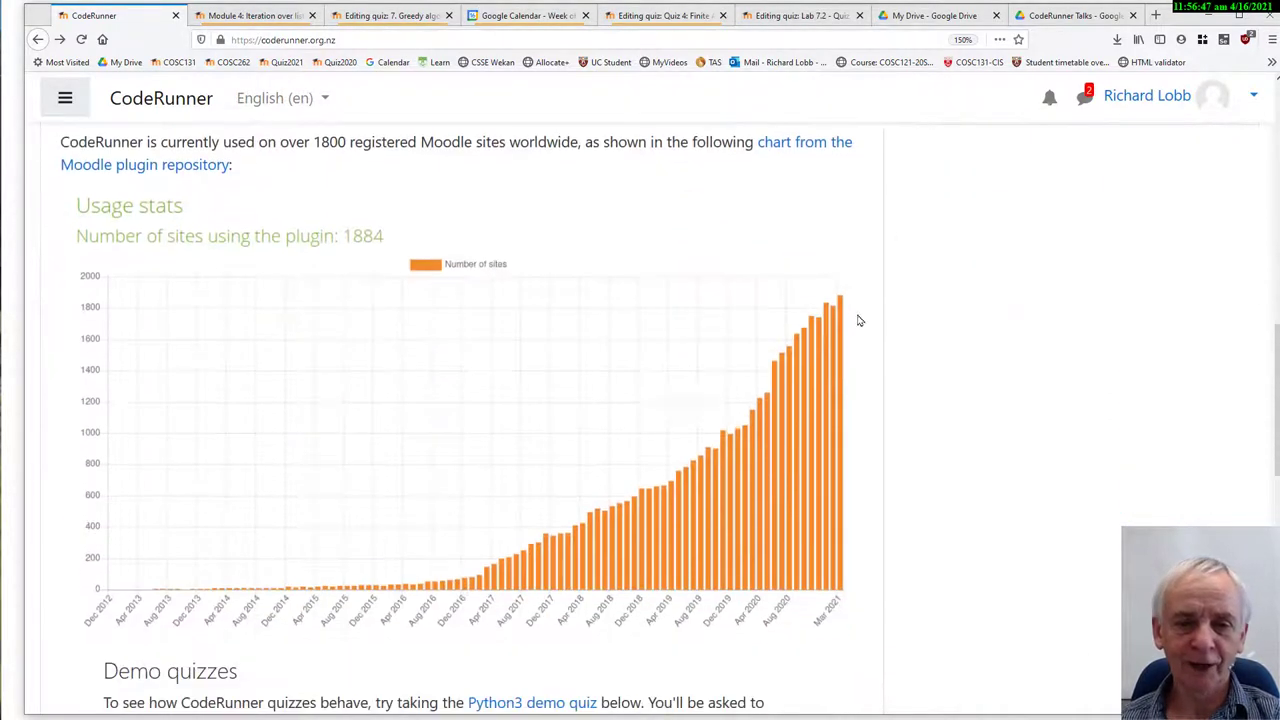
pyautogui.moveTo(837, 320)
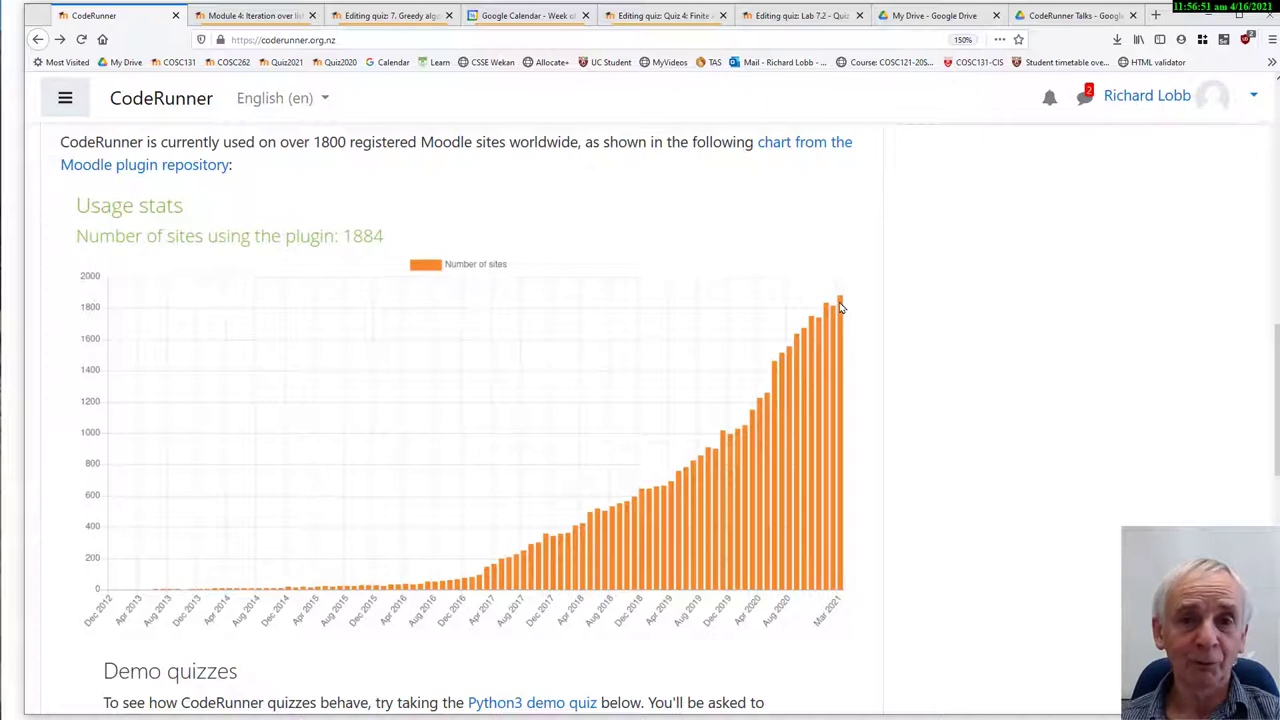
pyautogui.moveTo(832, 330)
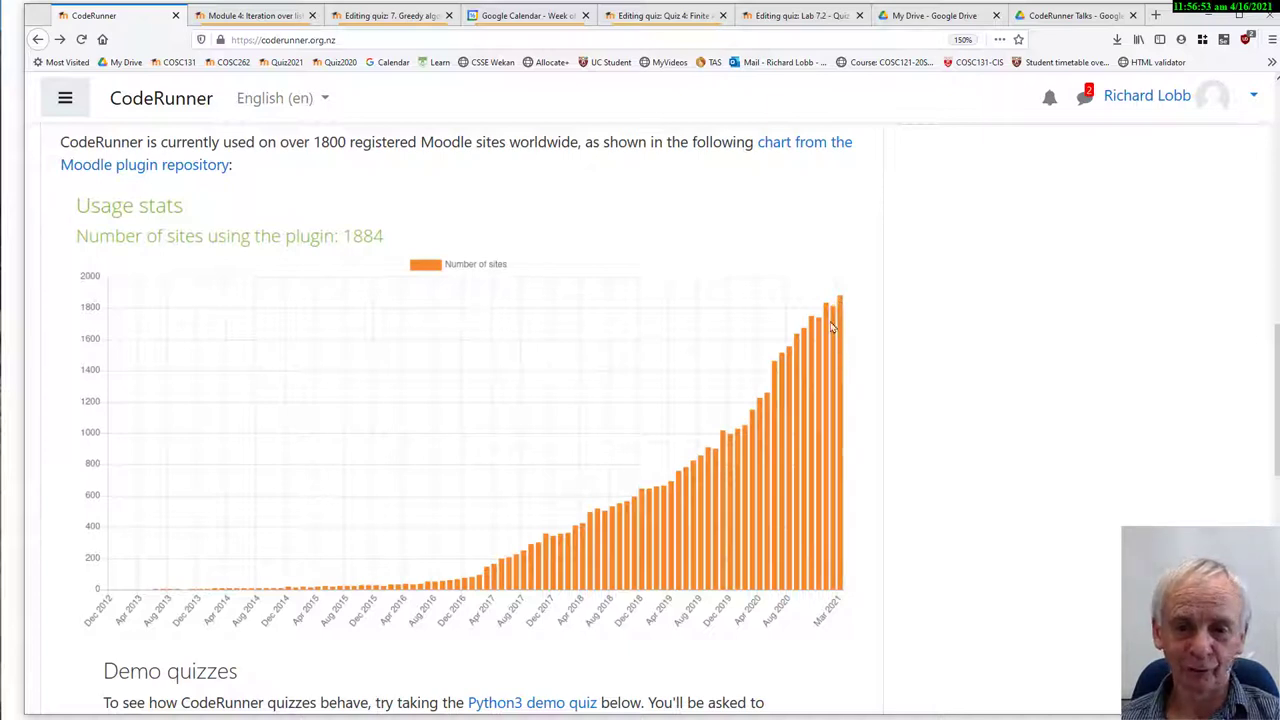
pyautogui.moveTo(835, 302)
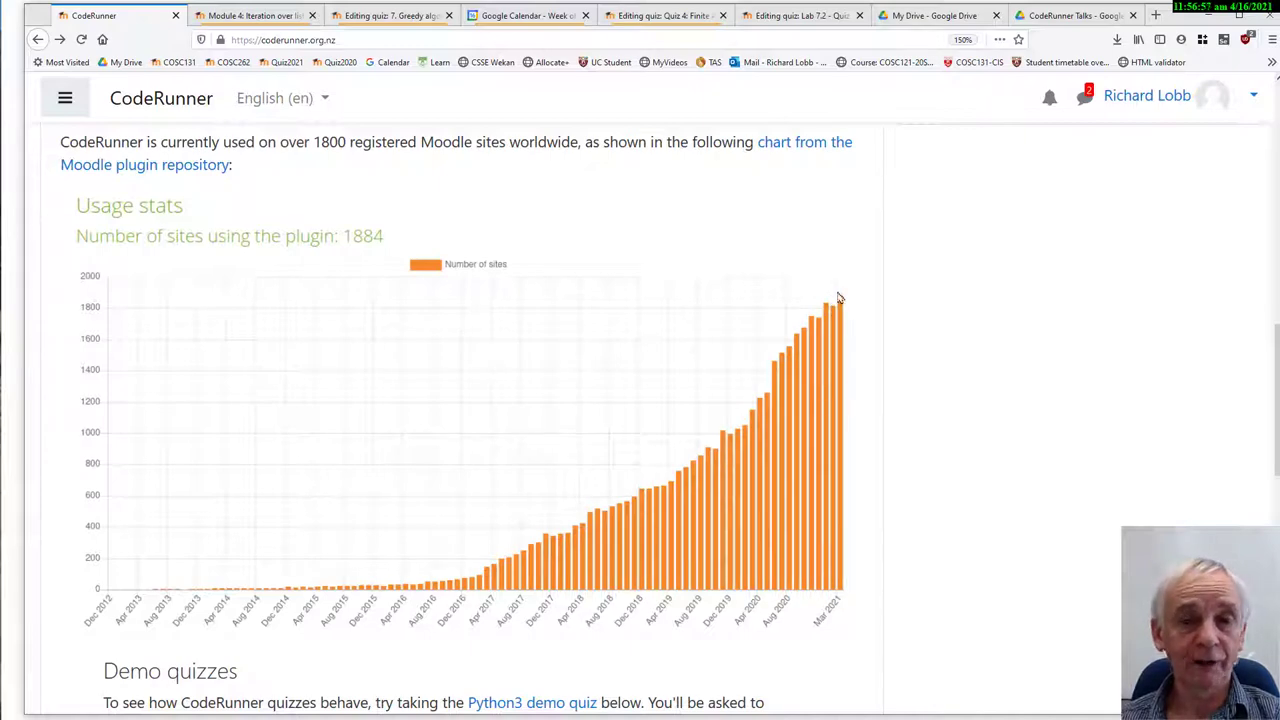
pyautogui.moveTo(893, 312)
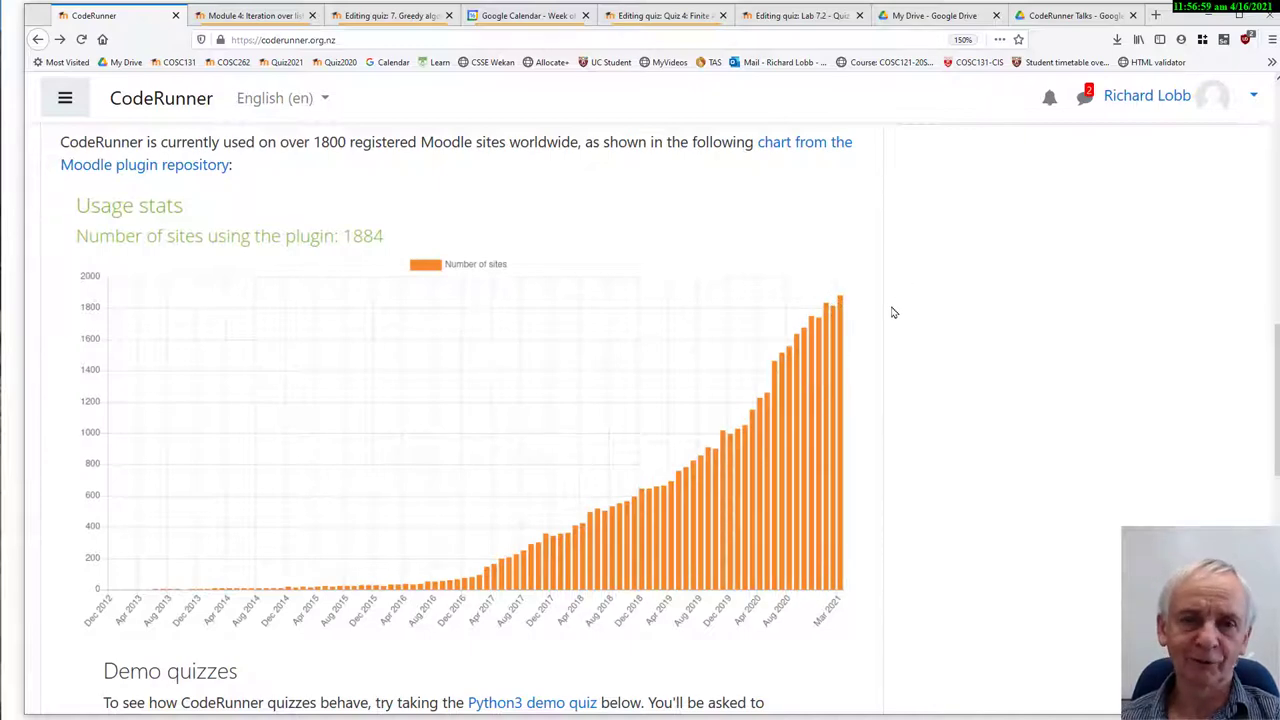
pyautogui.scroll(3)
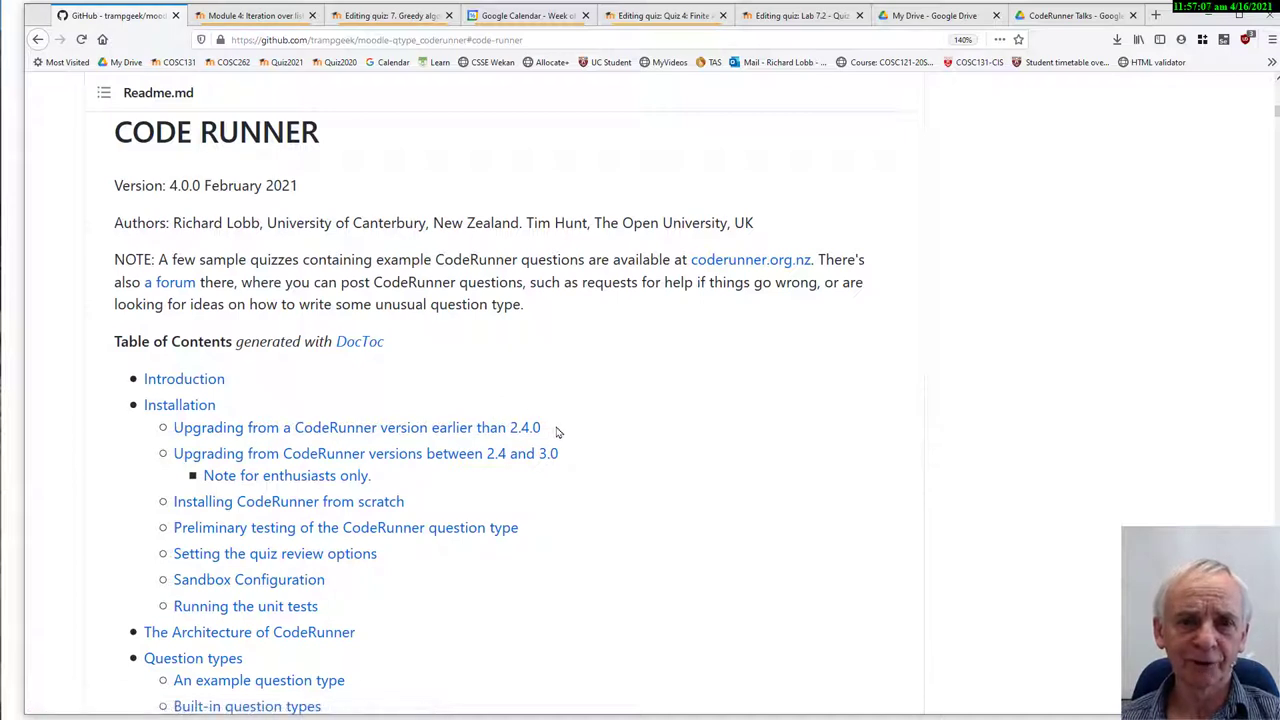
pyautogui.moveTo(684, 466)
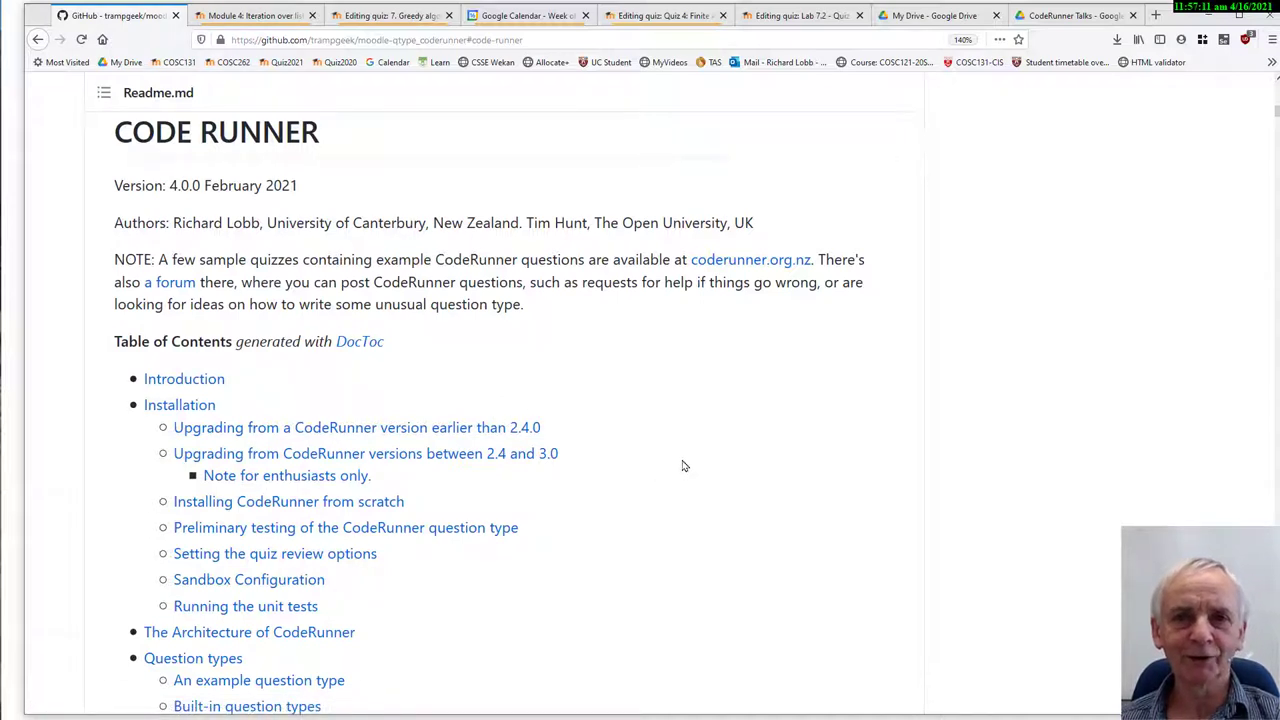
pyautogui.scroll(-3)
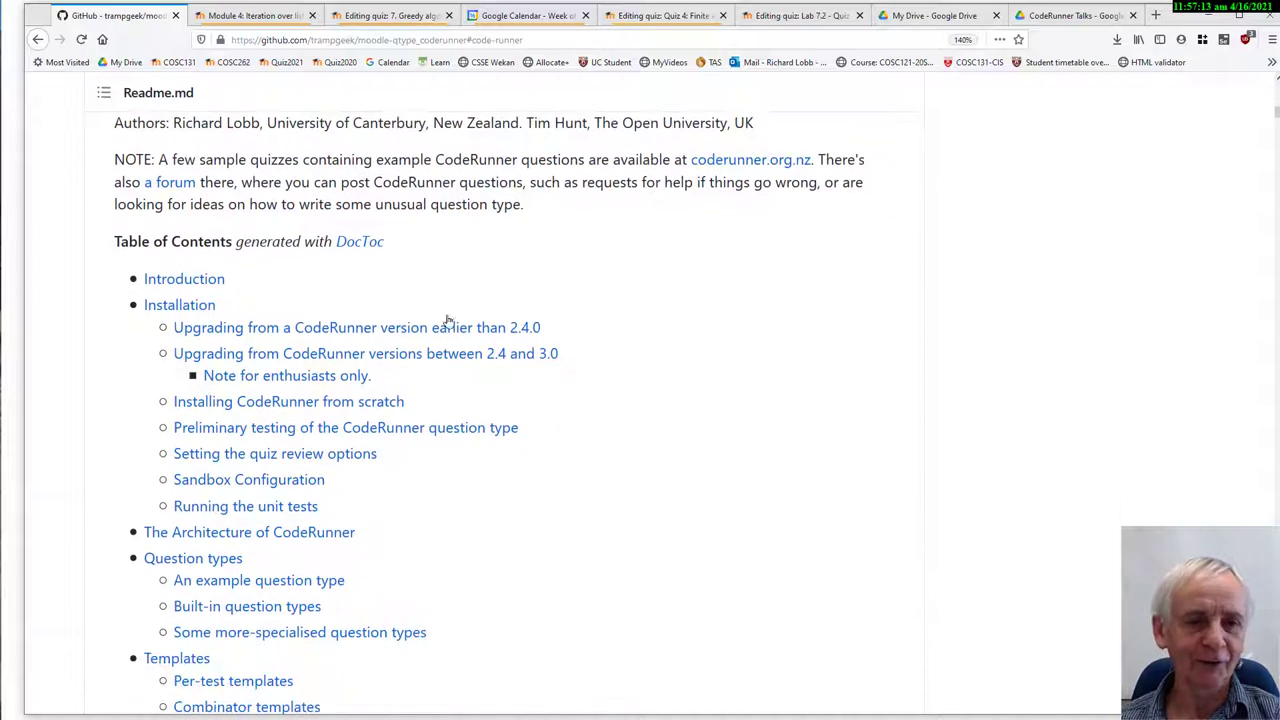
pyautogui.scroll(-3)
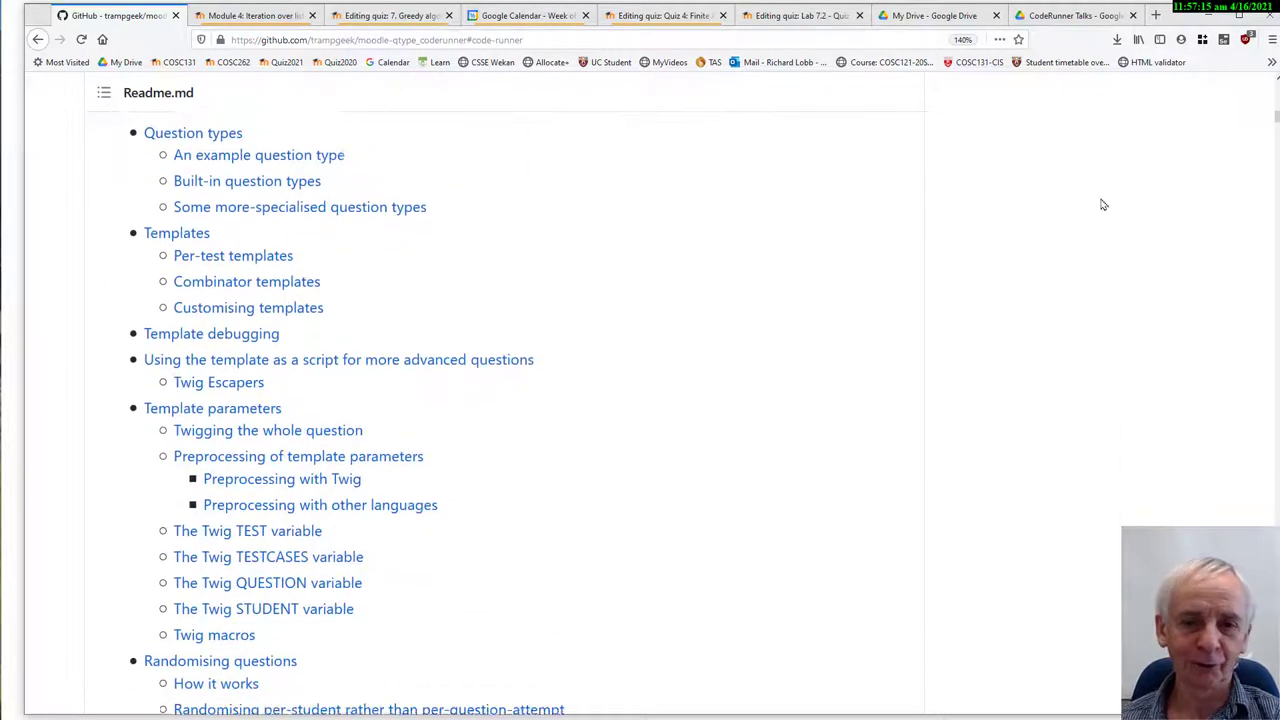
pyautogui.scroll(-3)
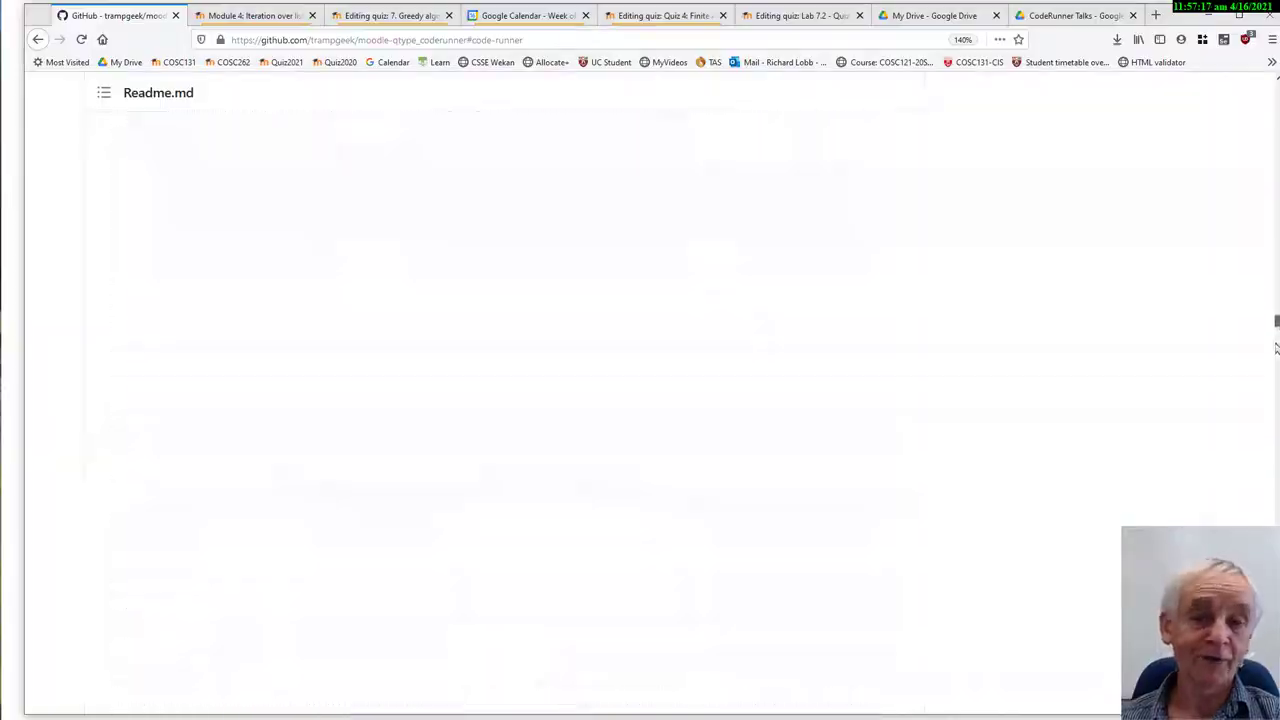
pyautogui.scroll(-3)
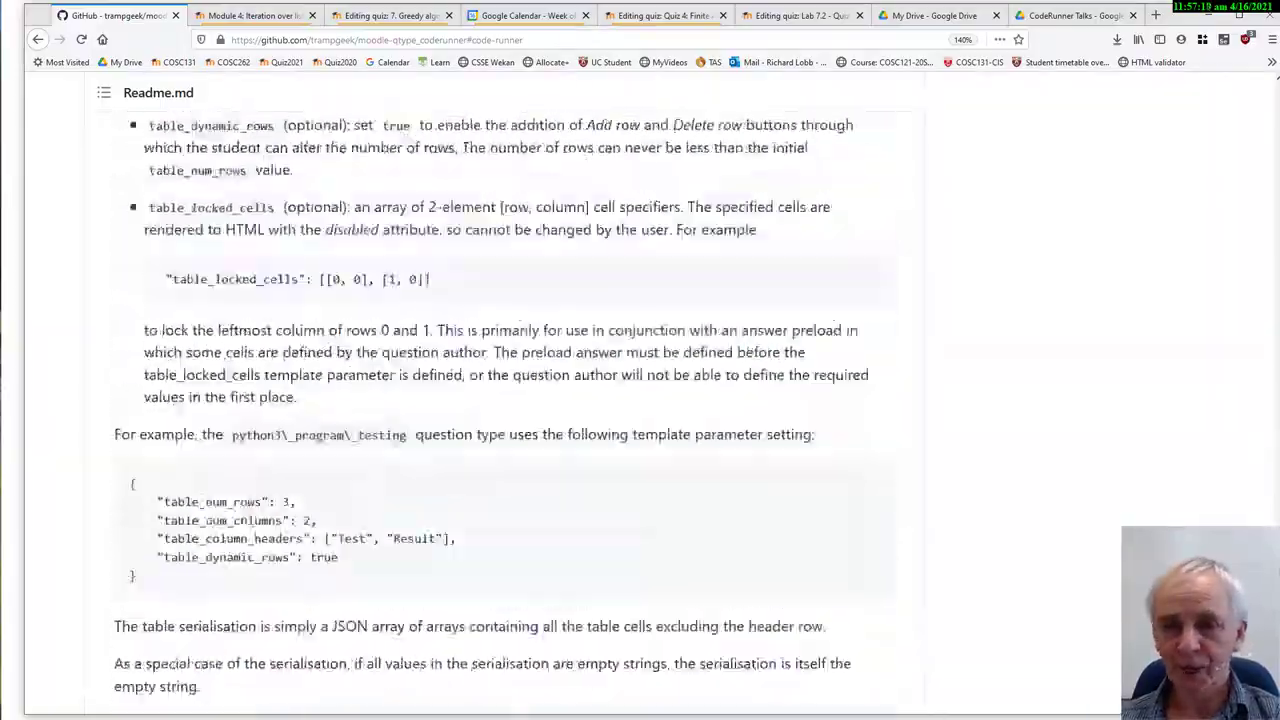
pyautogui.scroll(3)
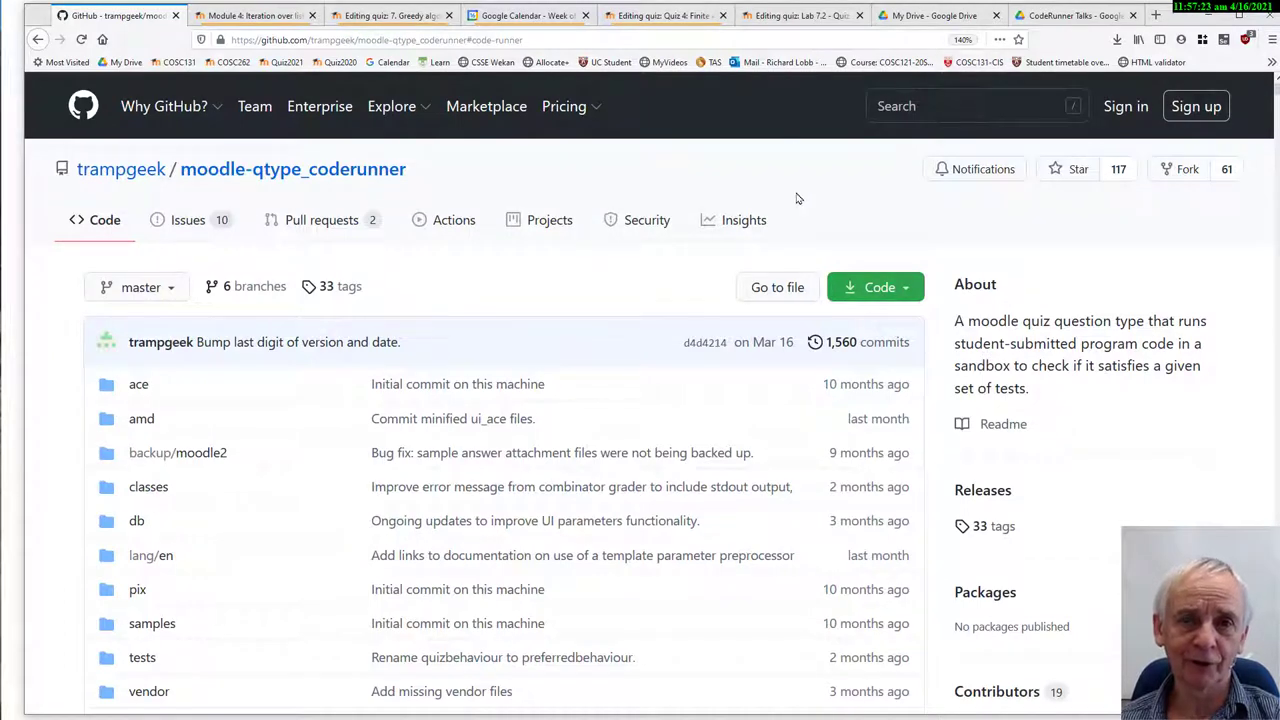
pyautogui.moveTo(630, 245)
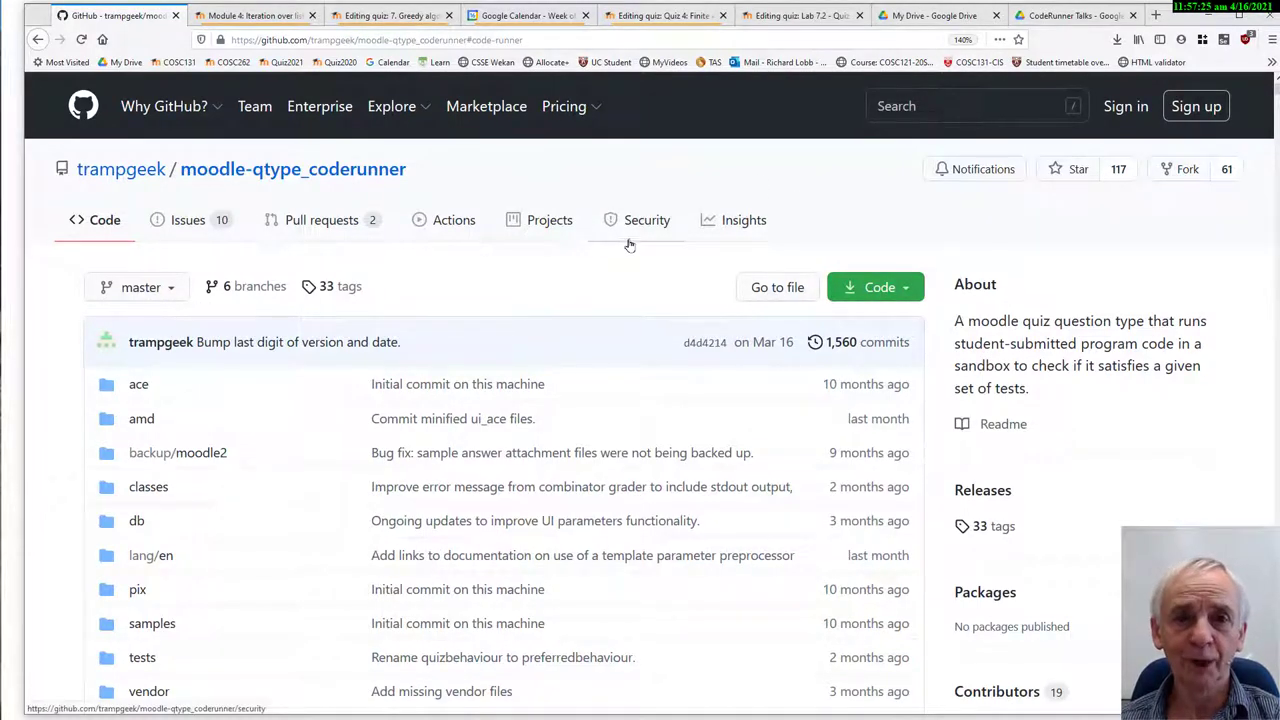
pyautogui.scroll(-3)
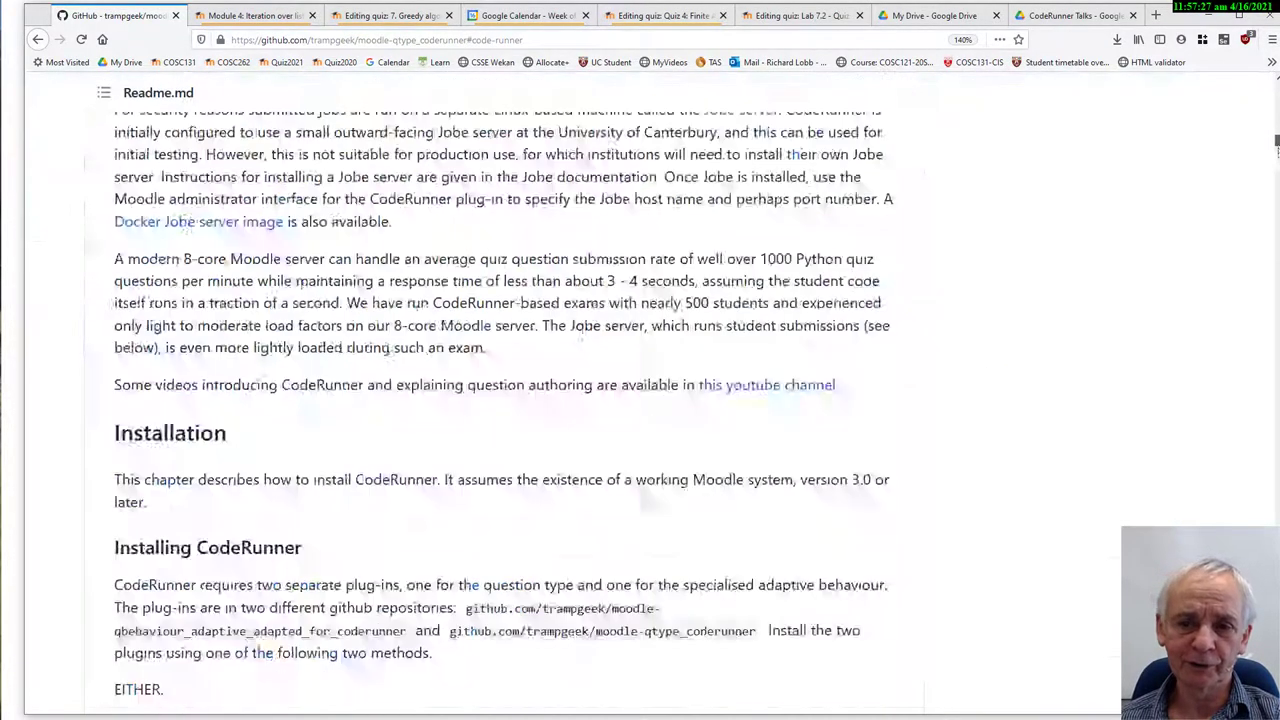
# - Return to the CodeRunner site tab and scroll between its Demo quizzes list and Course categories
pyautogui.click(765, 384)
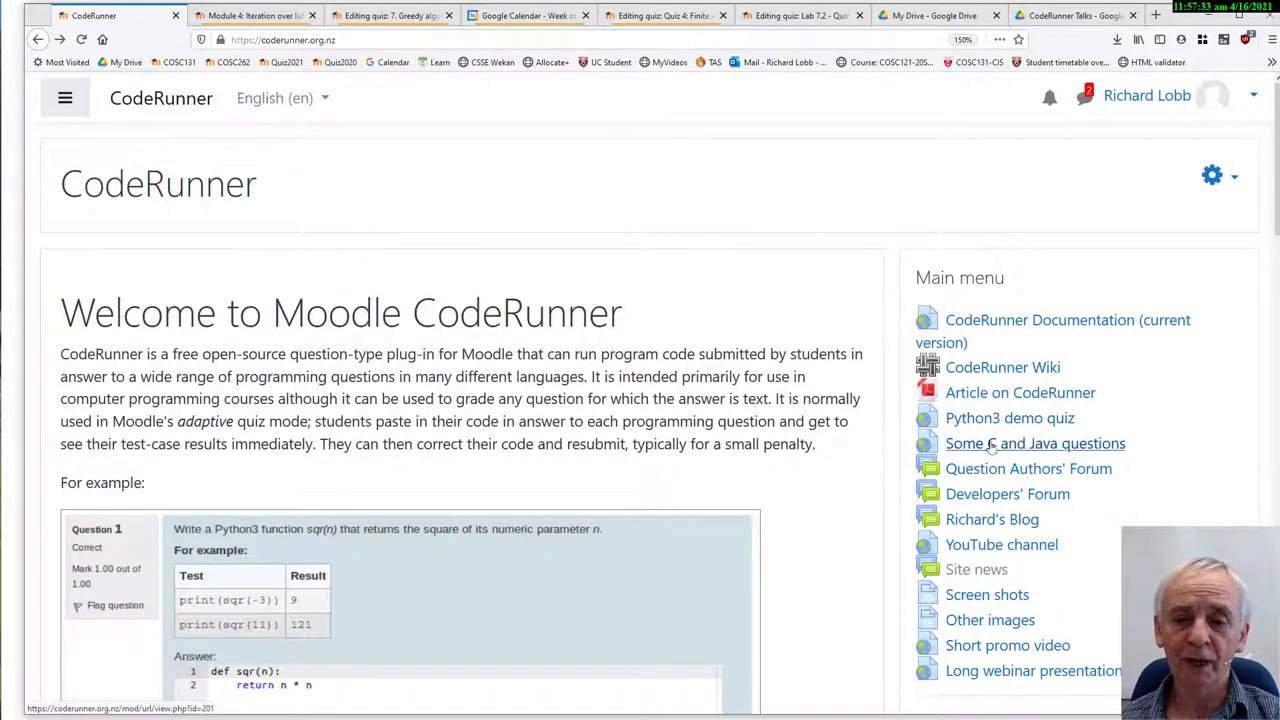
pyautogui.scroll(-3)
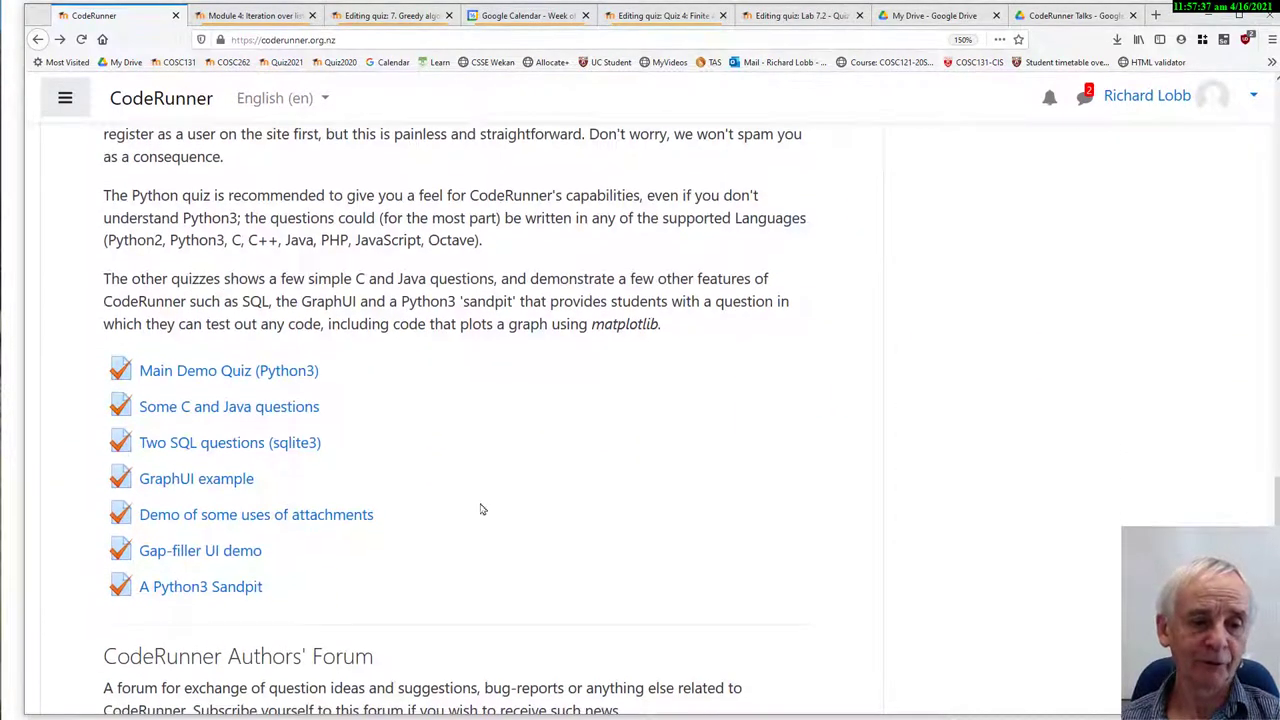
pyautogui.moveTo(196, 478)
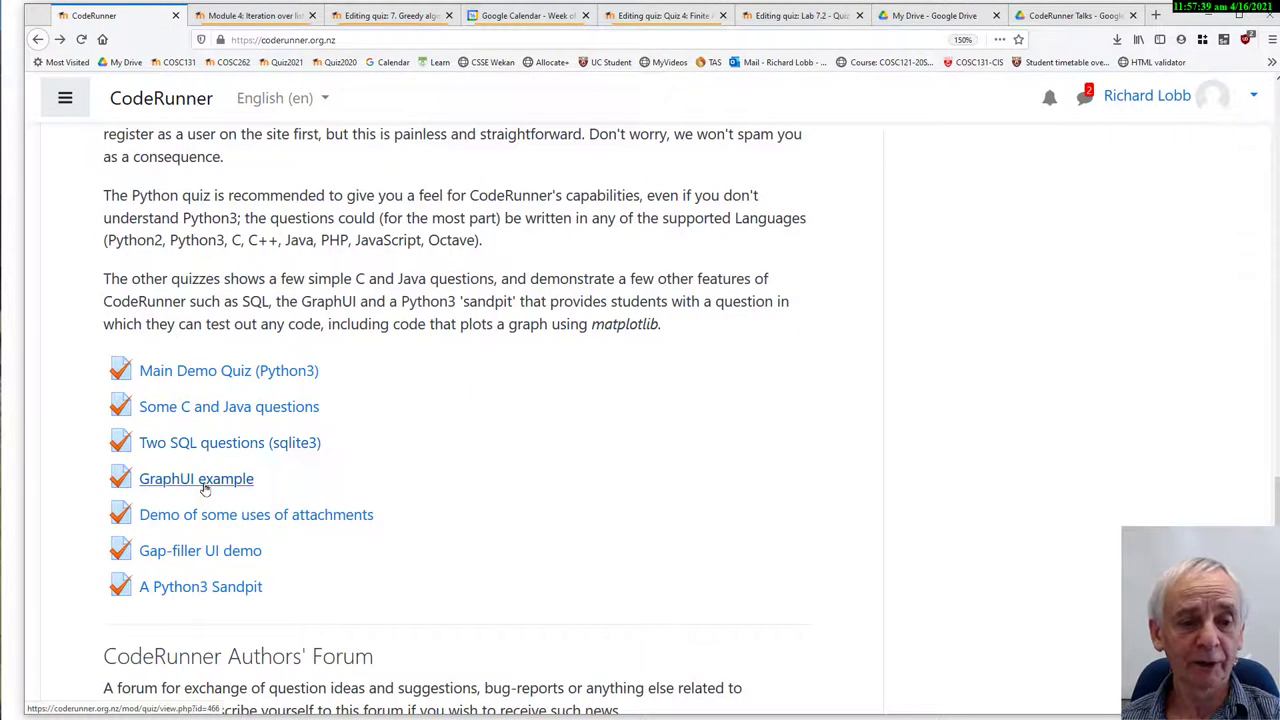
pyautogui.moveTo(1180, 521)
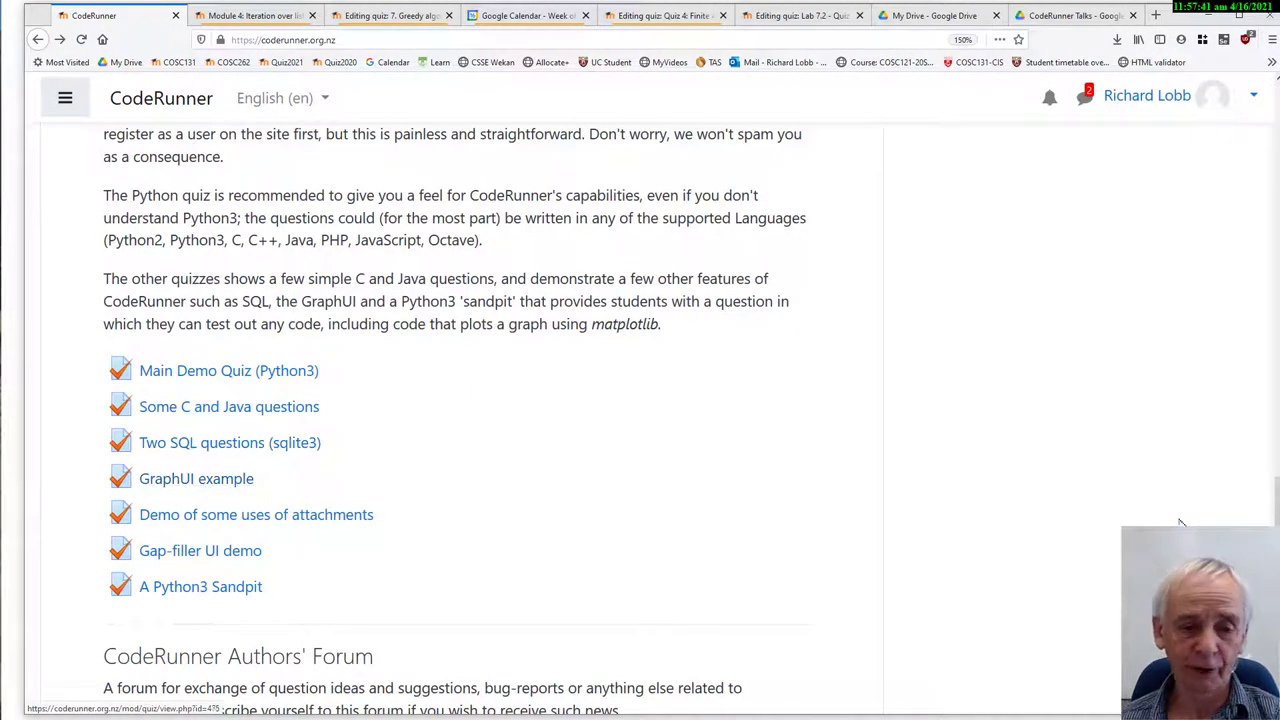
pyautogui.scroll(3)
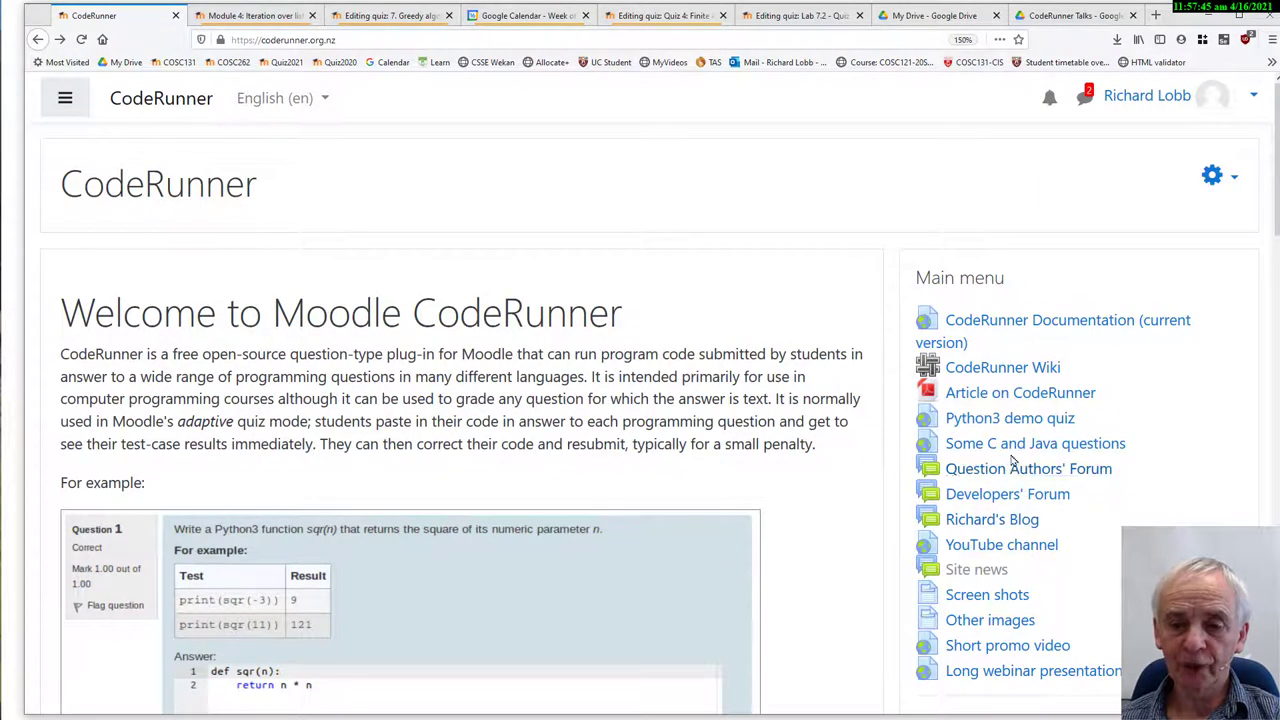
pyautogui.scroll(-3)
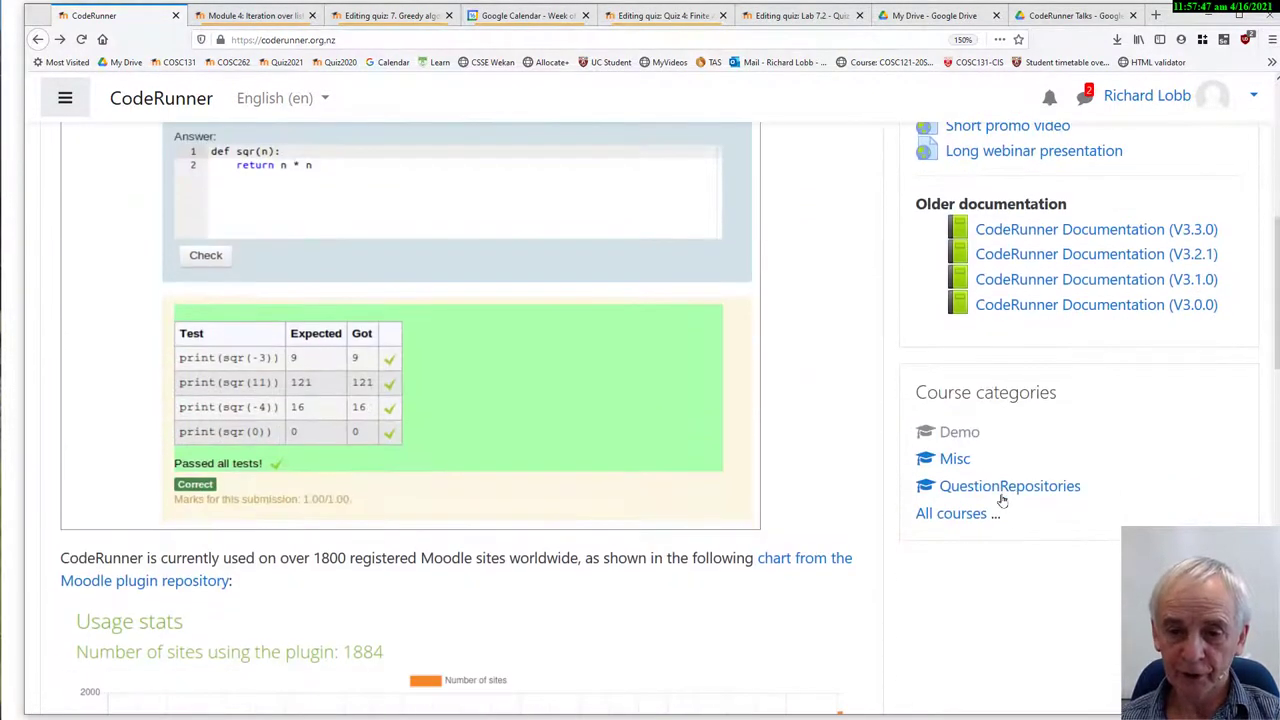
# - Show the QuestionRepositories category with its COSC121 Python, Matlab, Octave and Python courses
pyautogui.click(1009, 485)
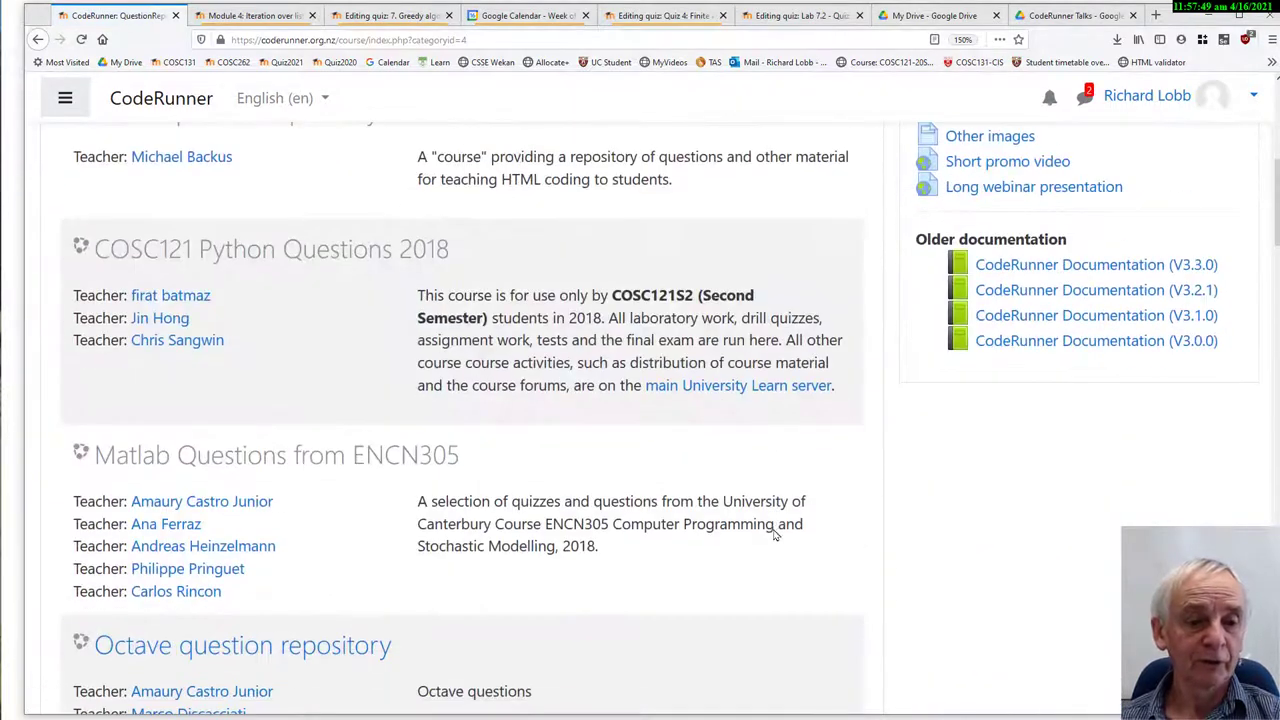
pyautogui.scroll(-3)
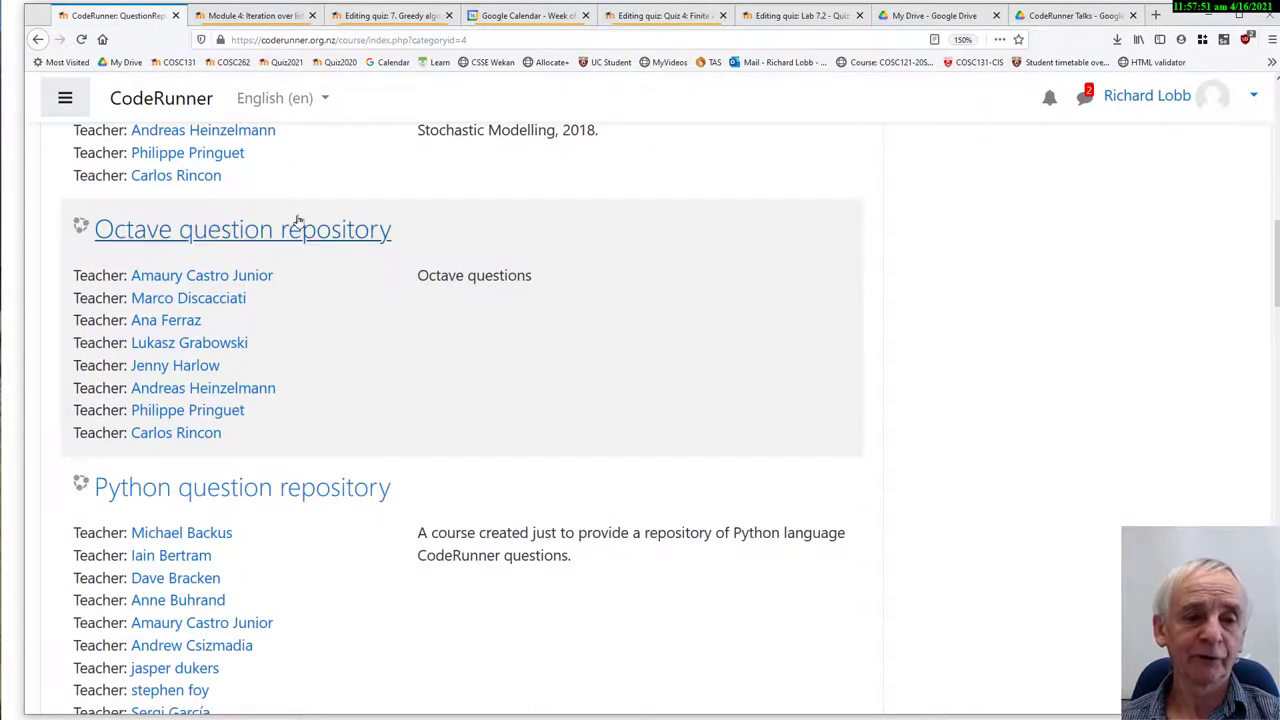
pyautogui.moveTo(409, 502)
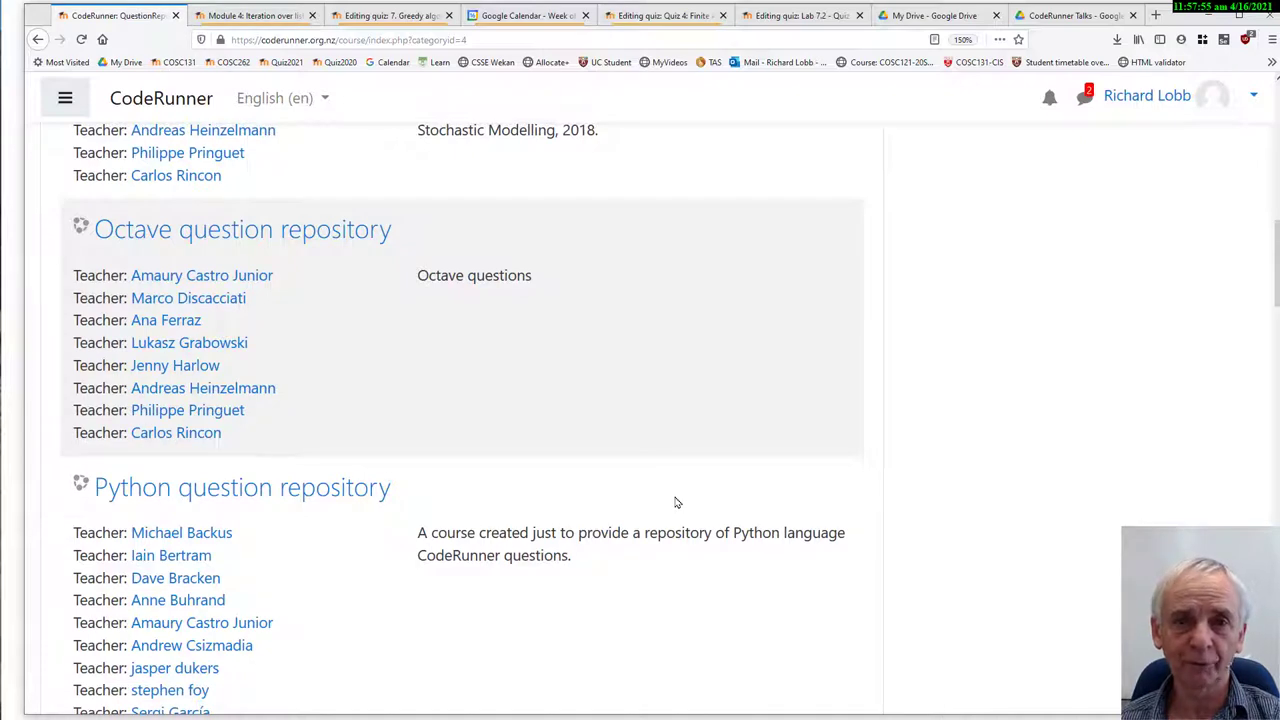
pyautogui.moveTo(305, 230)
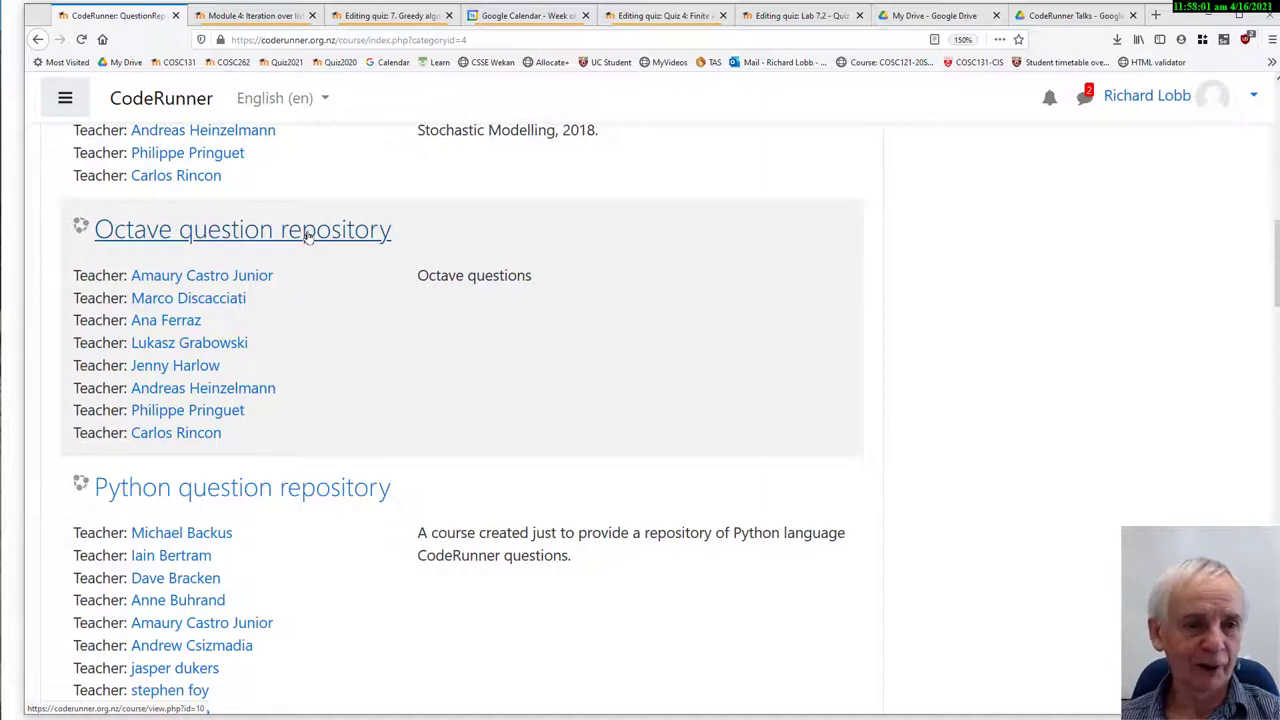
pyautogui.moveTo(602, 318)
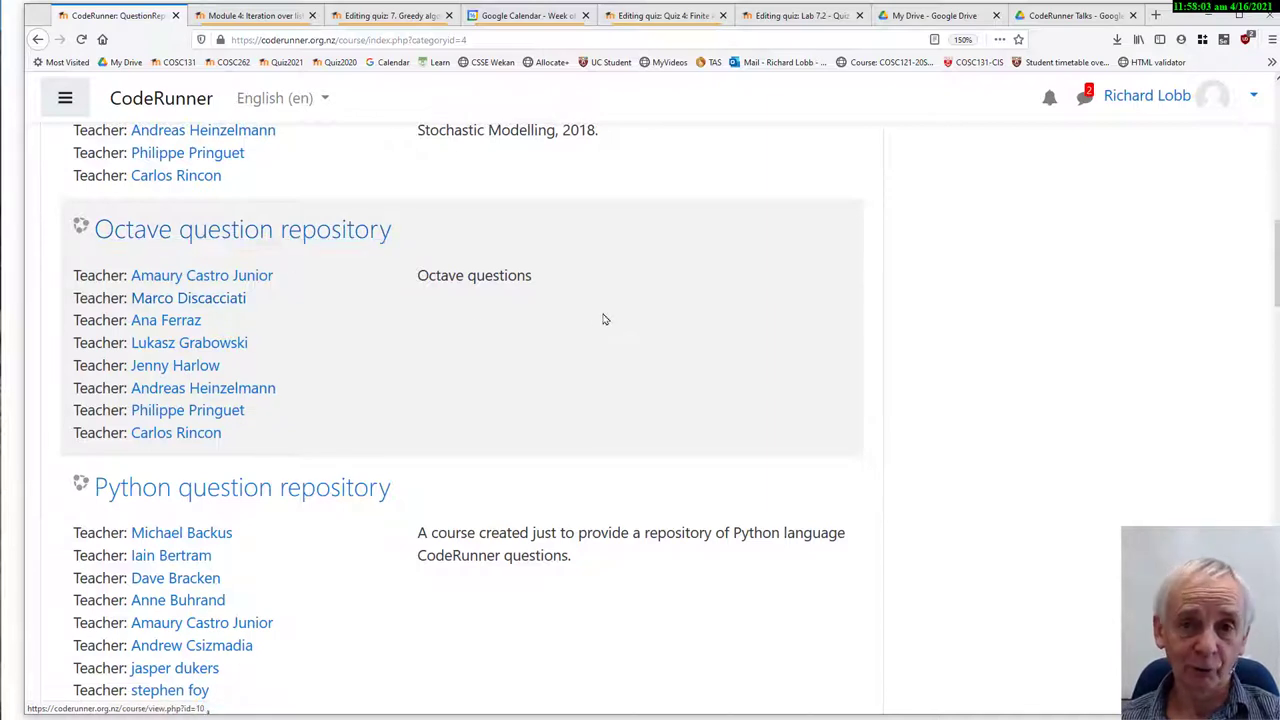
pyautogui.moveTo(632, 348)
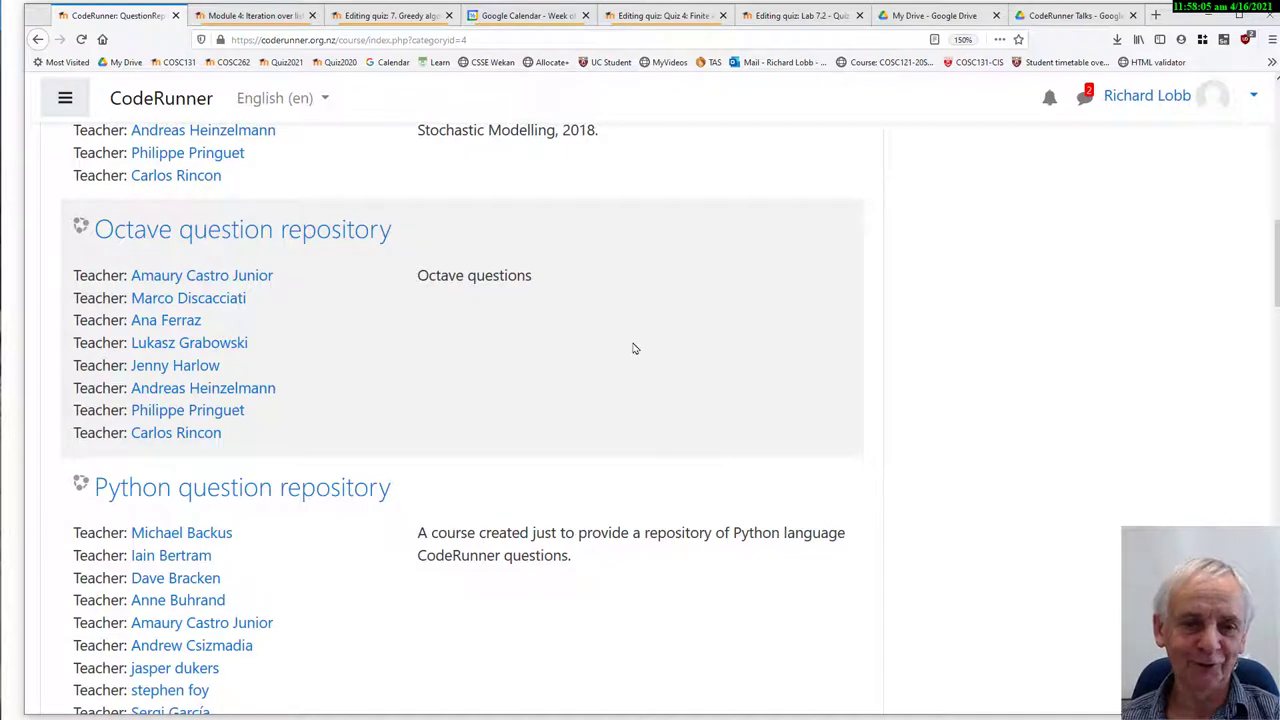
pyautogui.scroll(3)
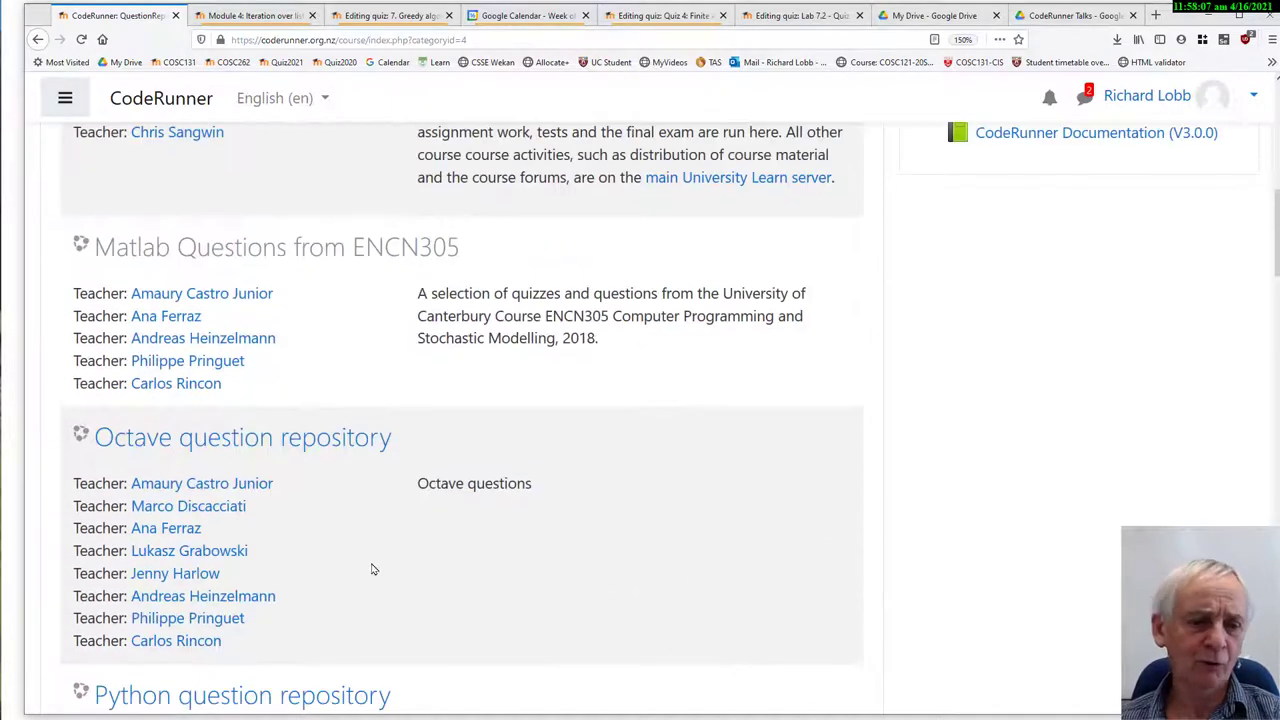
pyautogui.scroll(3)
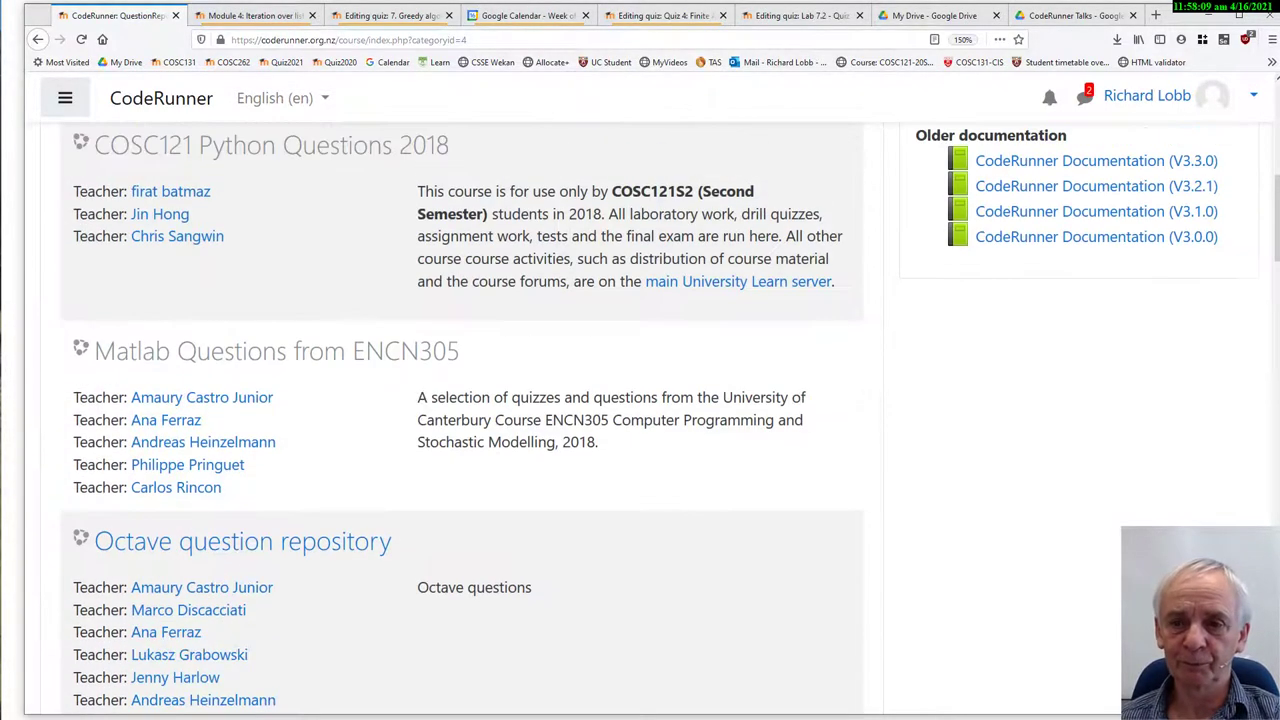
pyautogui.scroll(3)
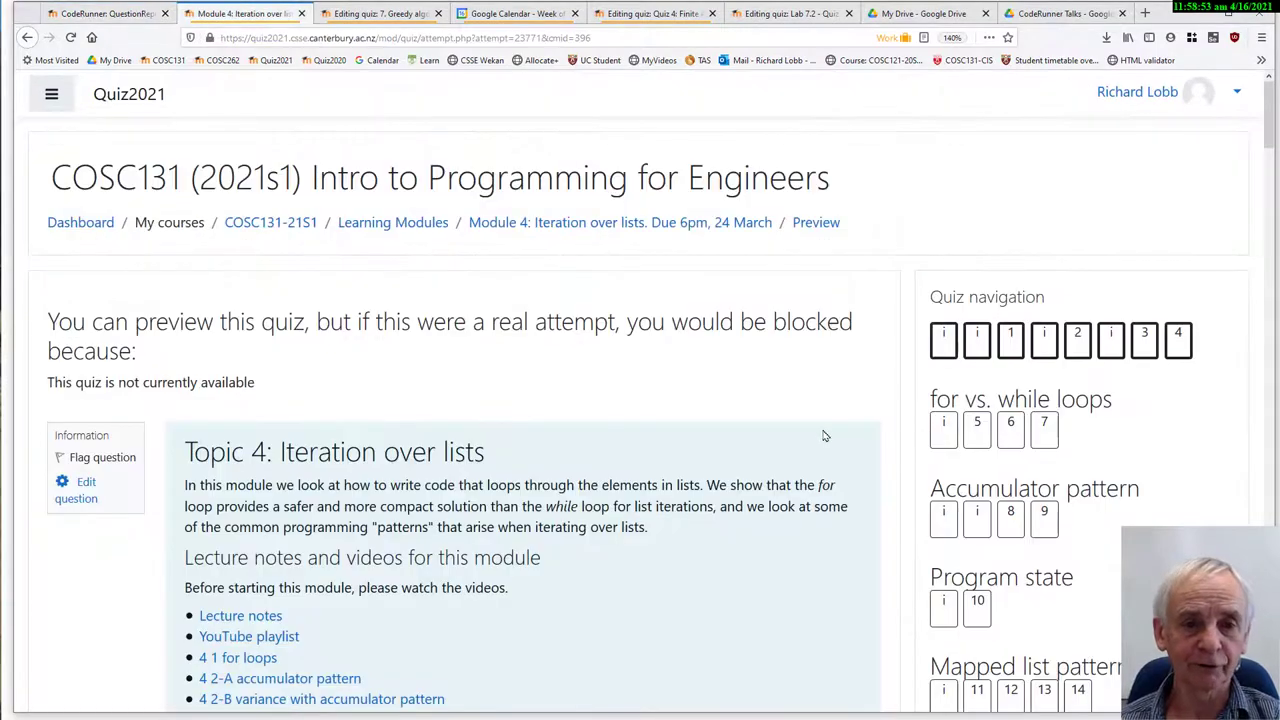
pyautogui.moveTo(462, 237)
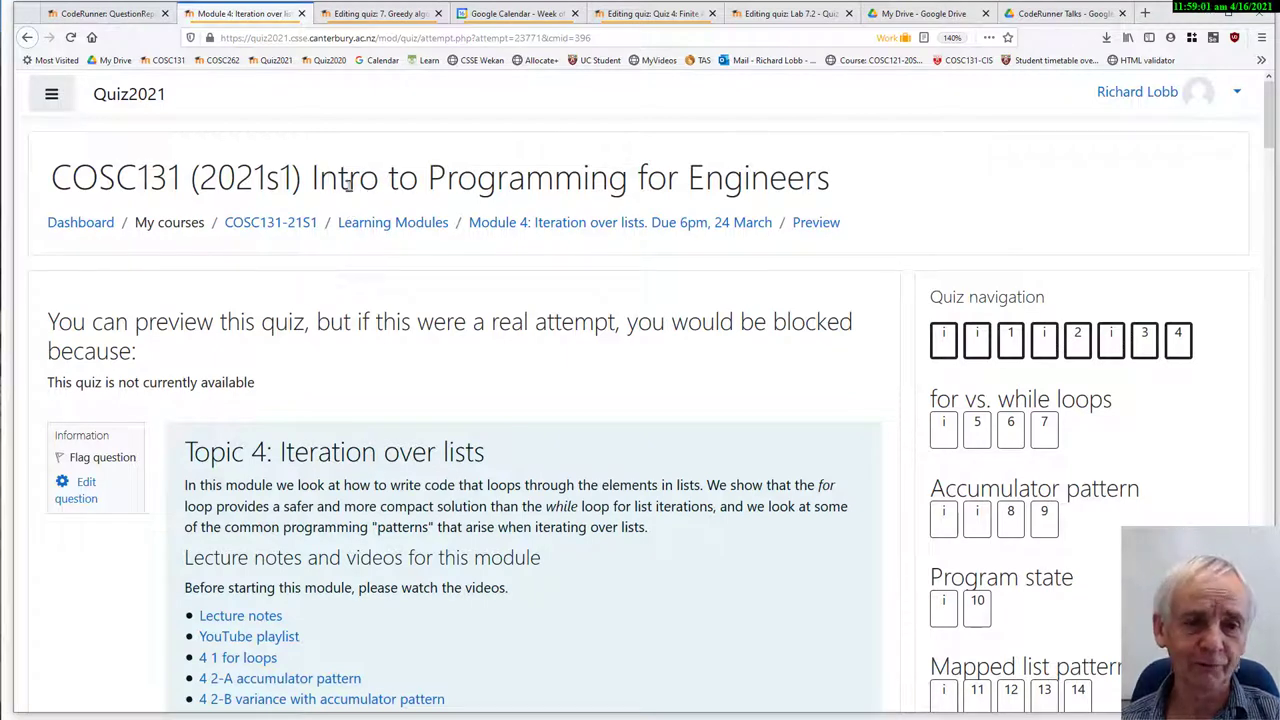
pyautogui.moveTo(845, 195)
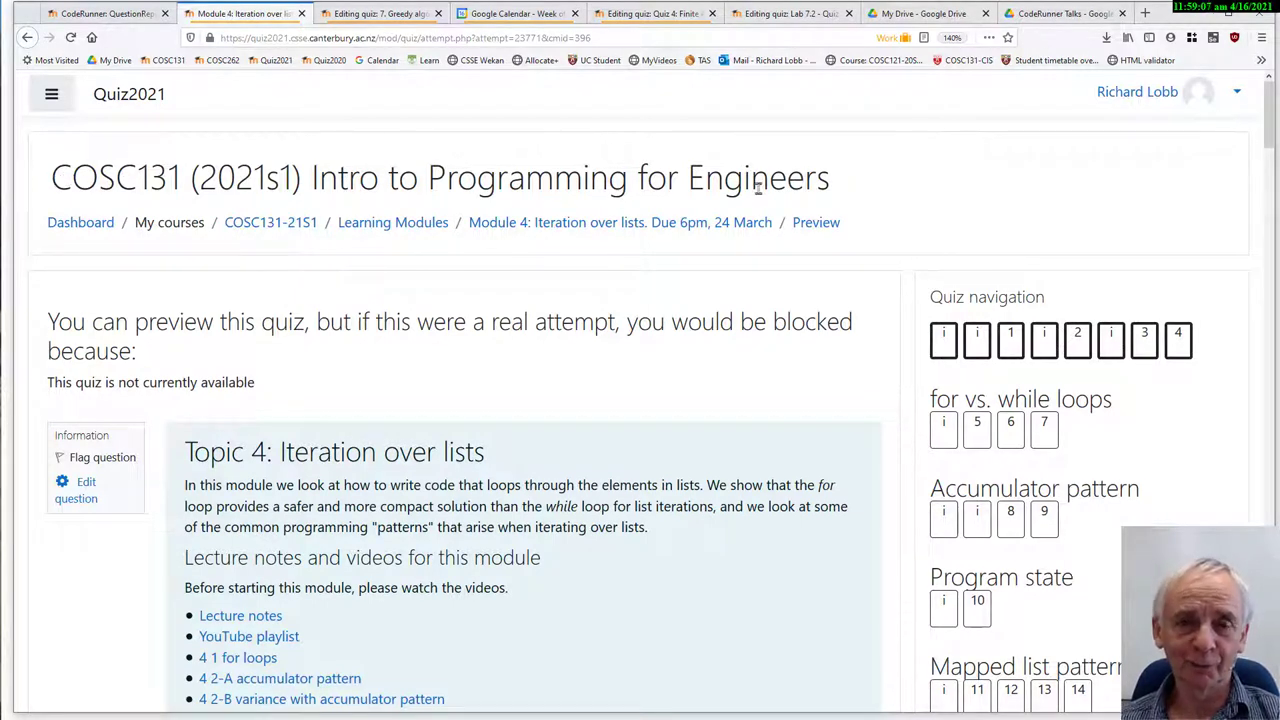
pyautogui.moveTo(733, 351)
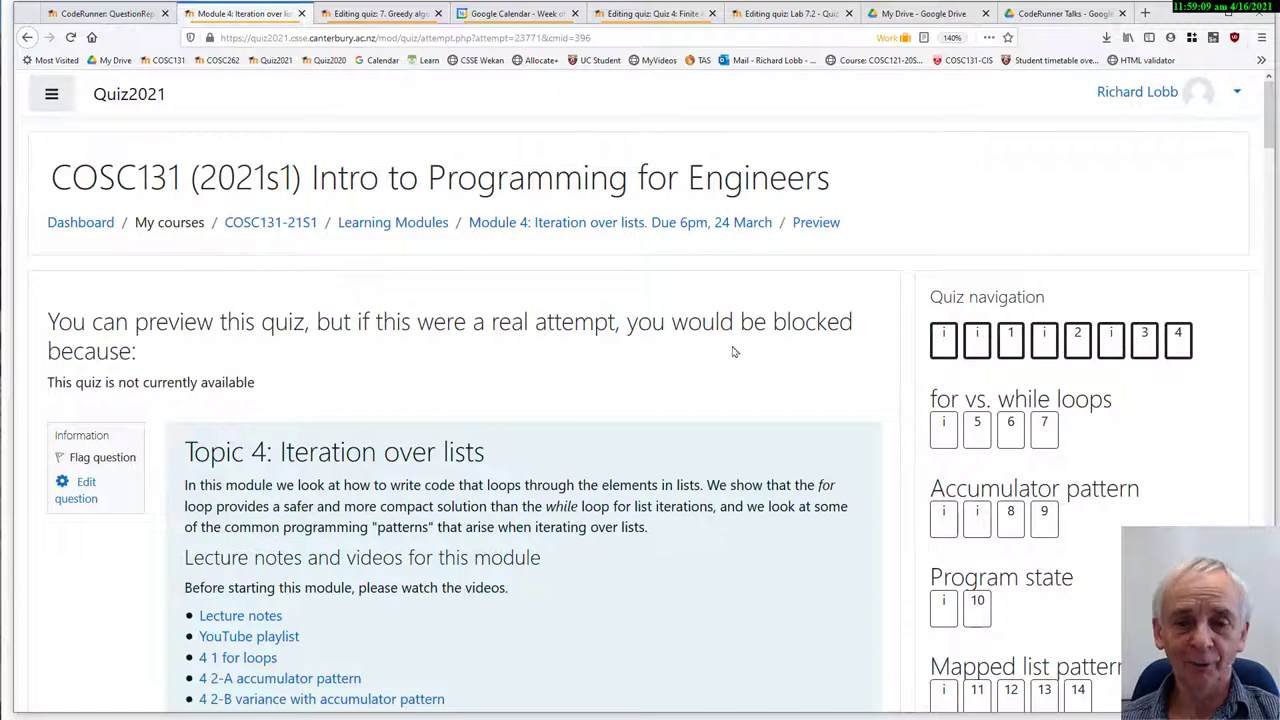
# - Scroll the Module 4 preview past the for-loop notes and Question 1 to Question 2 (print_squares_to_number)
pyautogui.scroll(-3)
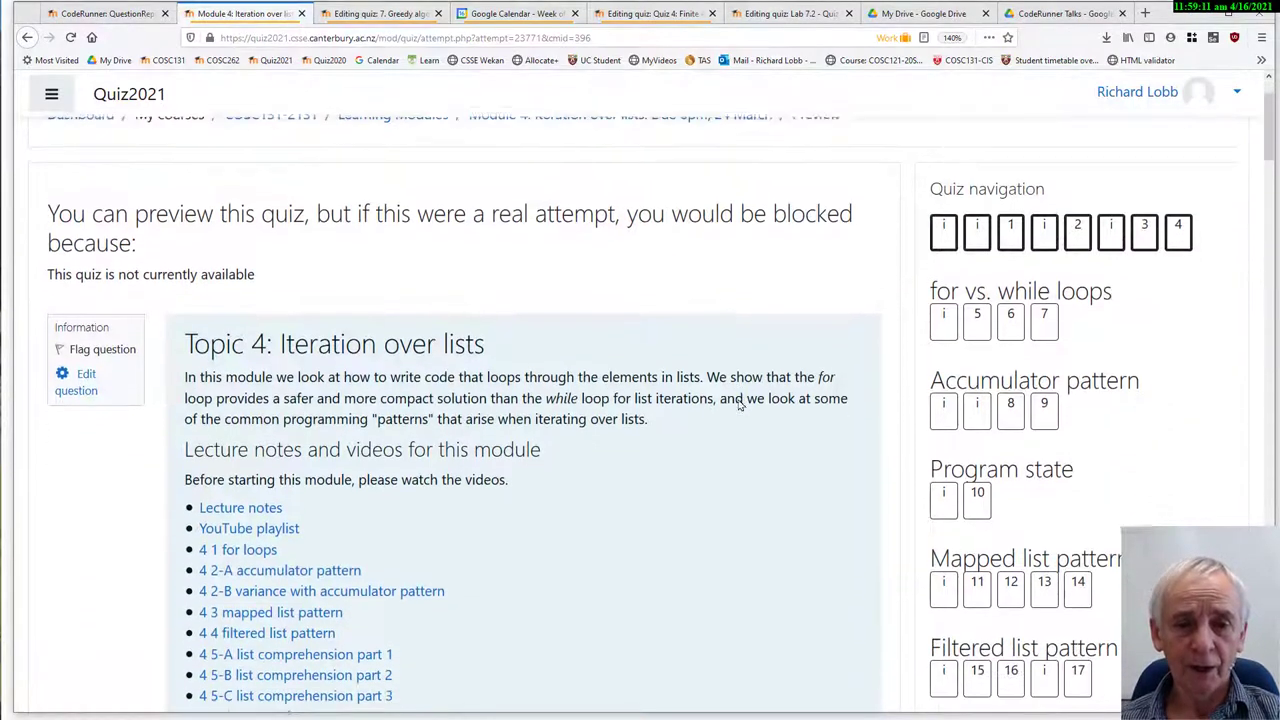
pyautogui.scroll(3)
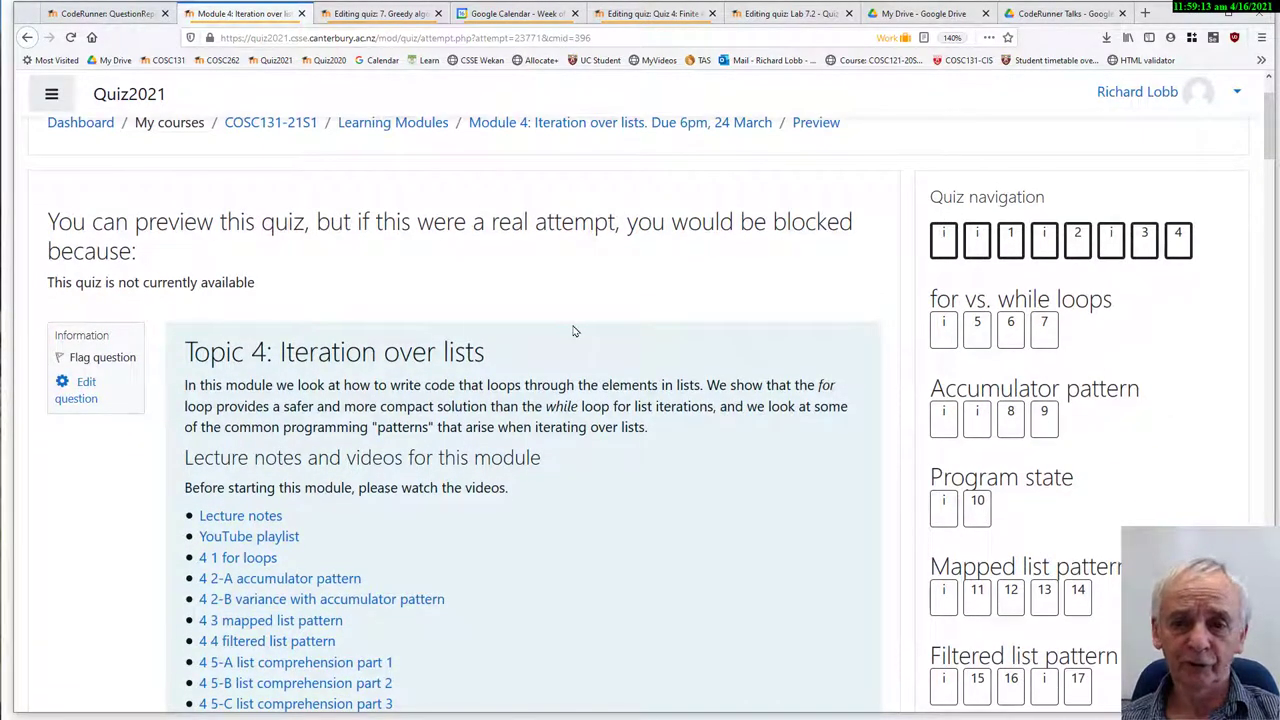
pyautogui.moveTo(723, 378)
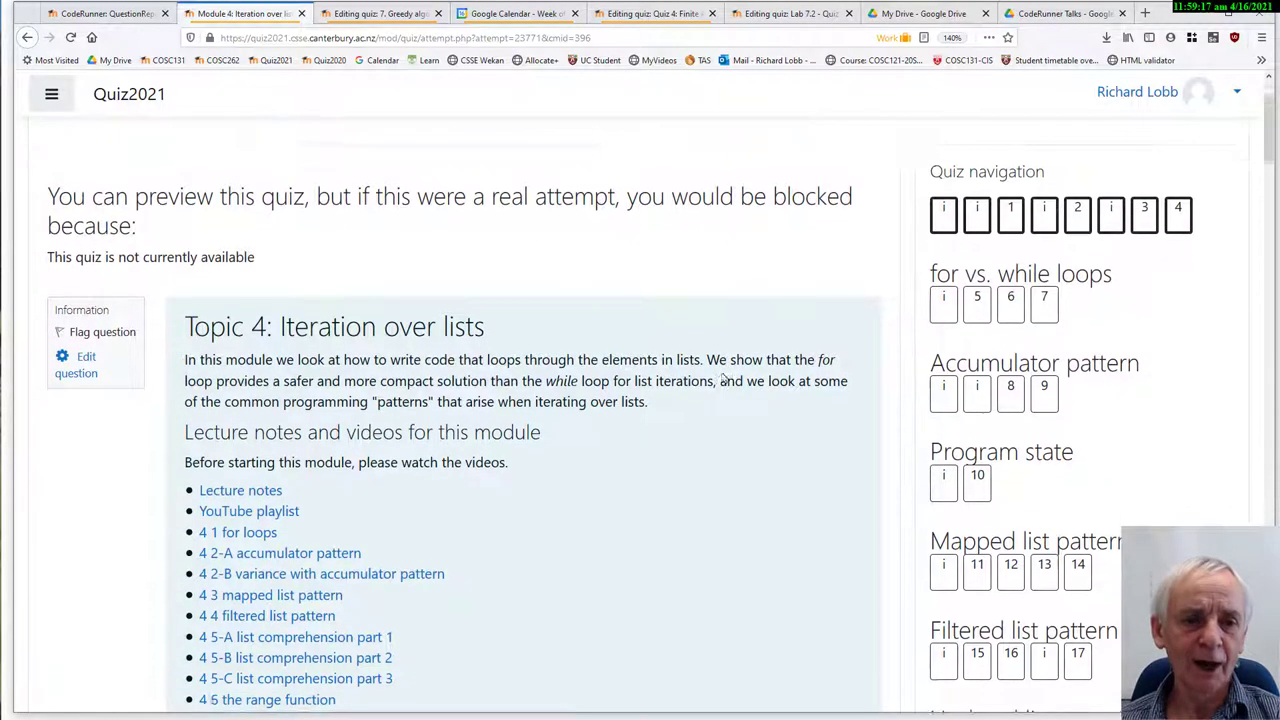
pyautogui.scroll(-3)
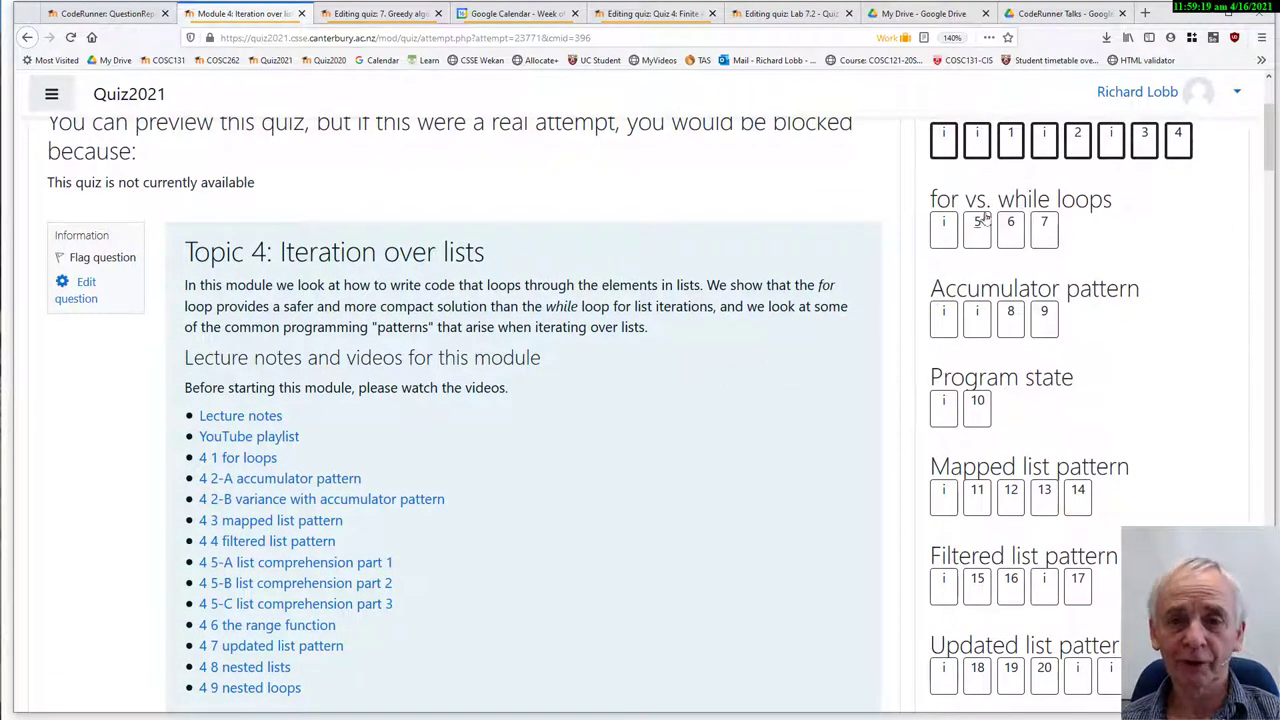
pyautogui.moveTo(943, 140)
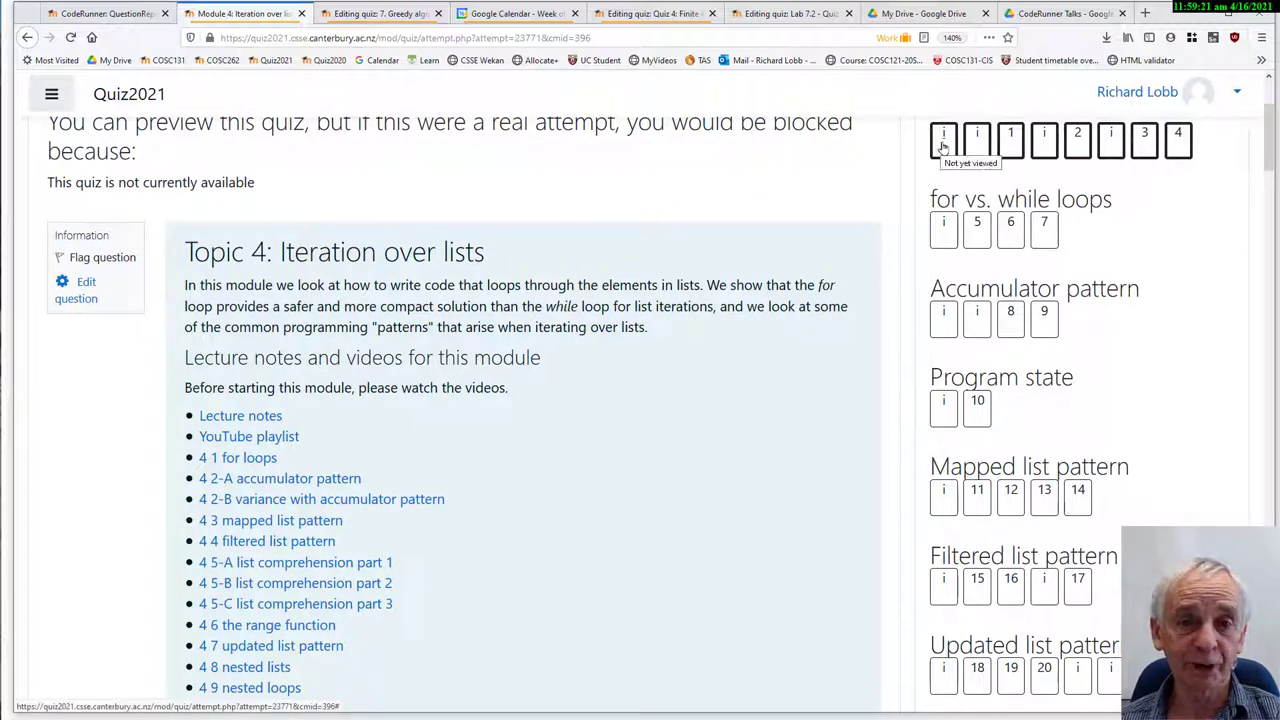
pyautogui.moveTo(1005, 343)
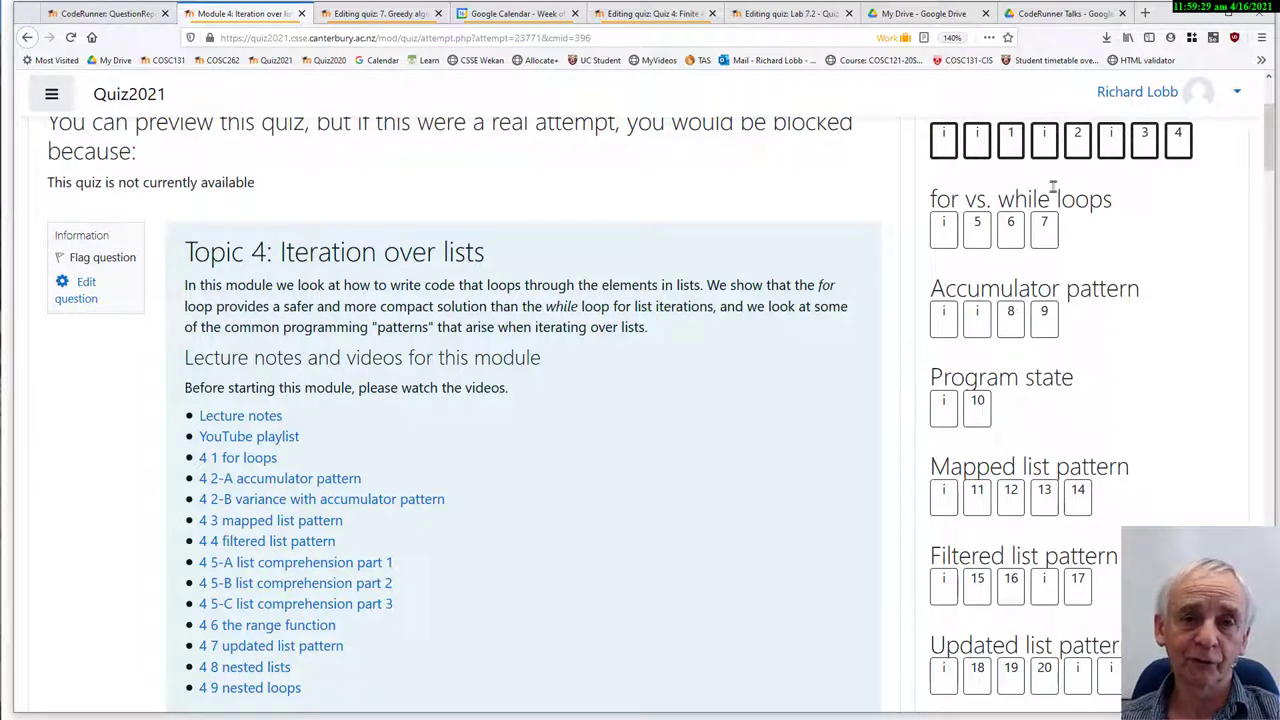
pyautogui.moveTo(1060, 186)
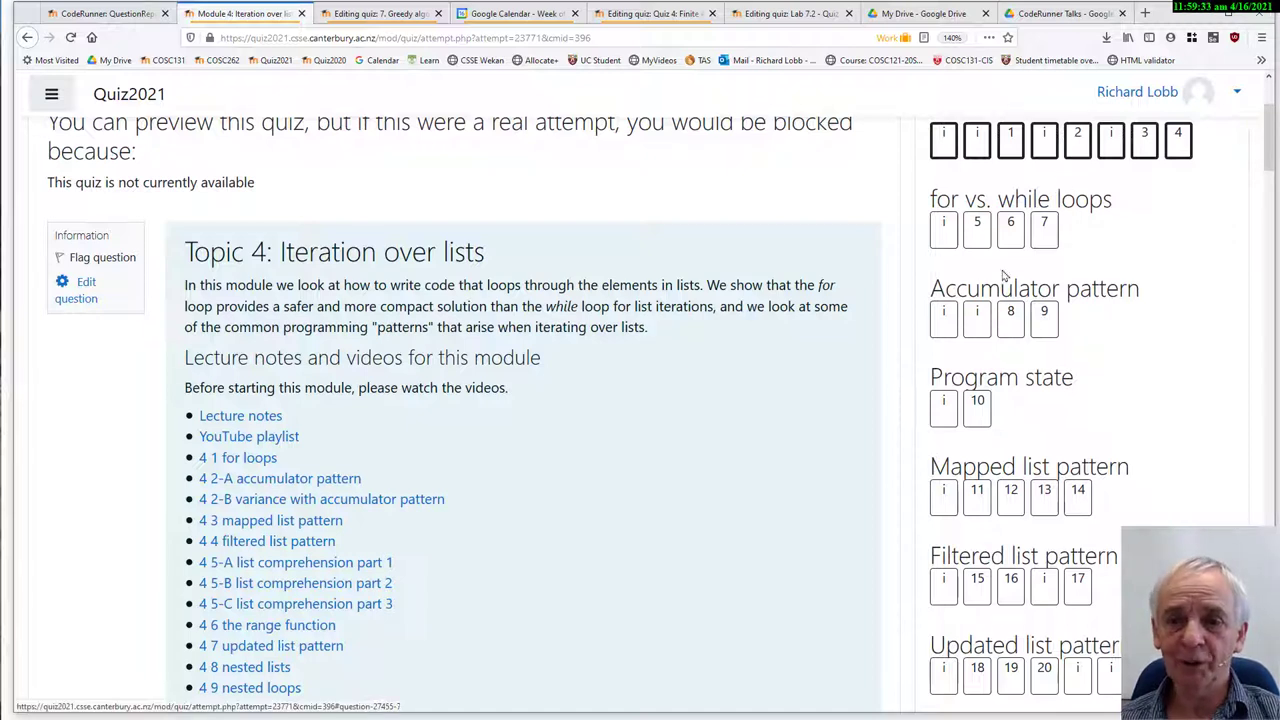
pyautogui.moveTo(665, 551)
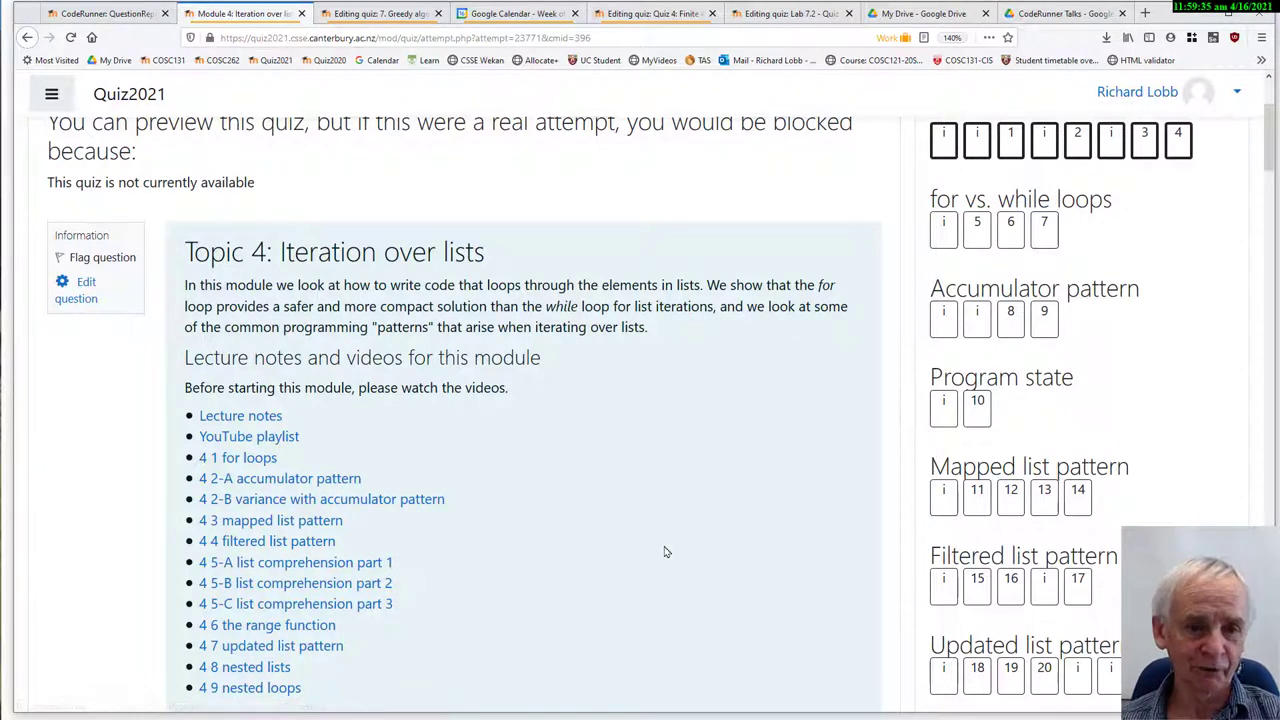
pyautogui.scroll(-3)
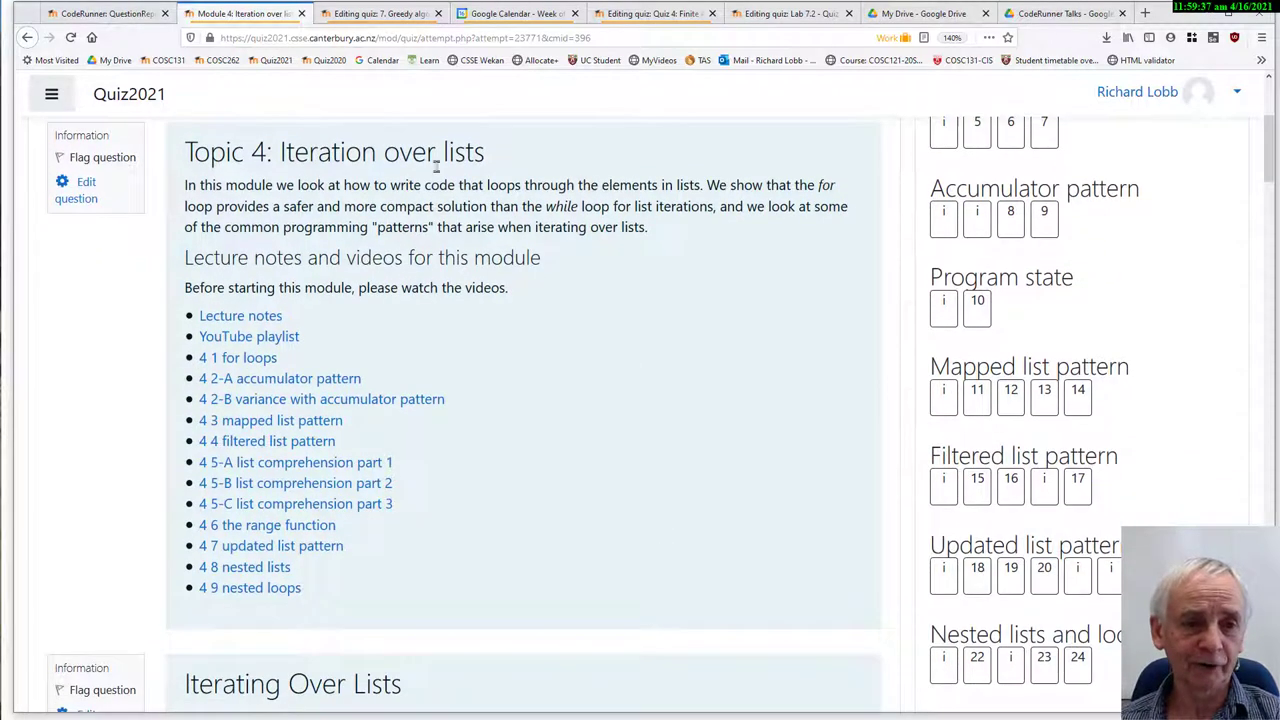
pyautogui.moveTo(337, 311)
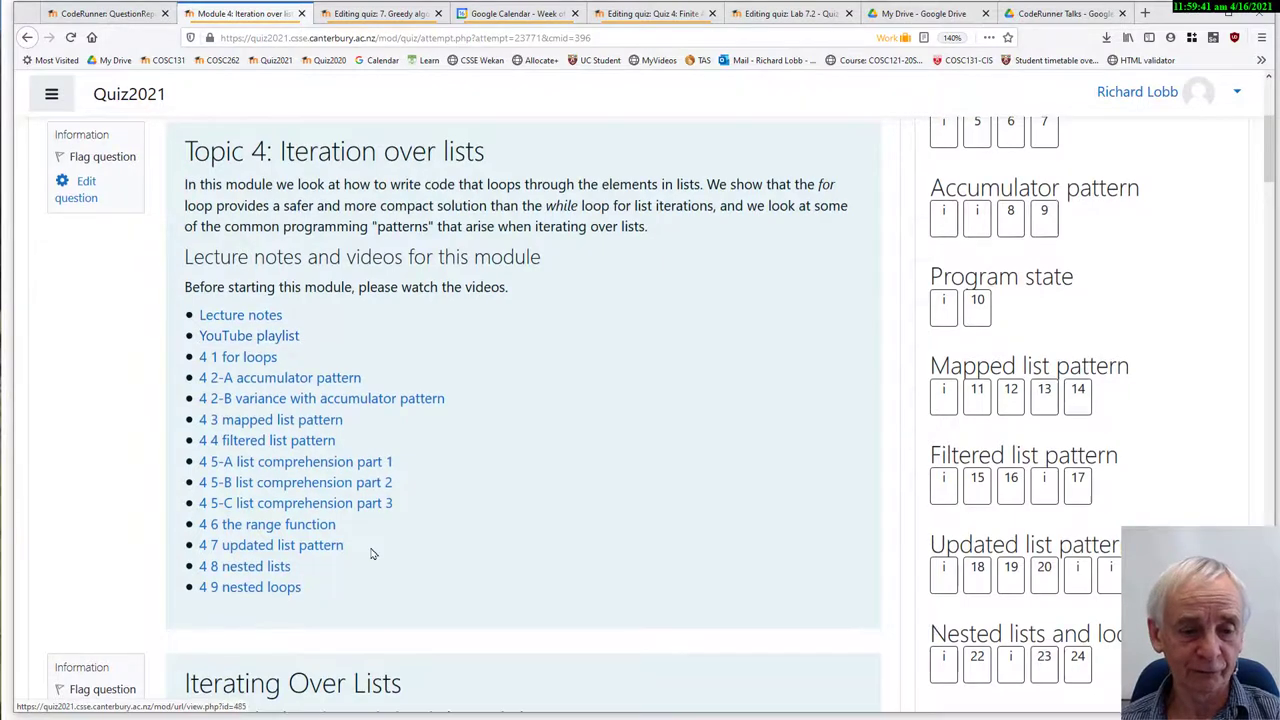
pyautogui.scroll(-3)
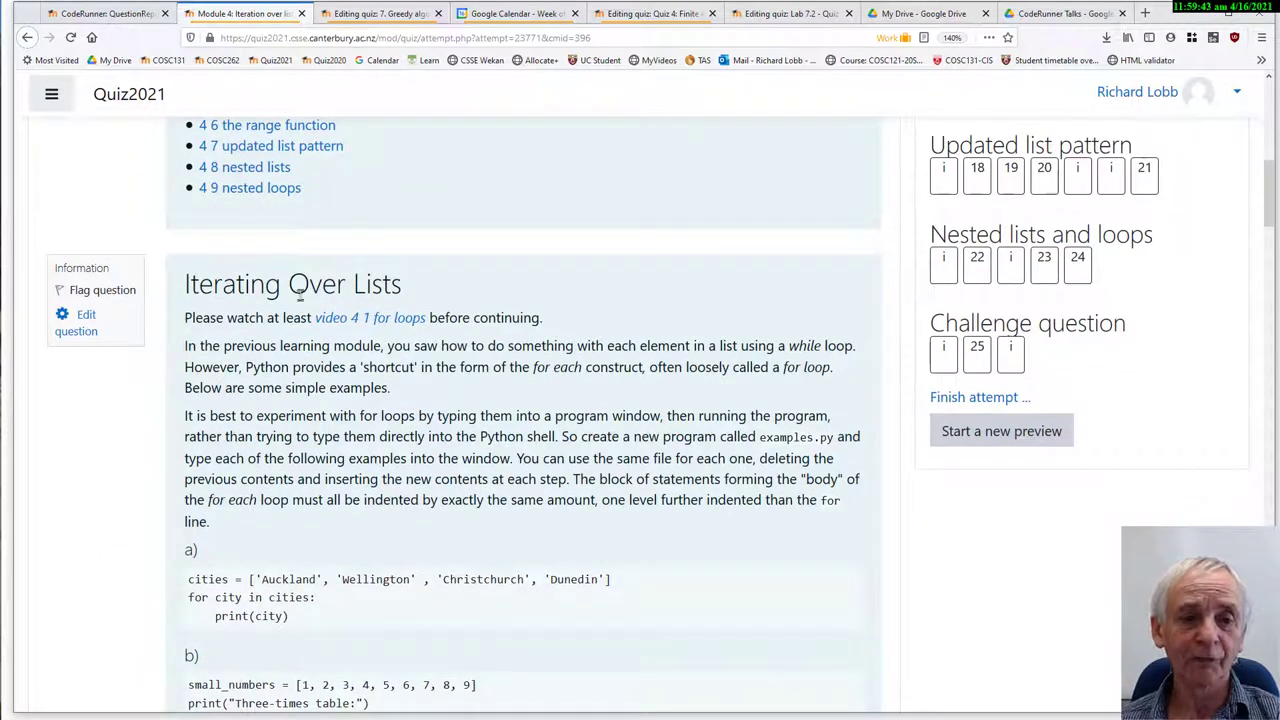
pyautogui.scroll(-3)
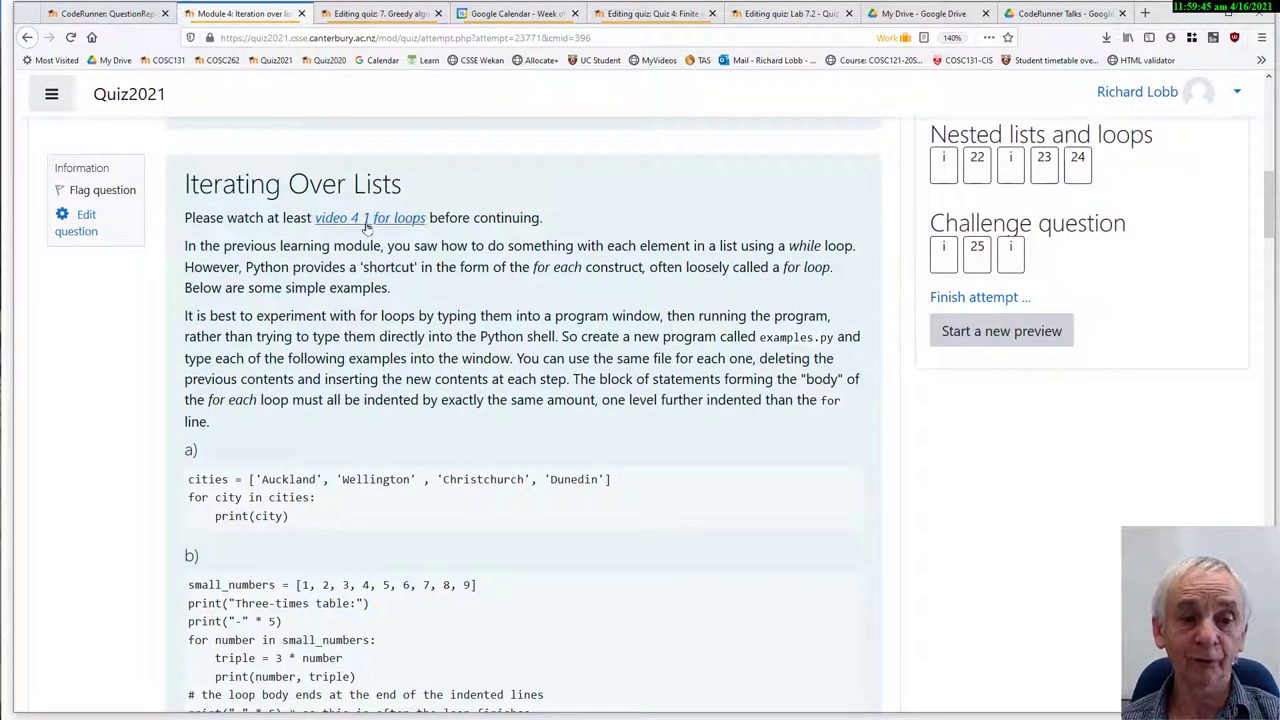
pyautogui.scroll(-3)
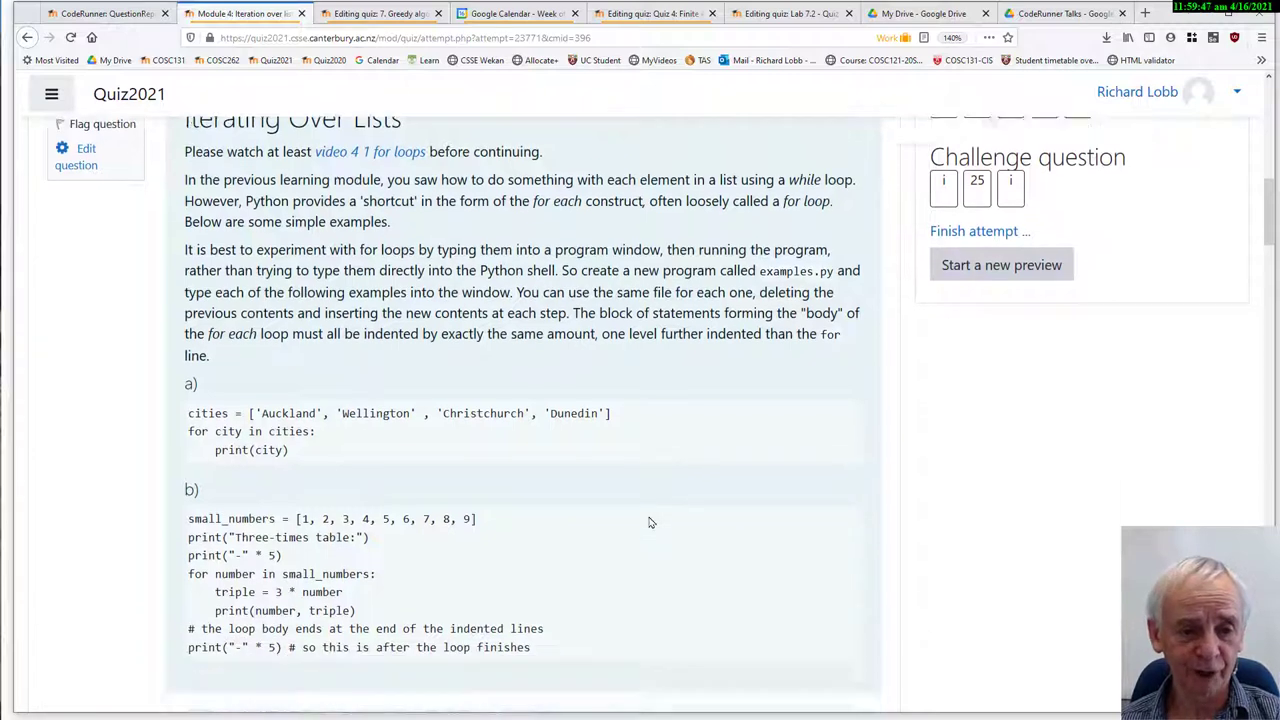
pyautogui.scroll(-3)
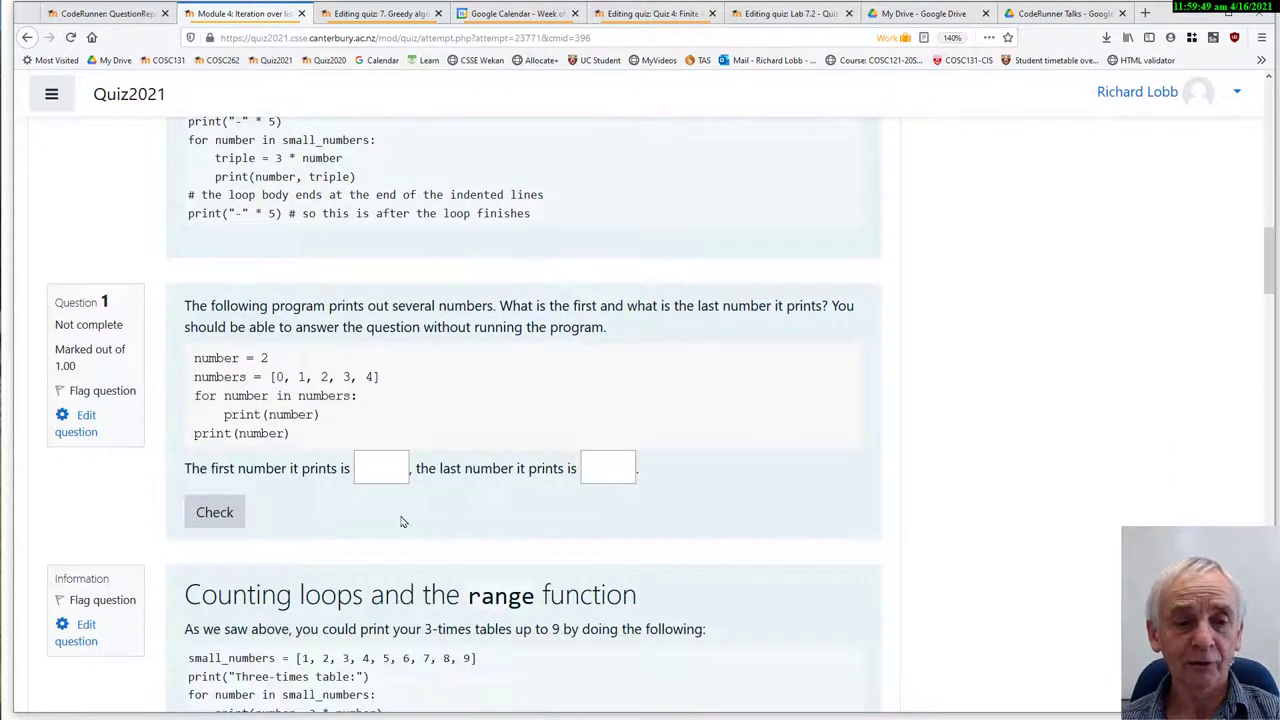
pyautogui.moveTo(600, 528)
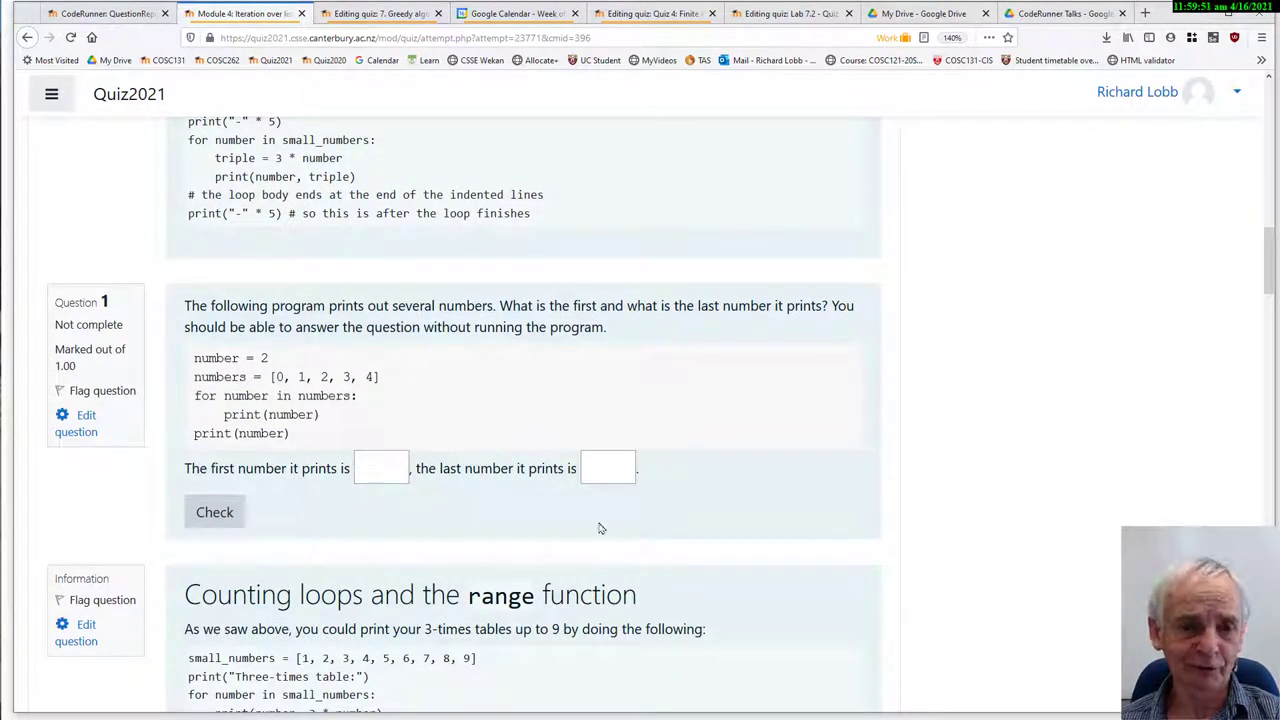
pyautogui.scroll(-3)
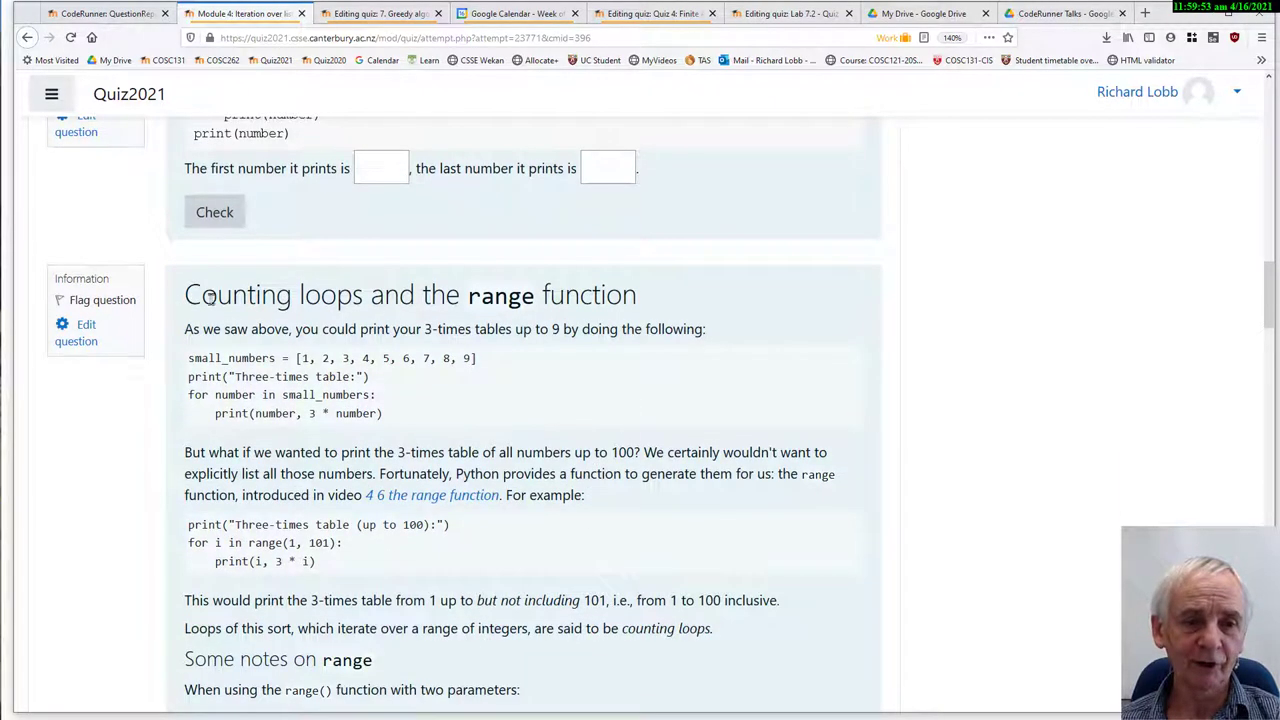
pyautogui.scroll(-3)
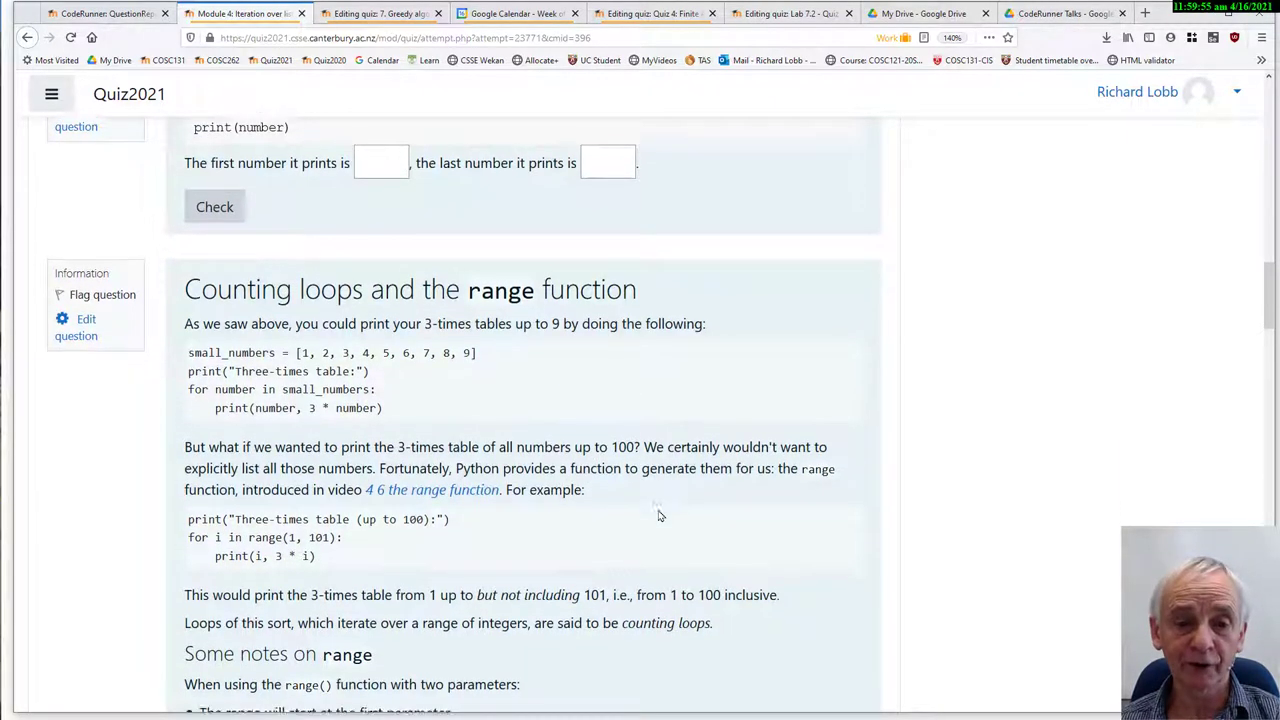
pyautogui.scroll(-3)
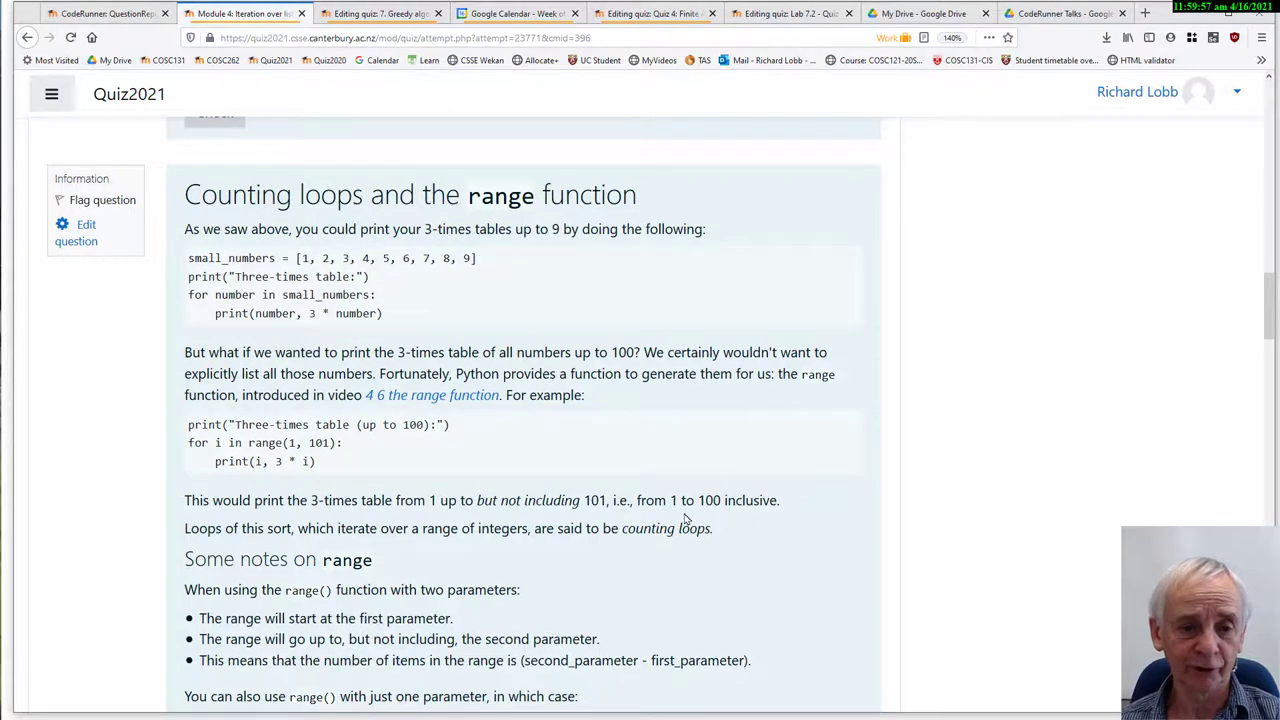
pyautogui.scroll(-3)
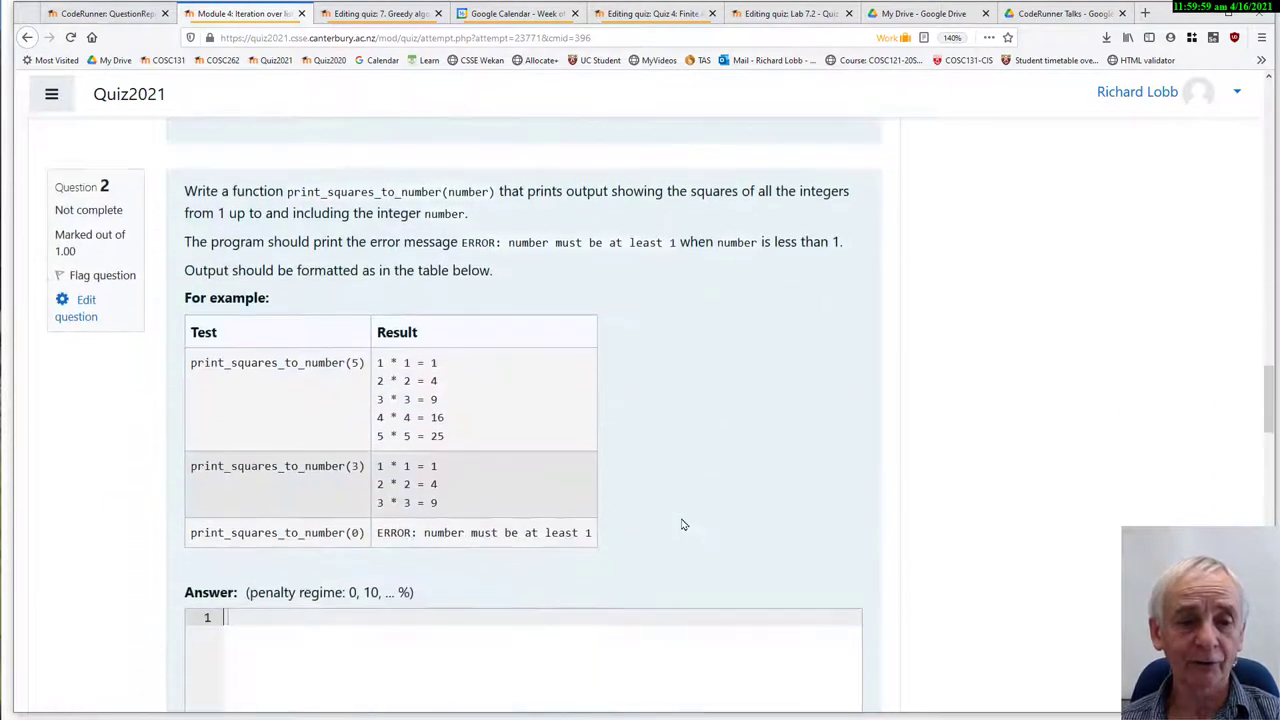
pyautogui.scroll(3)
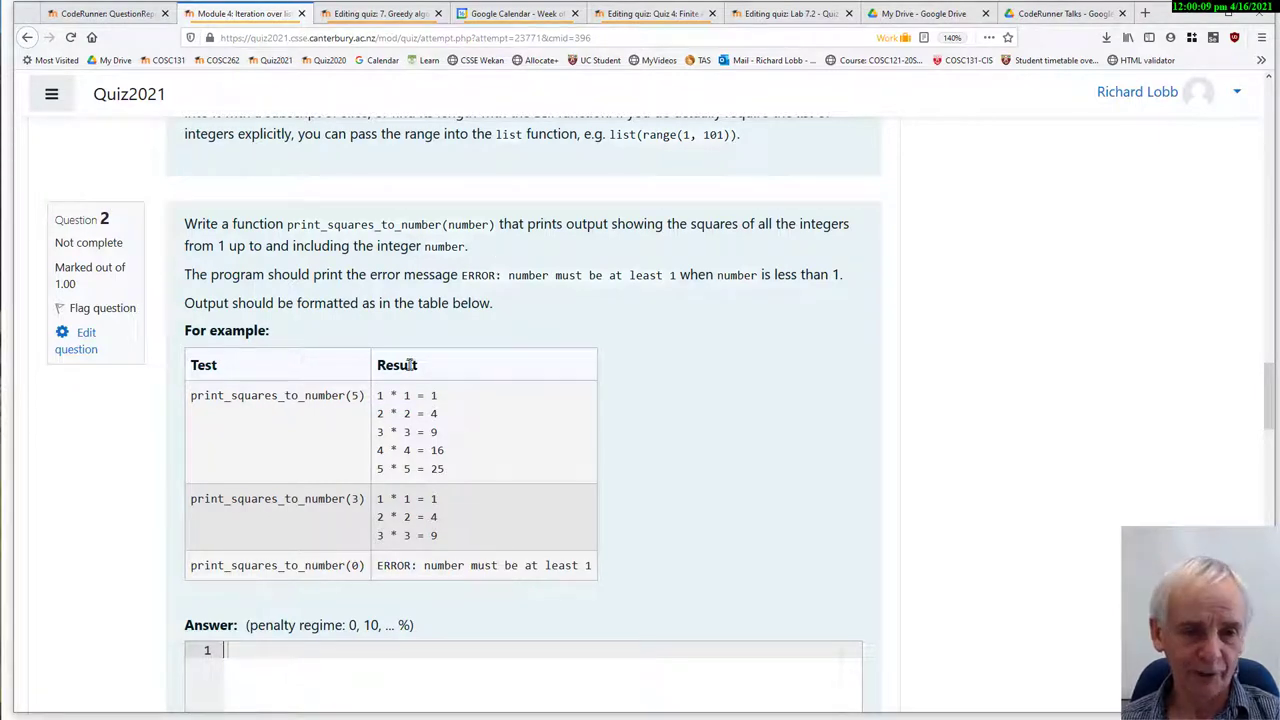
pyautogui.moveTo(311, 413)
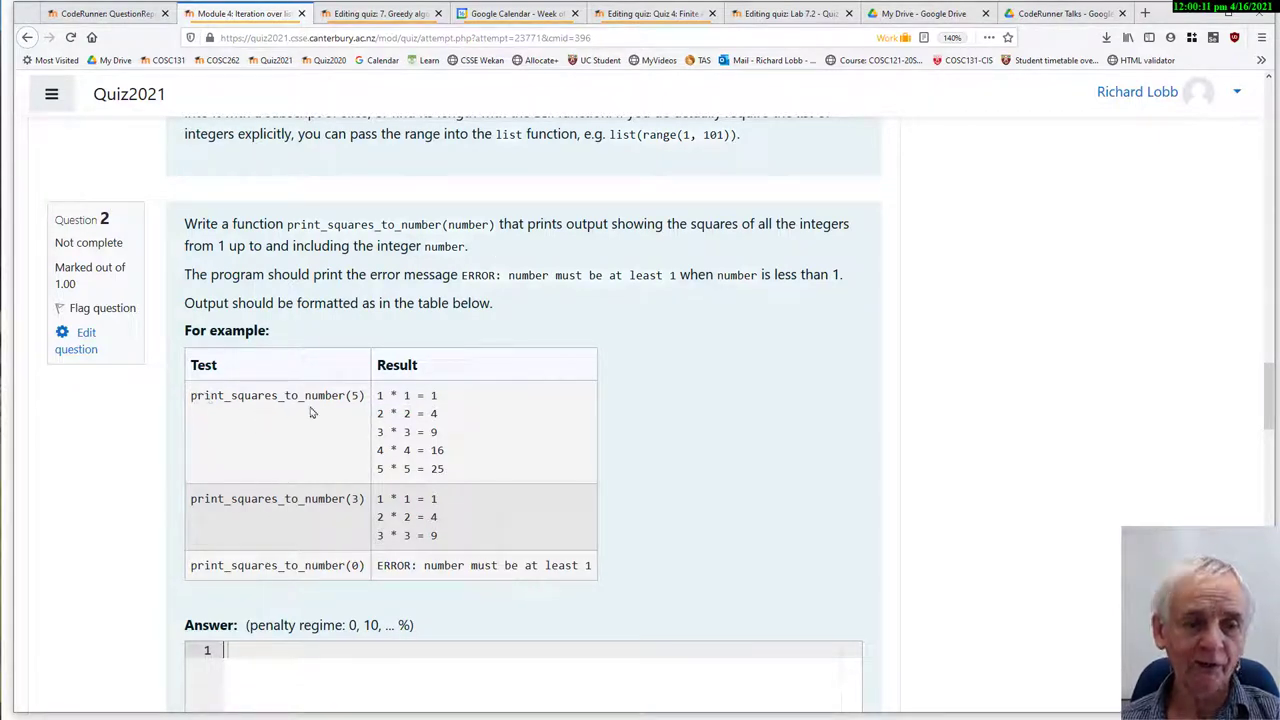
pyautogui.moveTo(256, 423)
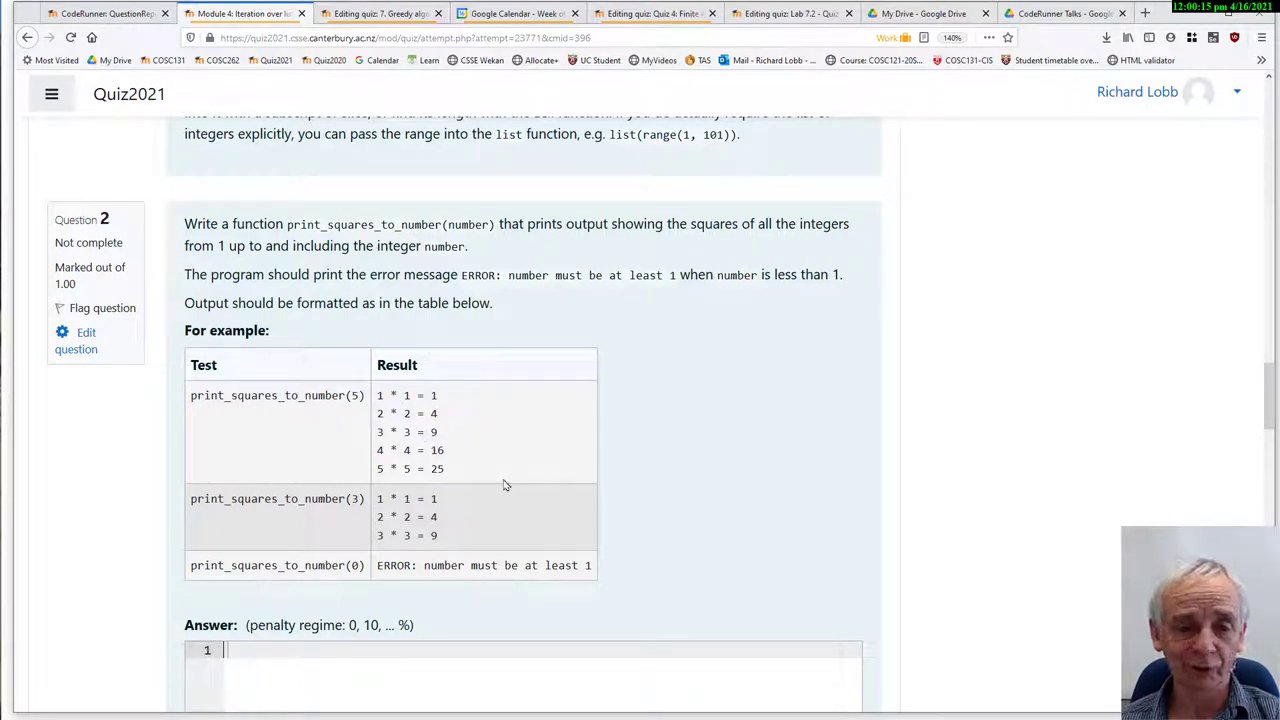
pyautogui.moveTo(629, 490)
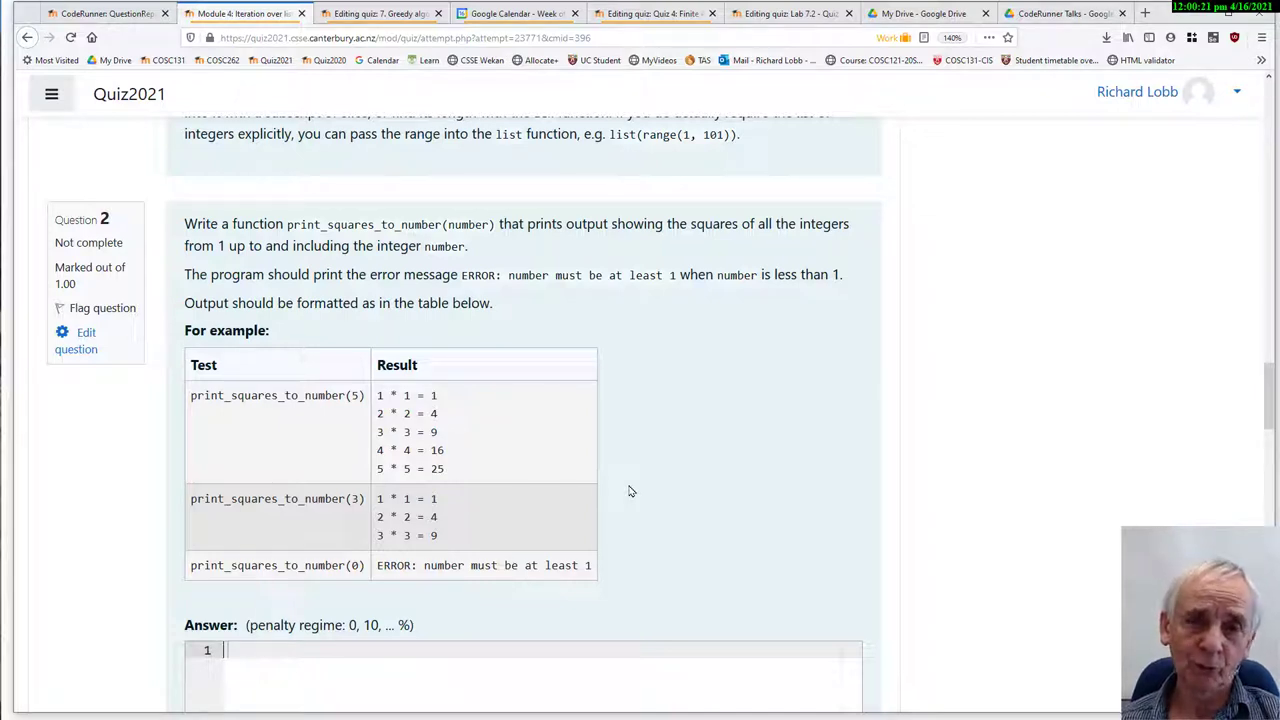
pyautogui.moveTo(705, 485)
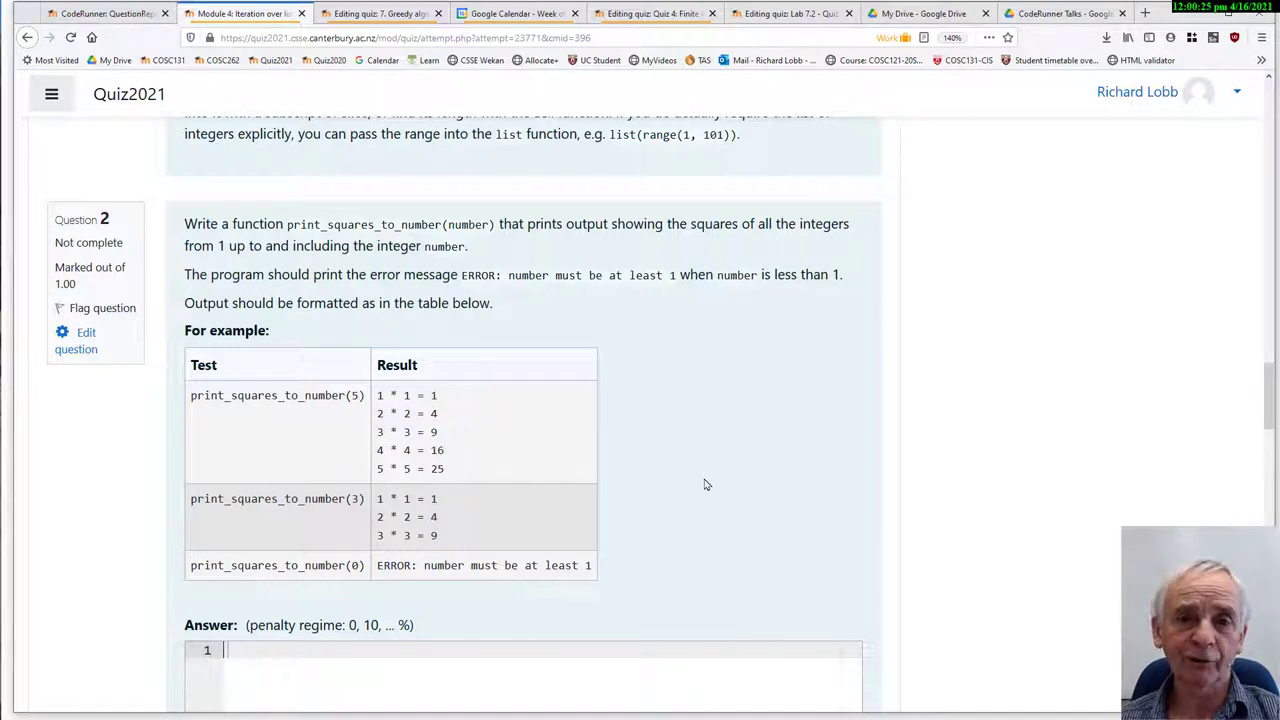
pyautogui.scroll(-3)
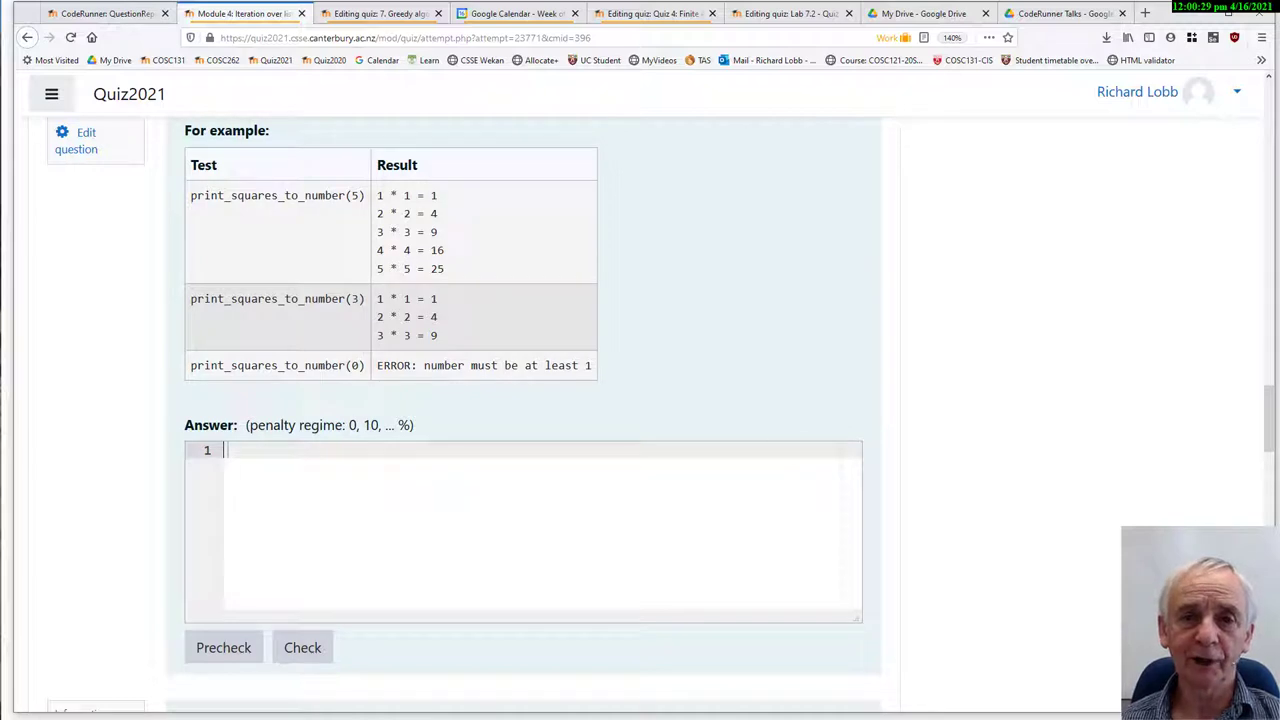
pyautogui.moveTo(1183, 444)
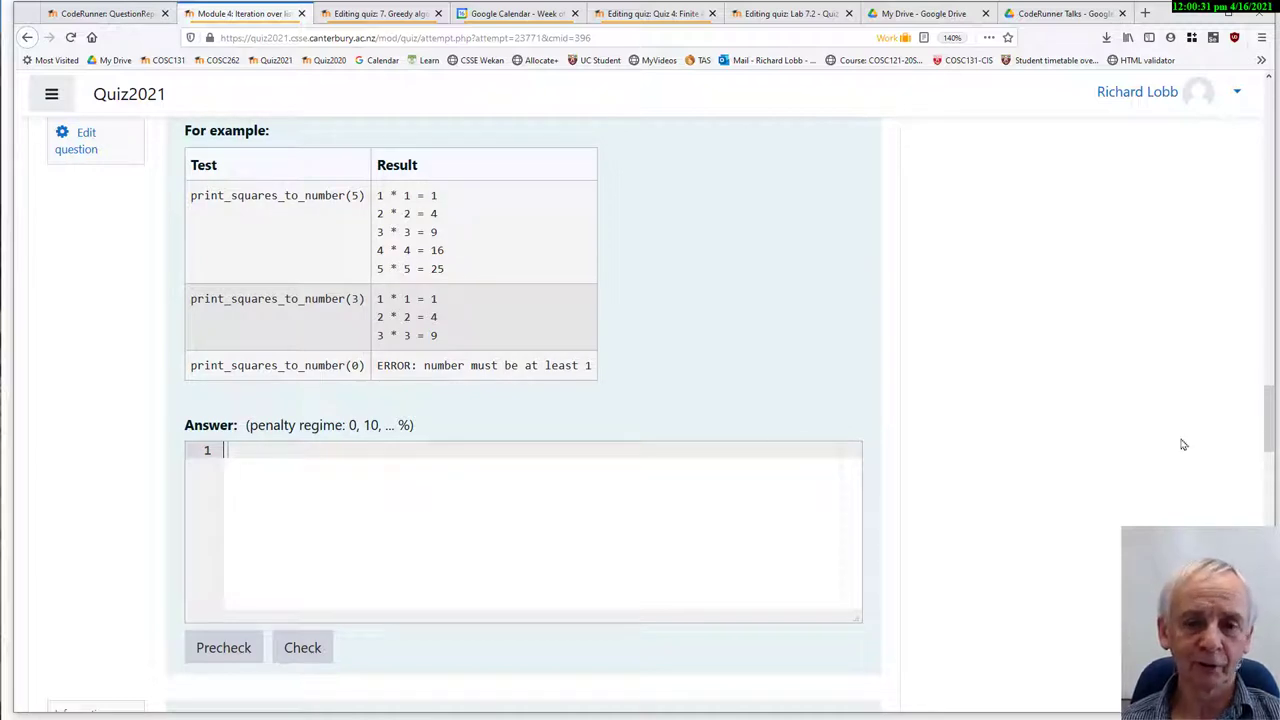
pyautogui.scroll(3)
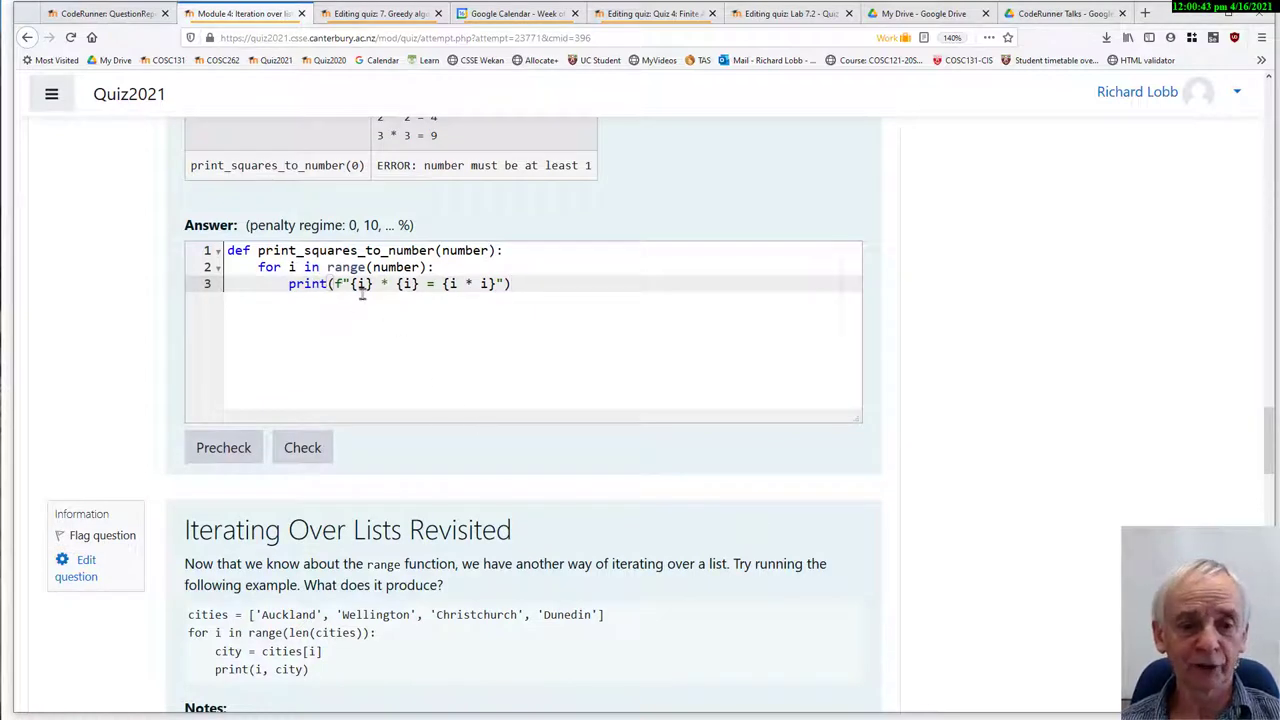
pyautogui.moveTo(351, 467)
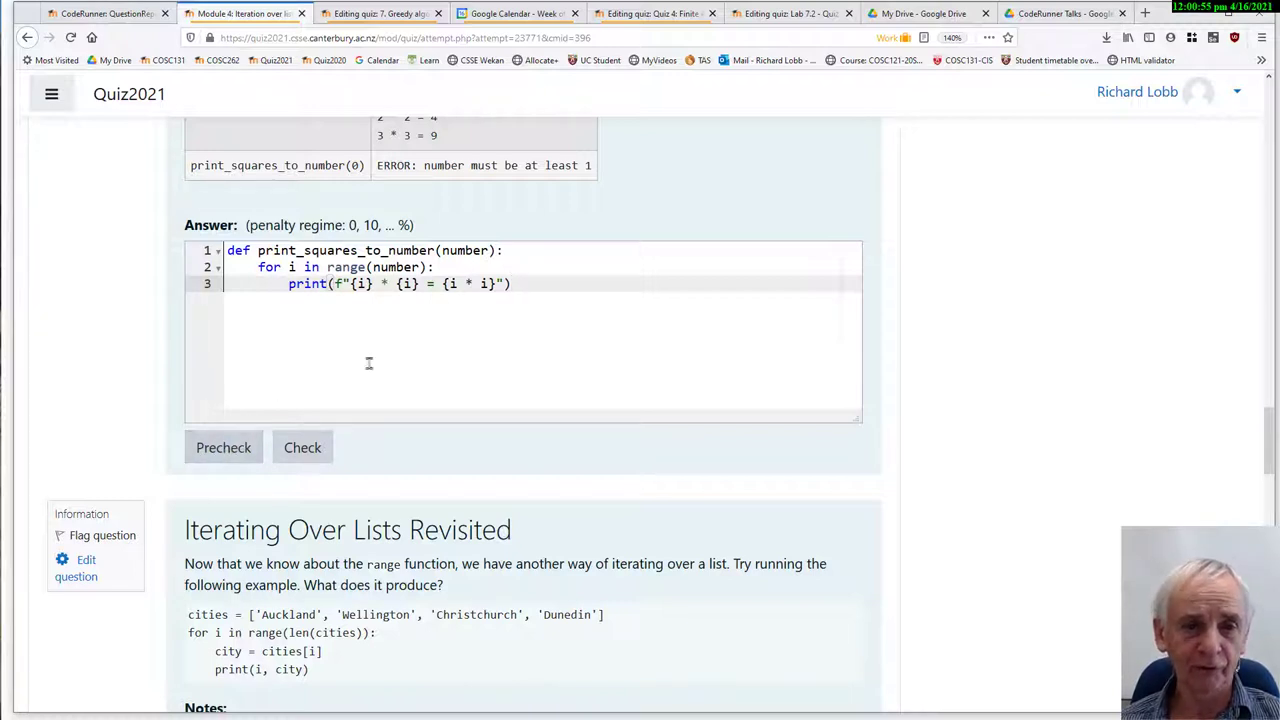
pyautogui.moveTo(258, 422)
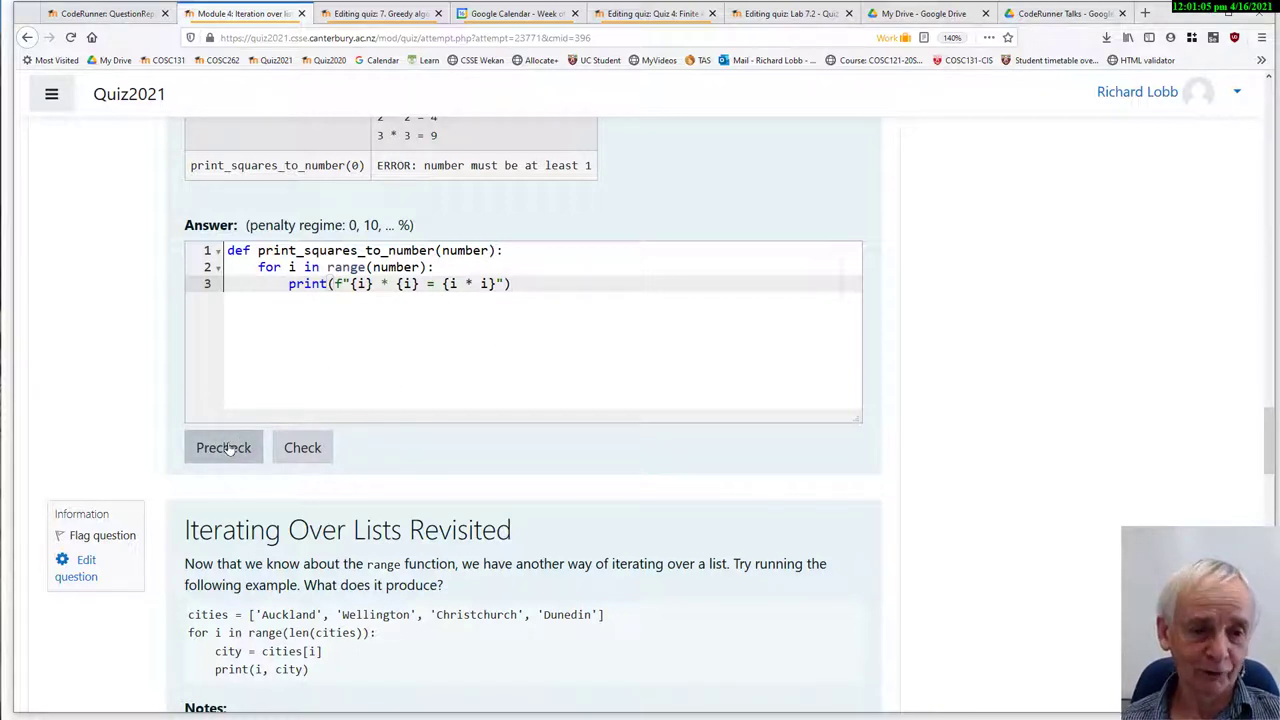
# - Insert a placeholder """asdfasdf""" docstring into print_squares_to_number and rerun Precheck until it passes
pyautogui.click(223, 447)
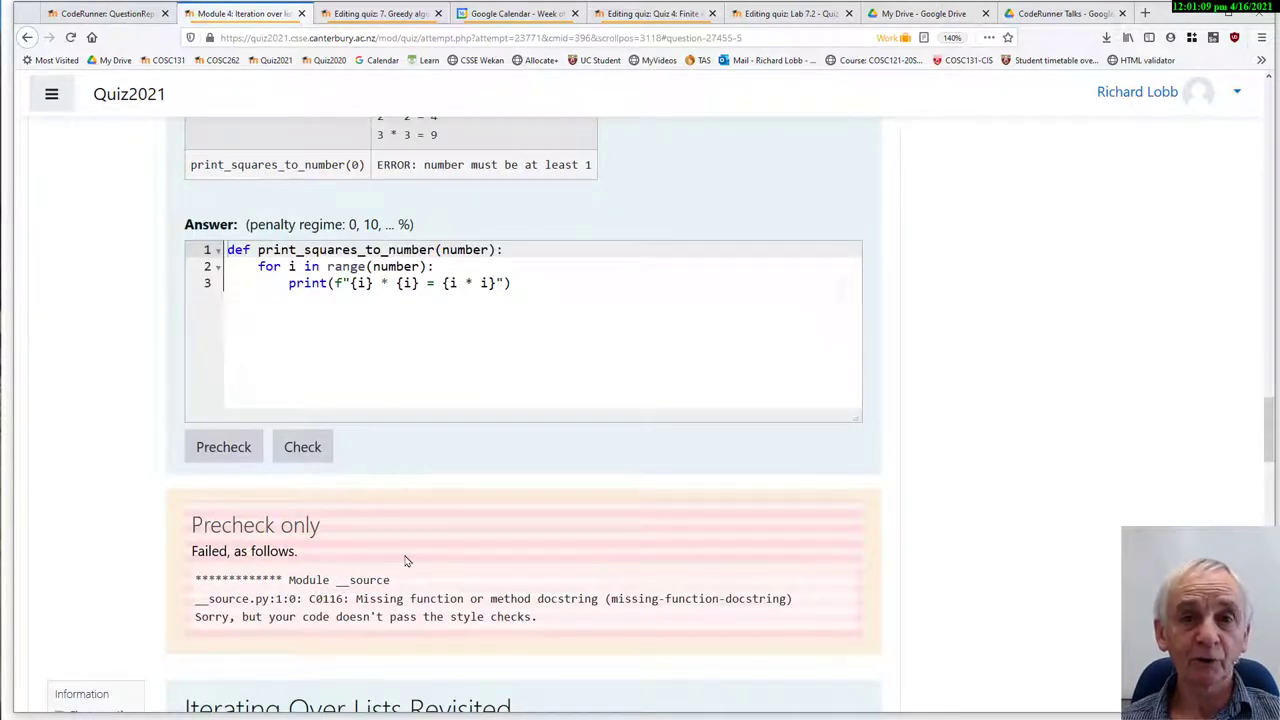
pyautogui.moveTo(583, 615)
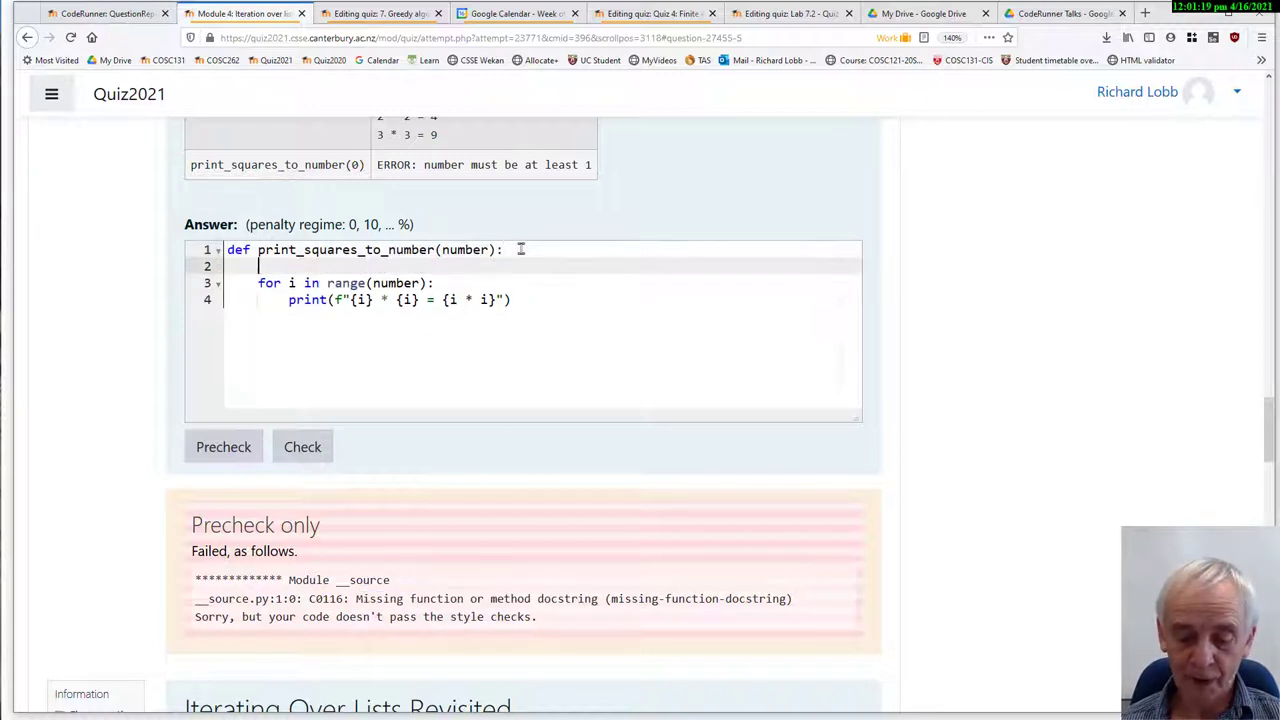
pyautogui.write('"""asdfa')
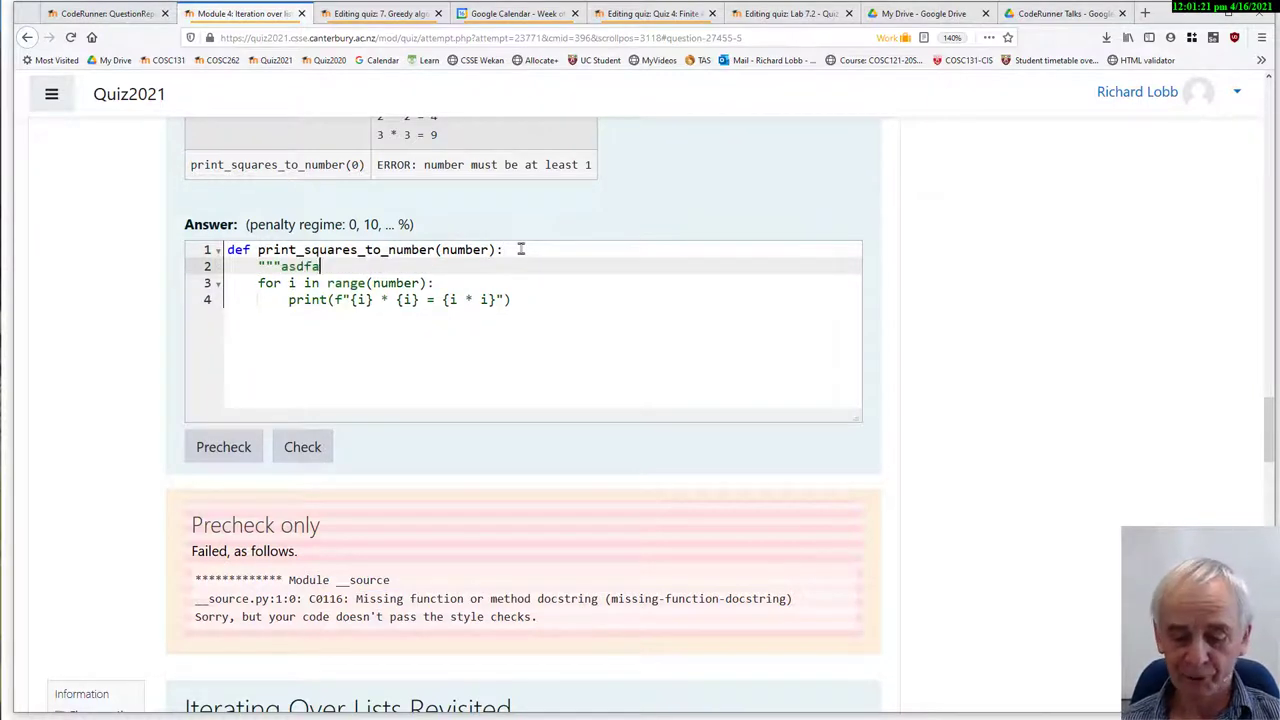
pyautogui.write('sdf"""')
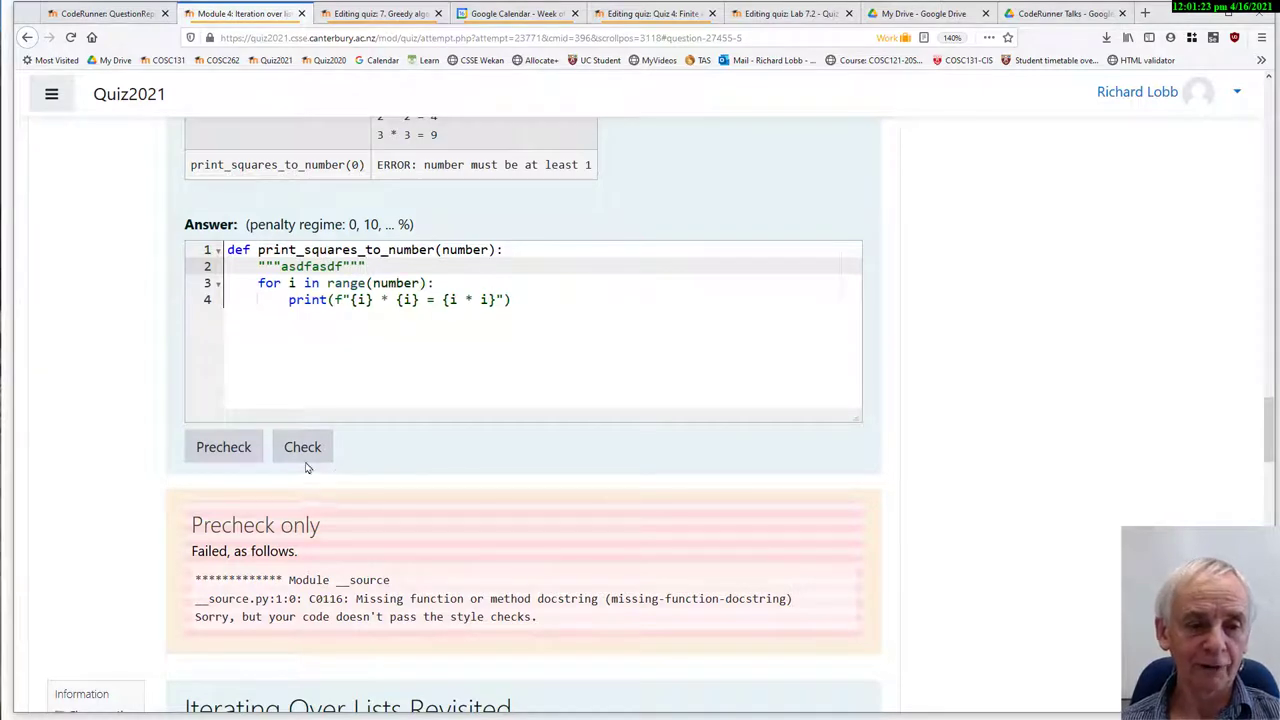
pyautogui.click(223, 446)
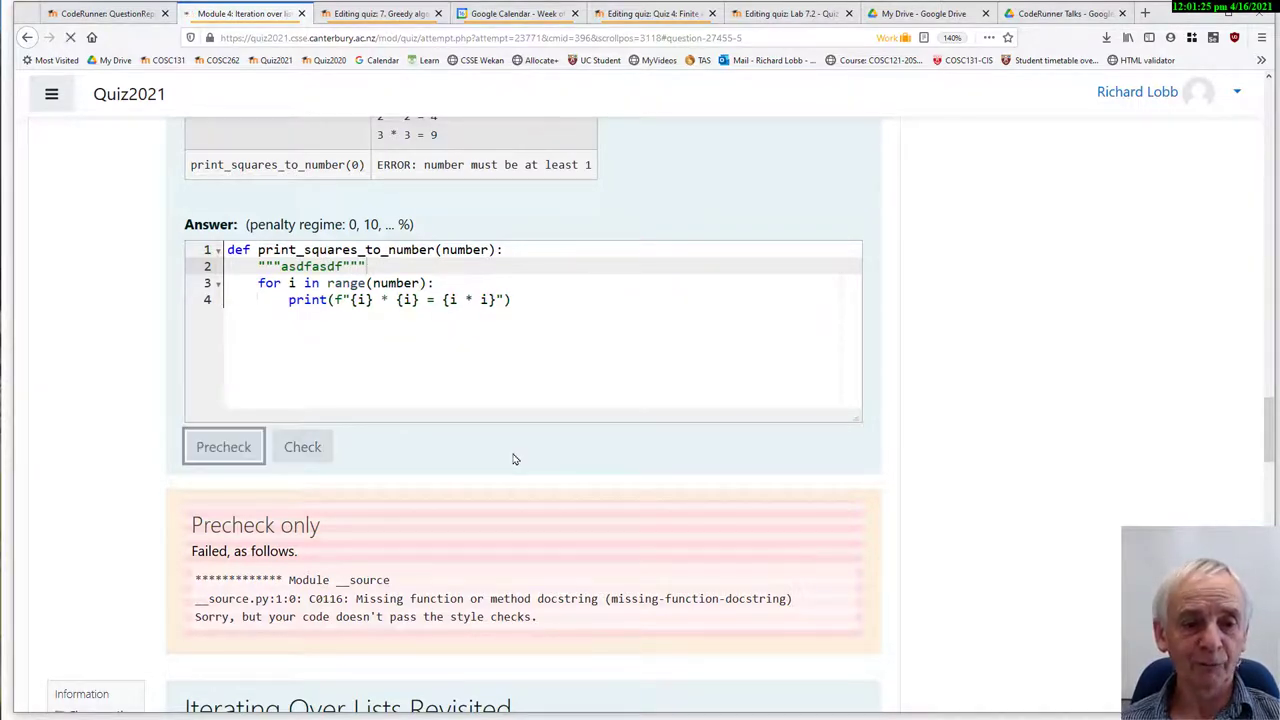
pyautogui.click(223, 446)
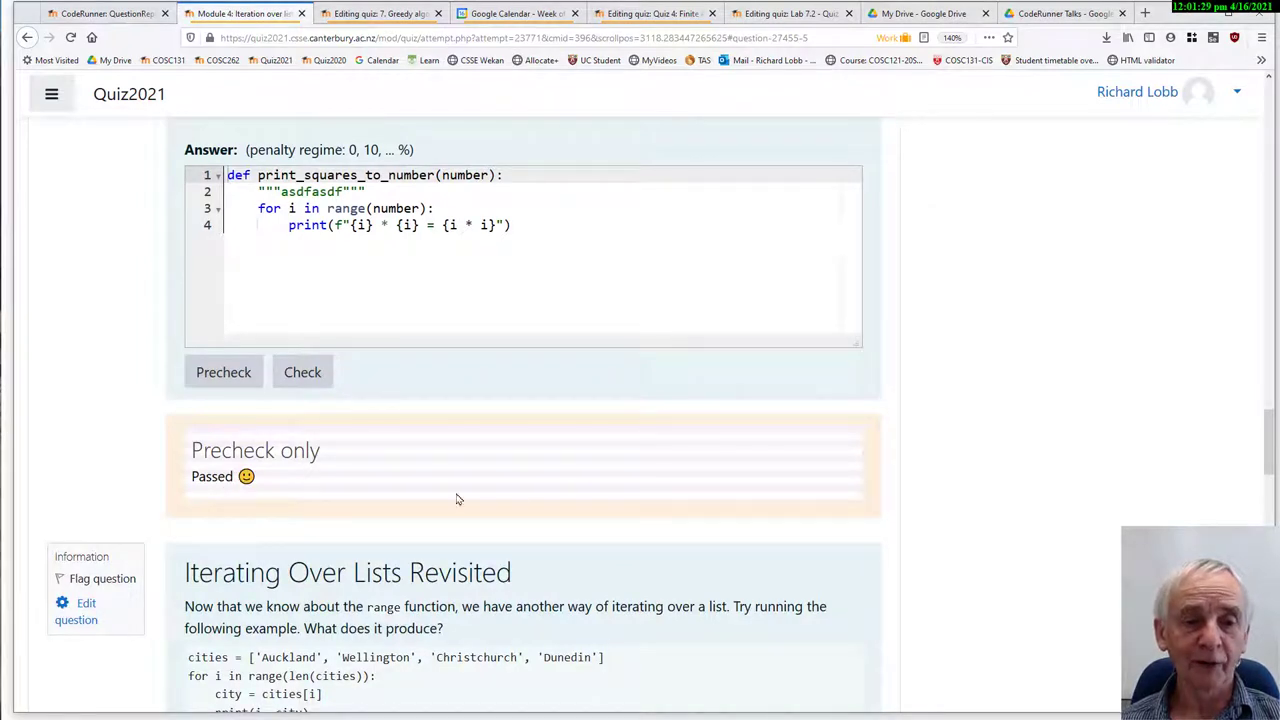
pyautogui.scroll(3)
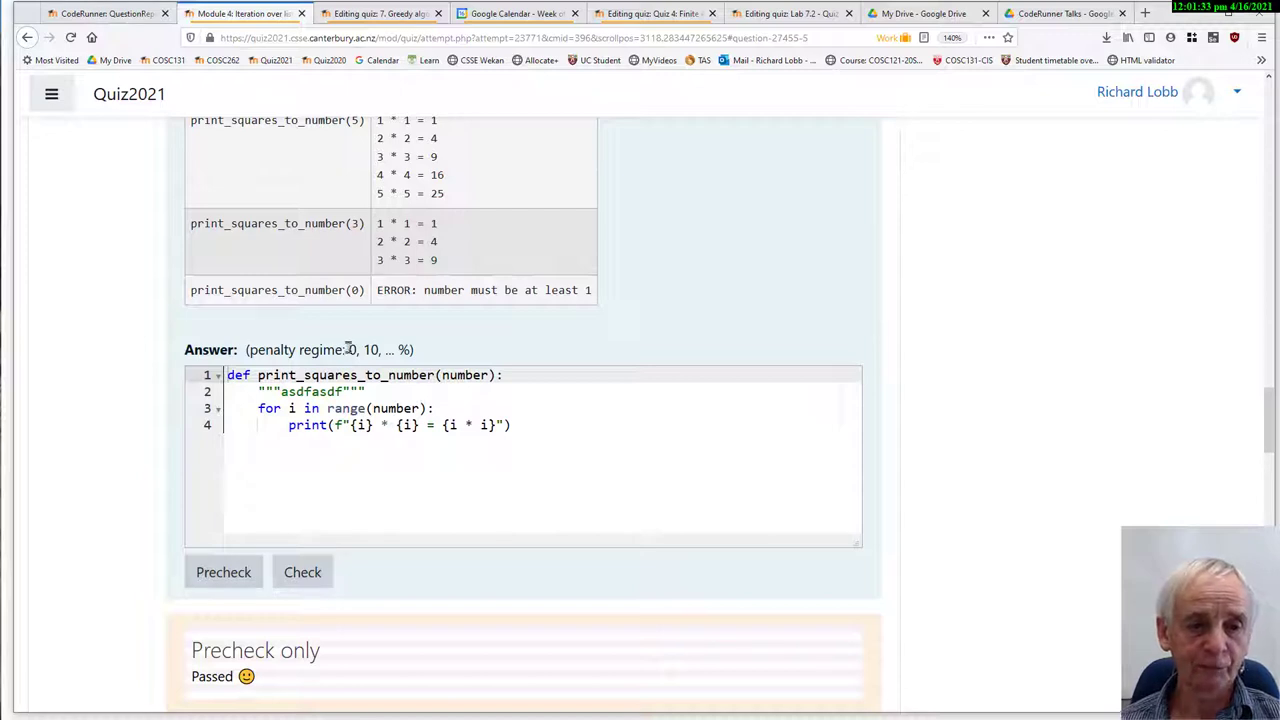
pyautogui.moveTo(349, 349); pyautogui.dragTo(398, 349)
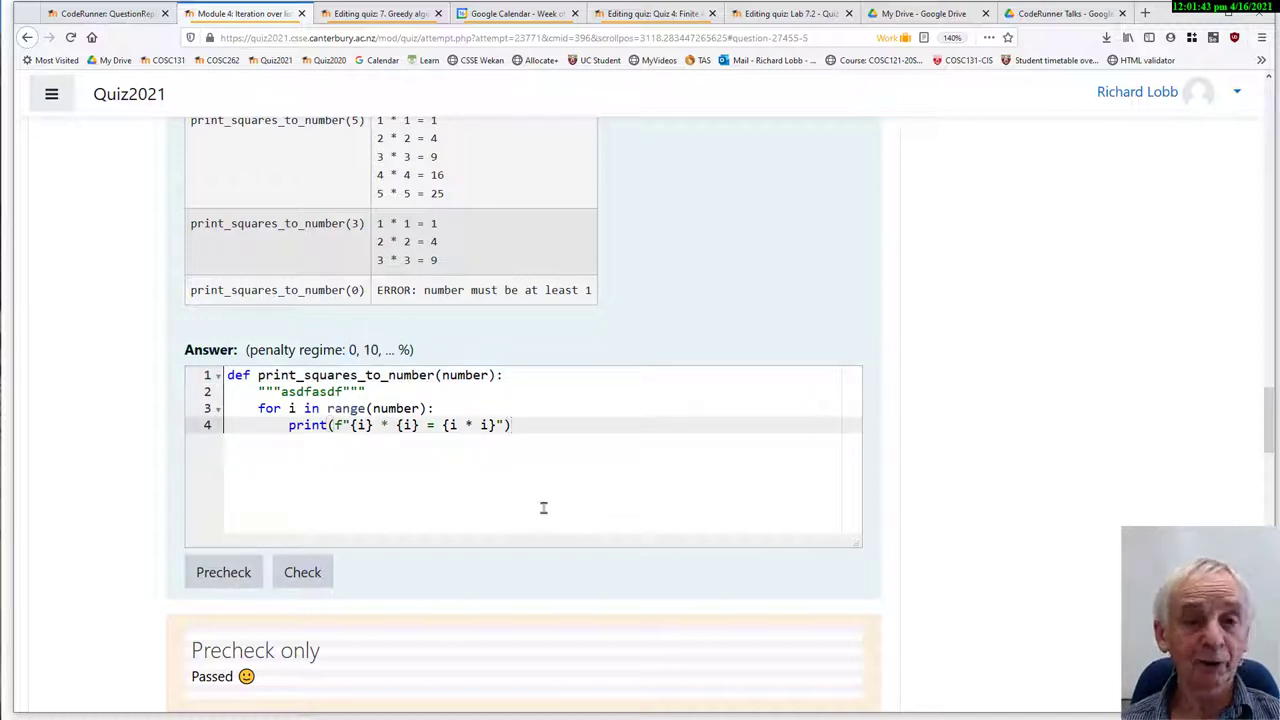
# - Review the red results table where every test prints squares from 0 and stops one short
pyautogui.scroll(3)
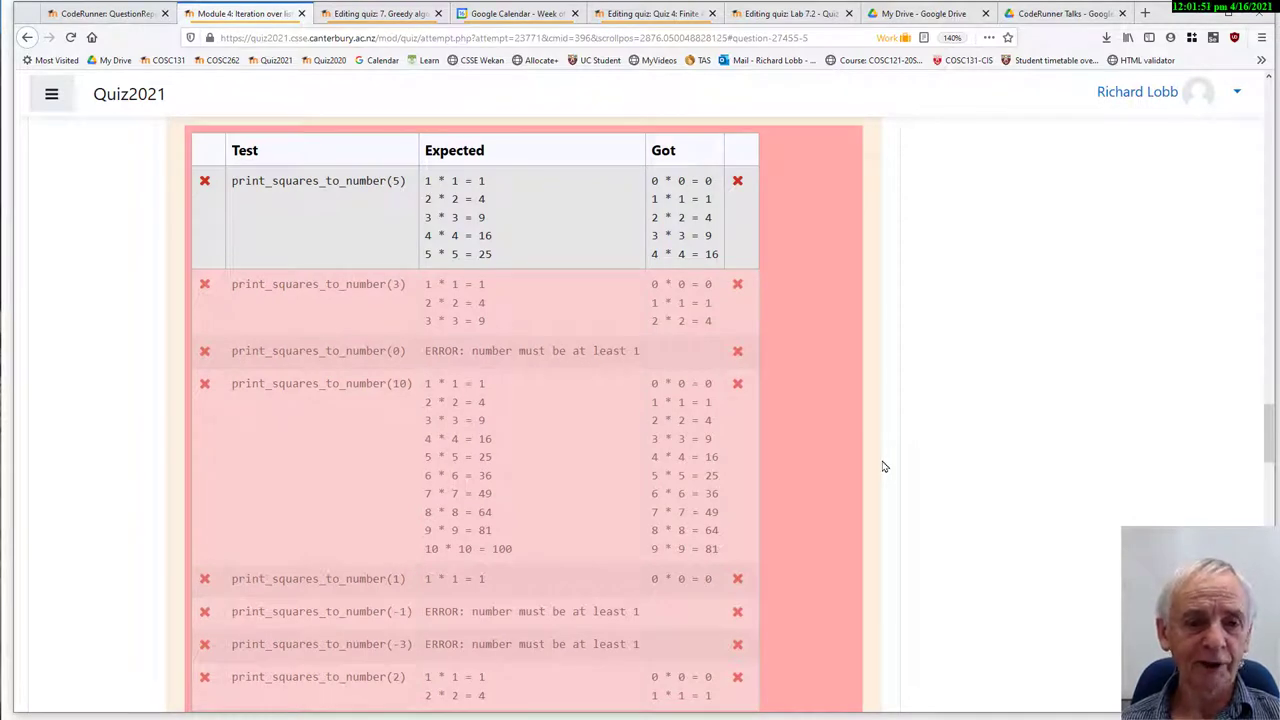
pyautogui.moveTo(848, 456)
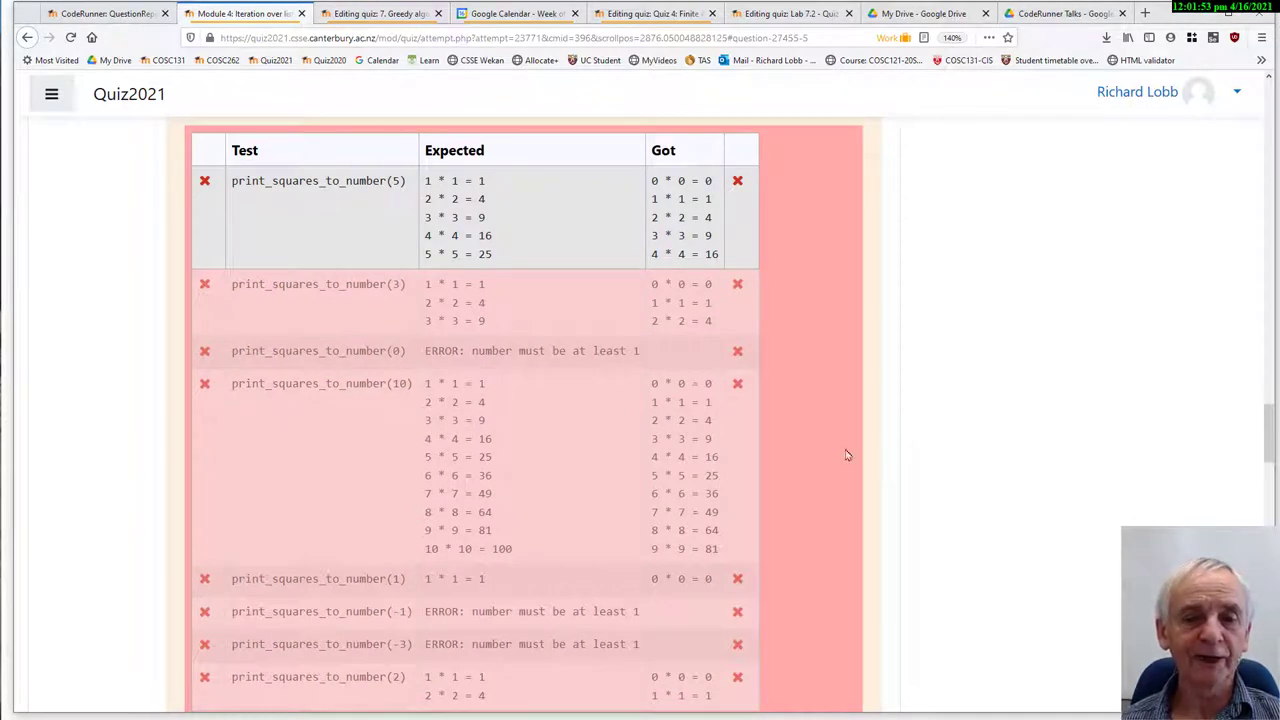
pyautogui.moveTo(766, 283)
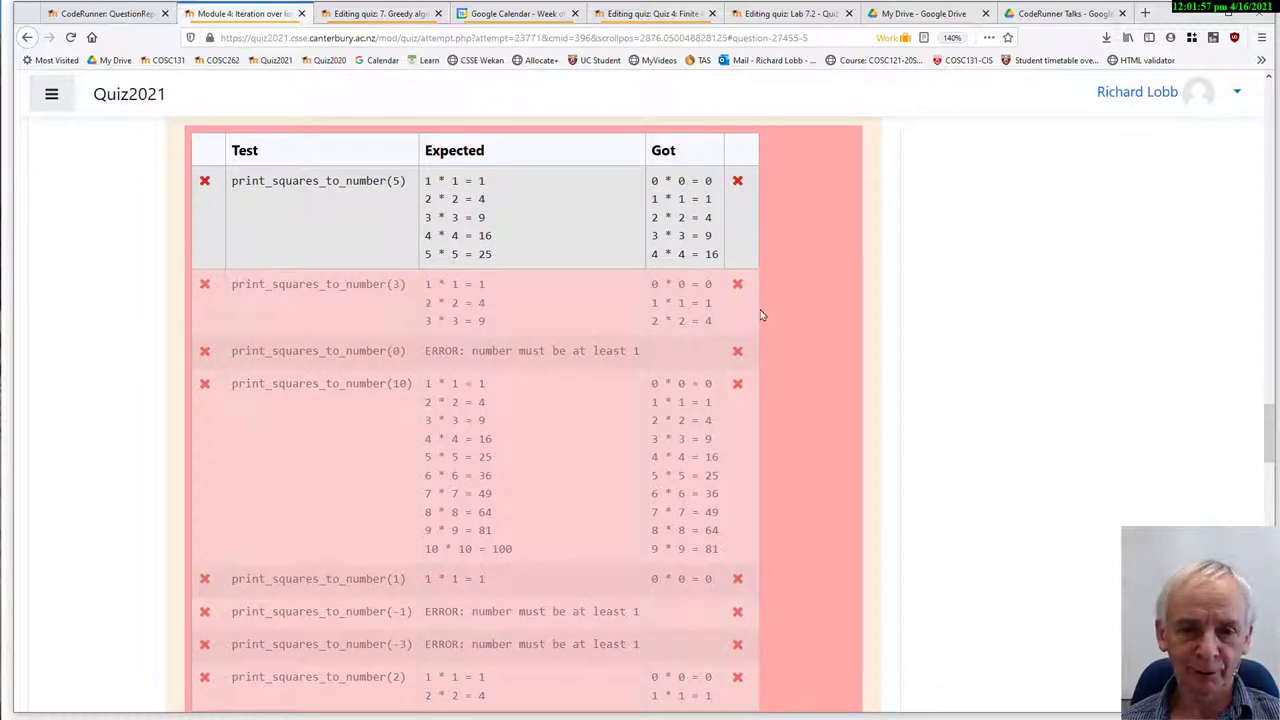
pyautogui.moveTo(641, 283)
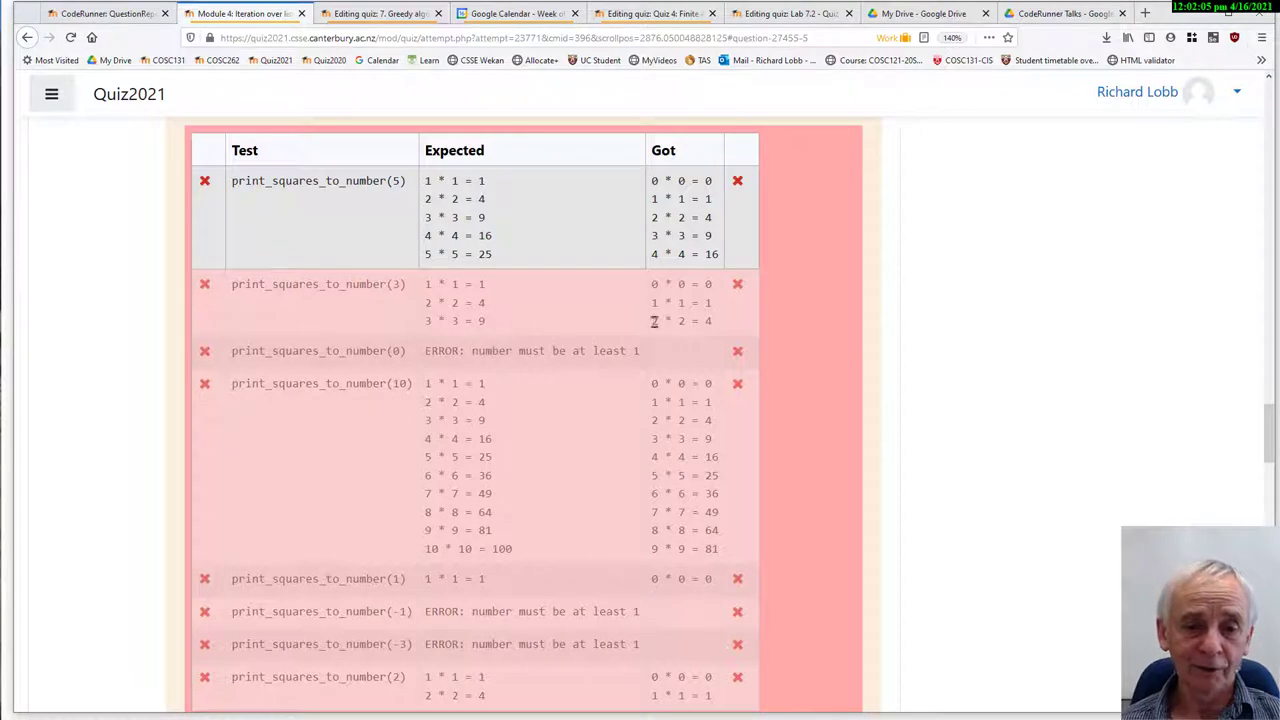
pyautogui.moveTo(614, 374)
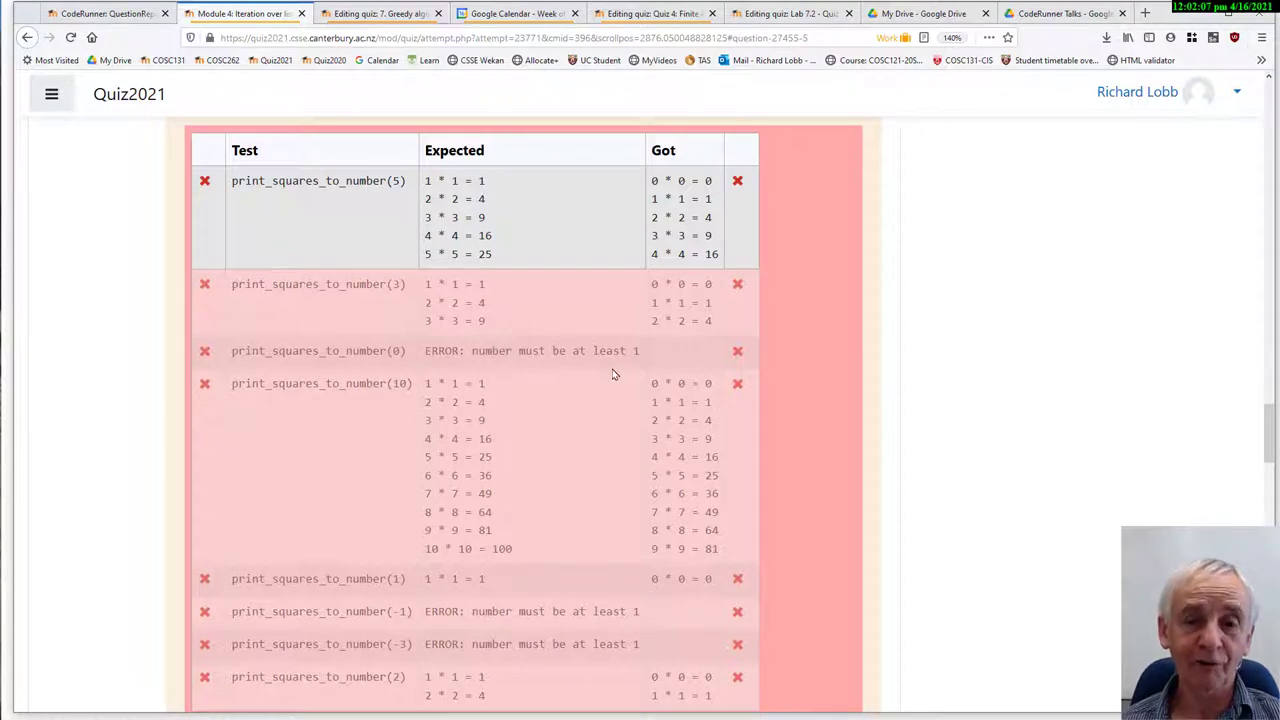
pyautogui.moveTo(775, 401)
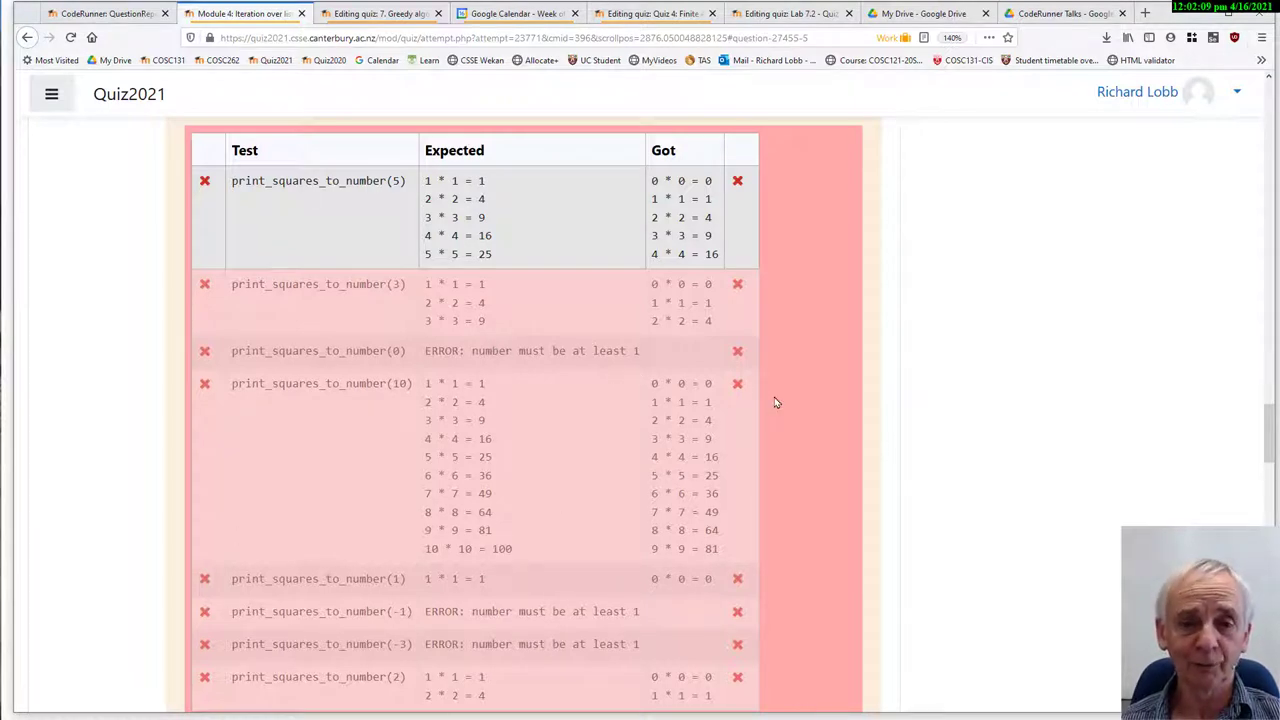
pyautogui.scroll(3)
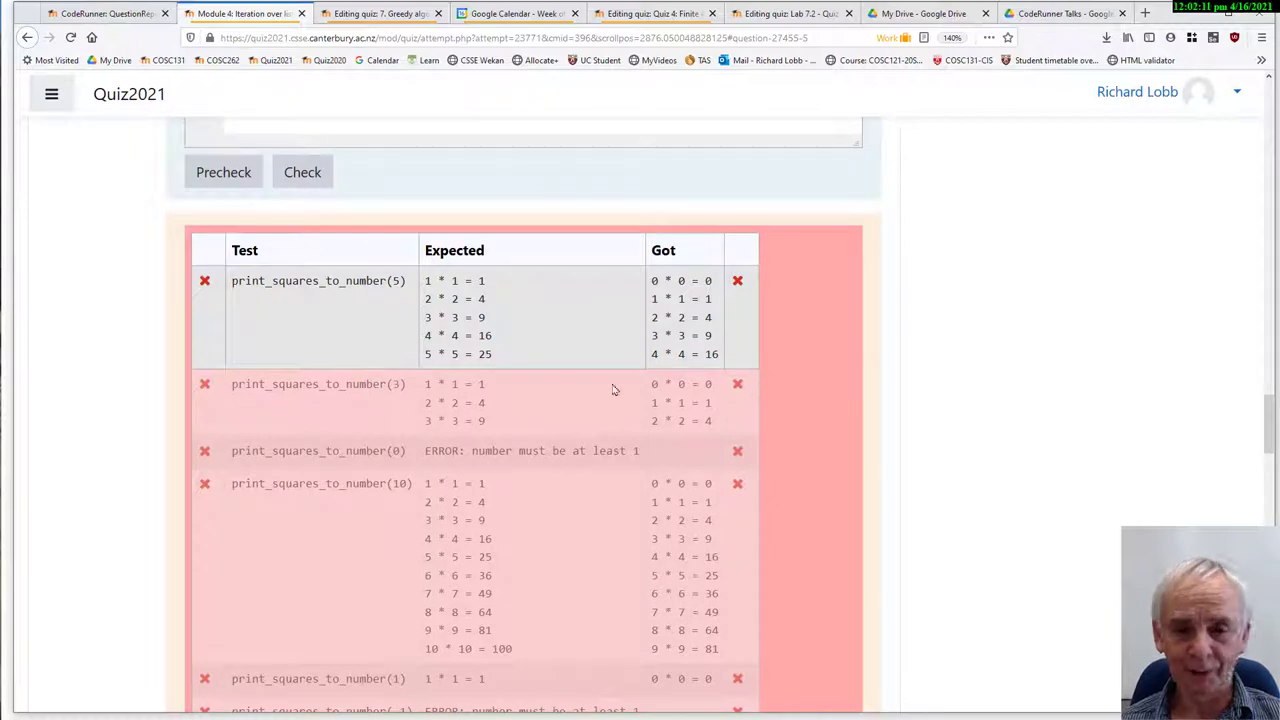
pyautogui.scroll(-3)
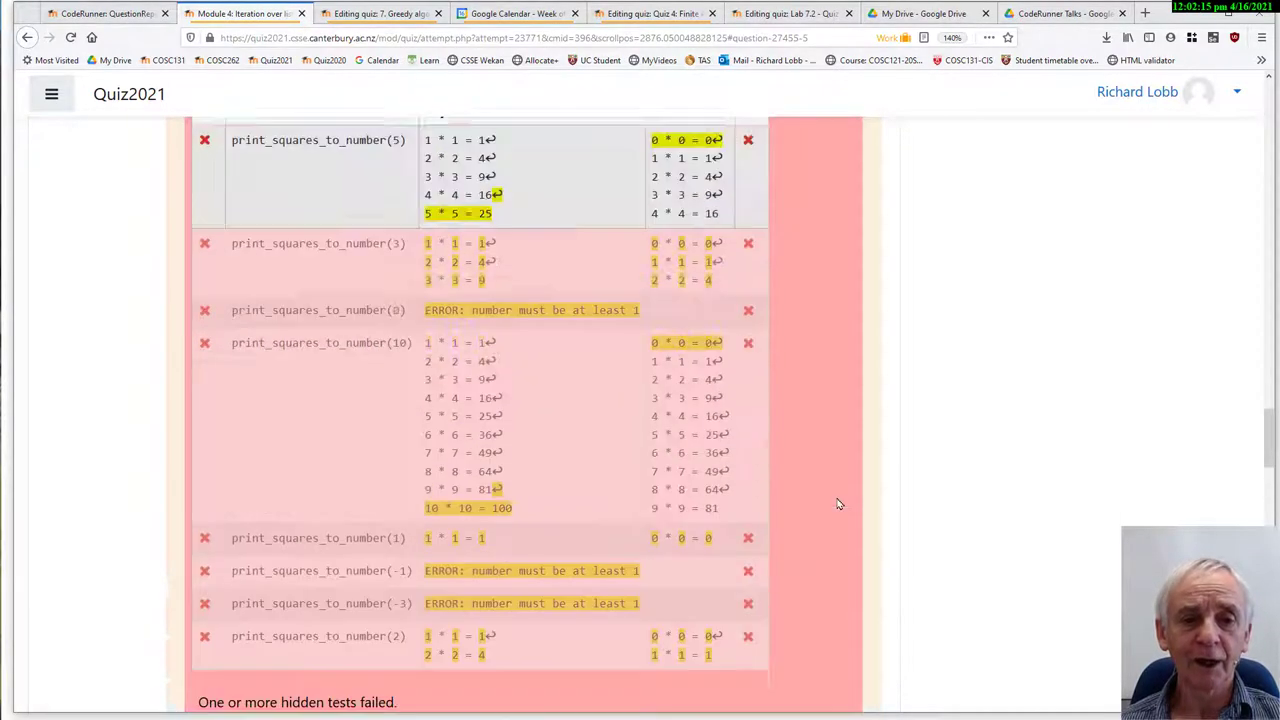
pyautogui.scroll(3)
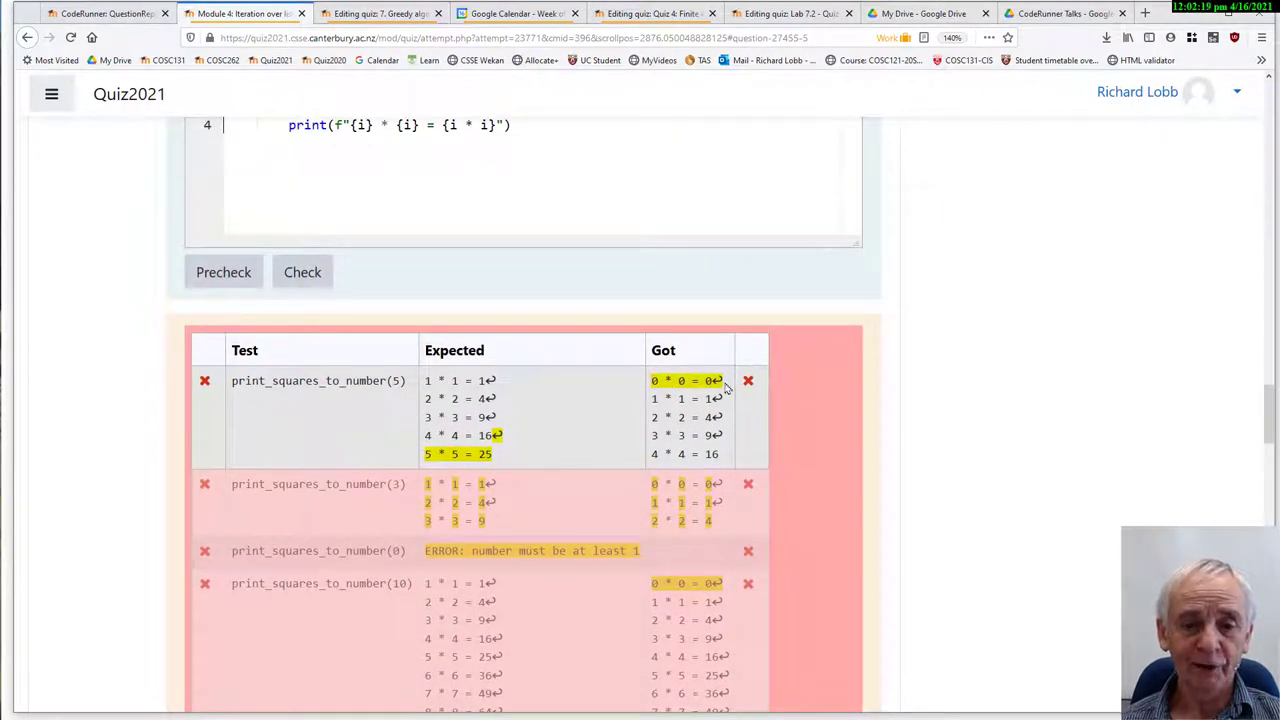
pyautogui.moveTo(503, 463)
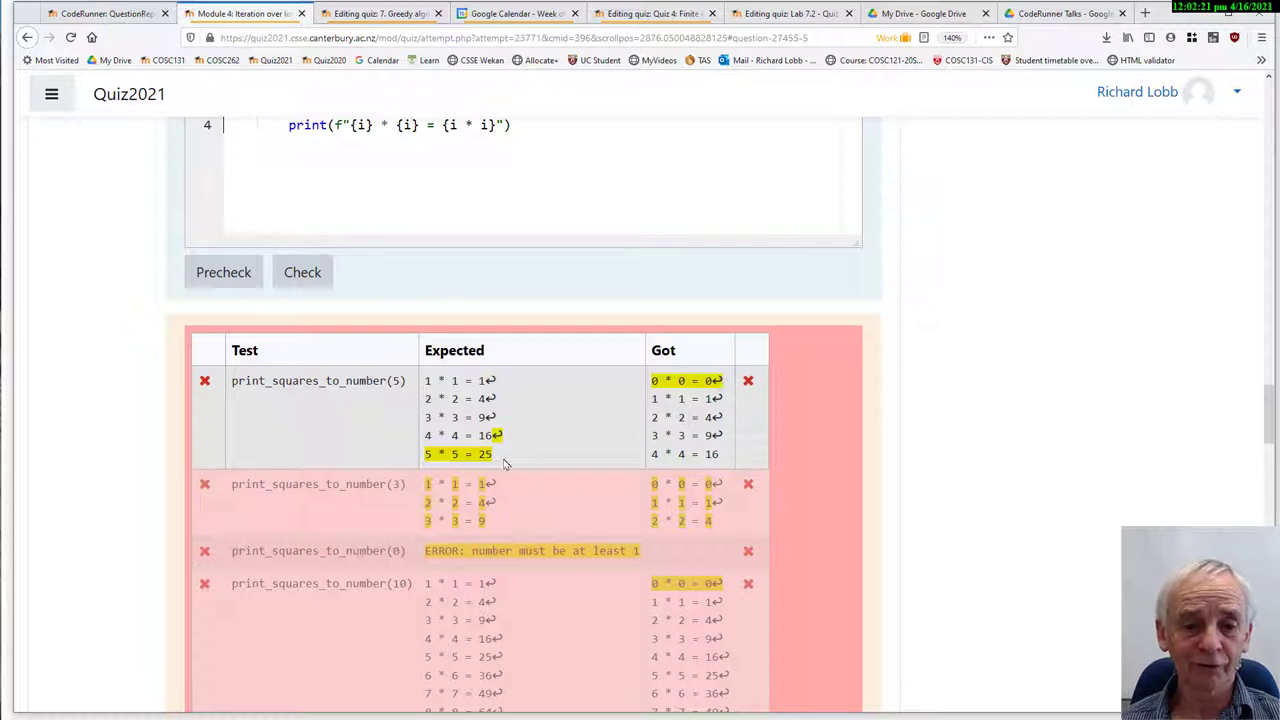
pyautogui.moveTo(531, 479)
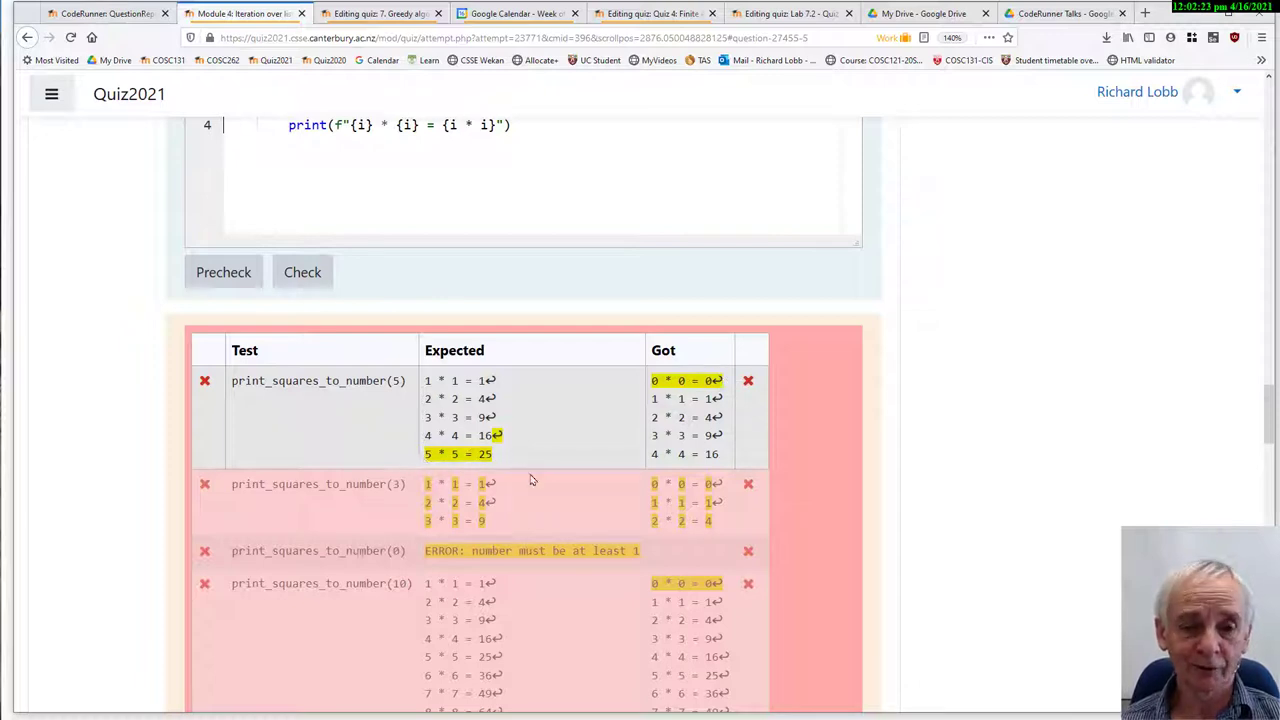
# - Change the loop to range(1, number + 1) and recheck, passing square tests but not the zero-input test
pyautogui.scroll(3)
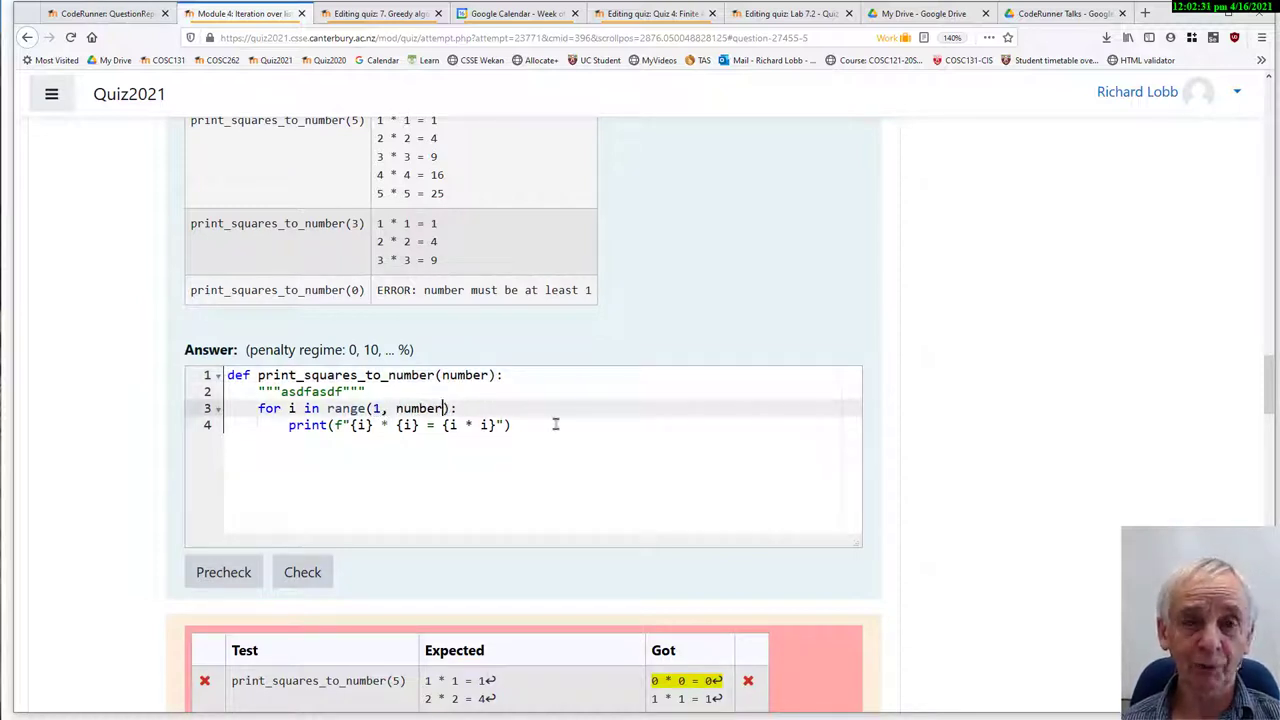
pyautogui.write('+ 1')
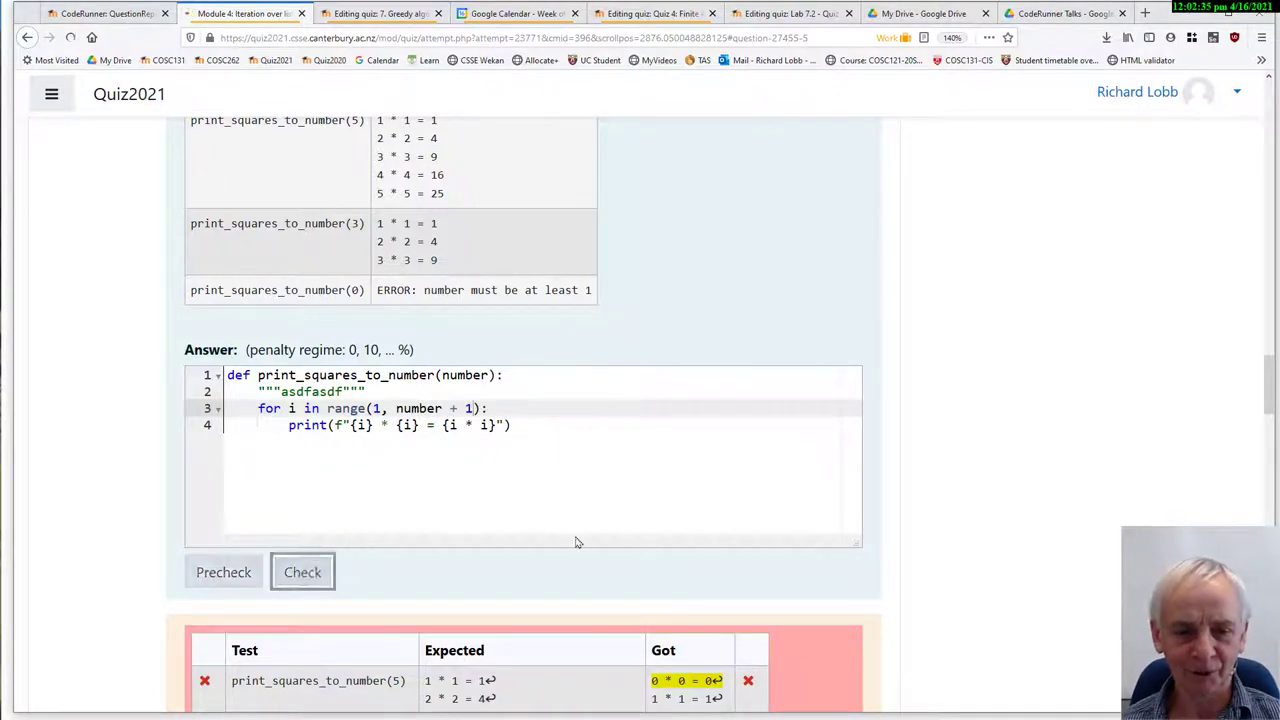
pyautogui.click(302, 571)
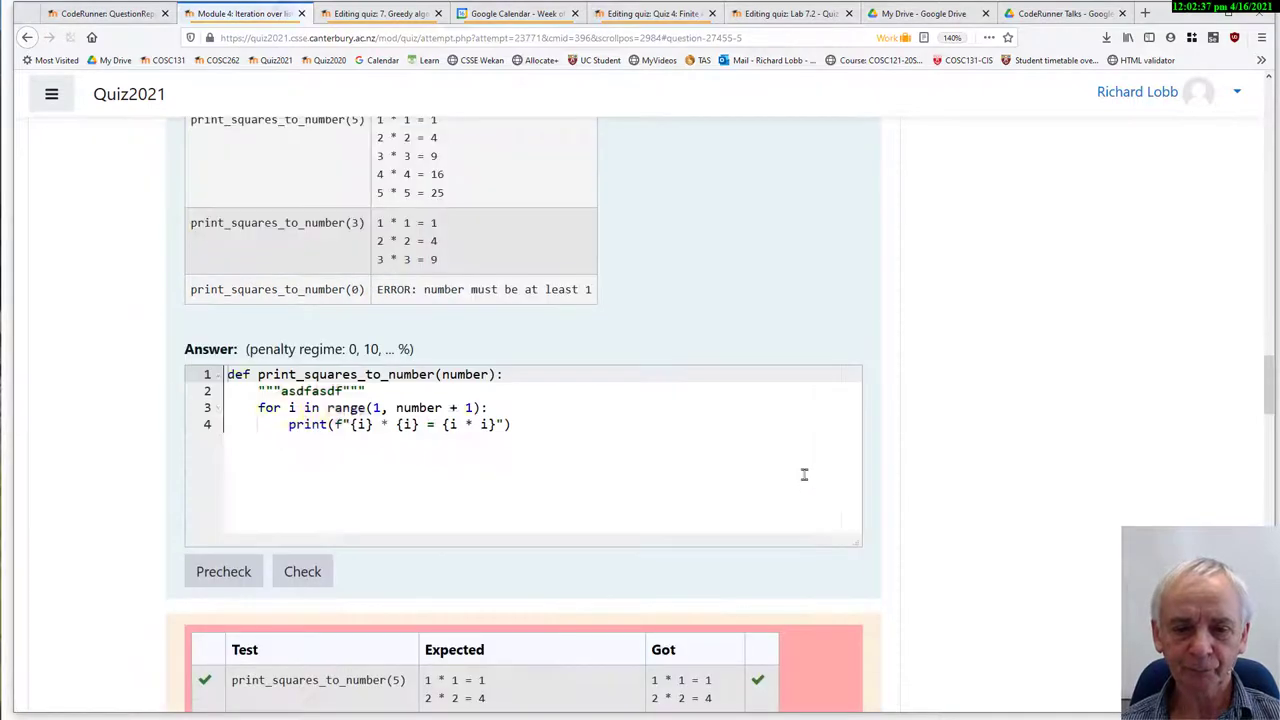
pyautogui.scroll(-3)
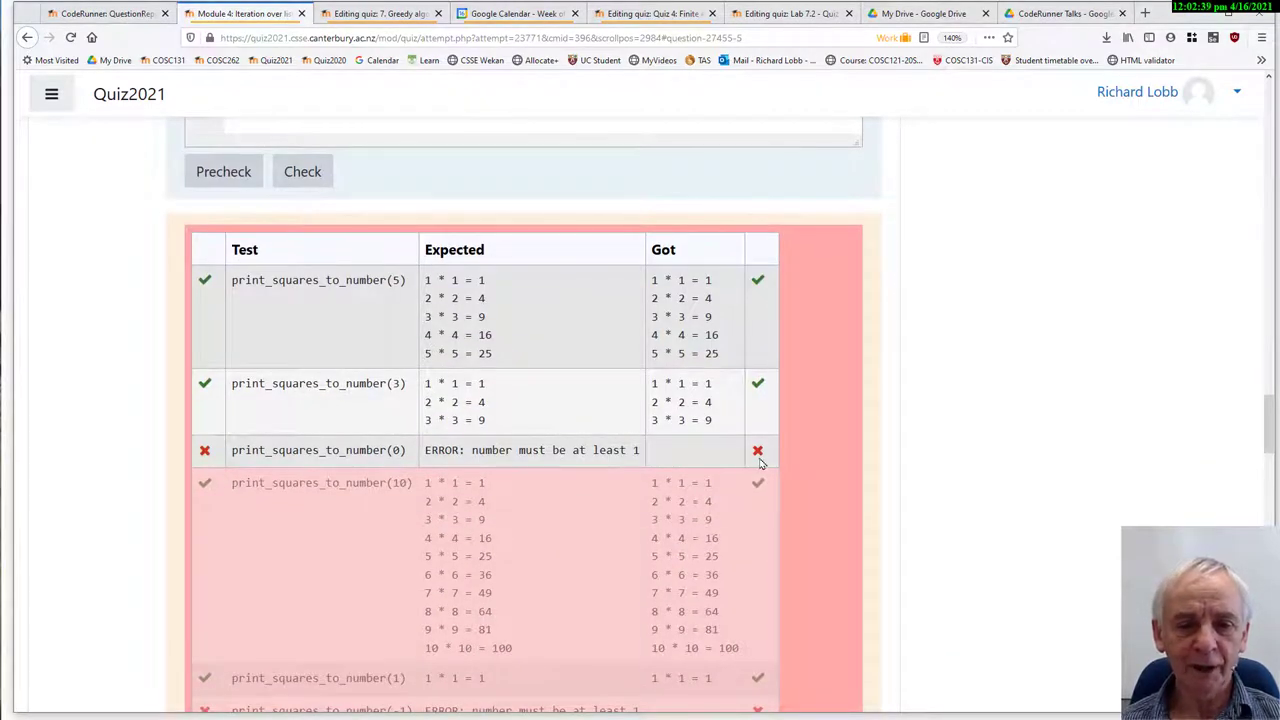
pyautogui.moveTo(670, 471)
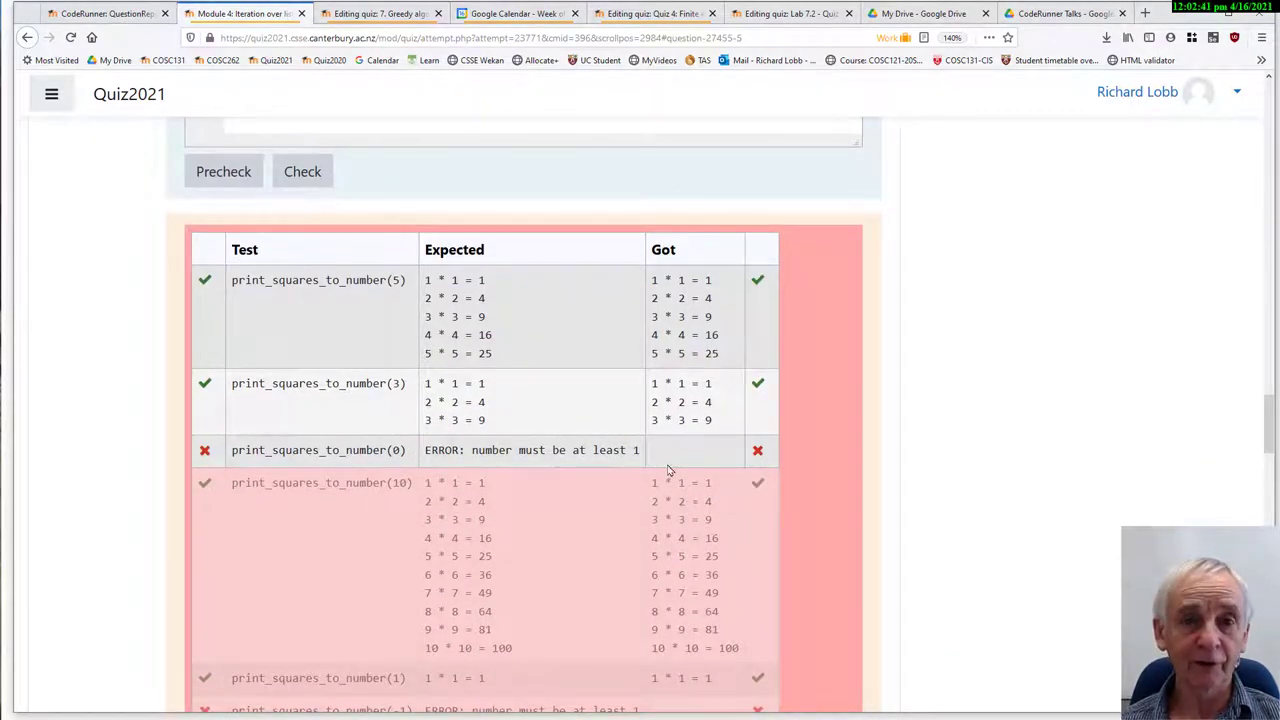
pyautogui.scroll(3)
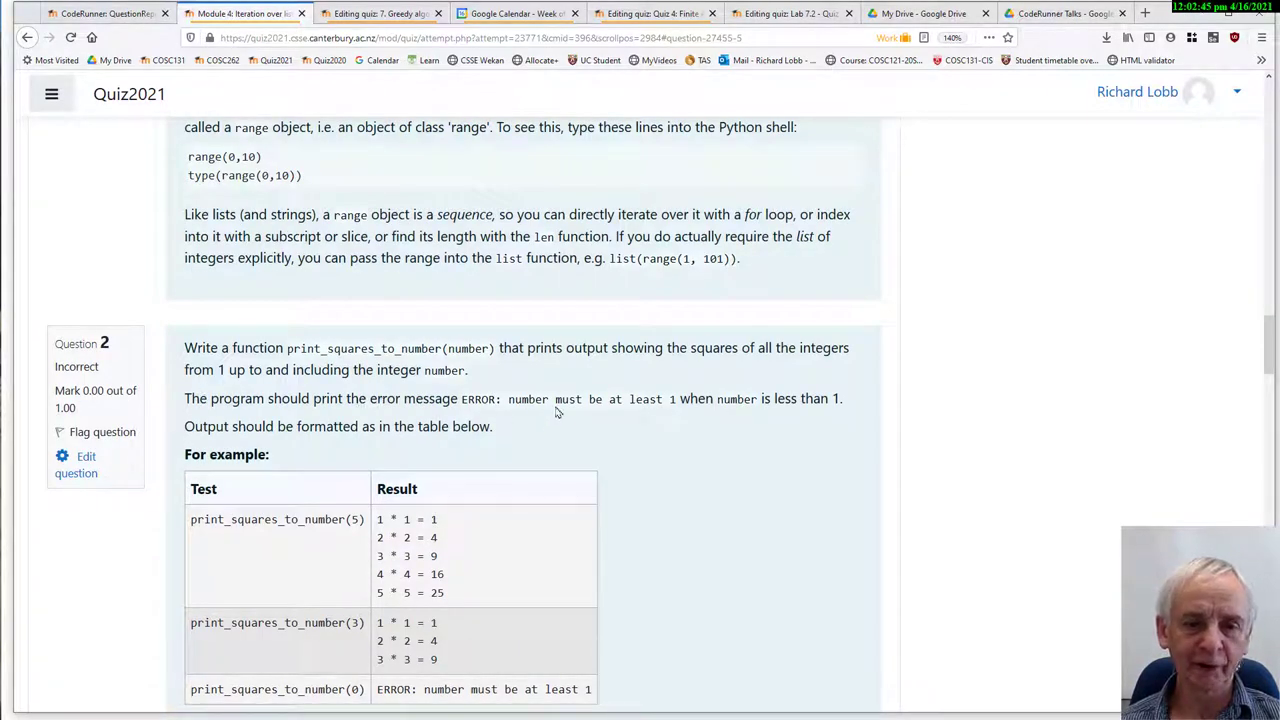
pyautogui.moveTo(730, 412)
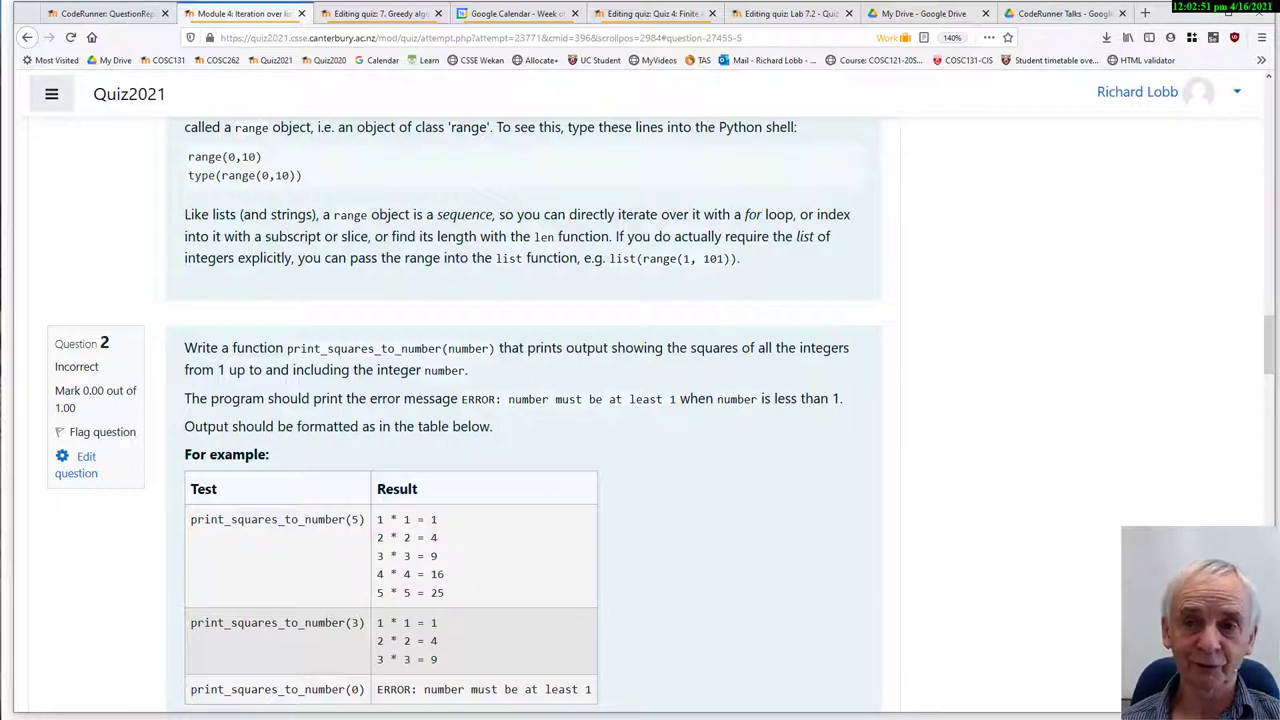
pyautogui.scroll(-3)
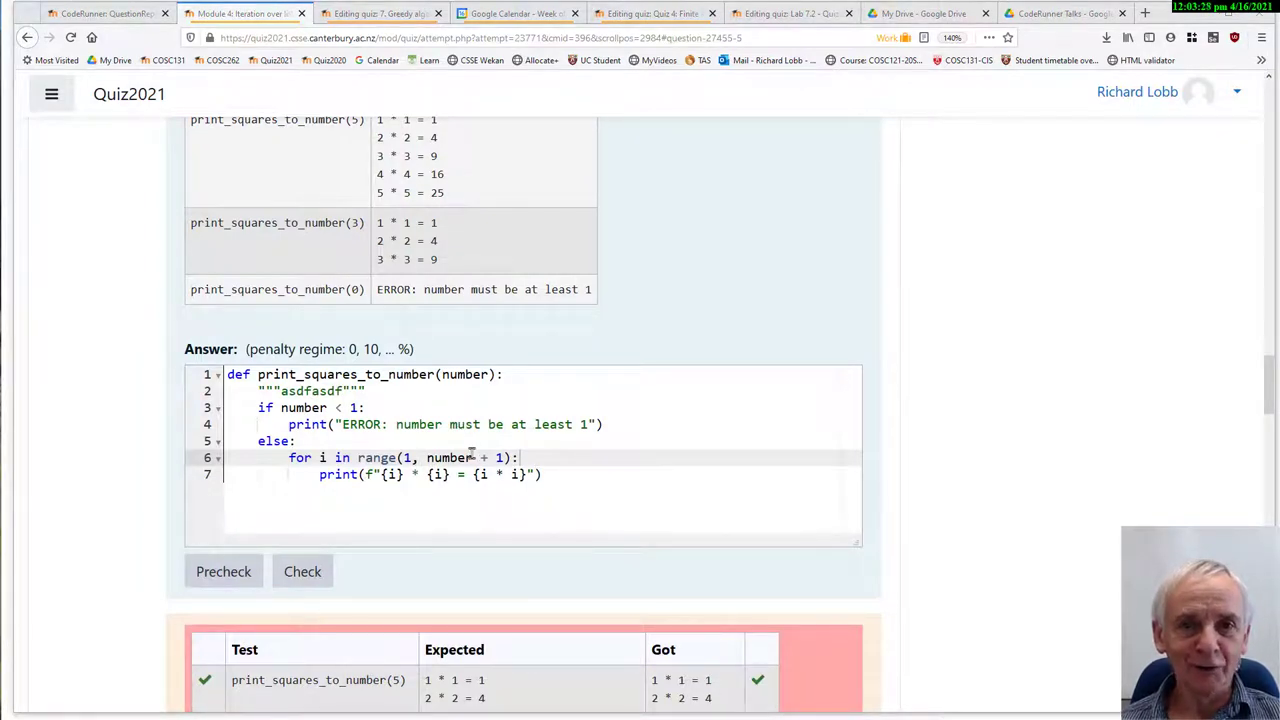
pyautogui.scroll(-3)
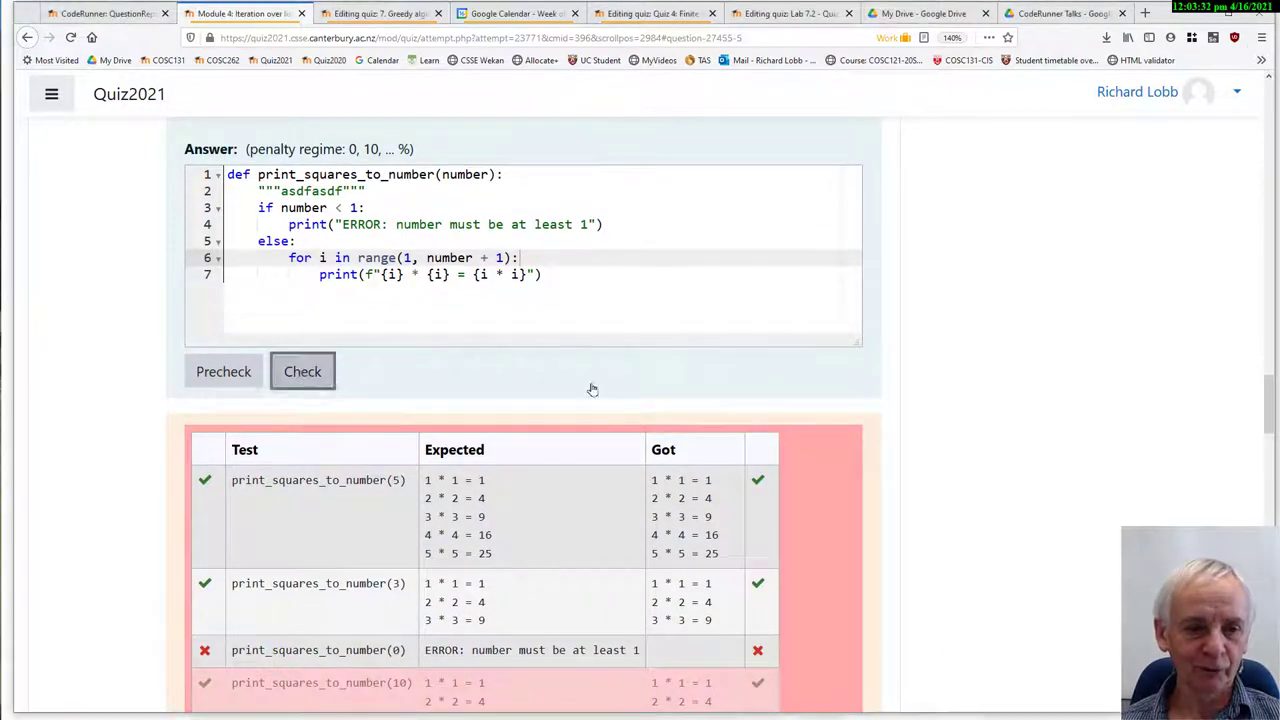
pyautogui.scroll(3)
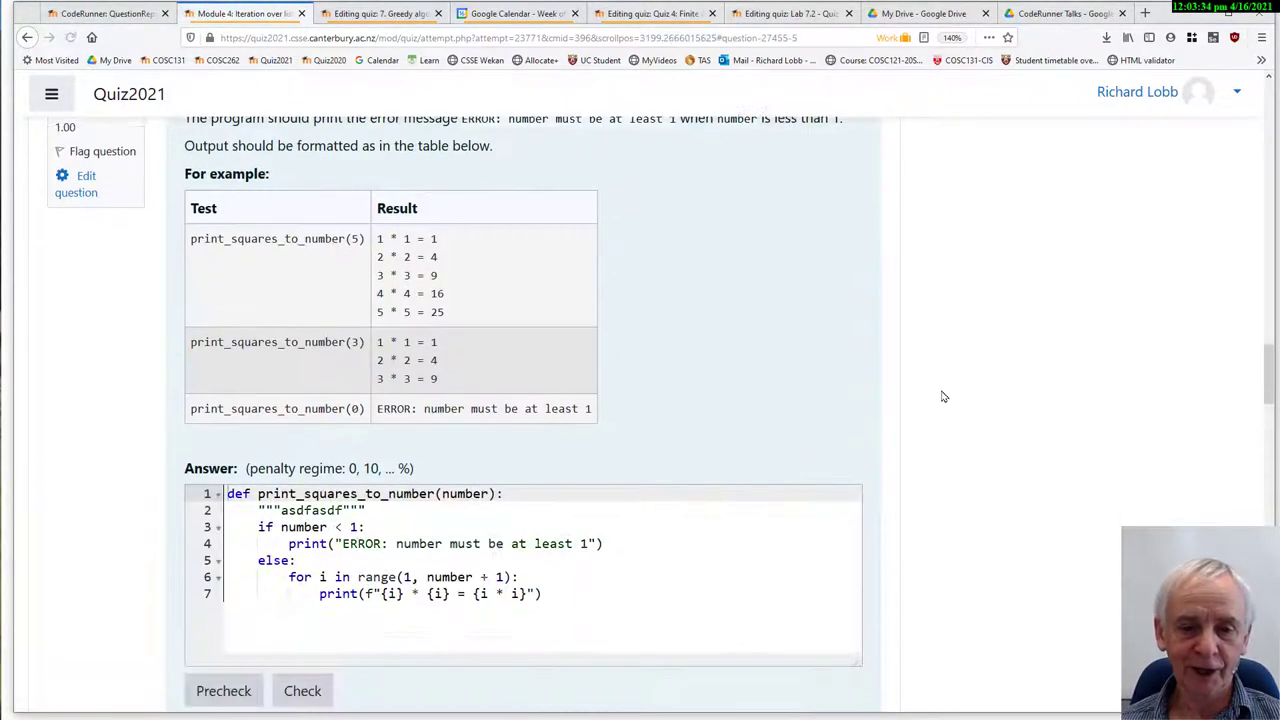
pyautogui.click(302, 690)
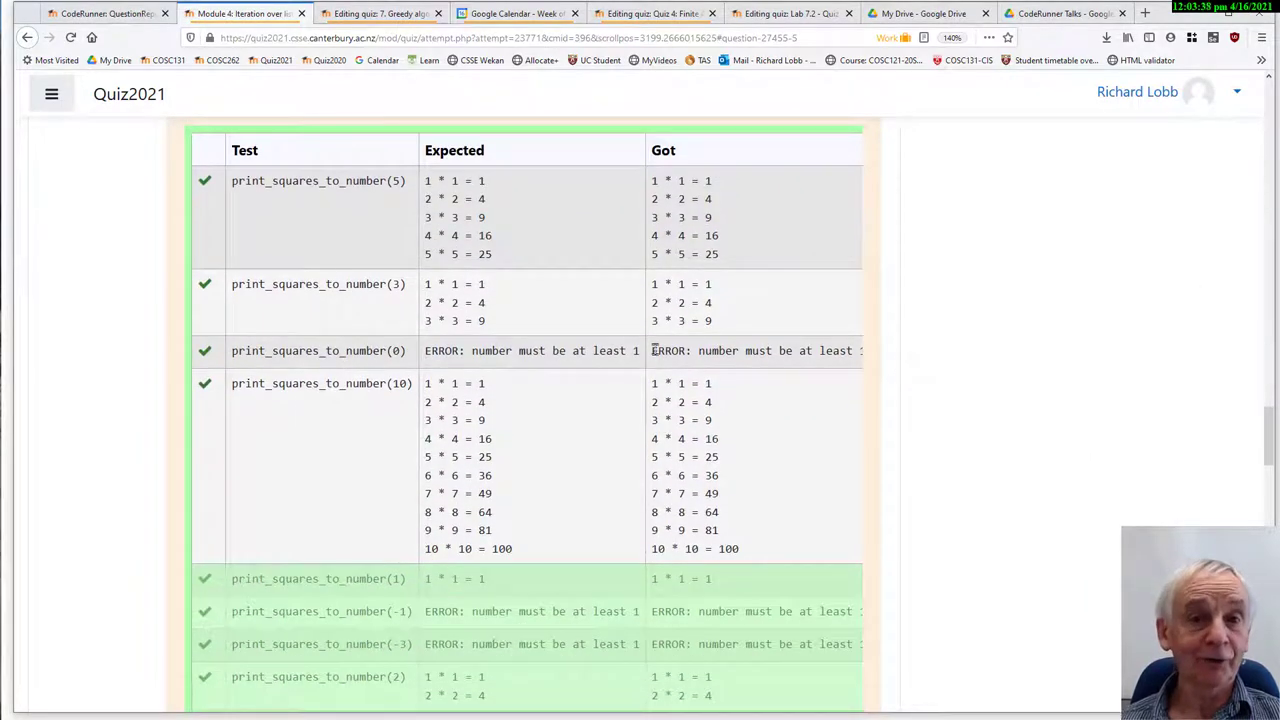
pyautogui.scroll(3)
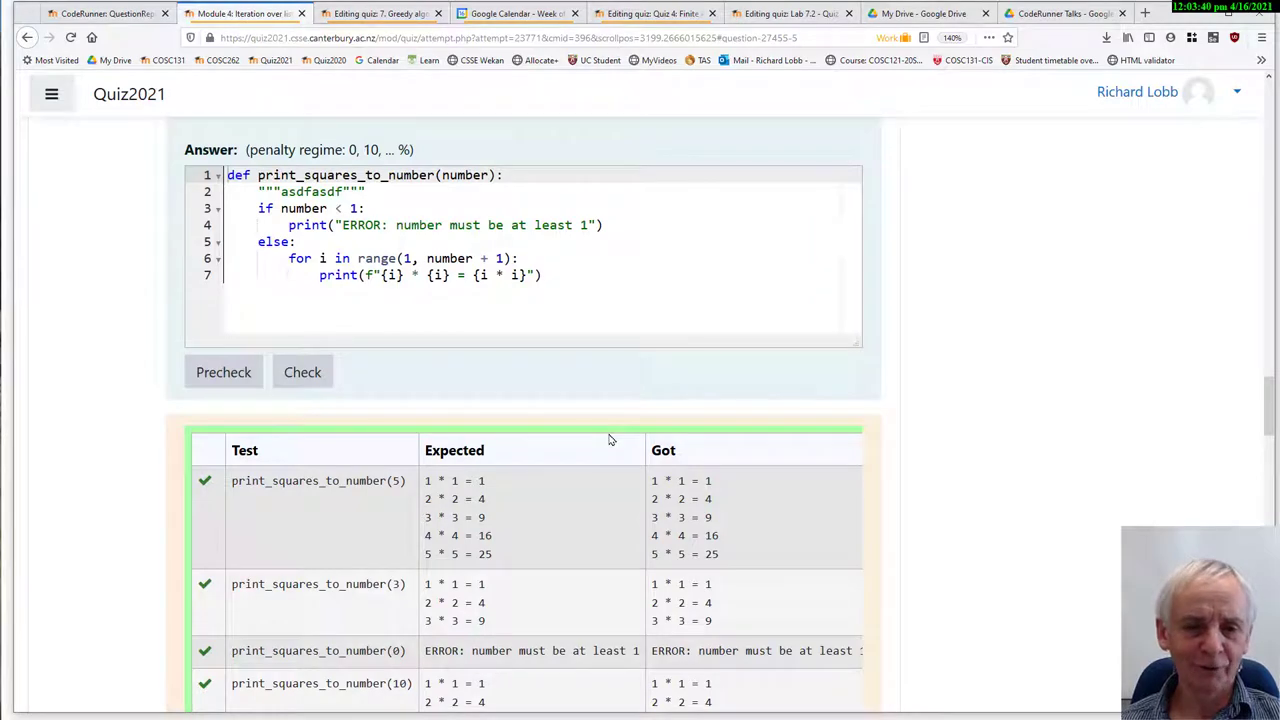
pyautogui.scroll(-3)
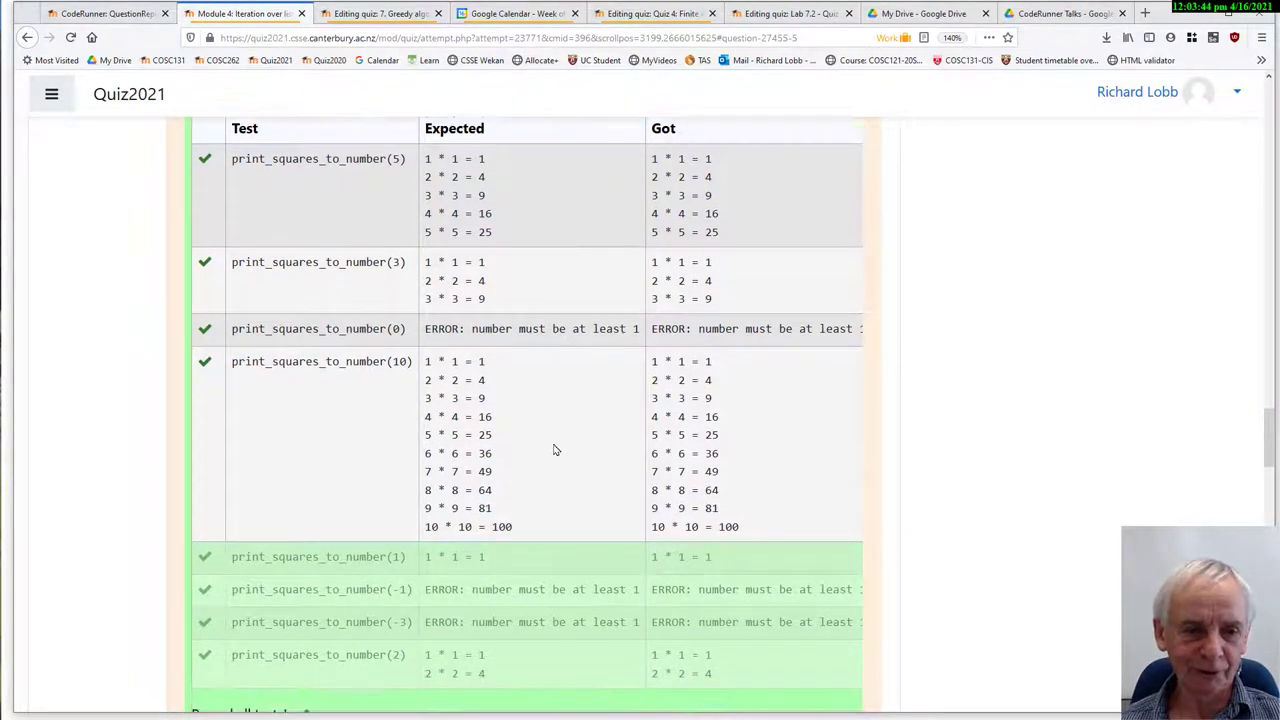
pyautogui.scroll(3)
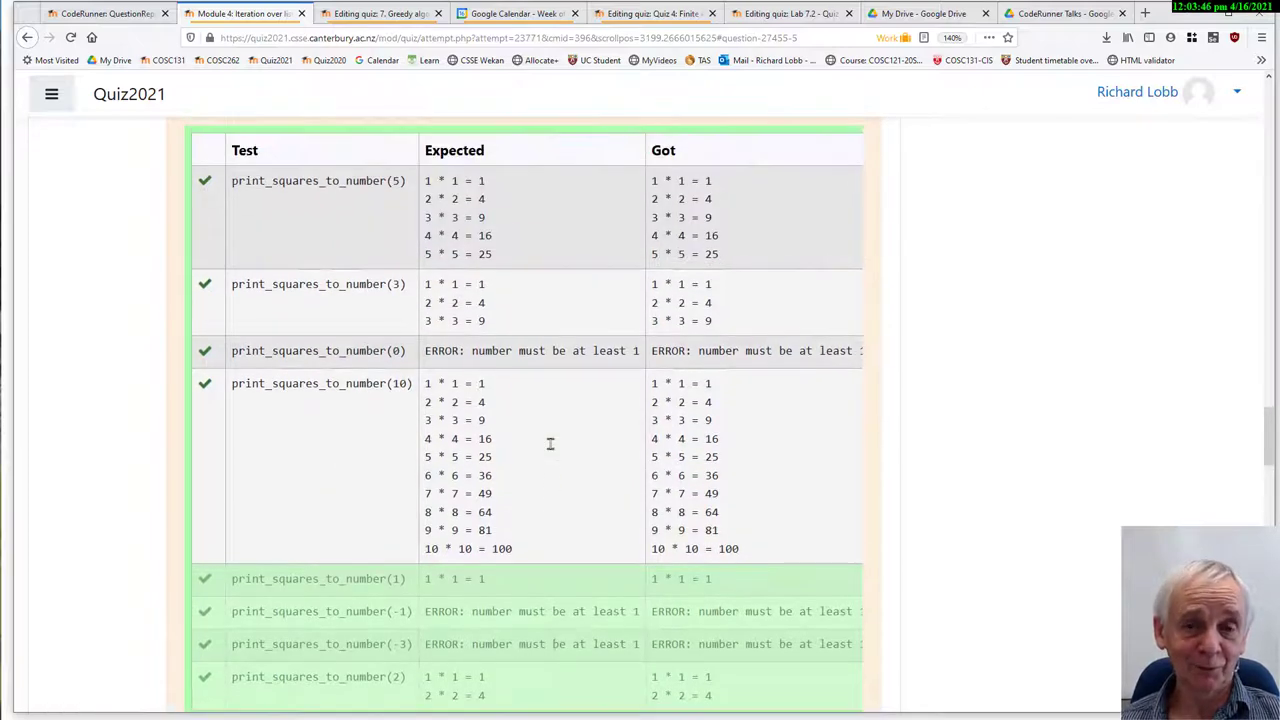
pyautogui.scroll(3)
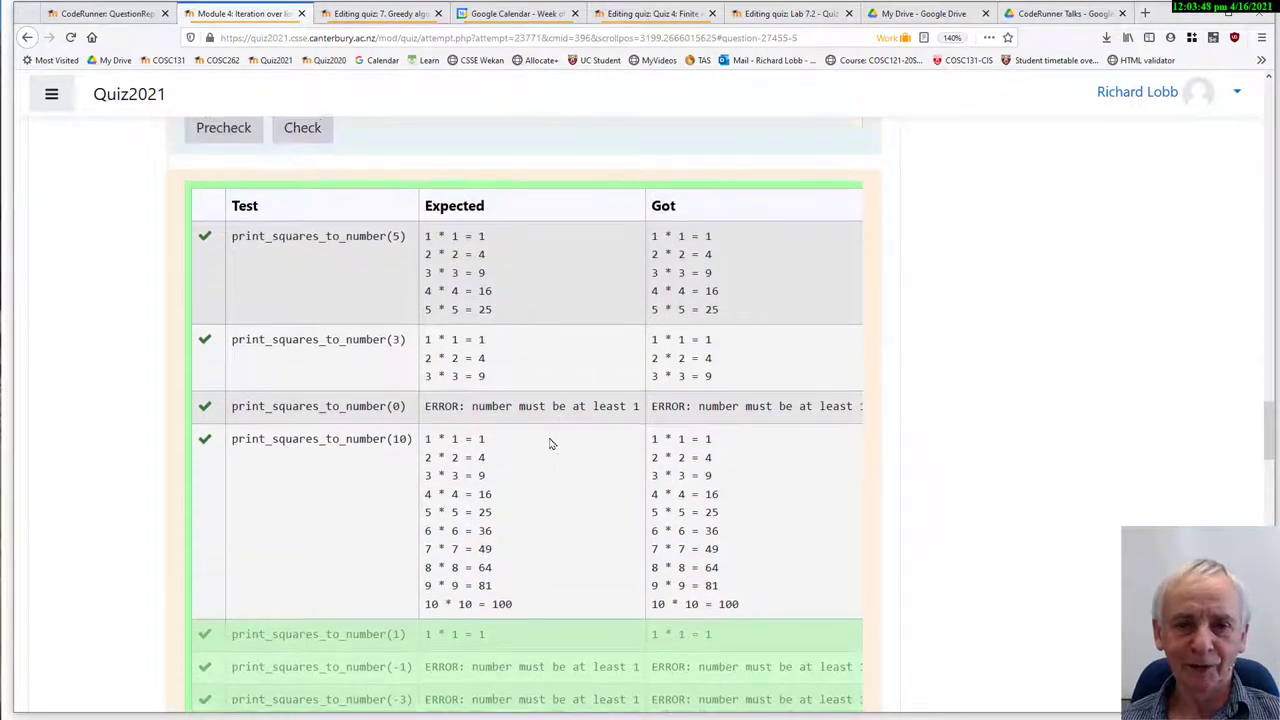
pyautogui.scroll(-3)
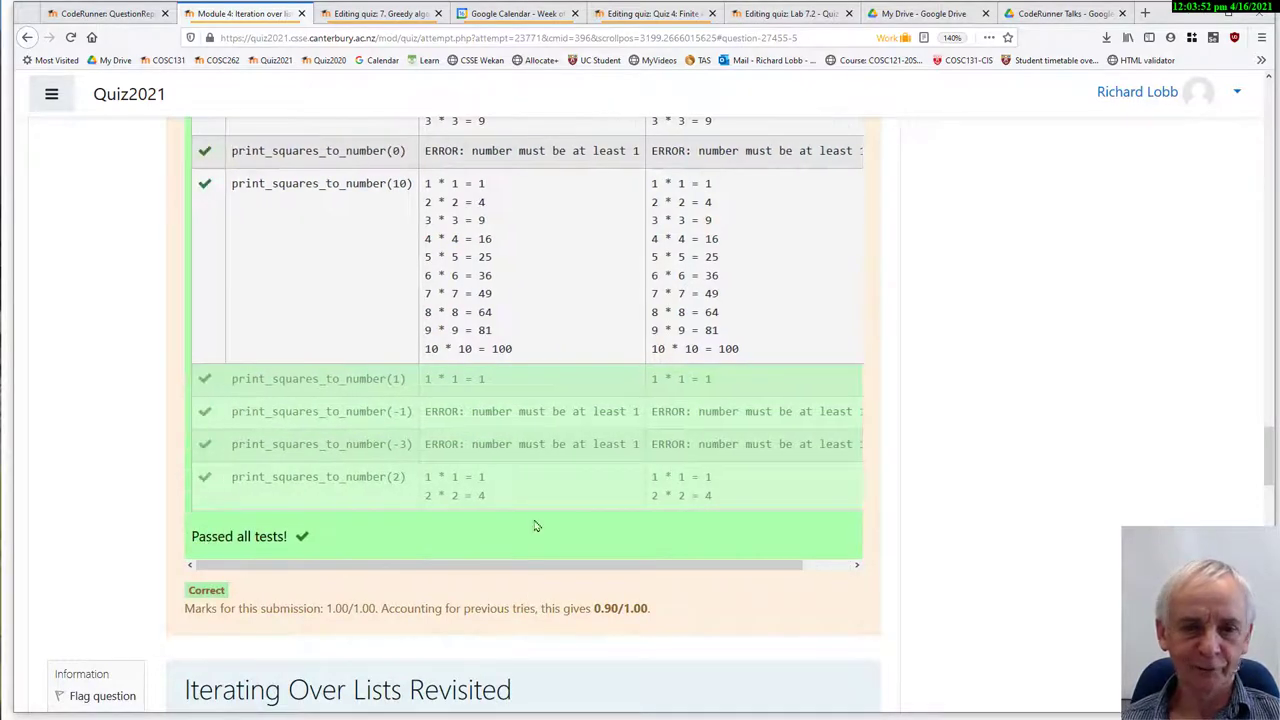
pyautogui.scroll(3)
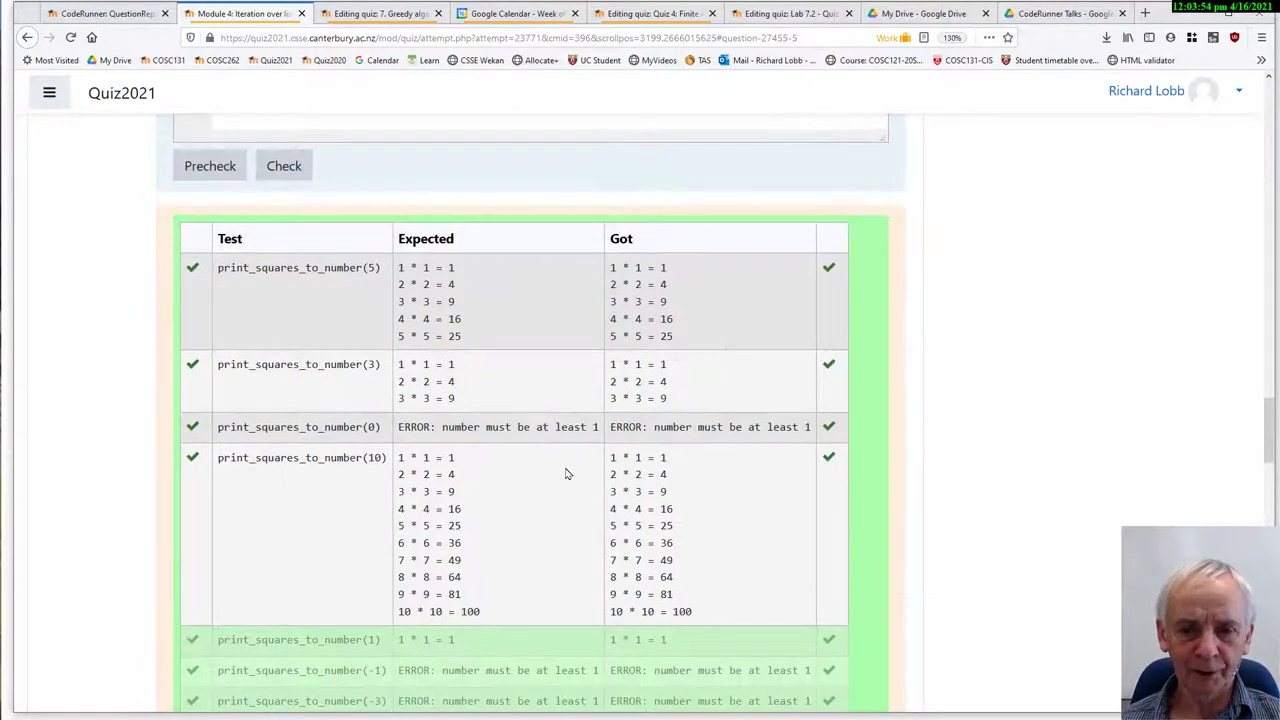
pyautogui.scroll(-3)
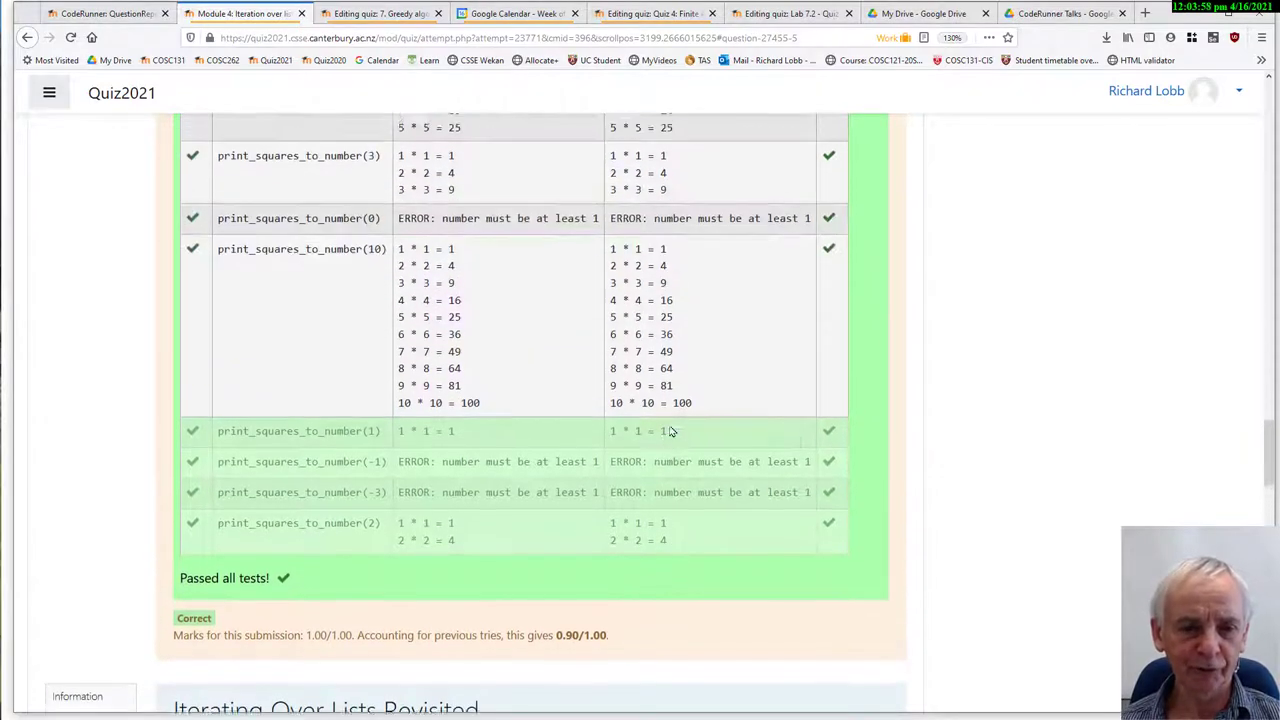
pyautogui.scroll(-3)
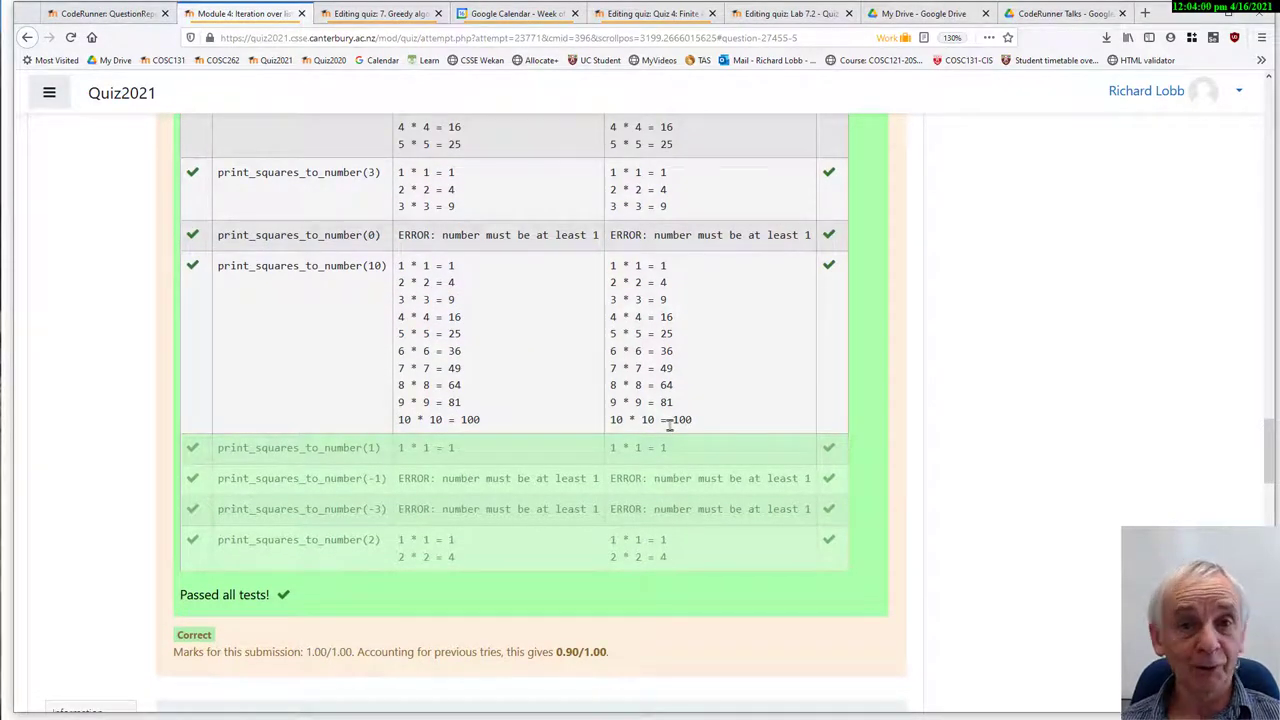
pyautogui.moveTo(758, 366)
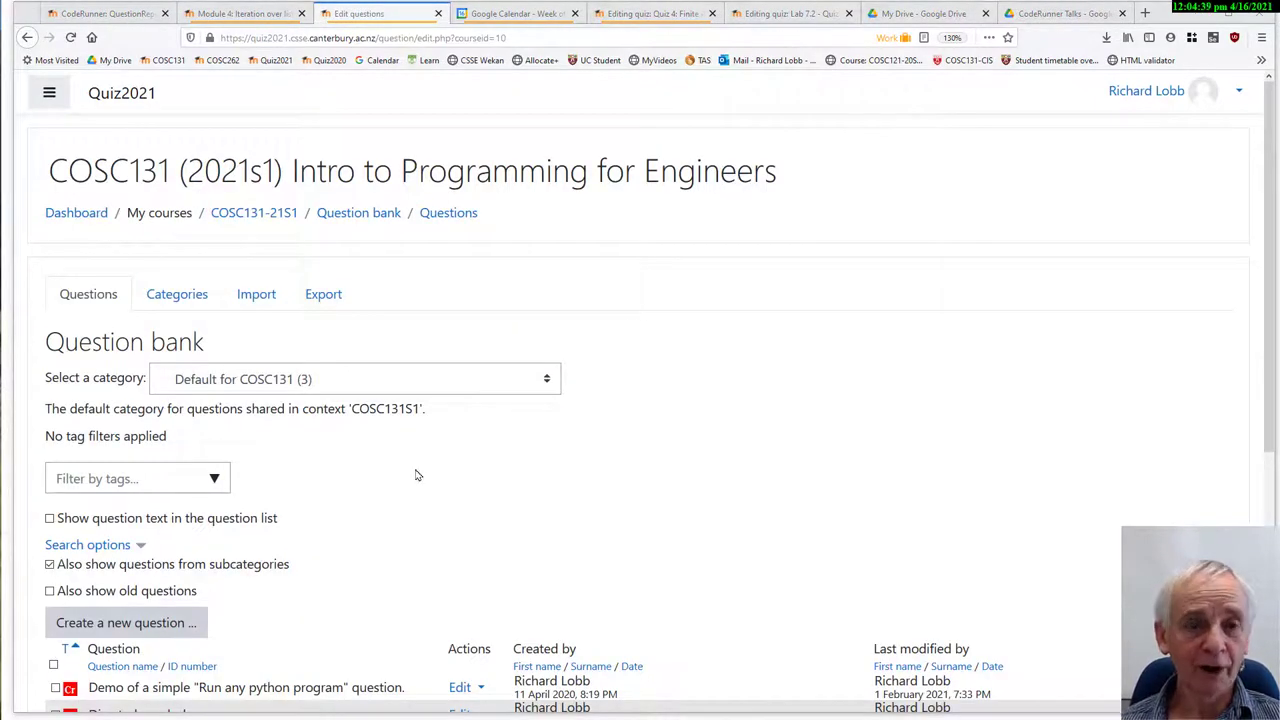
pyautogui.moveTo(673, 427)
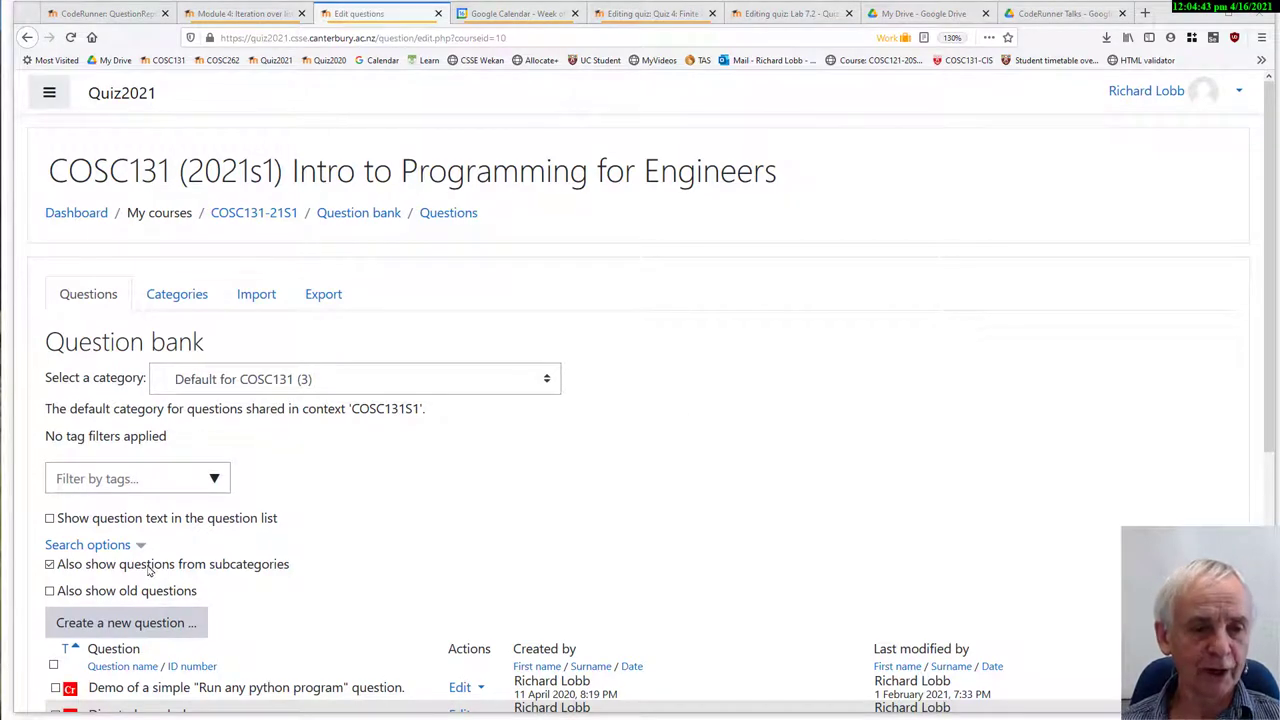
# - Create a new question in the COSC131 bank with CodeRunner as its type
pyautogui.click(126, 622)
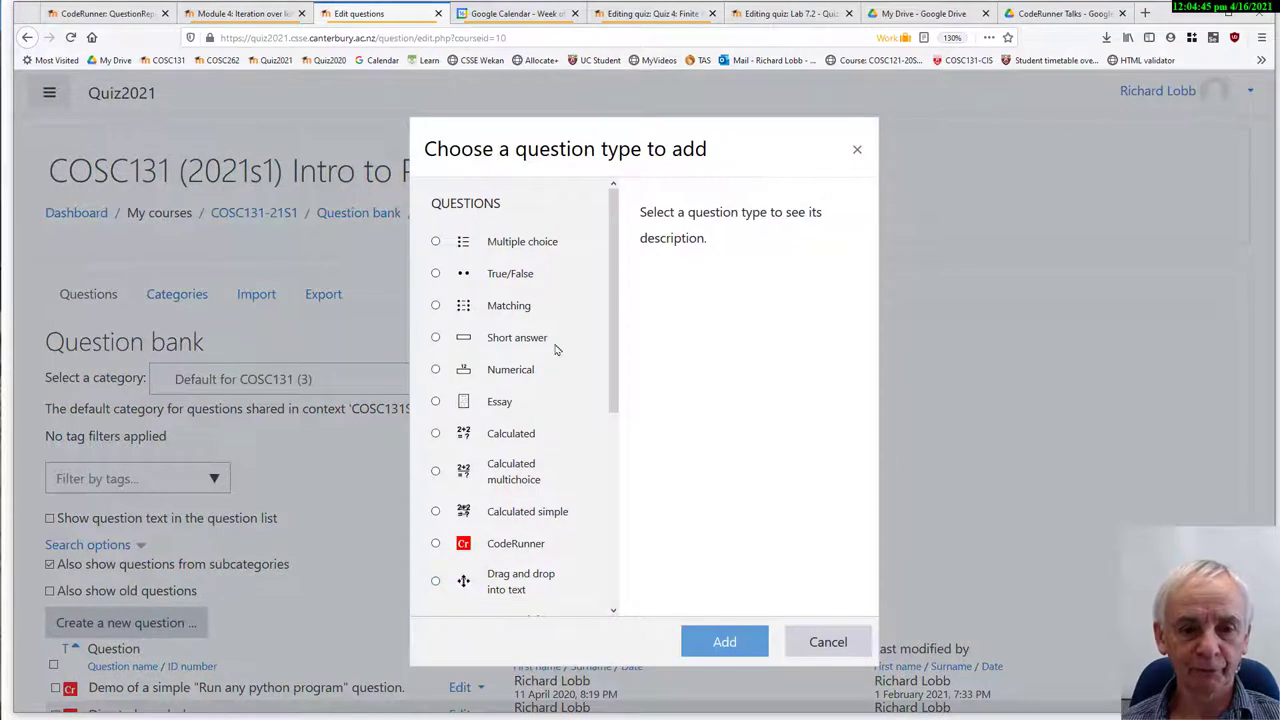
pyautogui.scroll(-3)
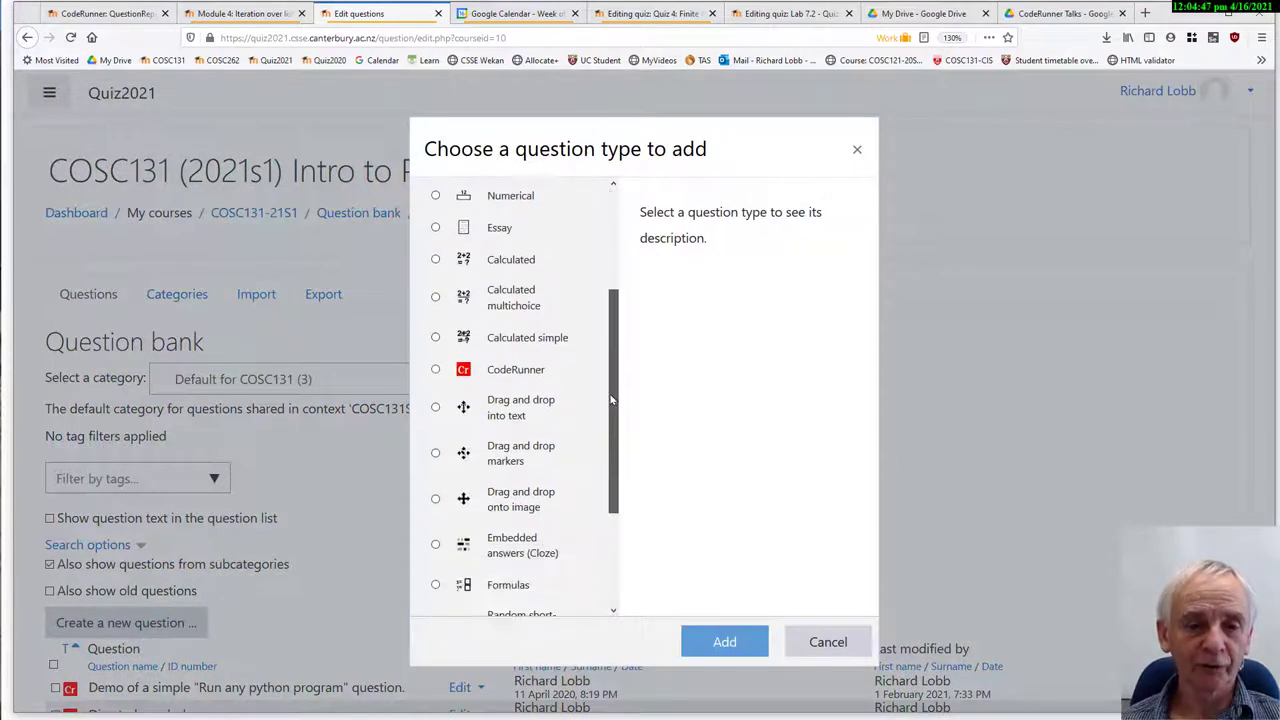
pyautogui.scroll(3)
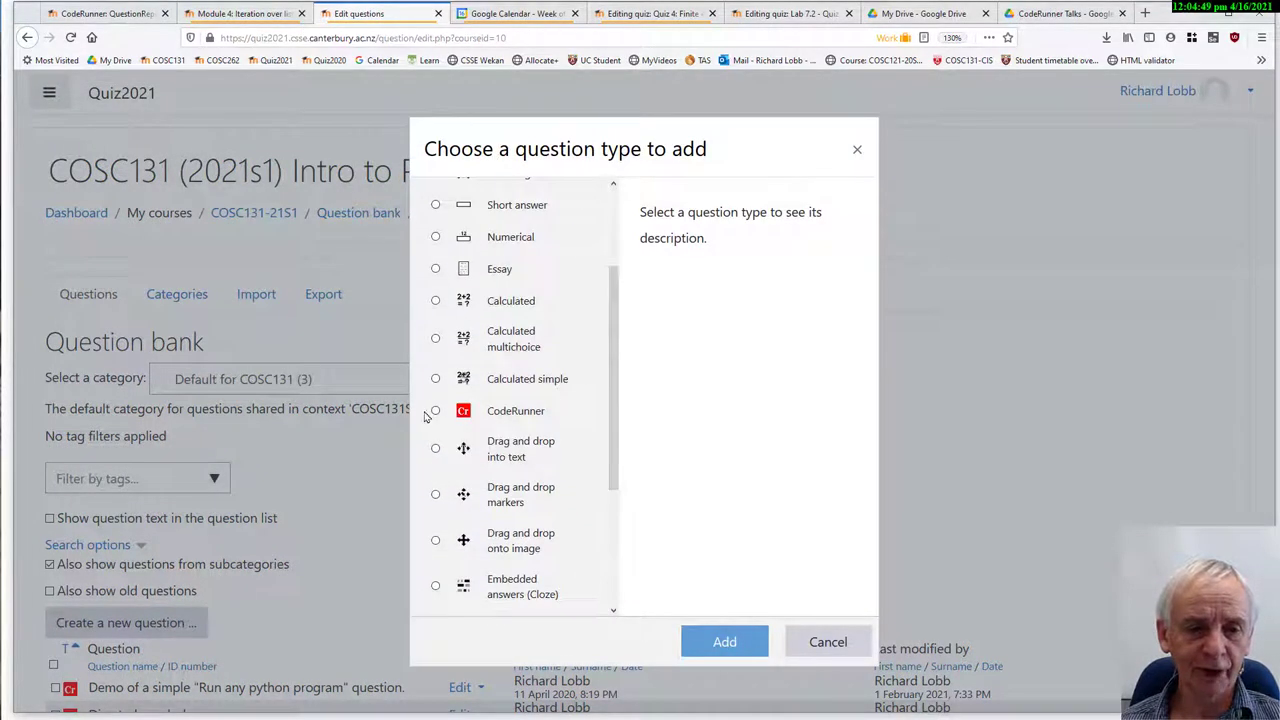
pyautogui.click(435, 410)
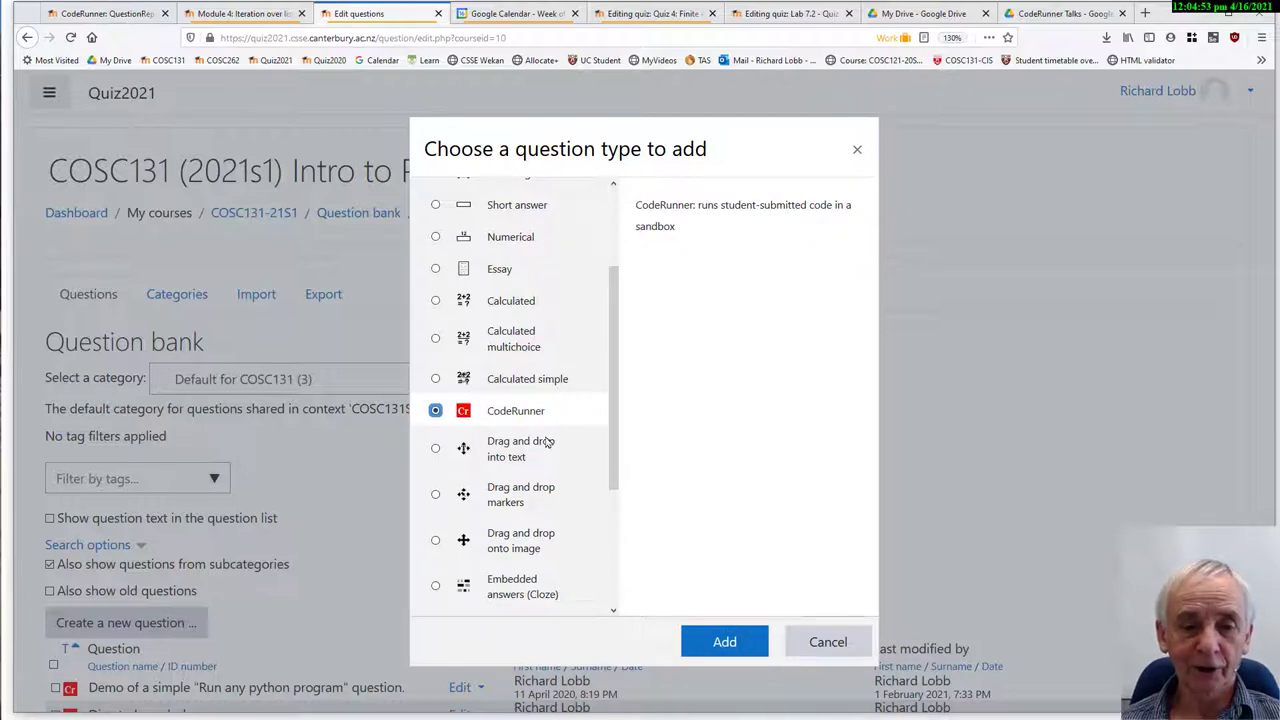
pyautogui.click(724, 641)
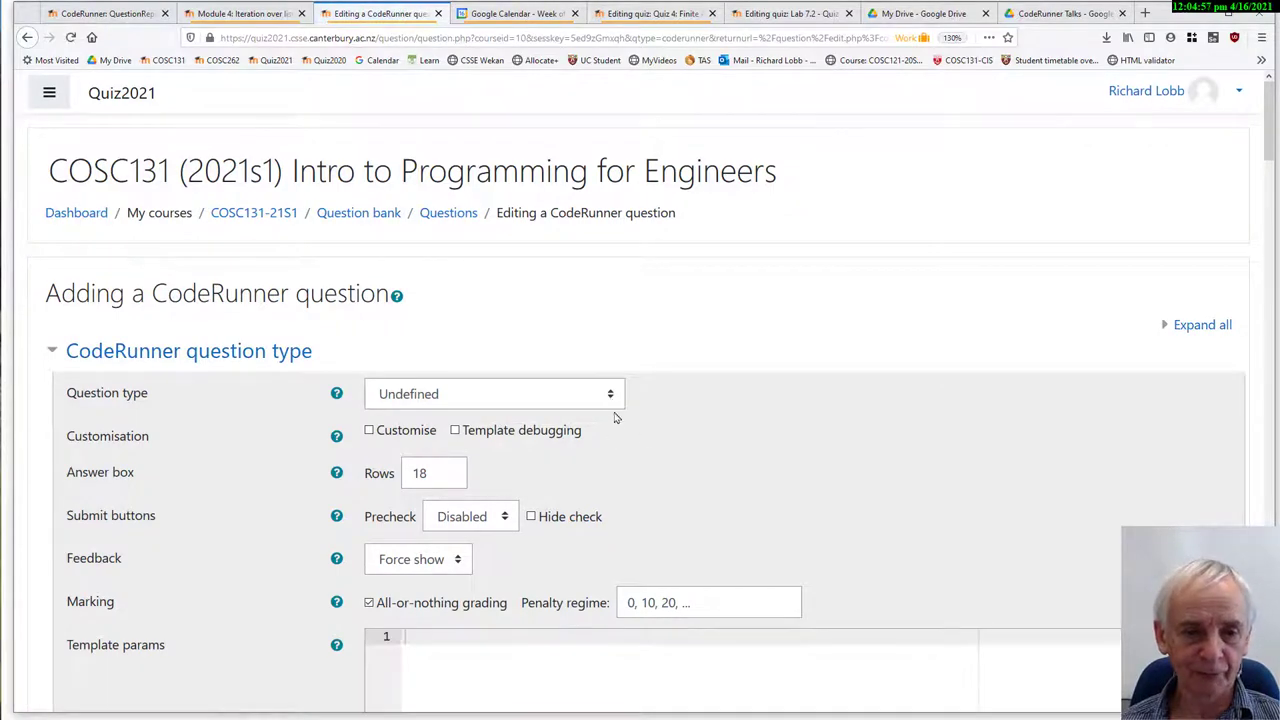
# - Choose python3 as the question type and reduce the answer box to 8 rows
pyautogui.click(493, 393)
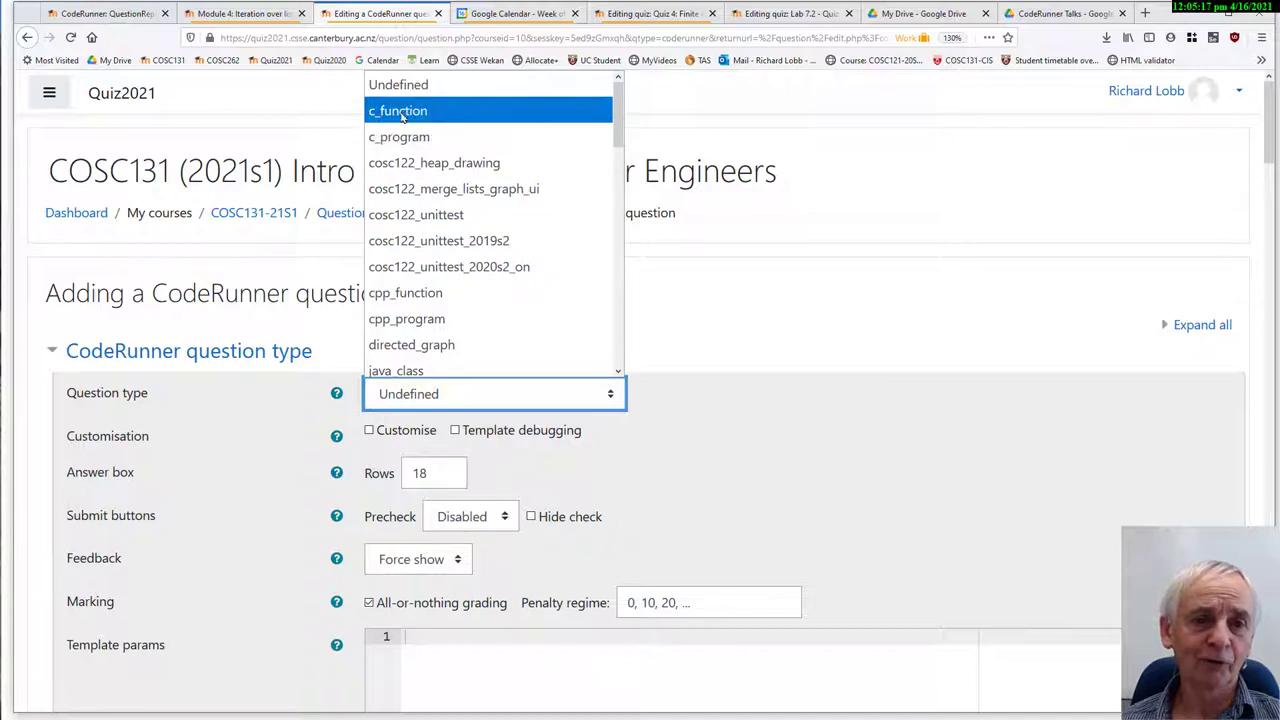
pyautogui.moveTo(399, 137)
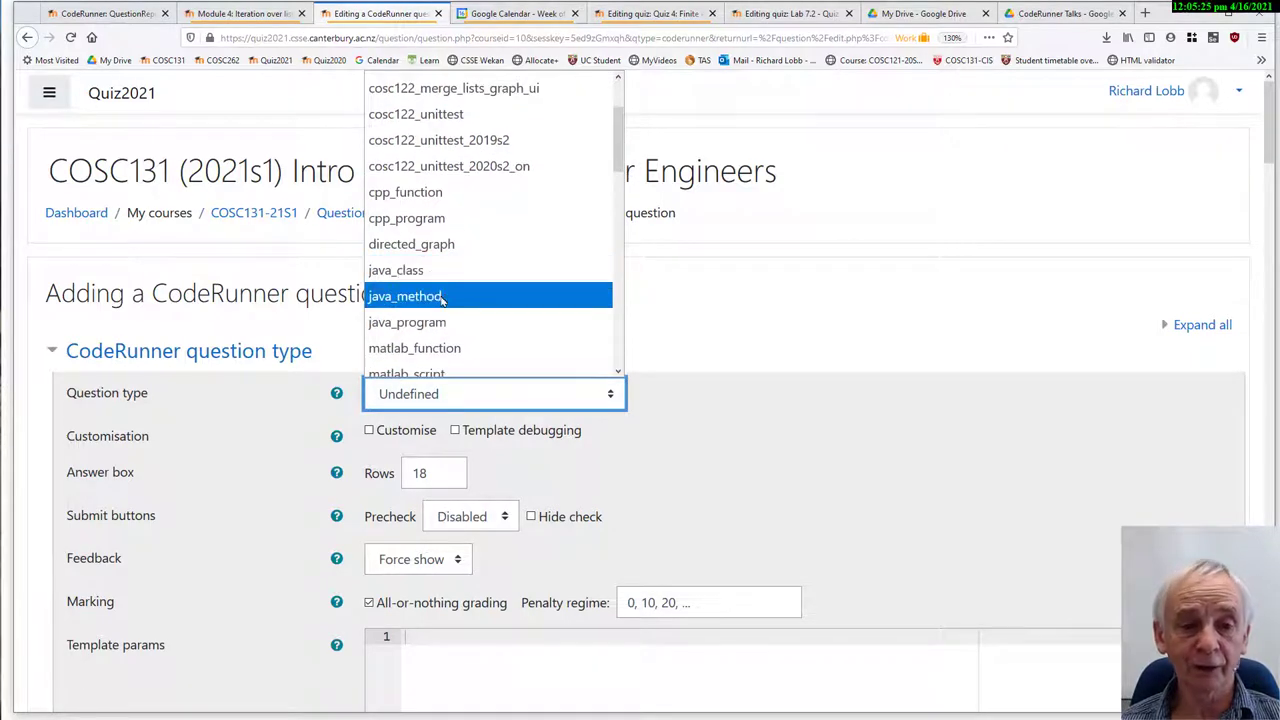
pyautogui.scroll(-3)
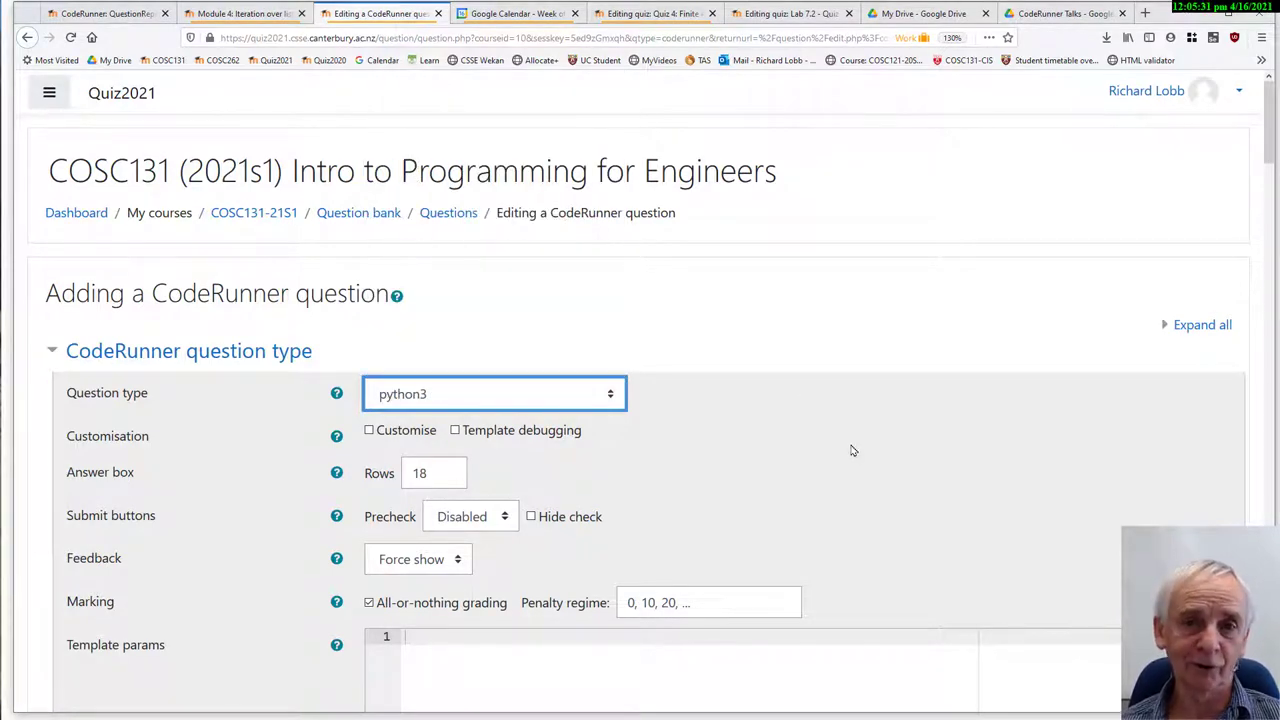
pyautogui.moveTo(757, 414)
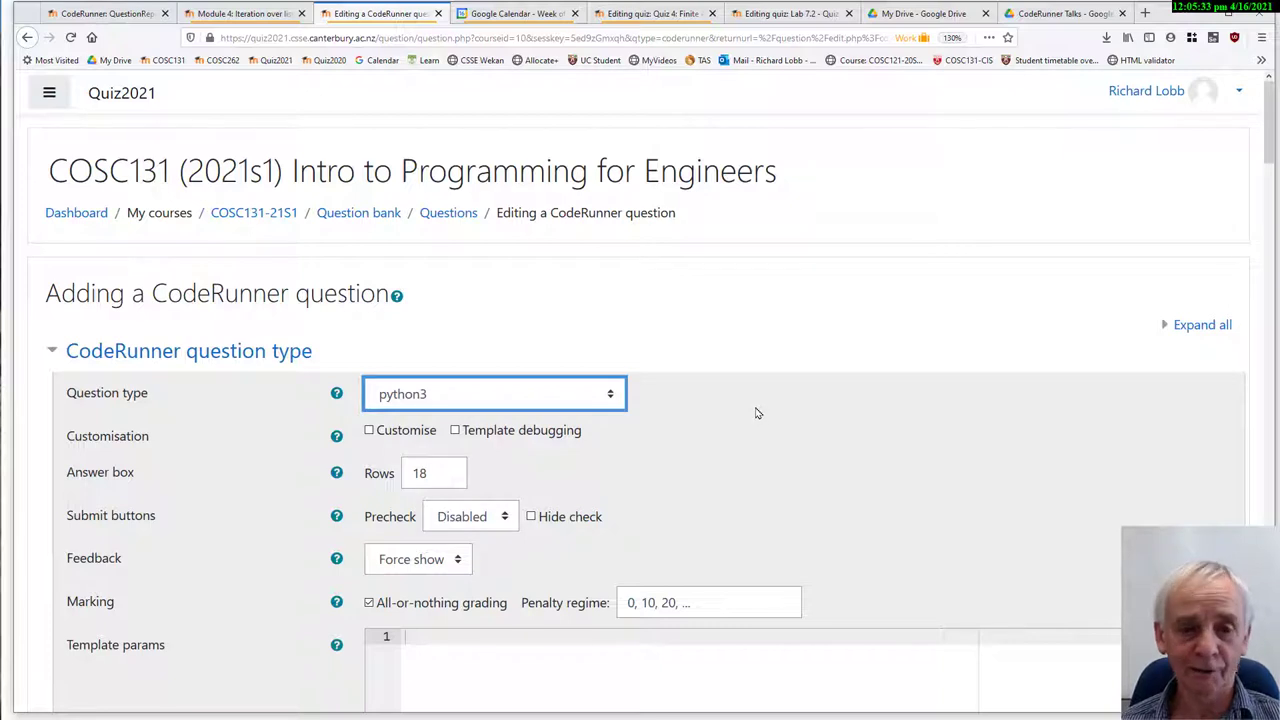
pyautogui.scroll(-3)
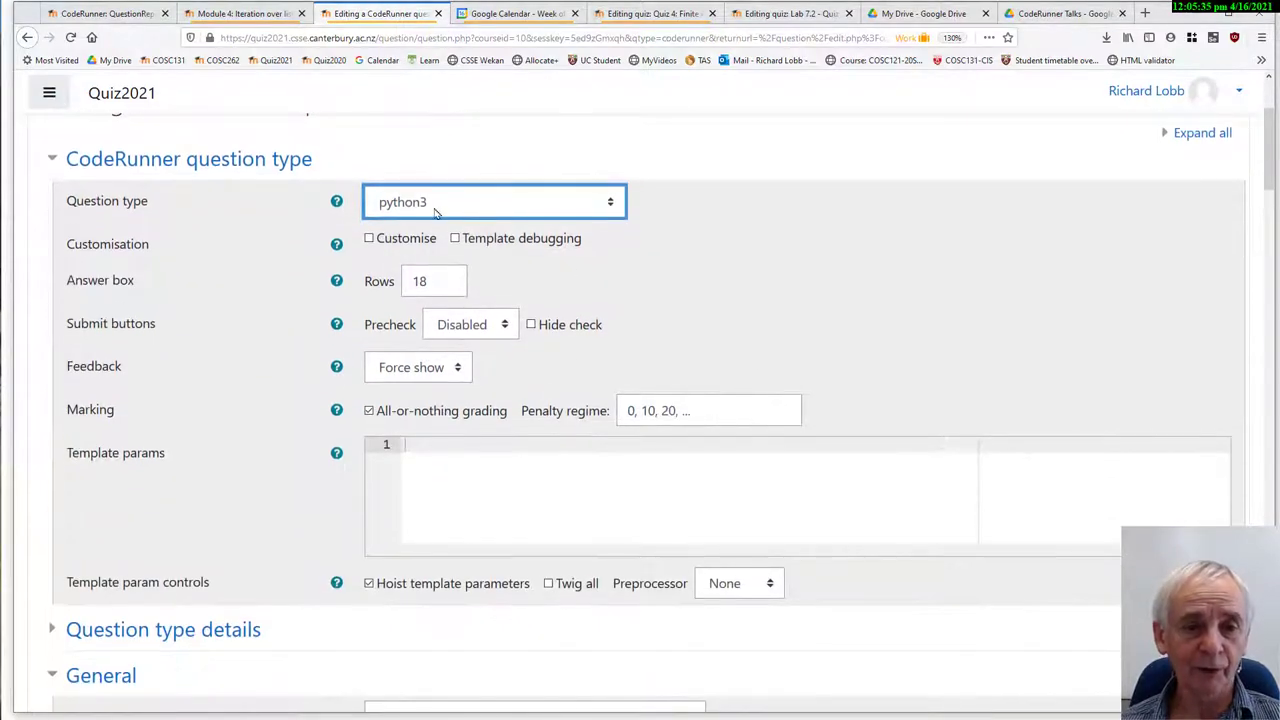
pyautogui.moveTo(615, 266)
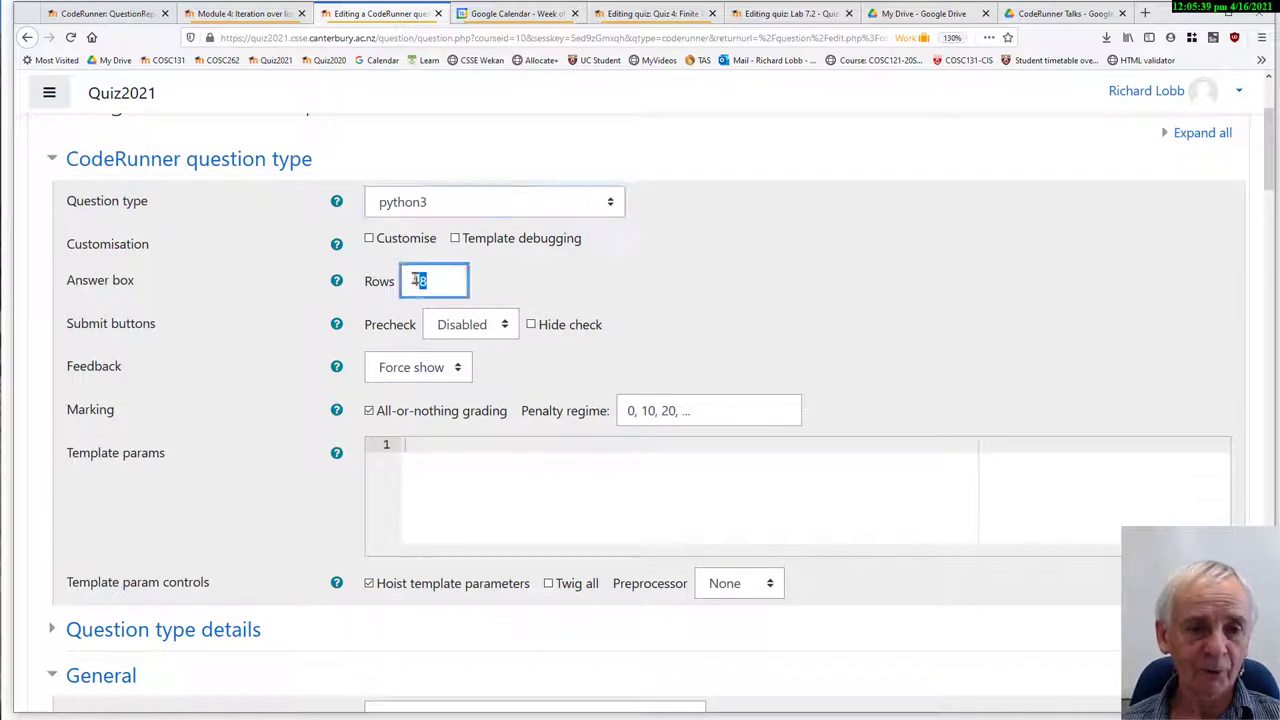
pyautogui.write('8')
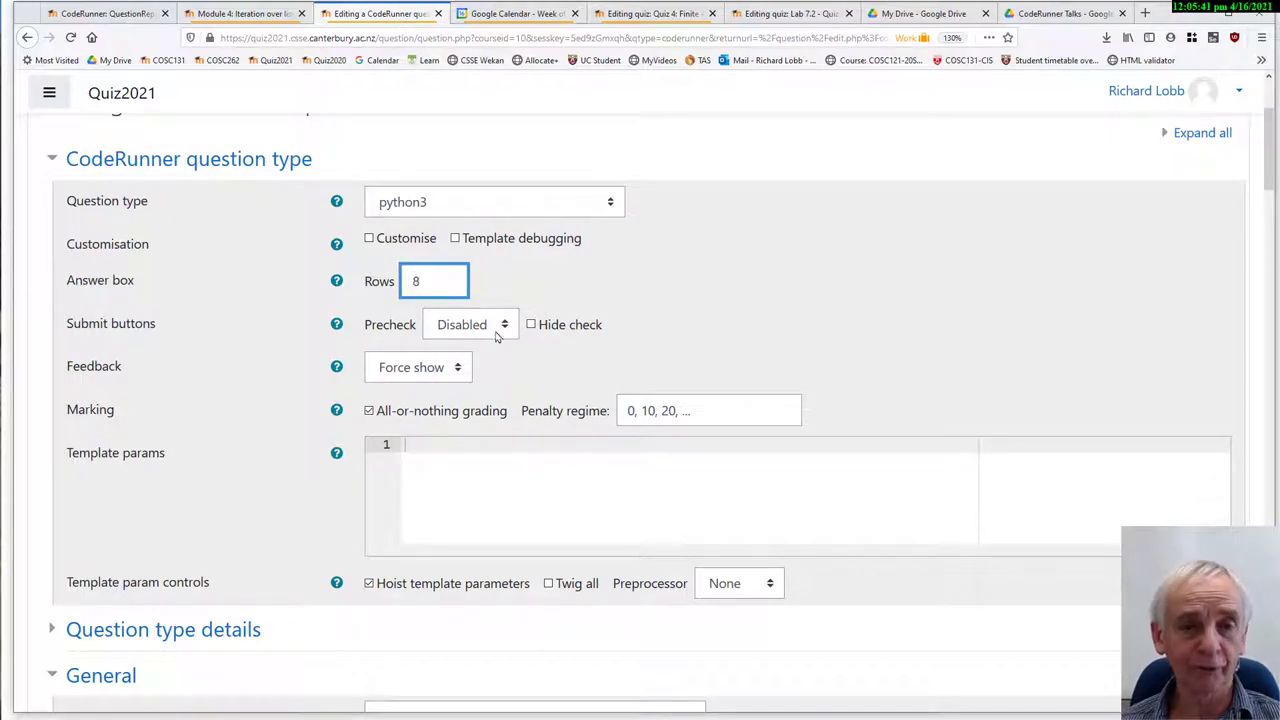
pyautogui.moveTo(603, 352)
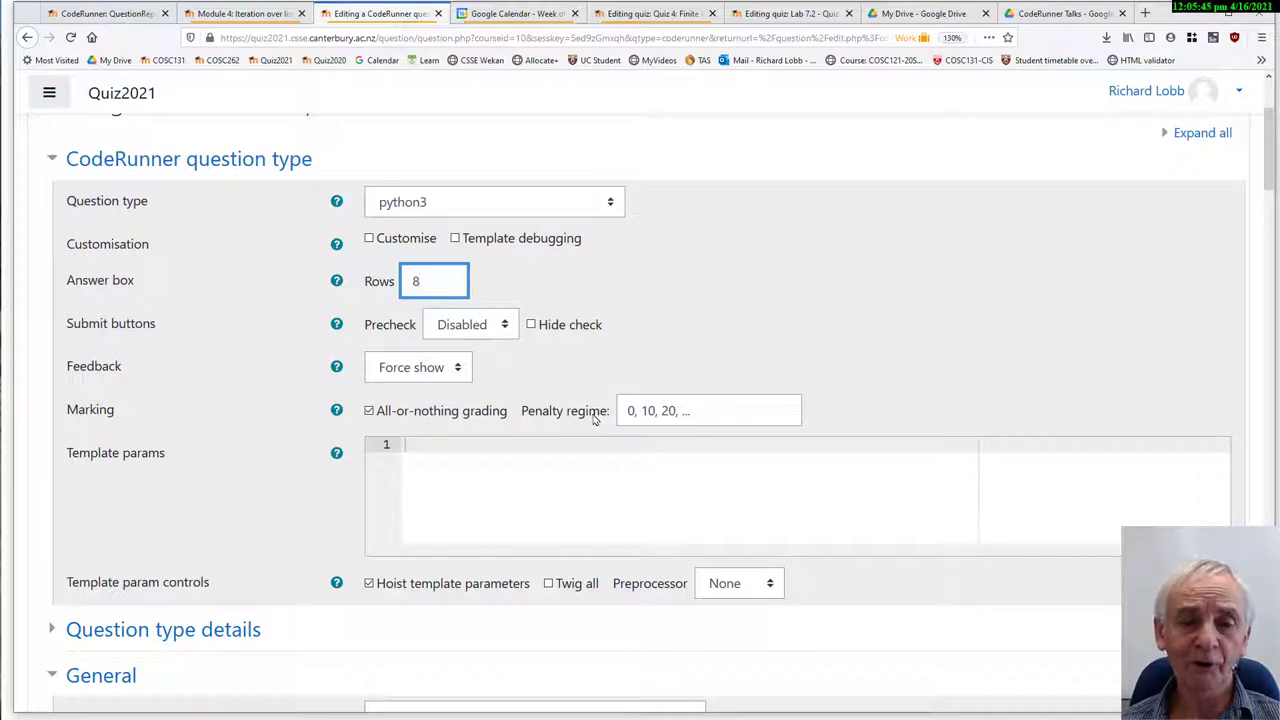
pyautogui.moveTo(768, 438)
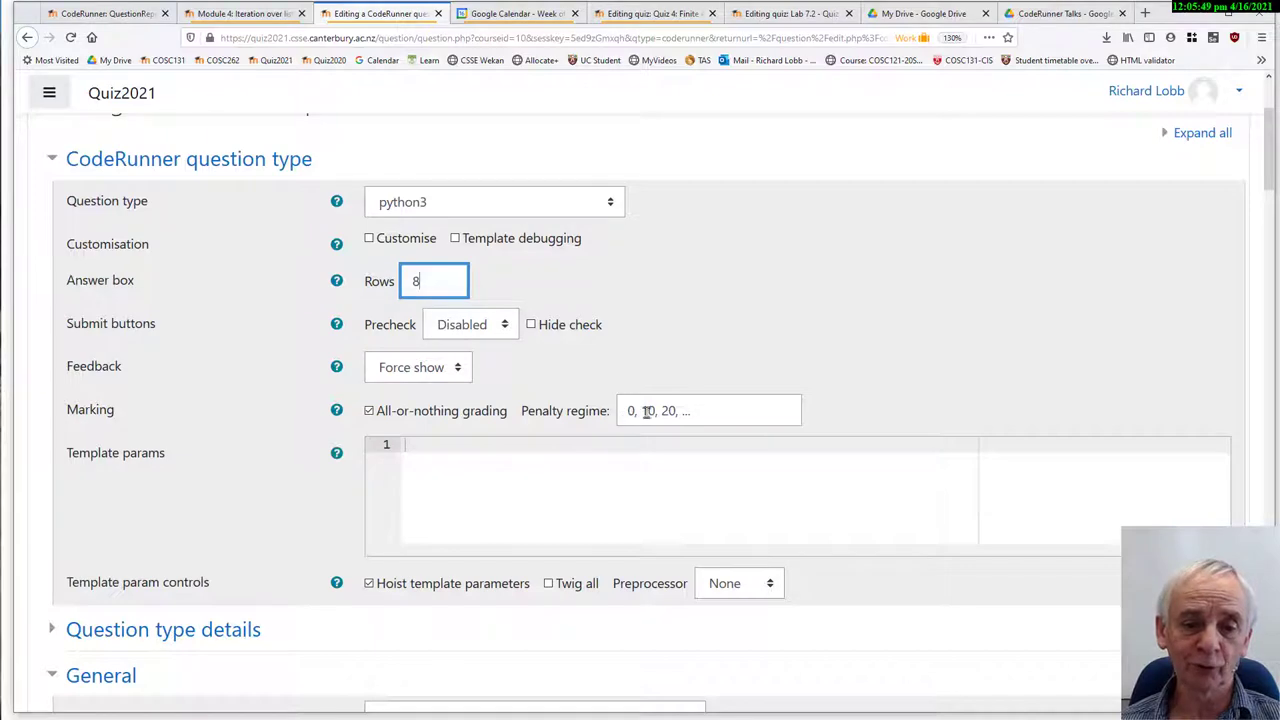
pyautogui.scroll(-3)
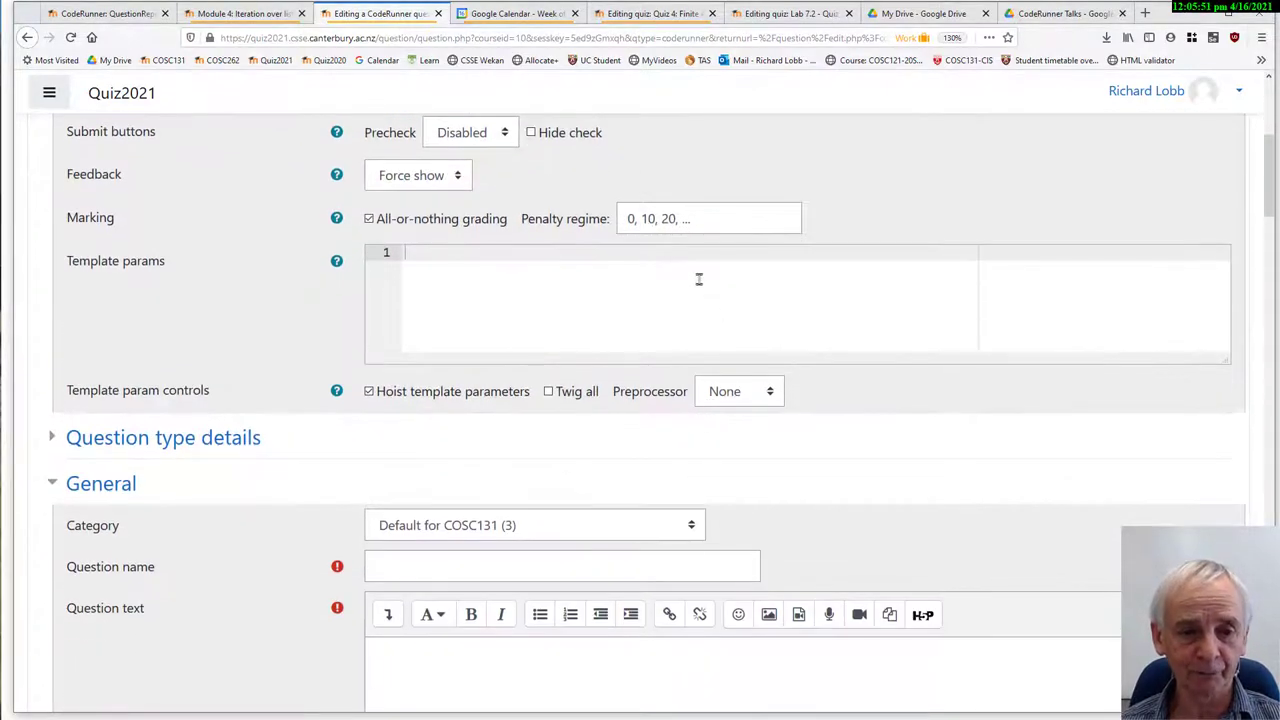
# - Name the question sqr and write 'Write a function sqr(n) that returns the square of its parameter'
pyautogui.scroll(-3)
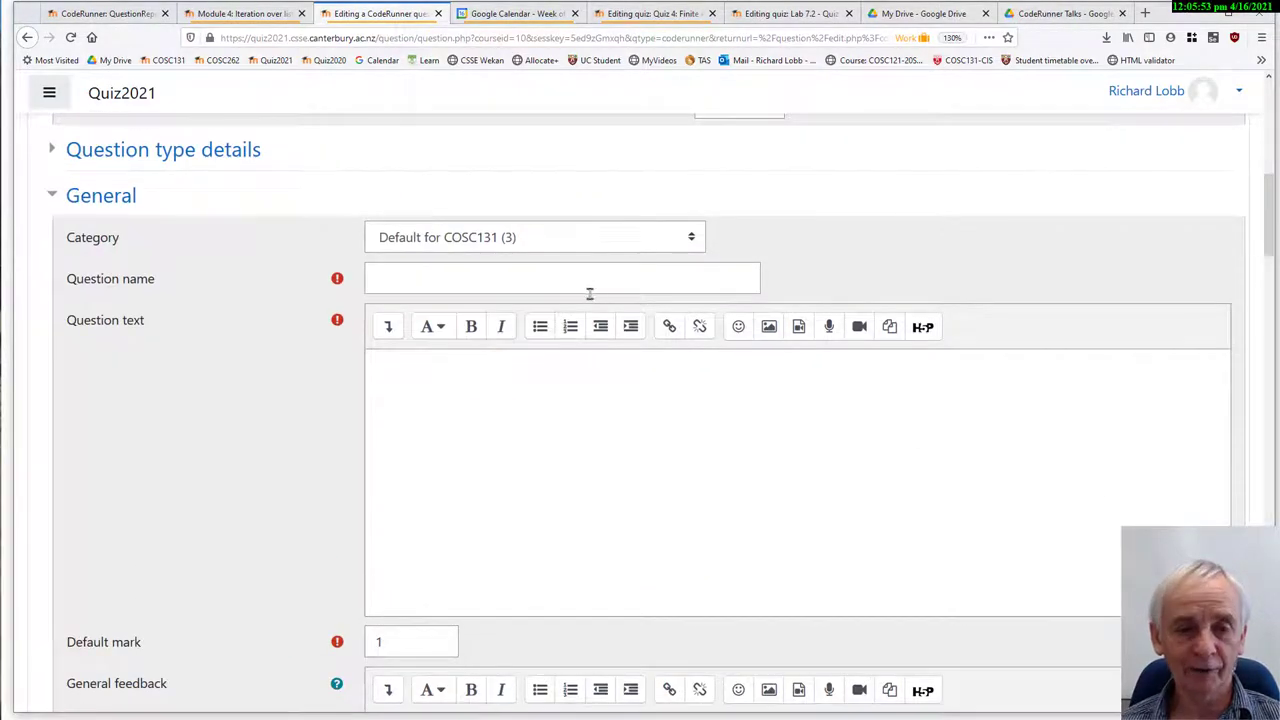
pyautogui.write('sqr')
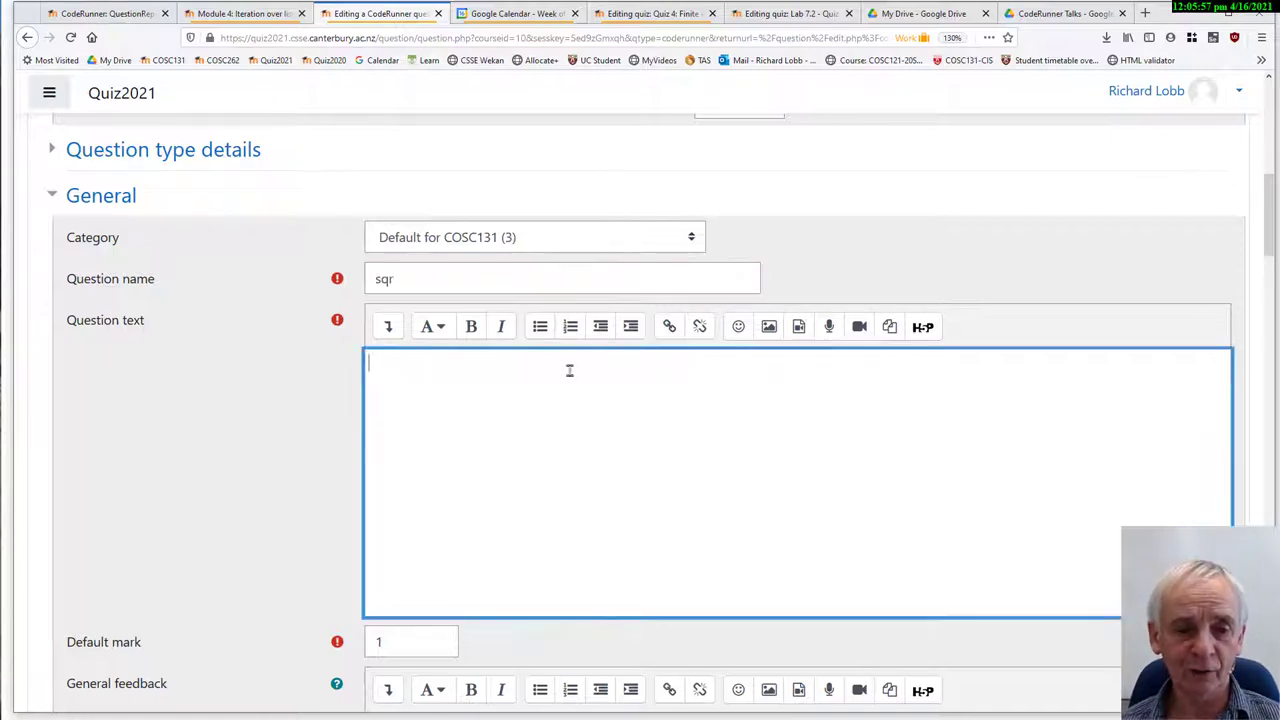
pyautogui.write('Write a function')
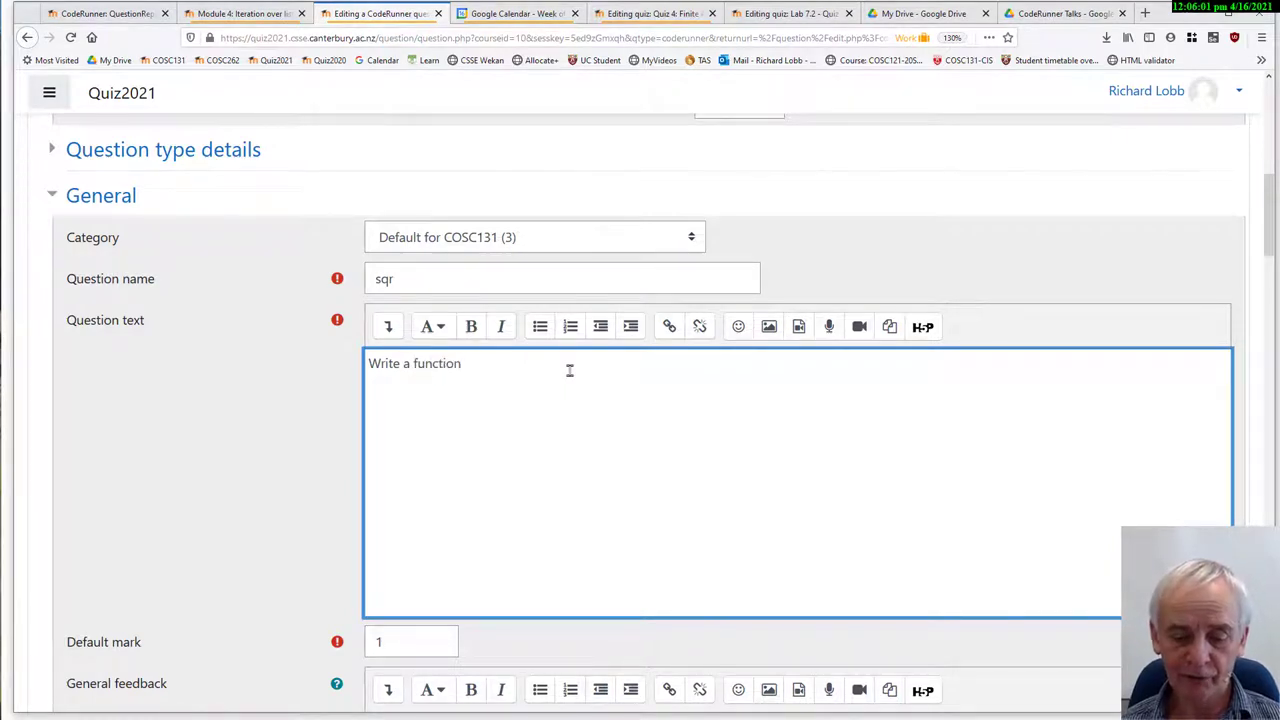
pyautogui.write('sqr(n) that')
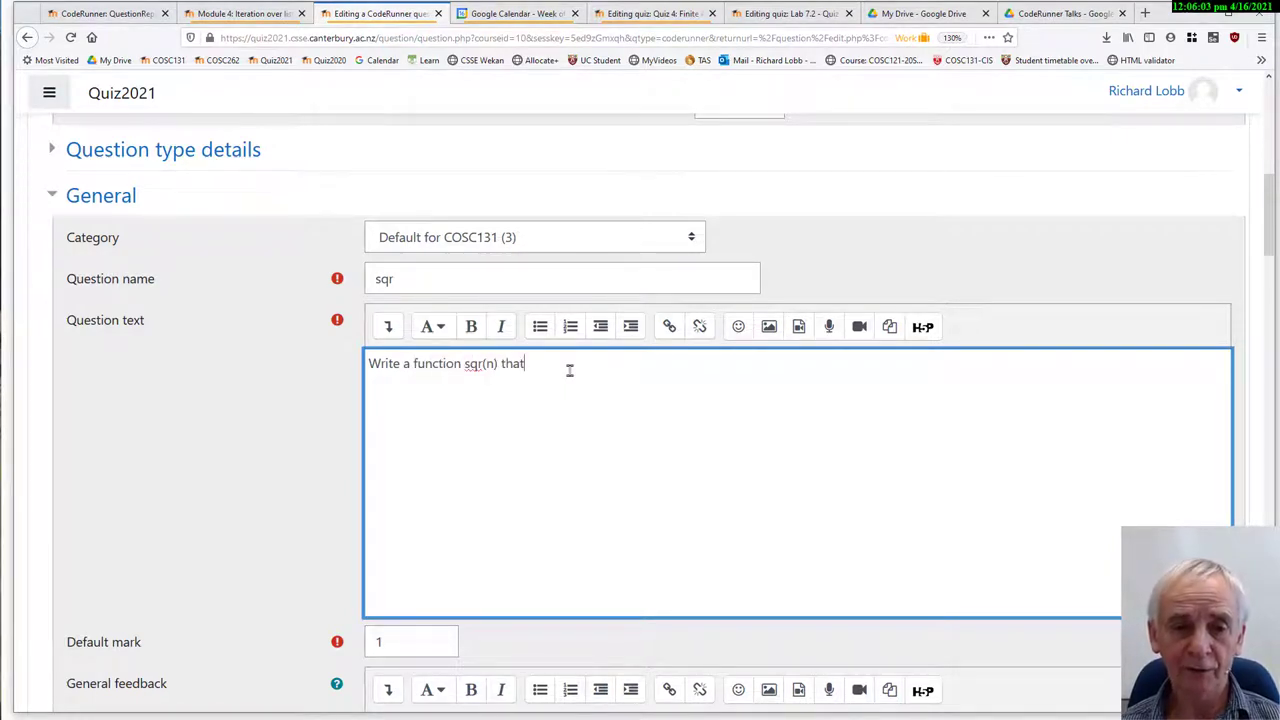
pyautogui.write('returns the saq')
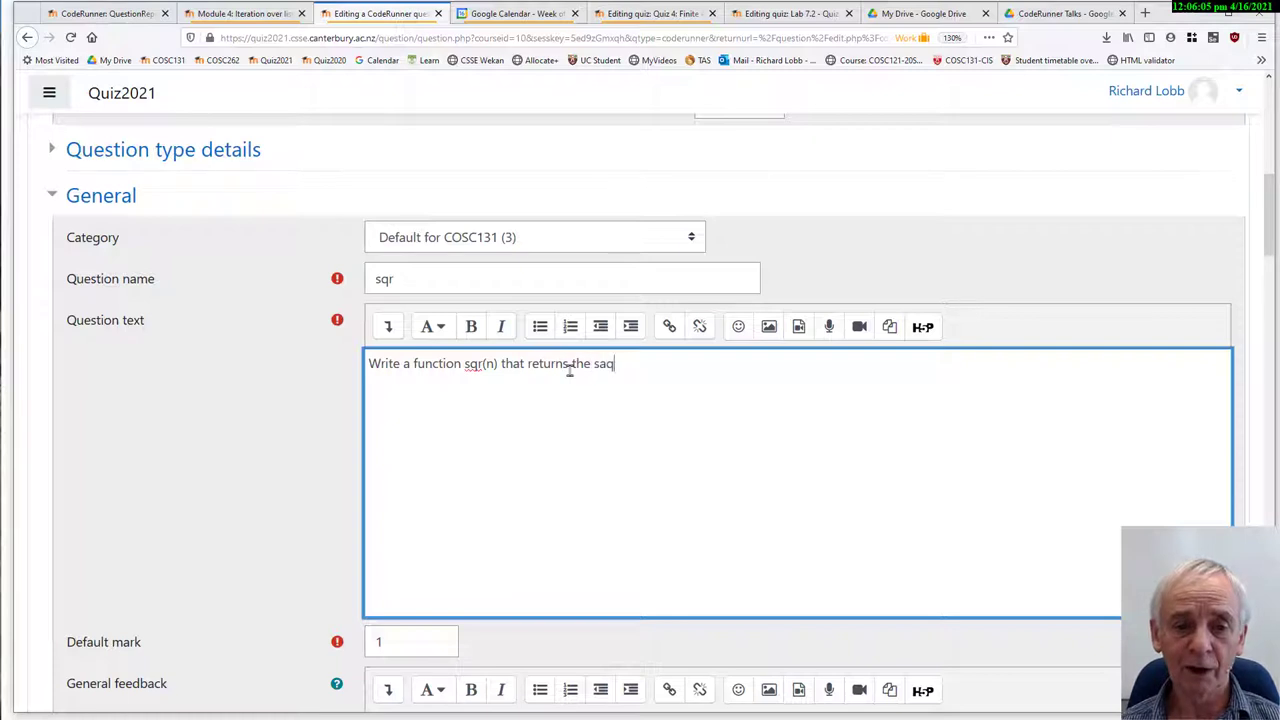
pyautogui.write('uare')
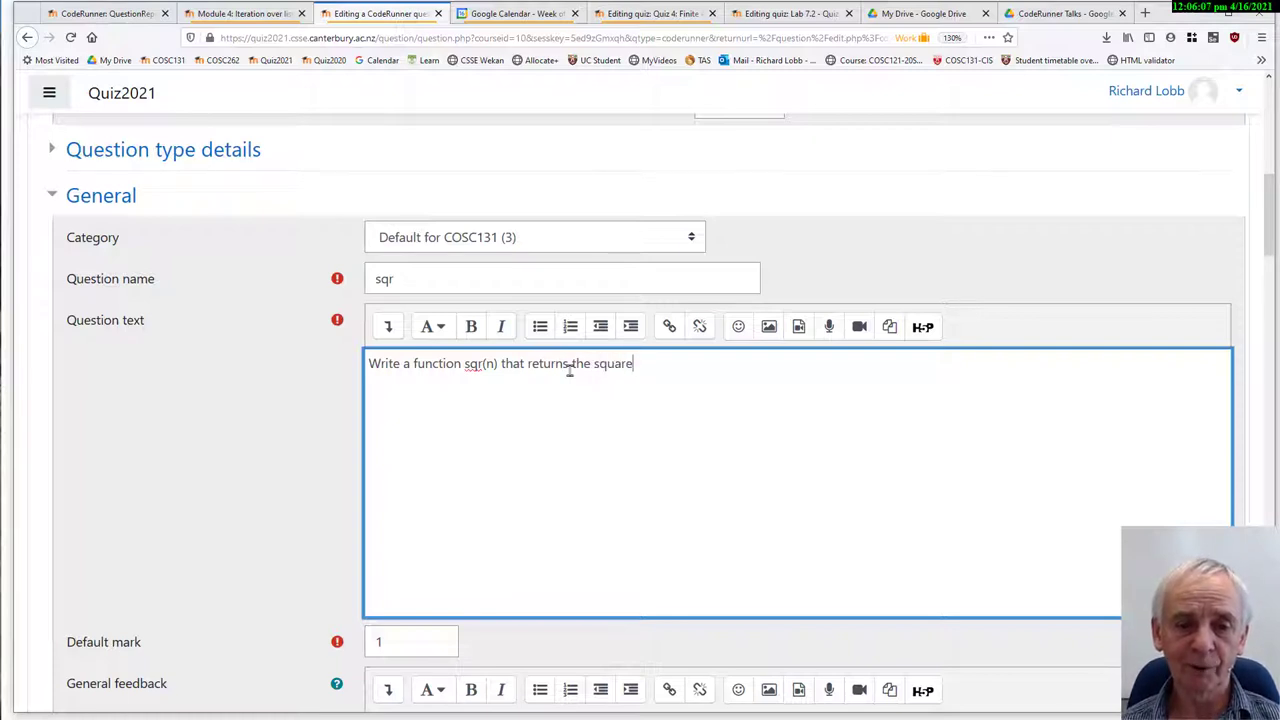
pyautogui.write('of its param')
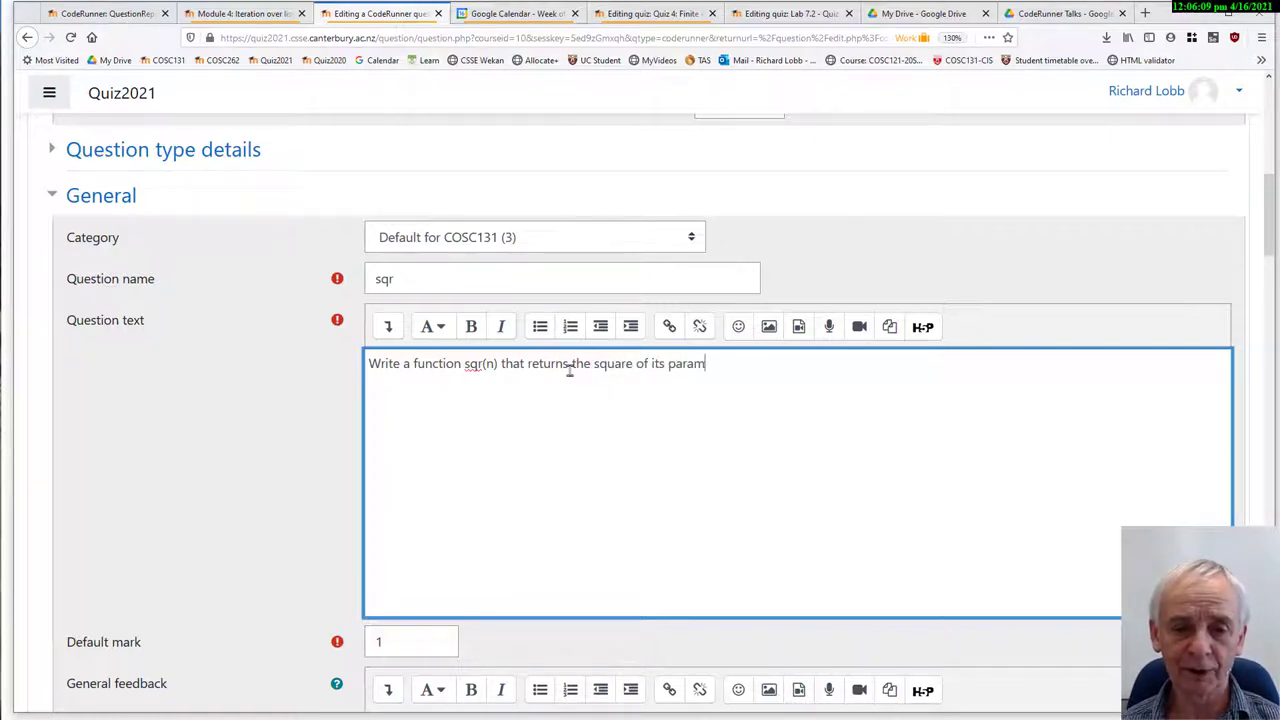
pyautogui.scroll(-3)
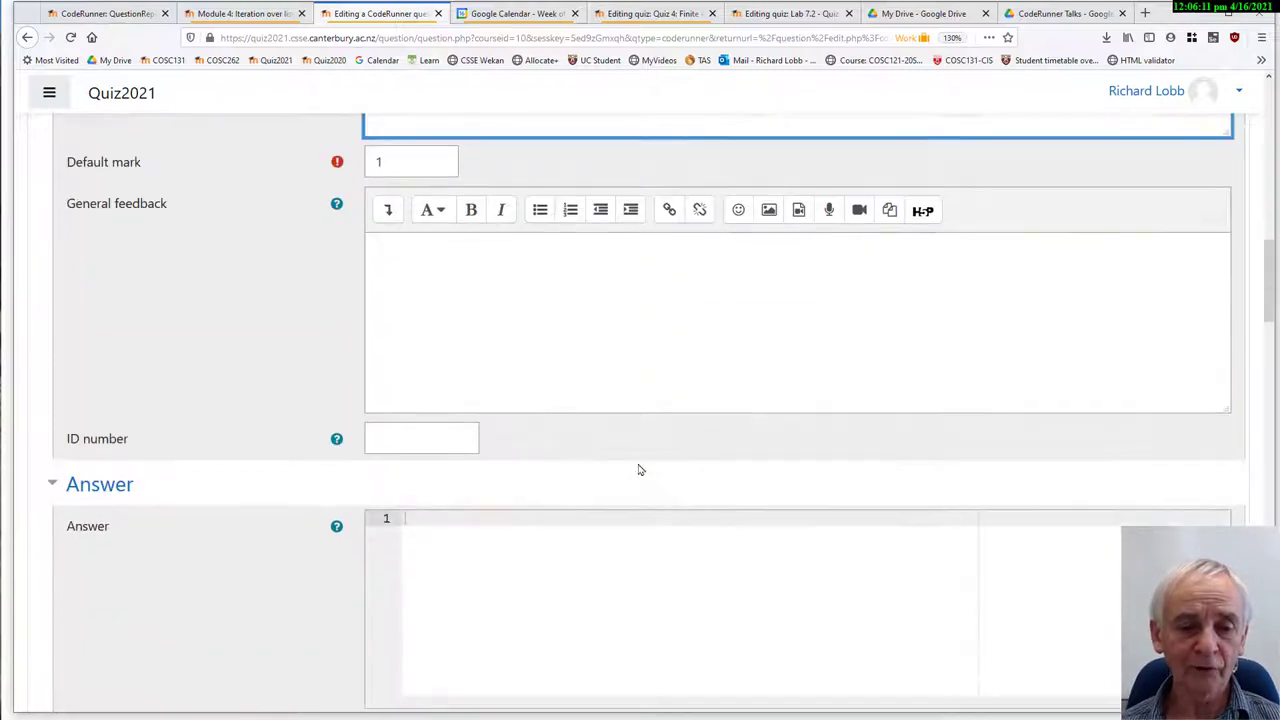
pyautogui.scroll(-3)
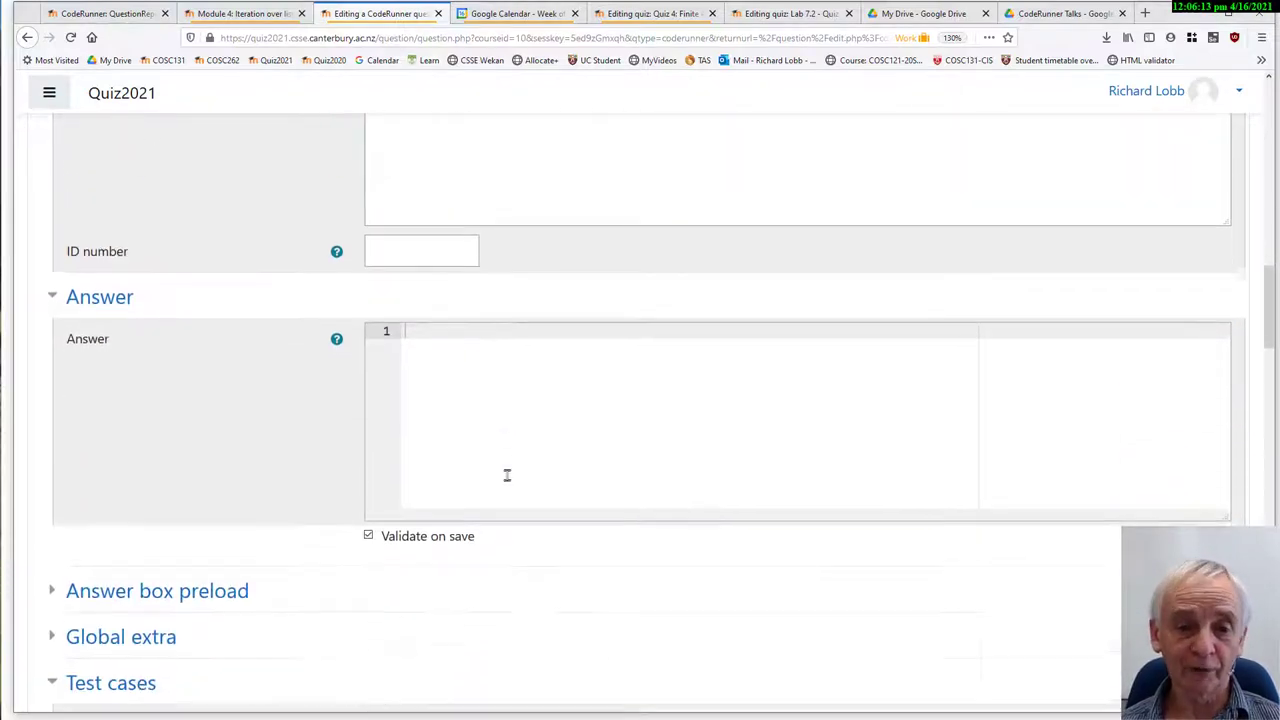
pyautogui.scroll(-3)
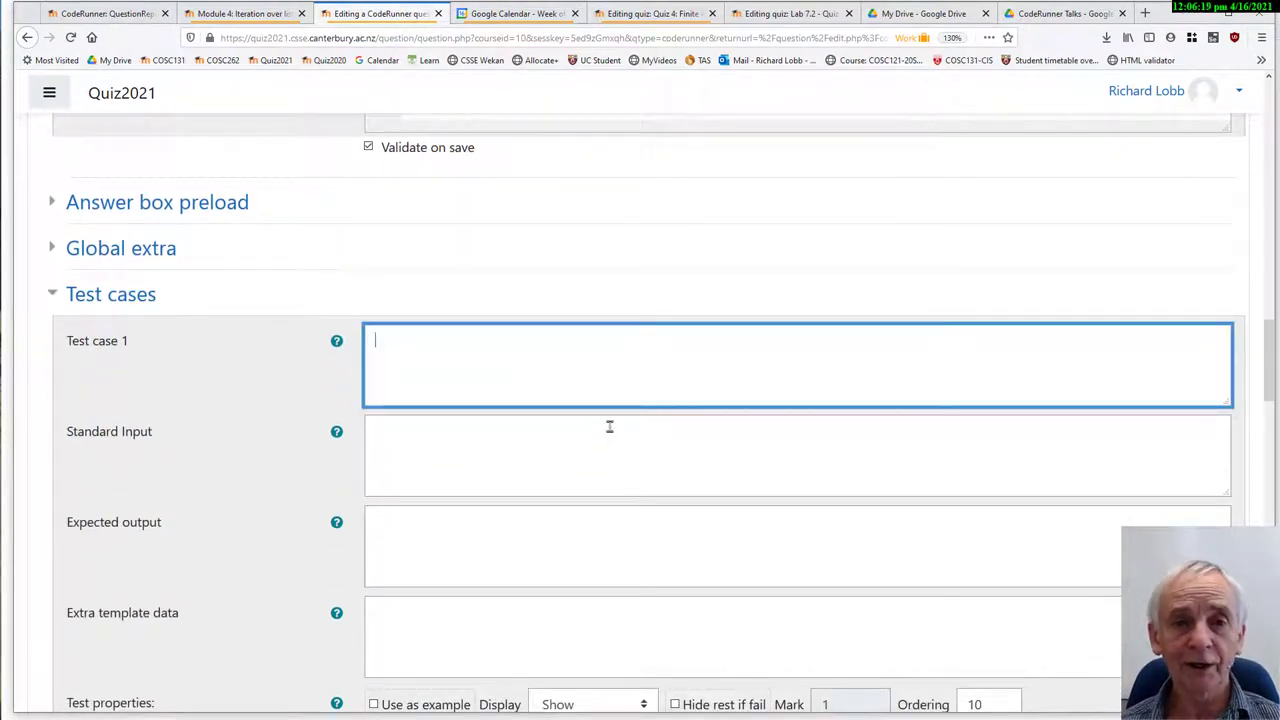
# - Enter test case 1 as ans = sqr(-5) with expected output 25
pyautogui.write('ans')
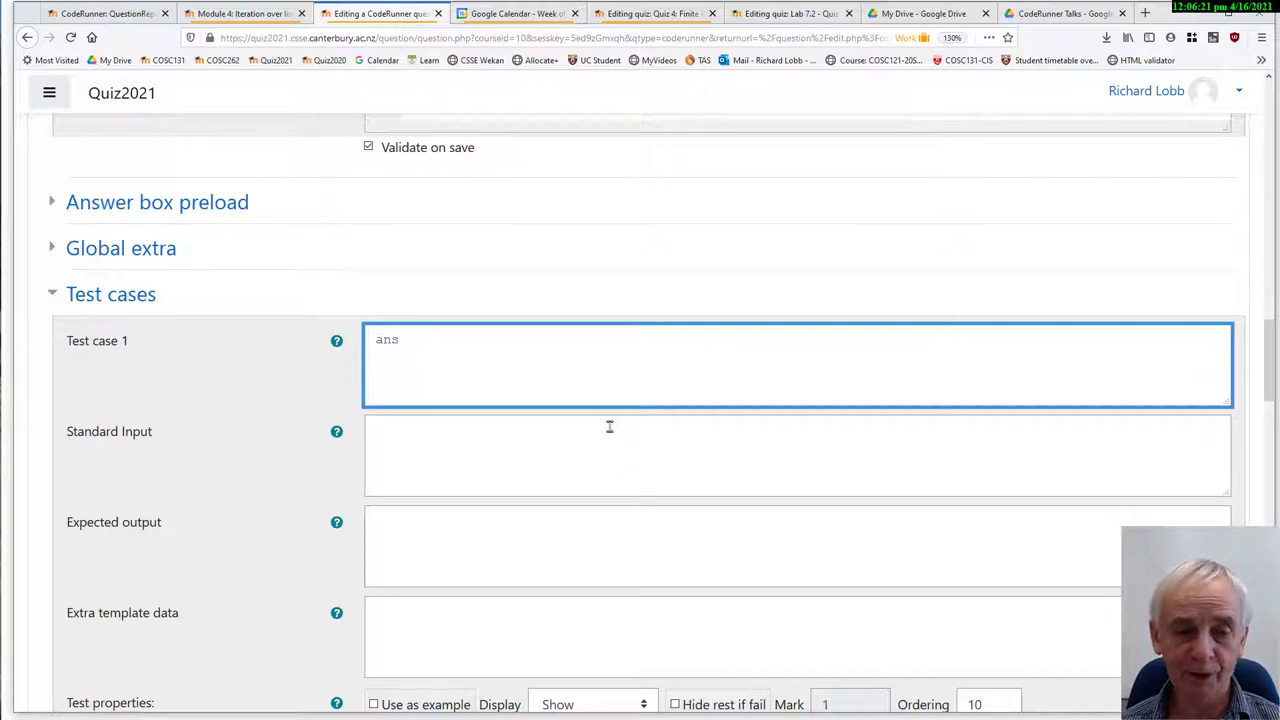
pyautogui.write('= sqr')
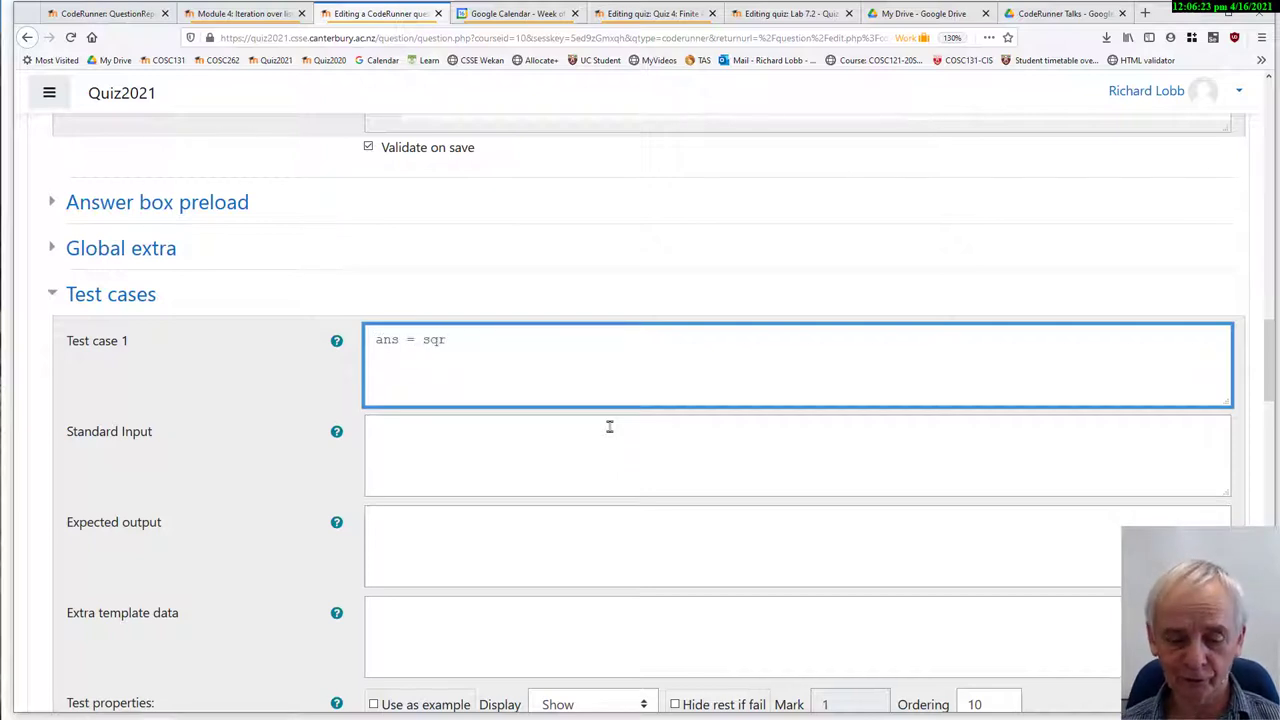
pyautogui.write('(-5')
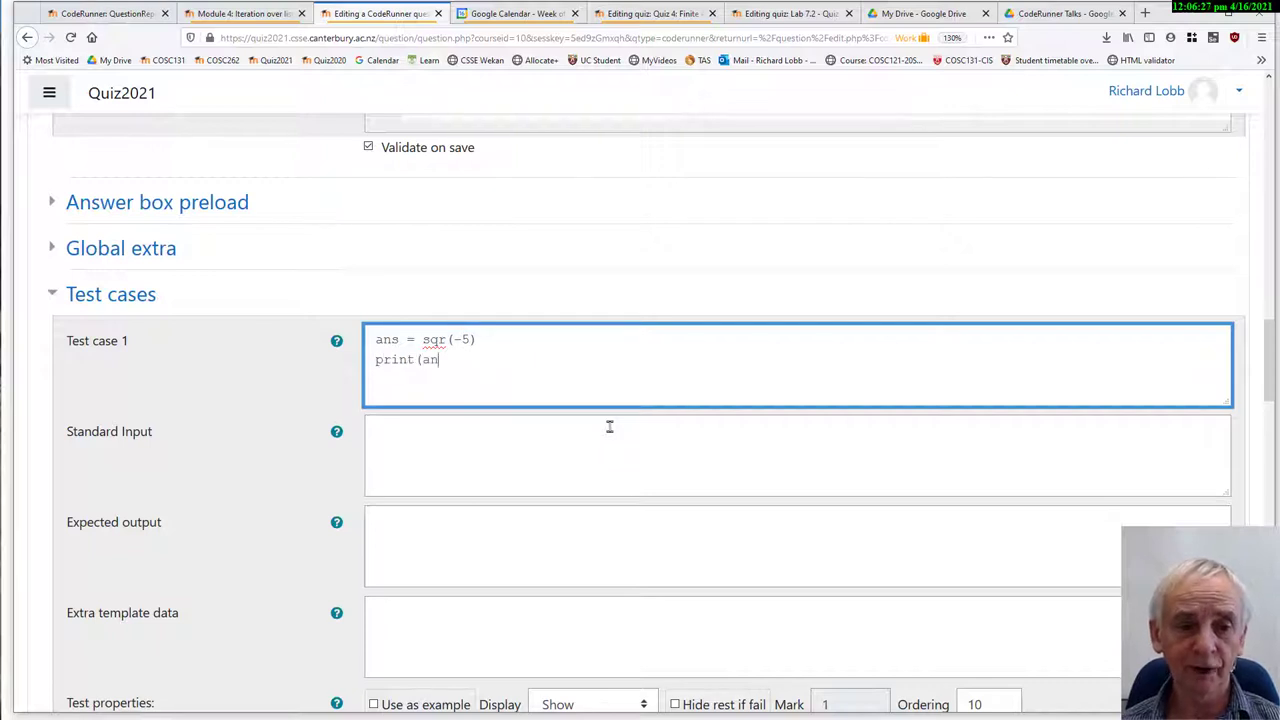
pyautogui.write(')')
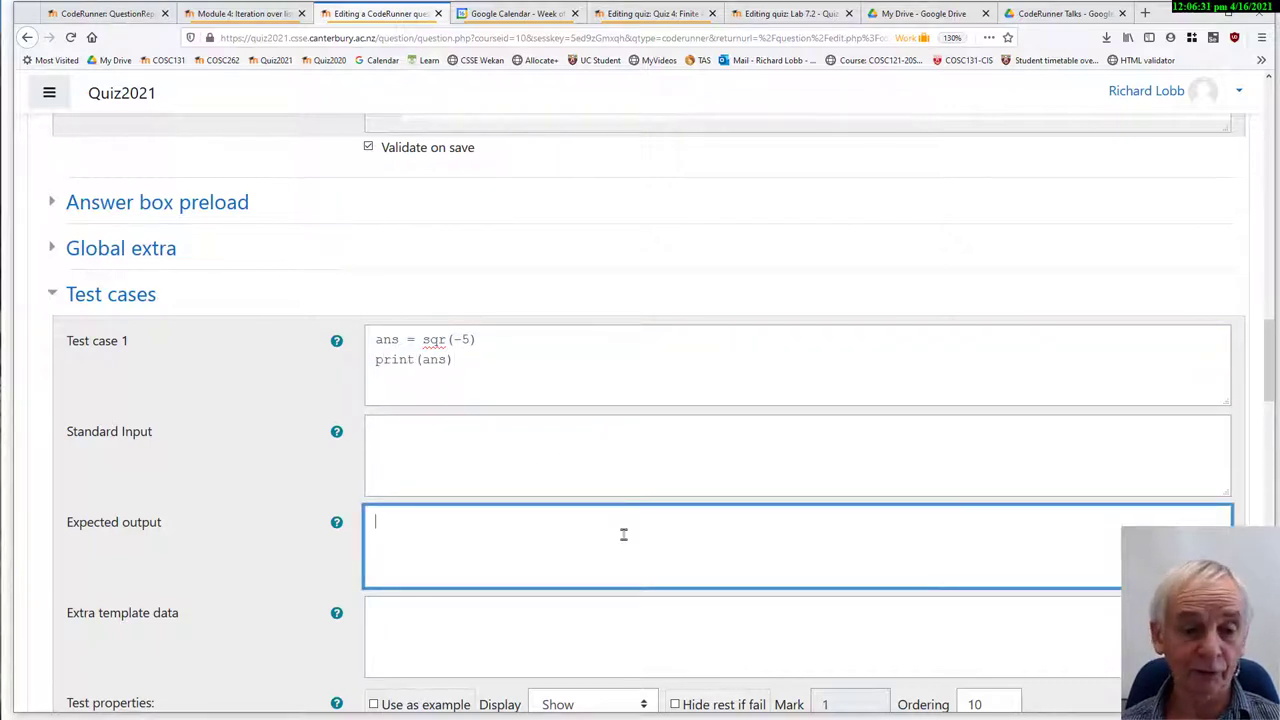
pyautogui.write('25')
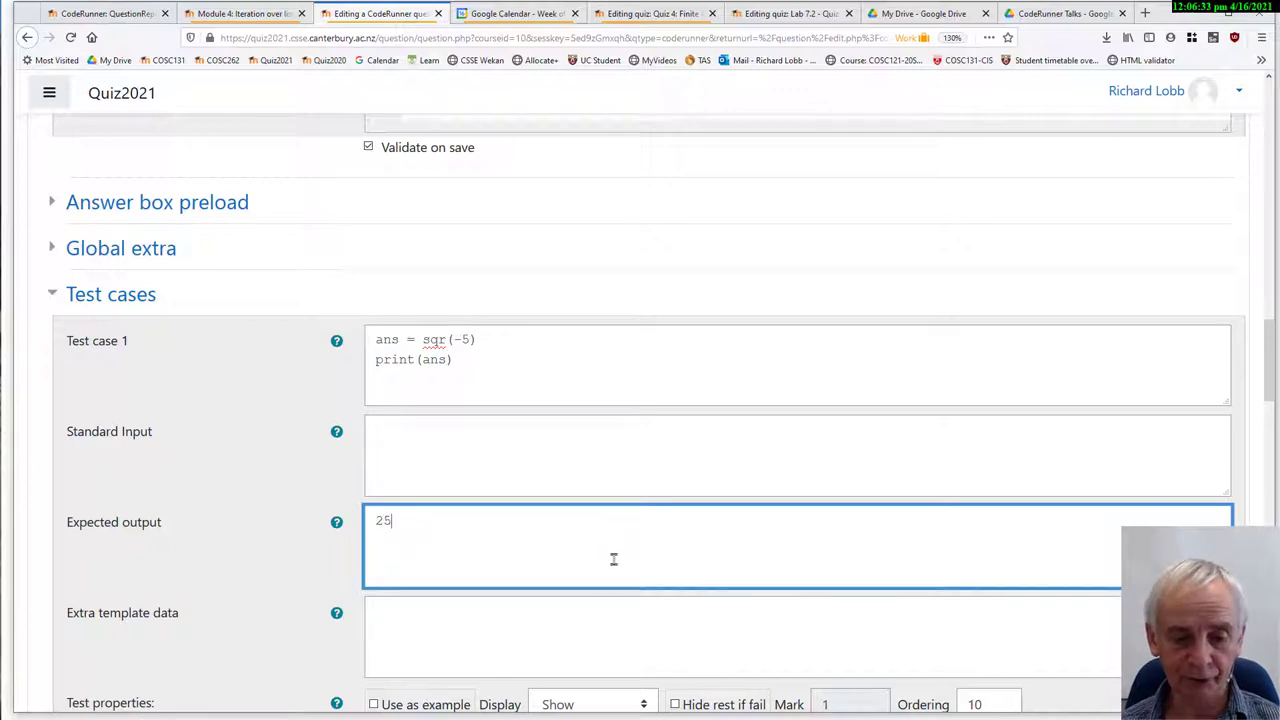
# - Mark test 1 as an example and add test case 2 calling sqr(11)
pyautogui.click(425, 349)
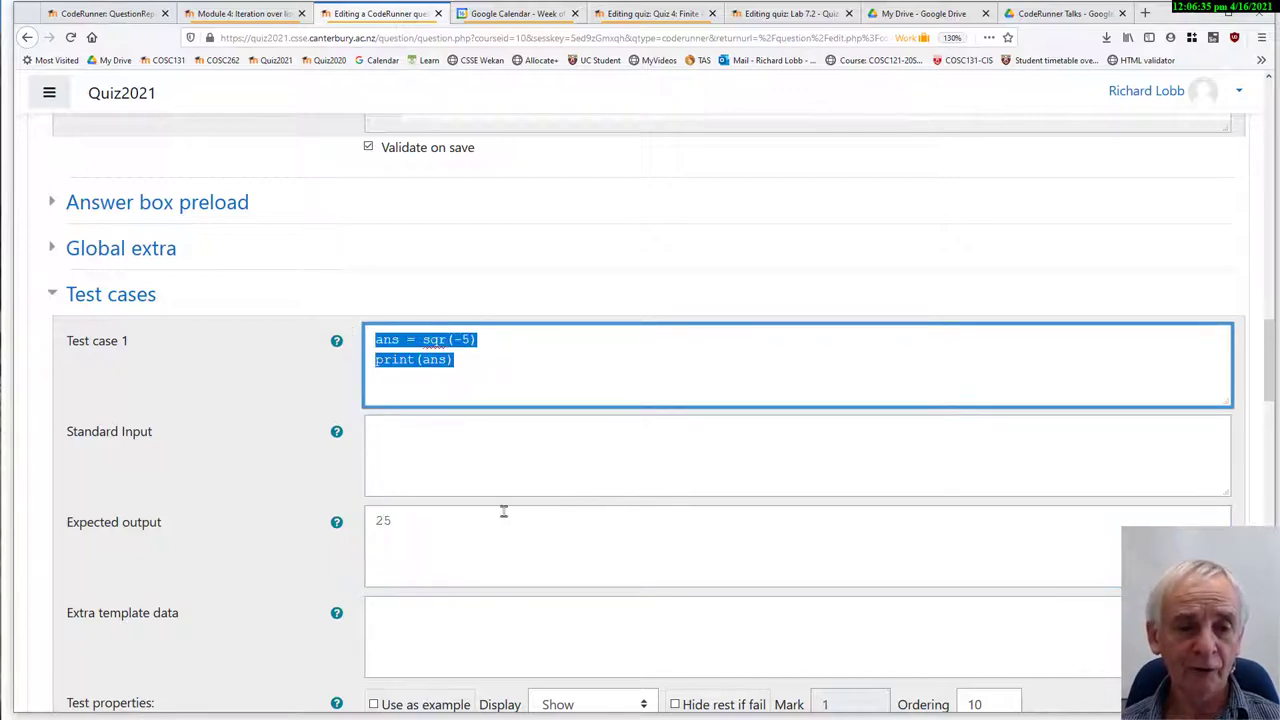
pyautogui.scroll(-3)
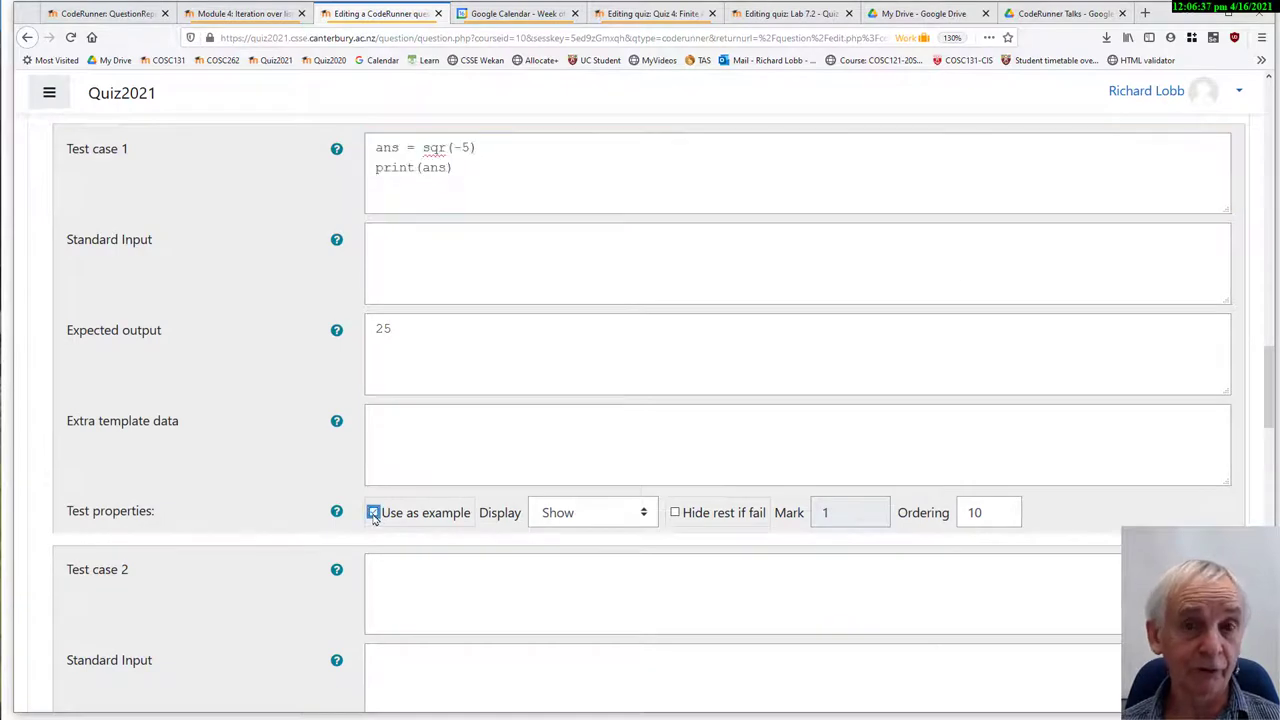
pyautogui.scroll(-3)
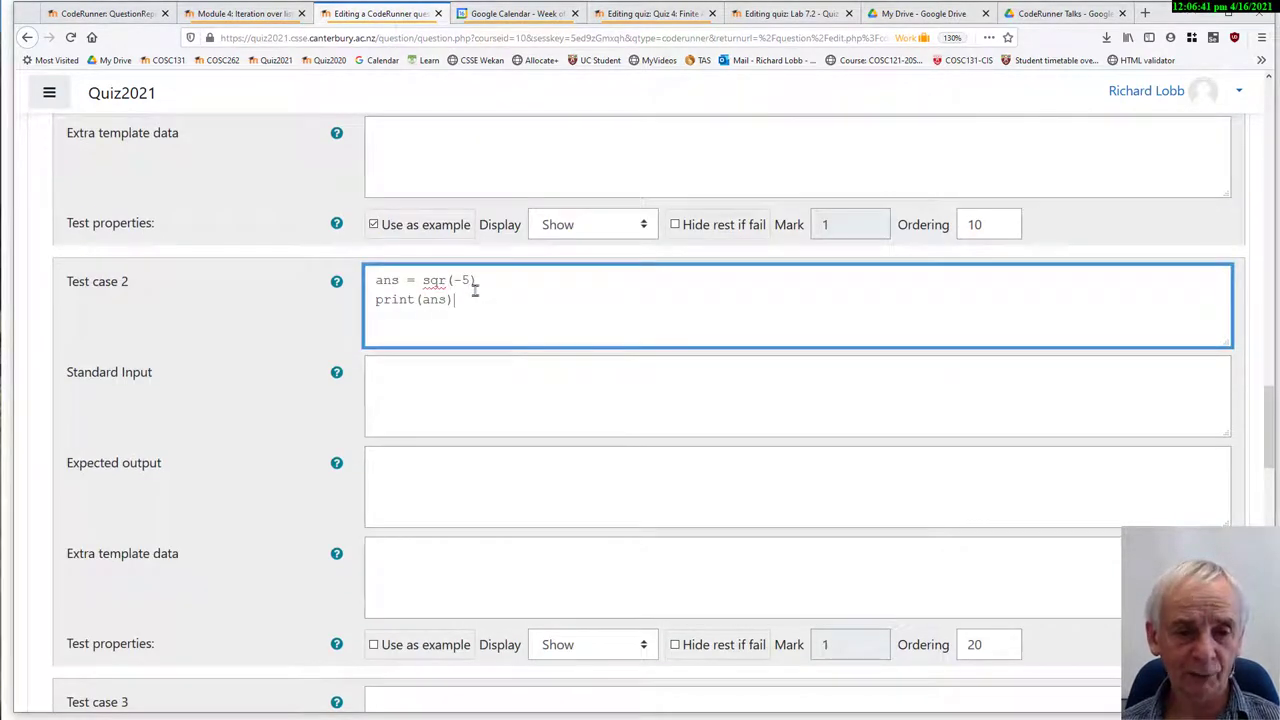
pyautogui.write('11')
pyautogui.click(798, 487)
pyautogui.write('12')
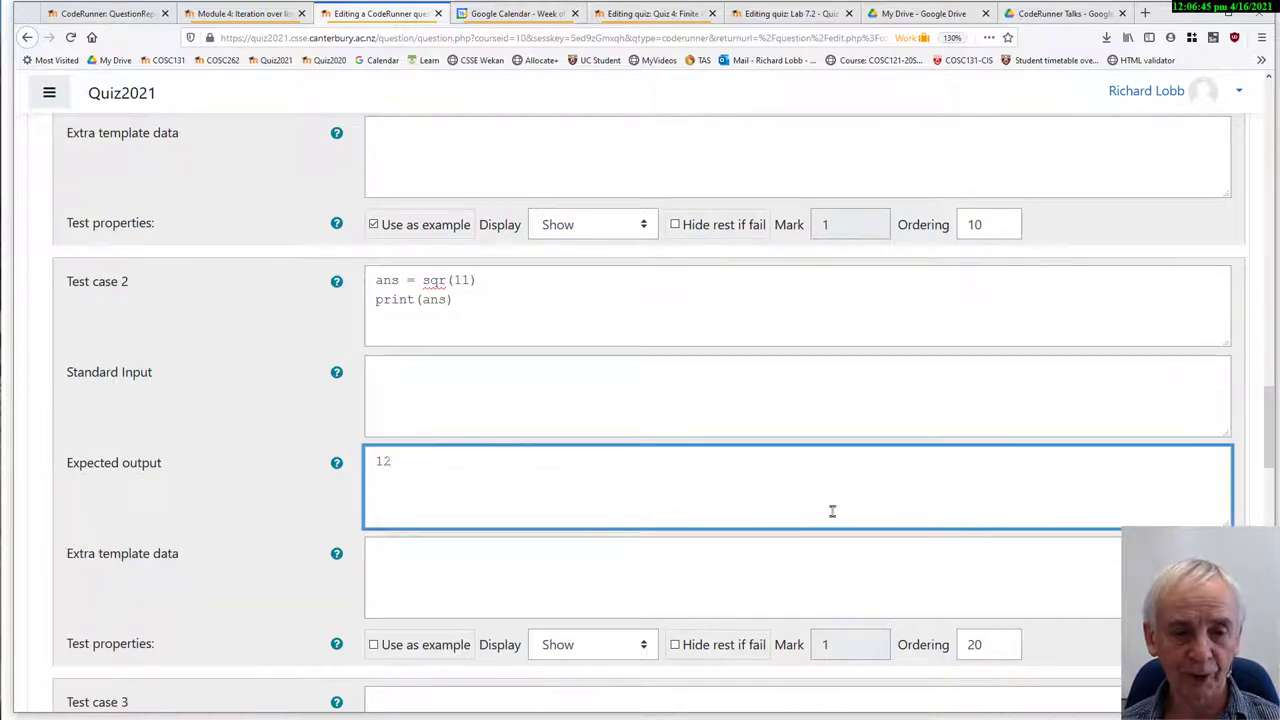
pyautogui.scroll(-3)
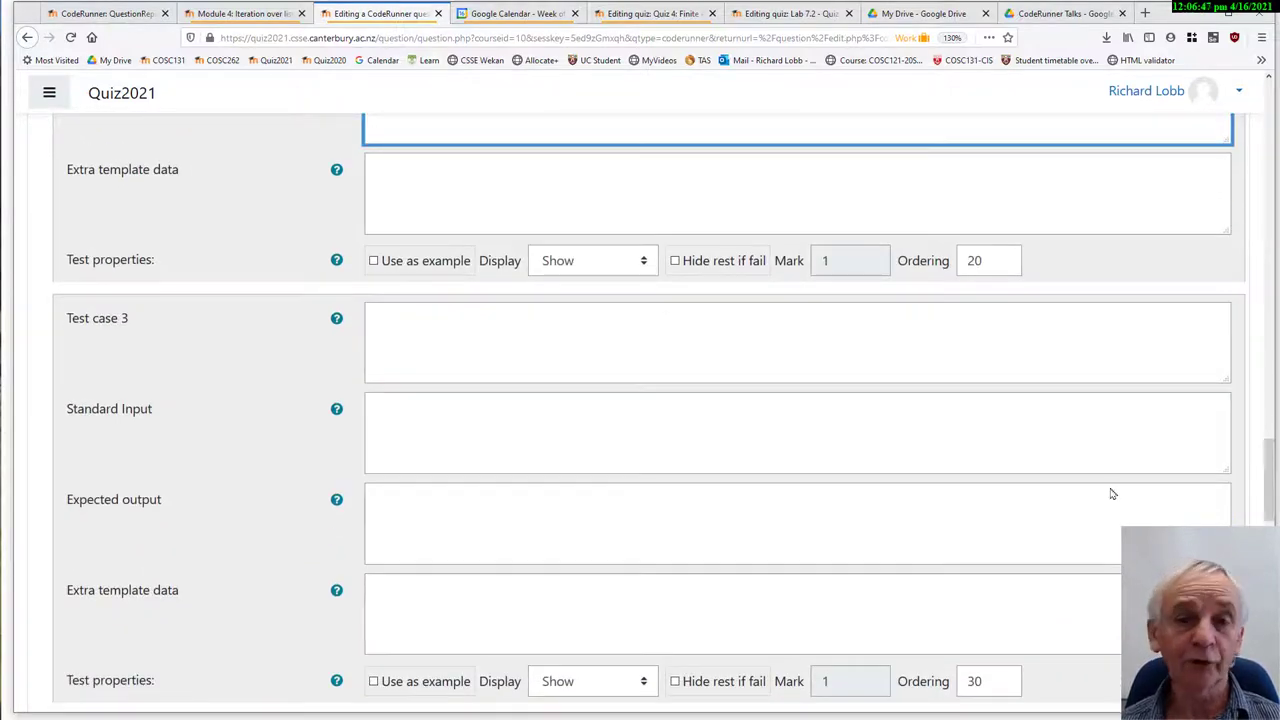
pyautogui.scroll(-3)
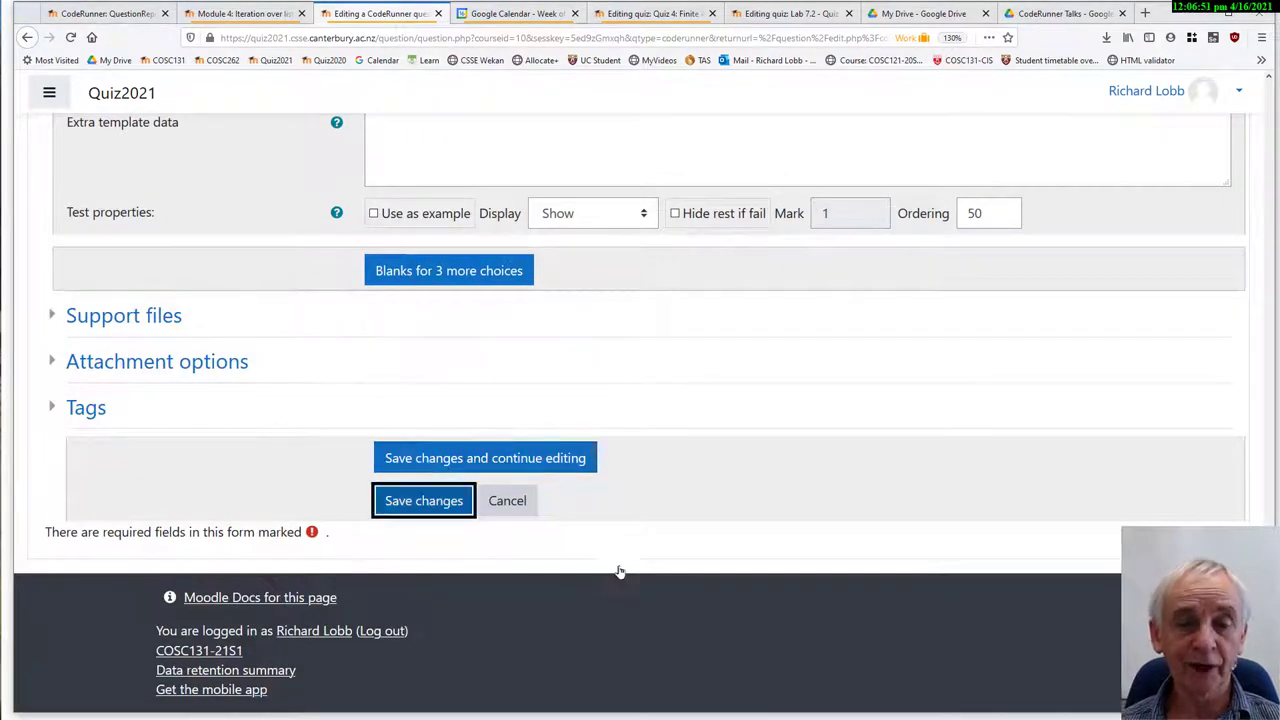
# - Save the sqr question and open its preview from the Edit dropdown
pyautogui.click(423, 500)
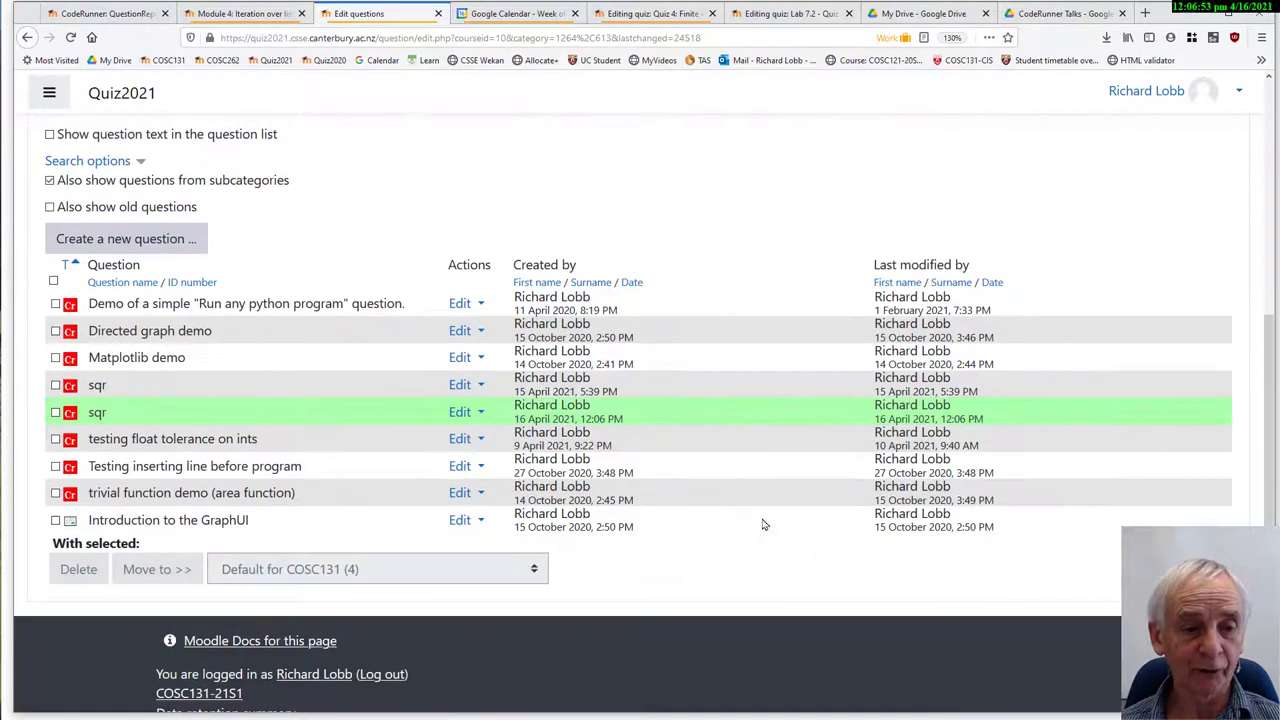
pyautogui.click(466, 411)
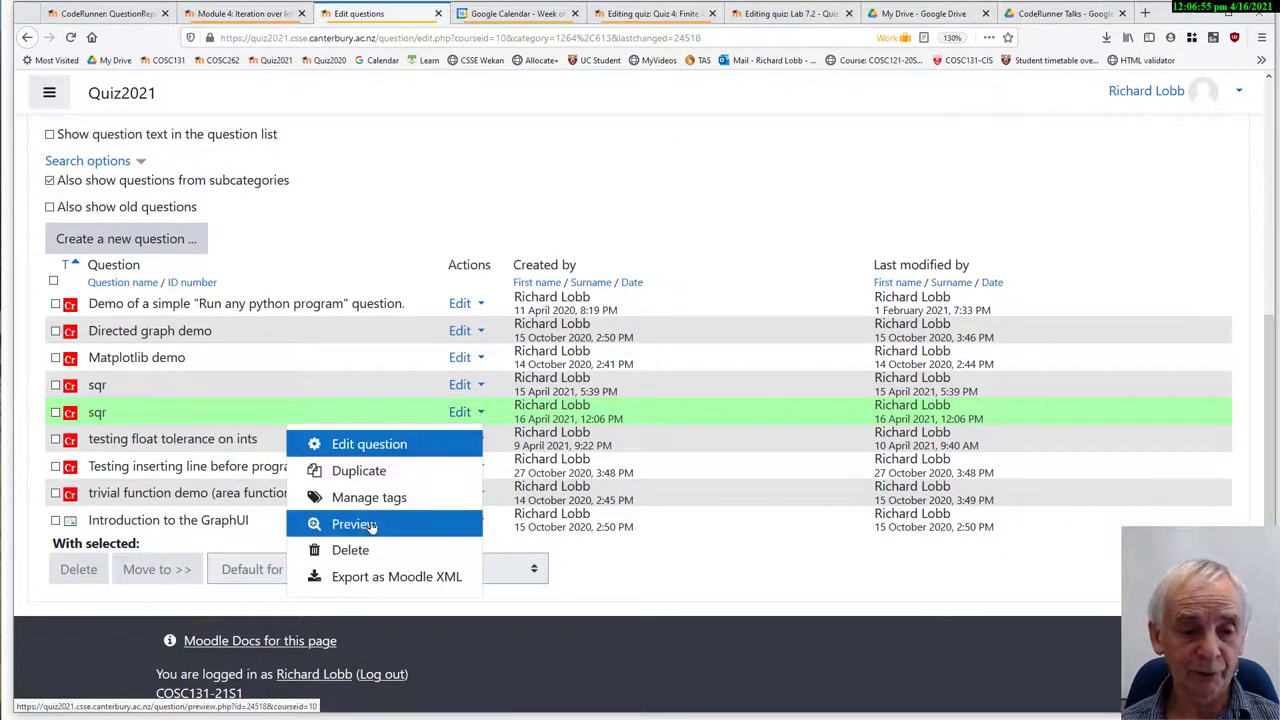
pyautogui.click(354, 523)
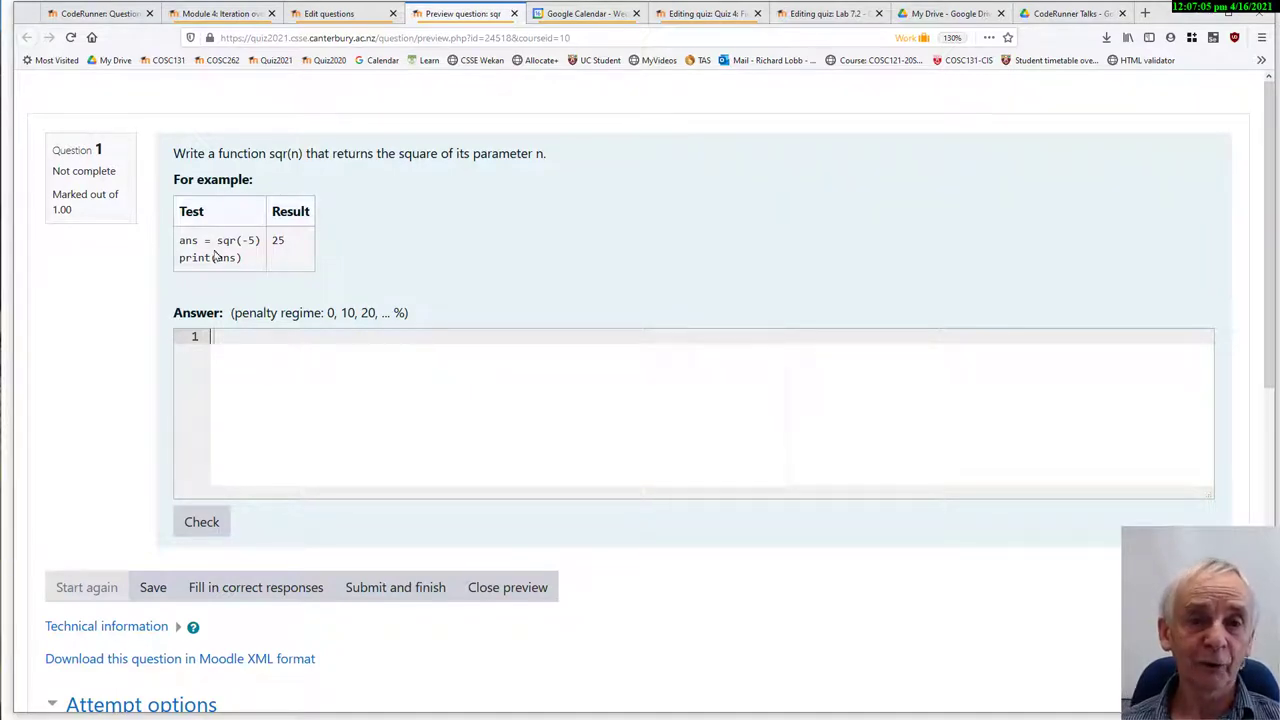
pyautogui.moveTo(202, 281)
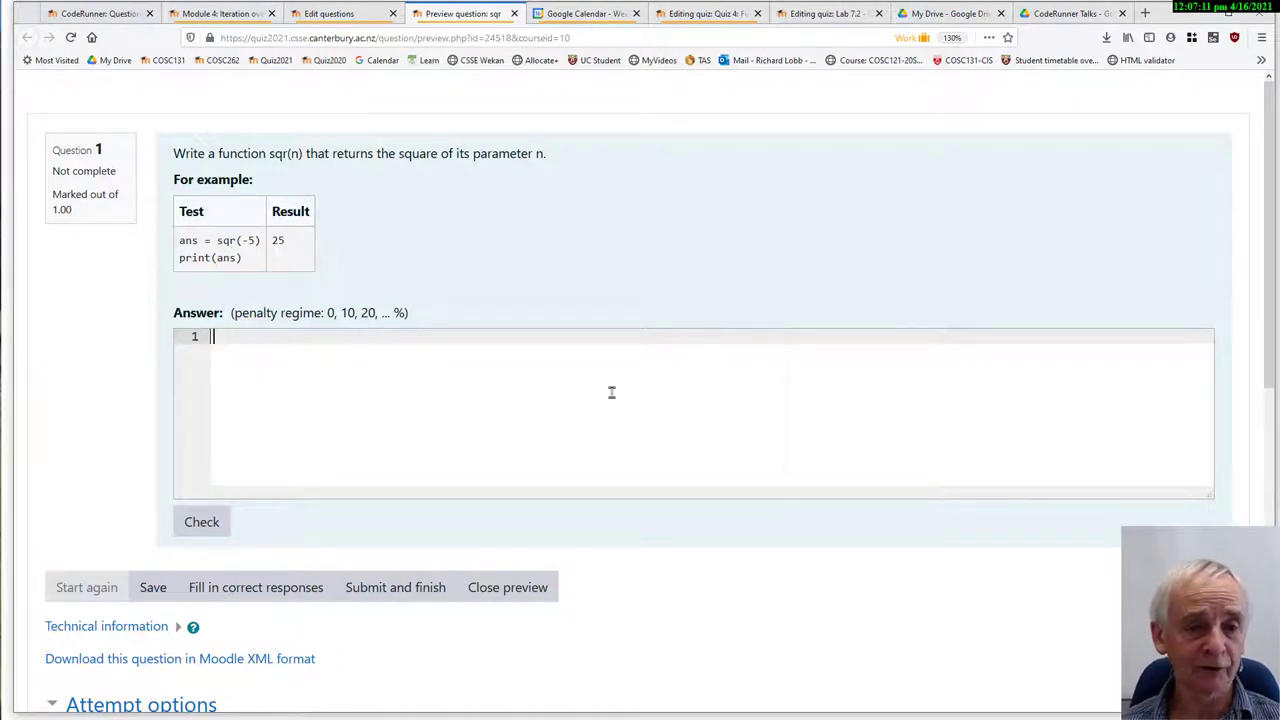
# - Answer with def sqr(n): return n * n and check it, scoring 1.00/1.00
pyautogui.write('def sqr')
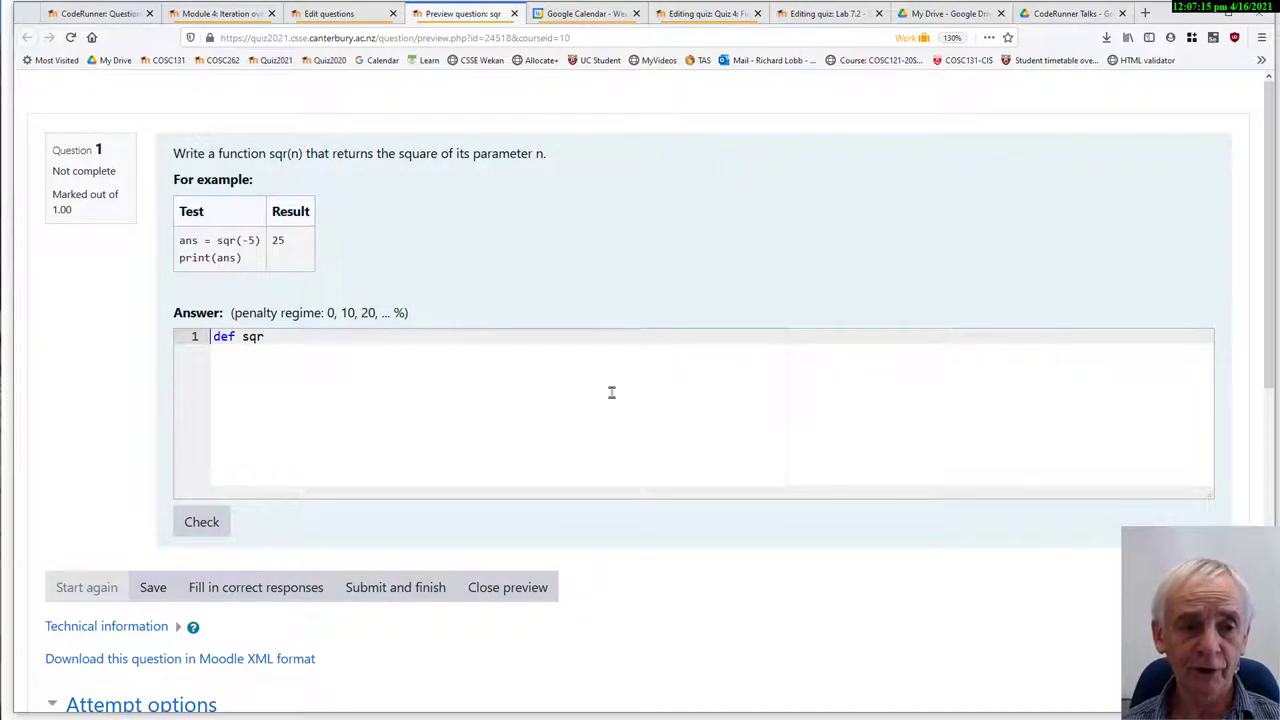
pyautogui.write('(n):')
pyautogui.write('return n * n')
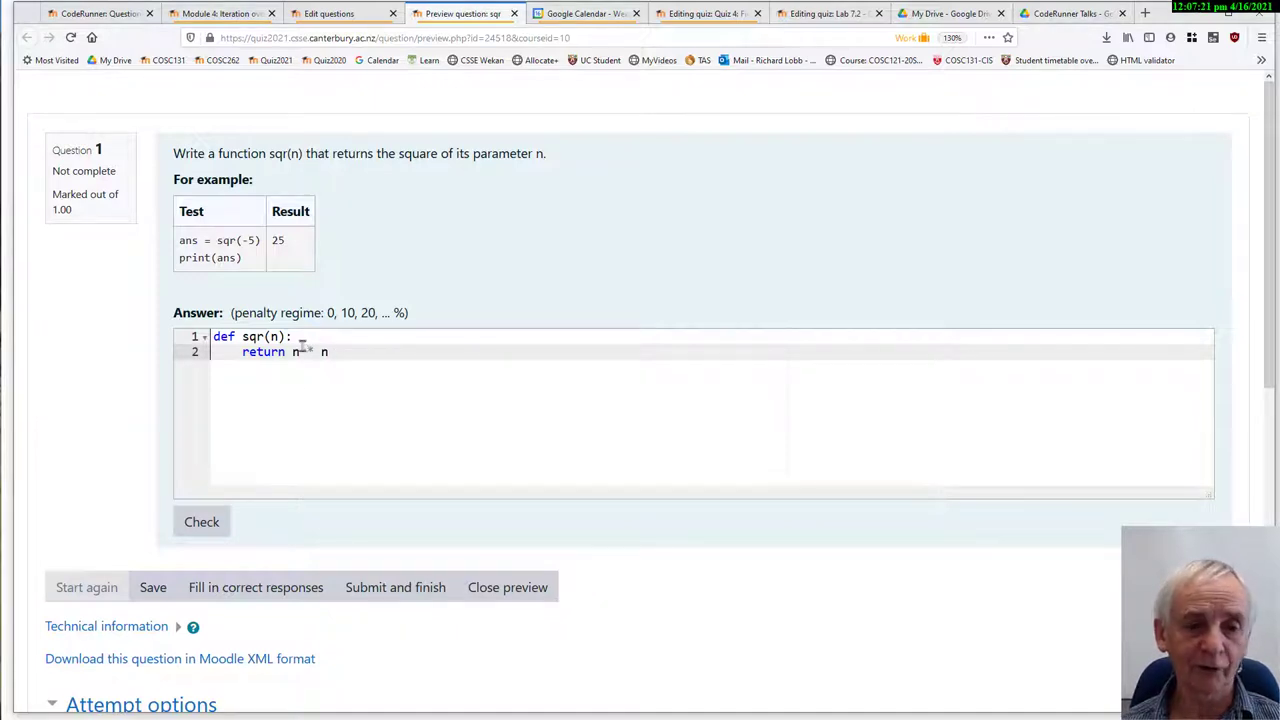
pyautogui.click(201, 521)
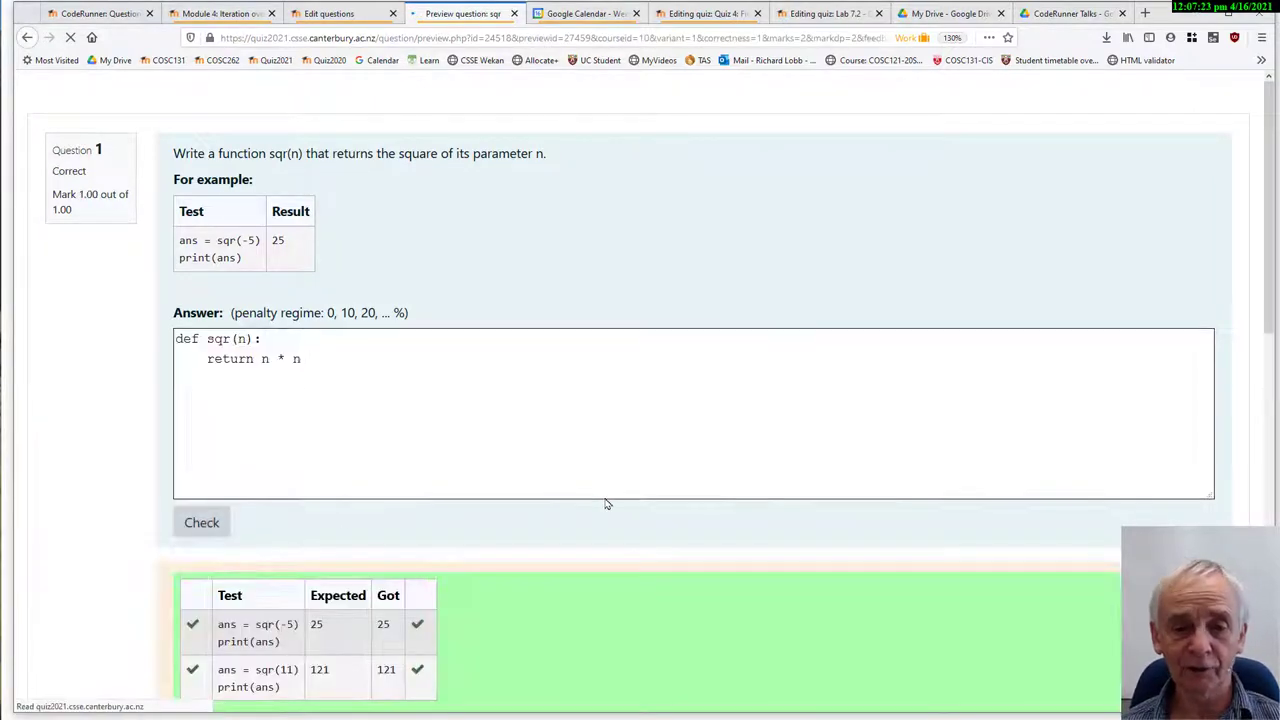
pyautogui.scroll(-3)
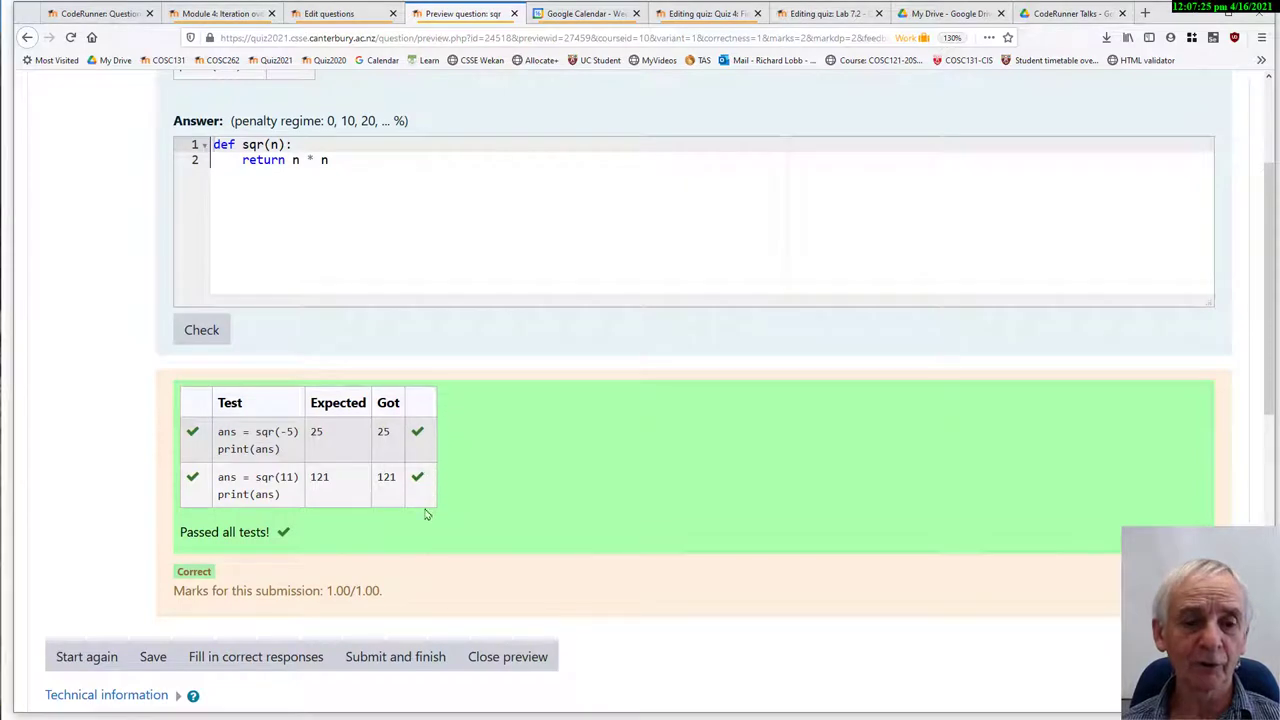
pyautogui.moveTo(428, 505)
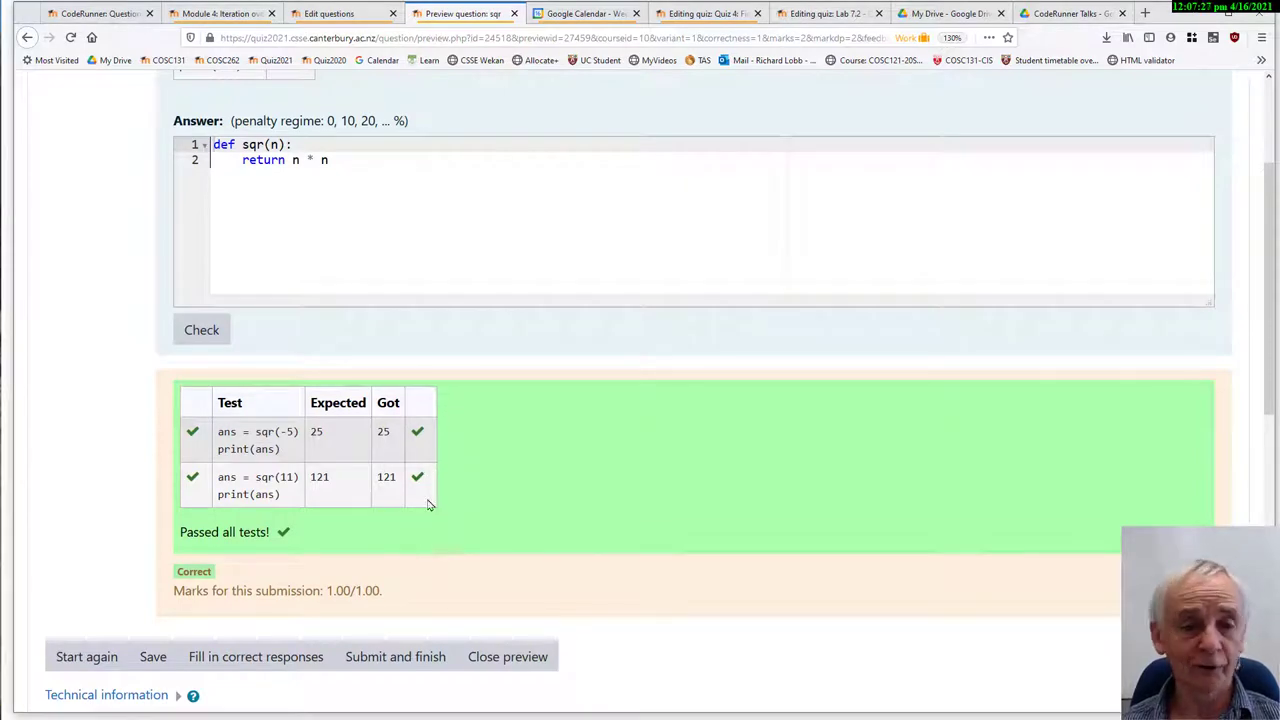
pyautogui.moveTo(407, 450)
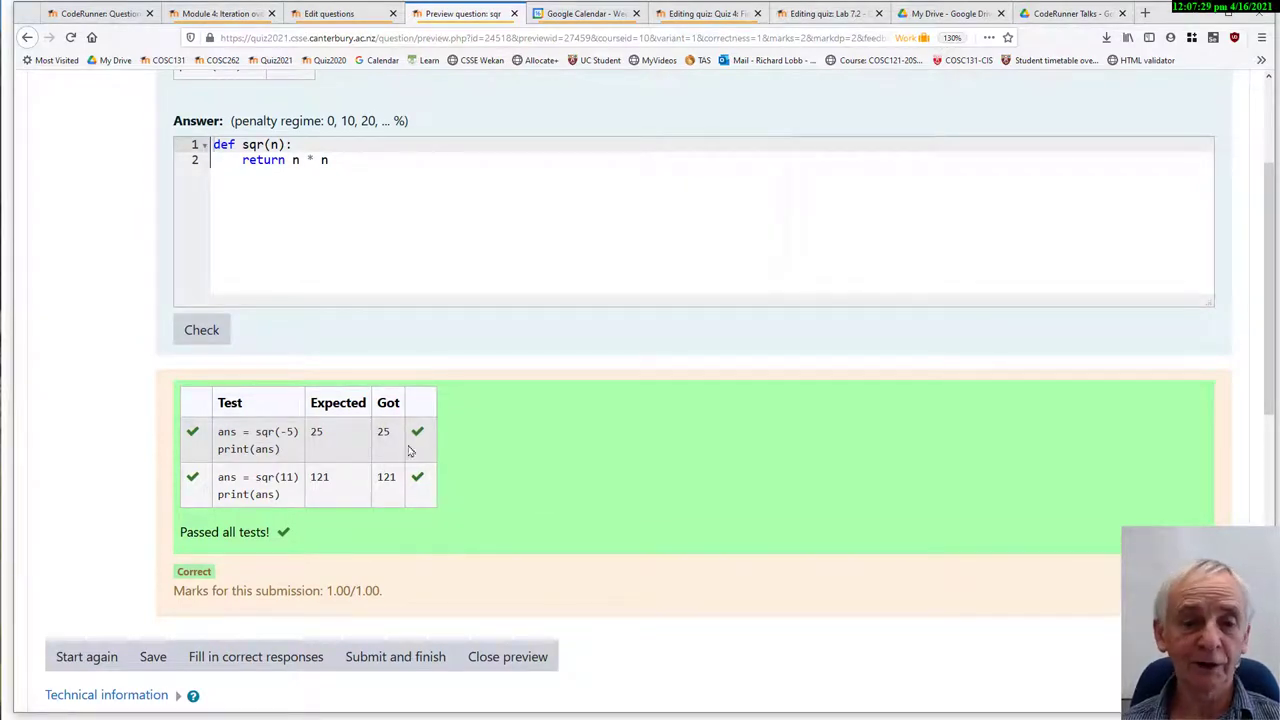
pyautogui.scroll(3)
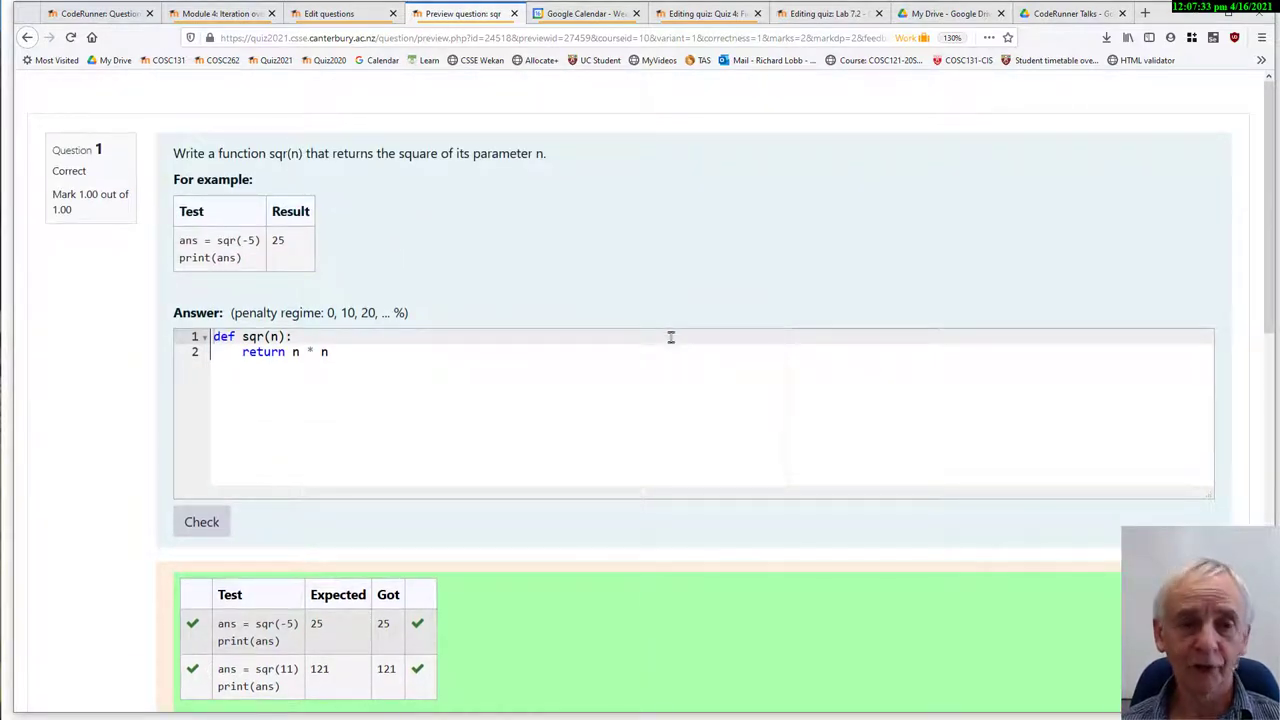
pyautogui.moveTo(675, 313)
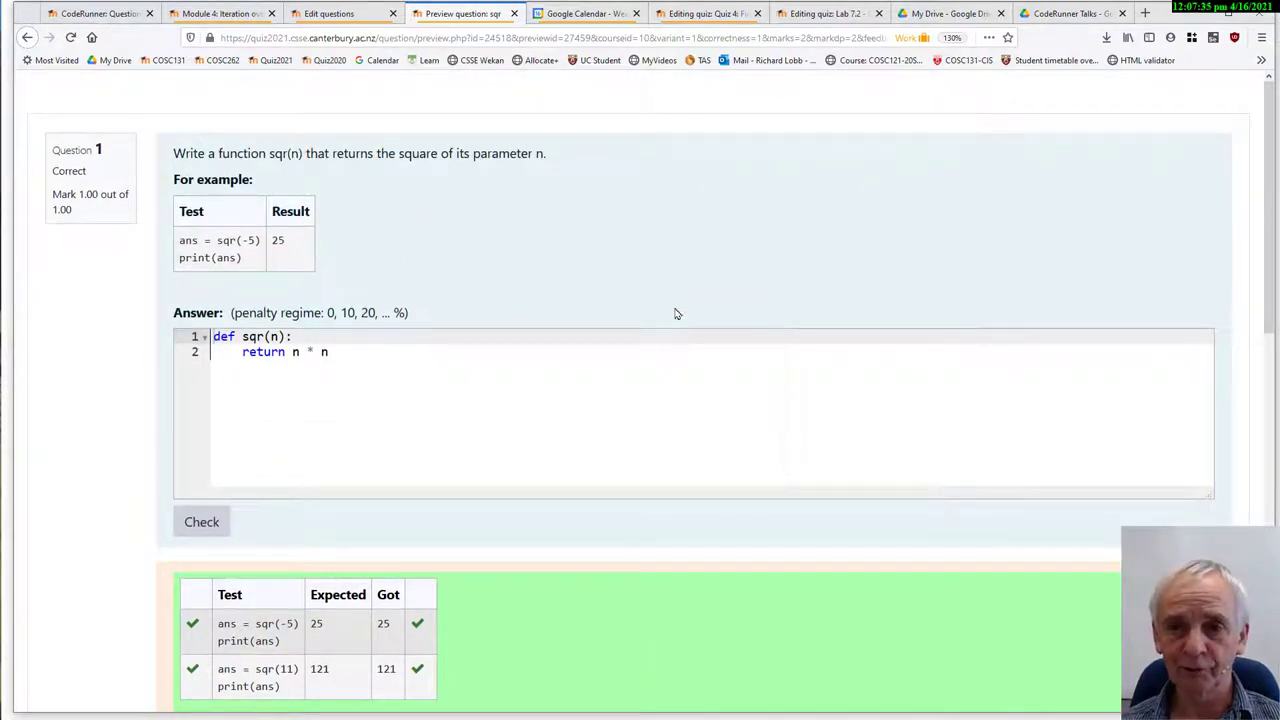
pyautogui.moveTo(1155, 276)
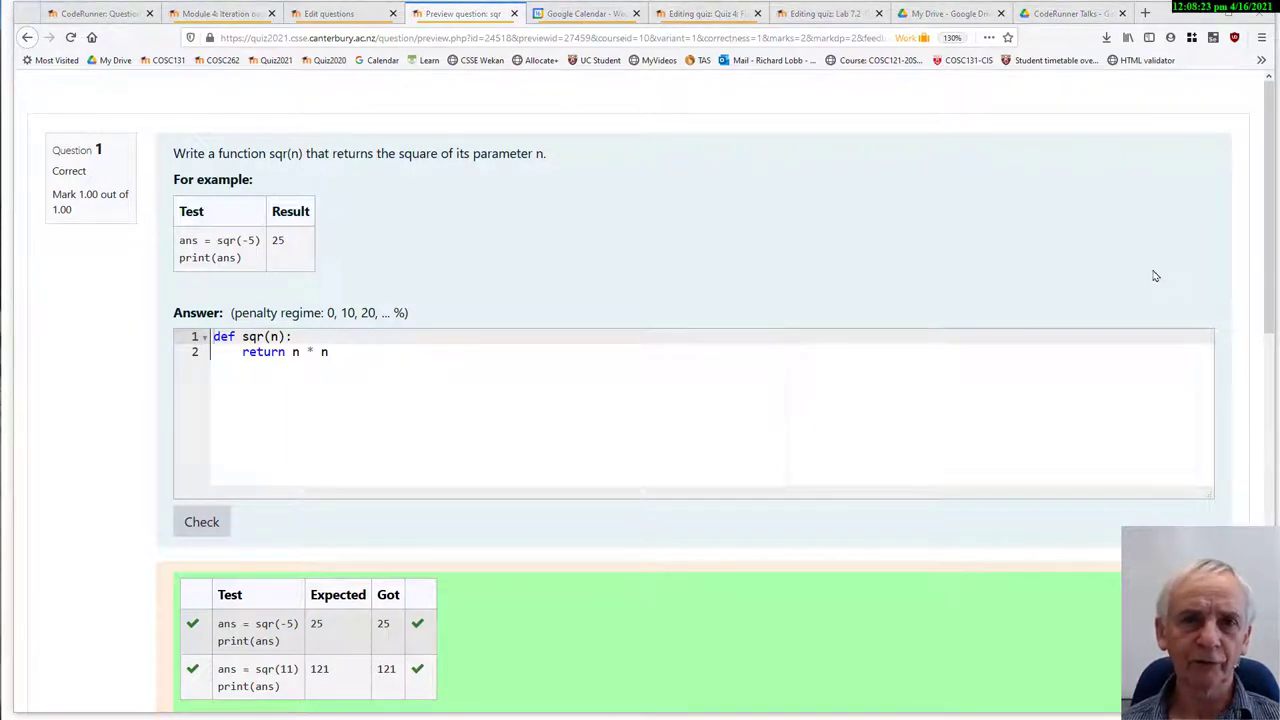
pyautogui.moveTo(1069, 287)
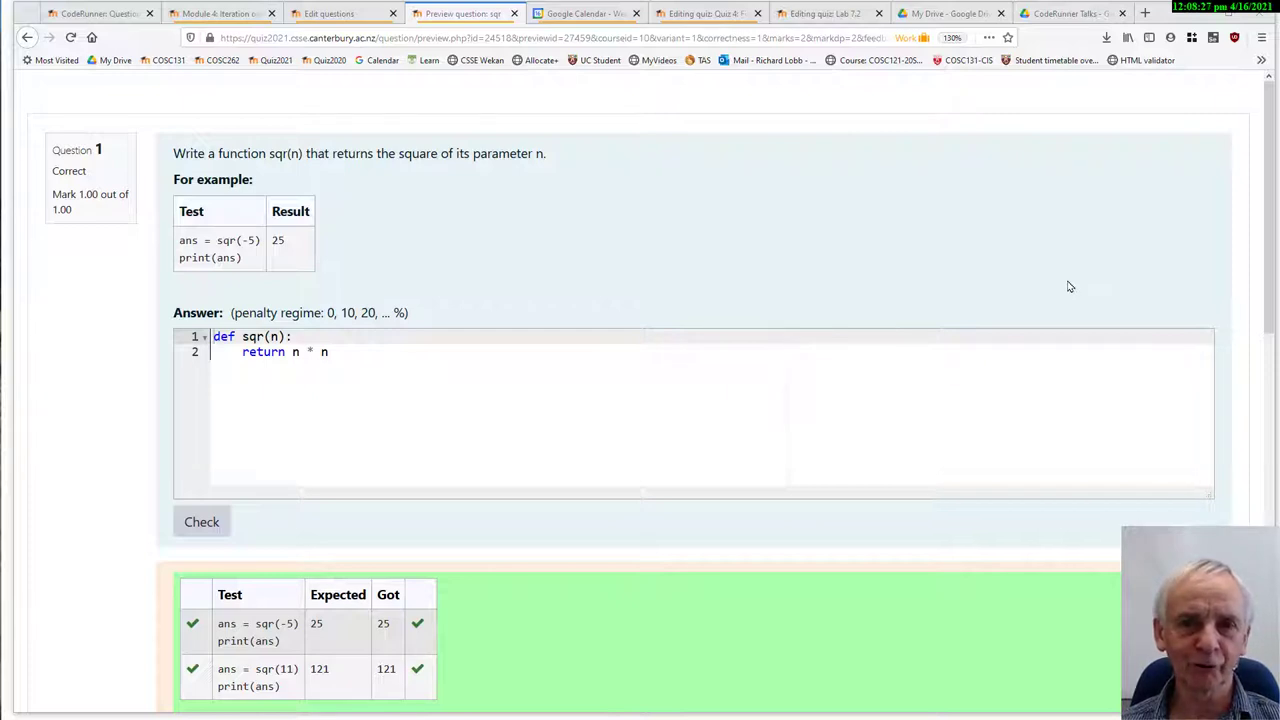
pyautogui.moveTo(1050, 290)
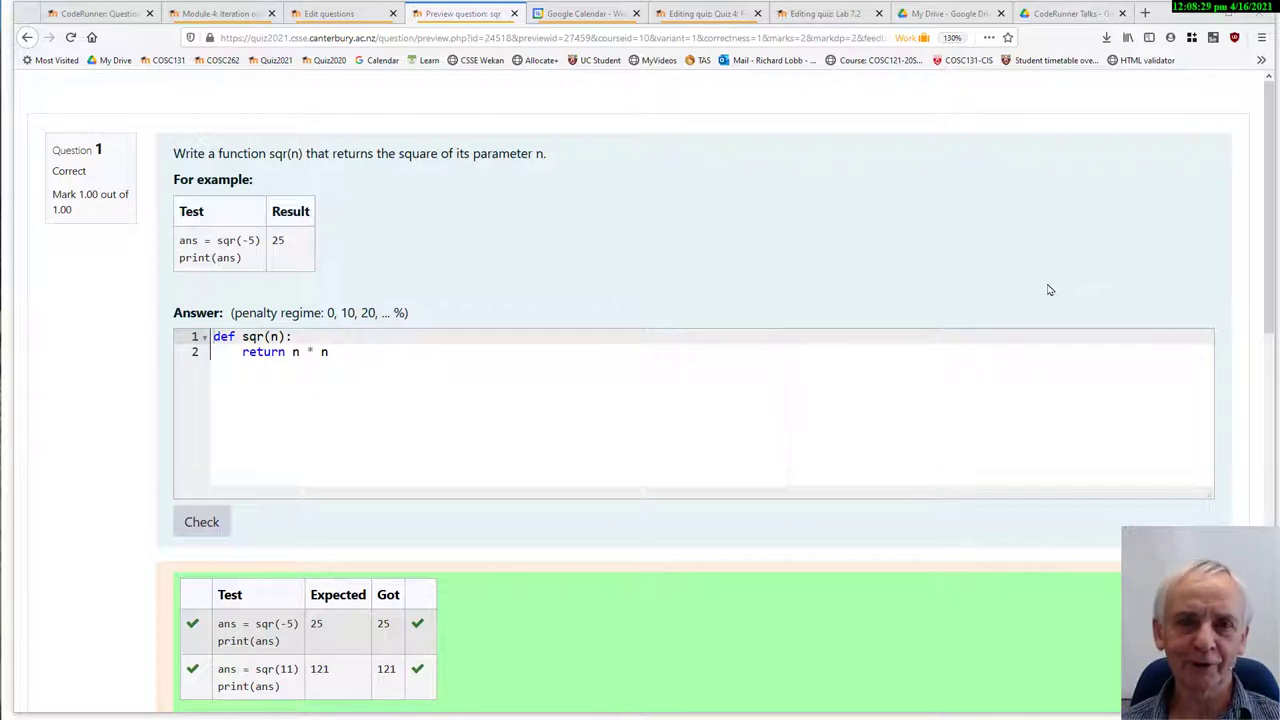
pyautogui.moveTo(1028, 315)
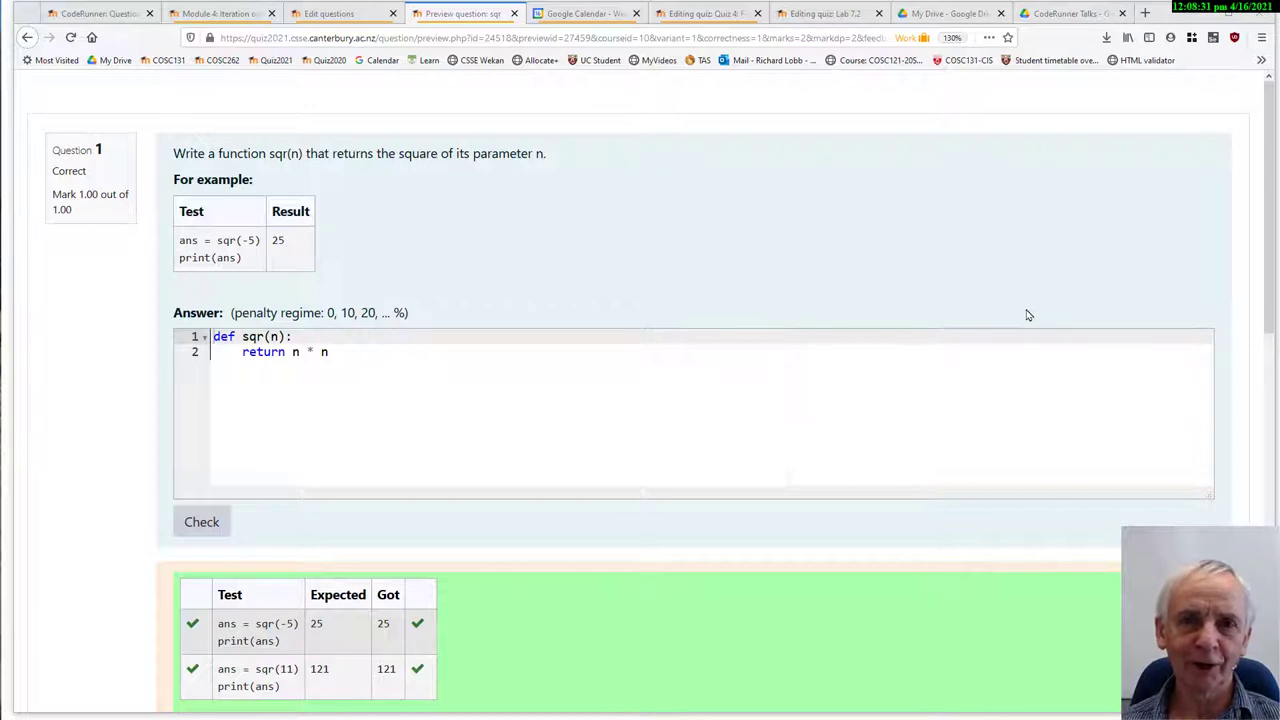
pyautogui.moveTo(1035, 308)
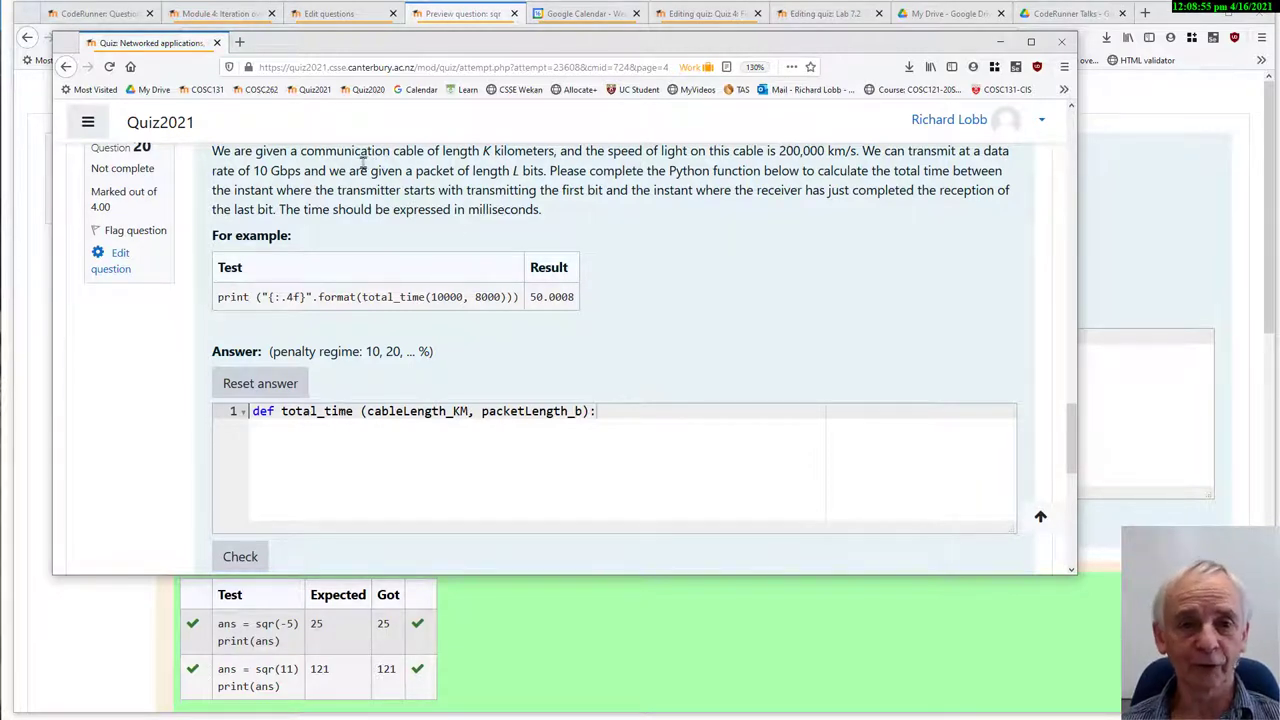
pyautogui.moveTo(425, 422)
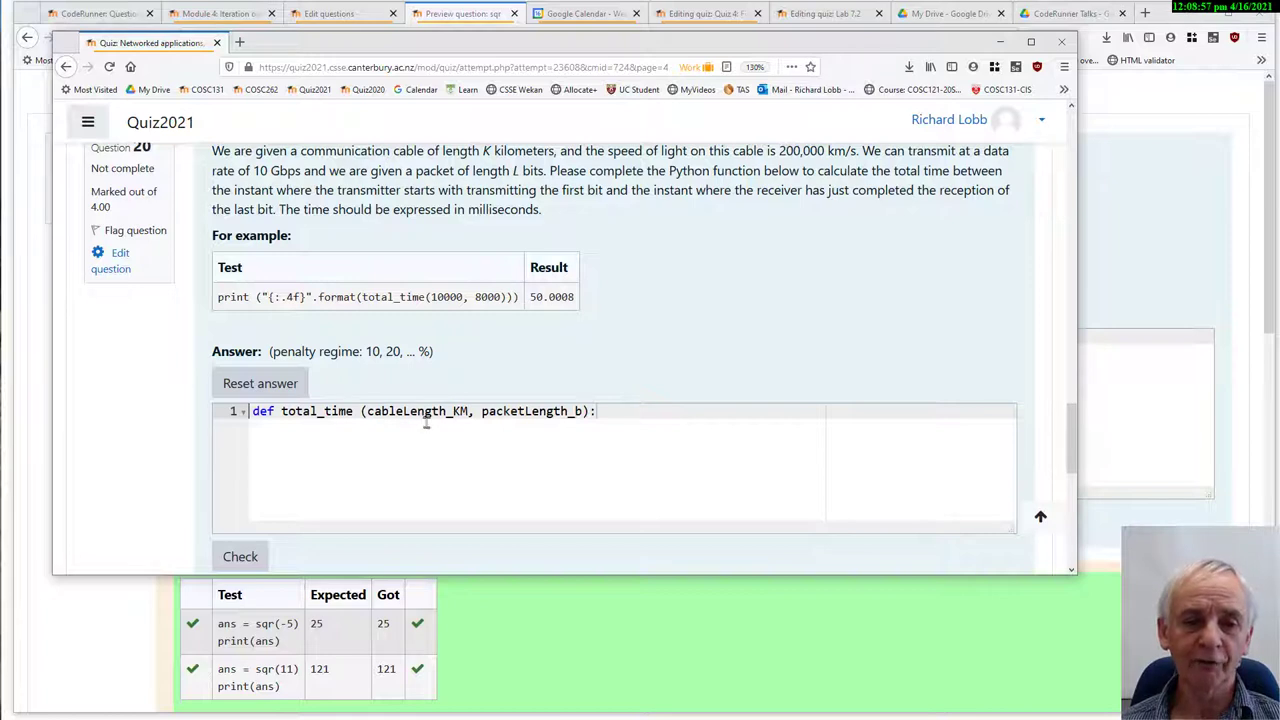
pyautogui.moveTo(649, 431)
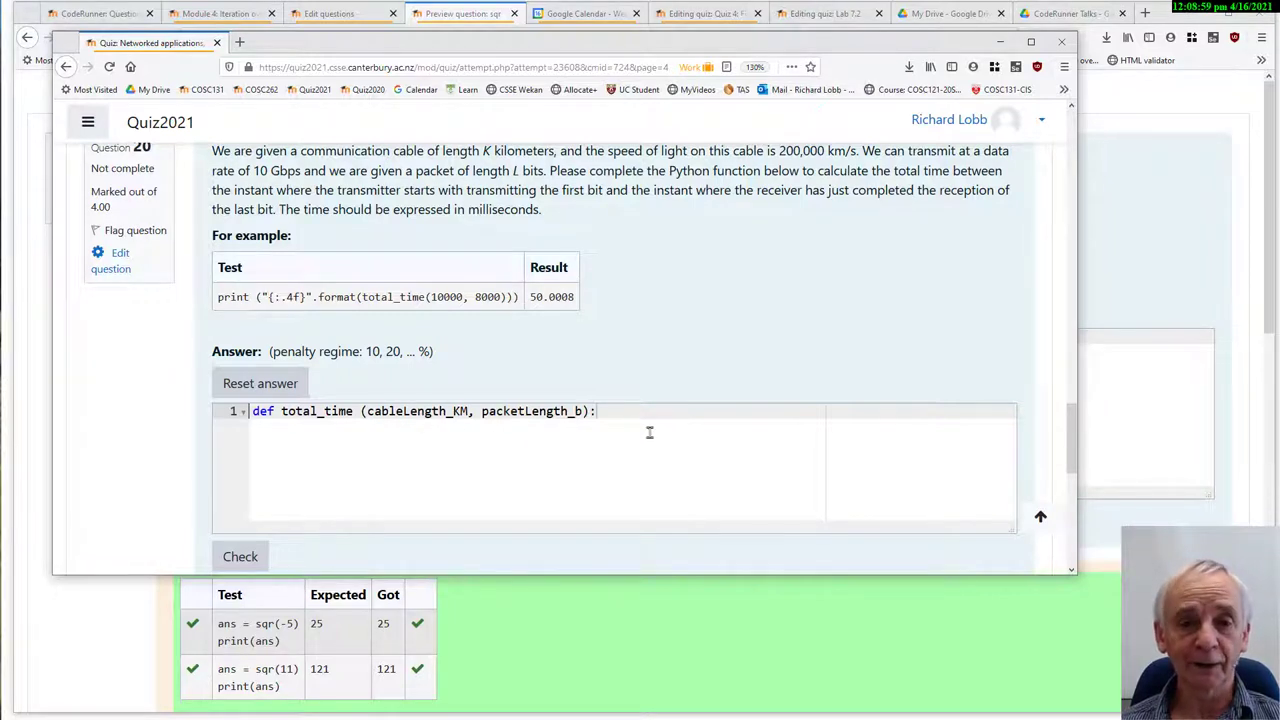
pyautogui.moveTo(603, 424)
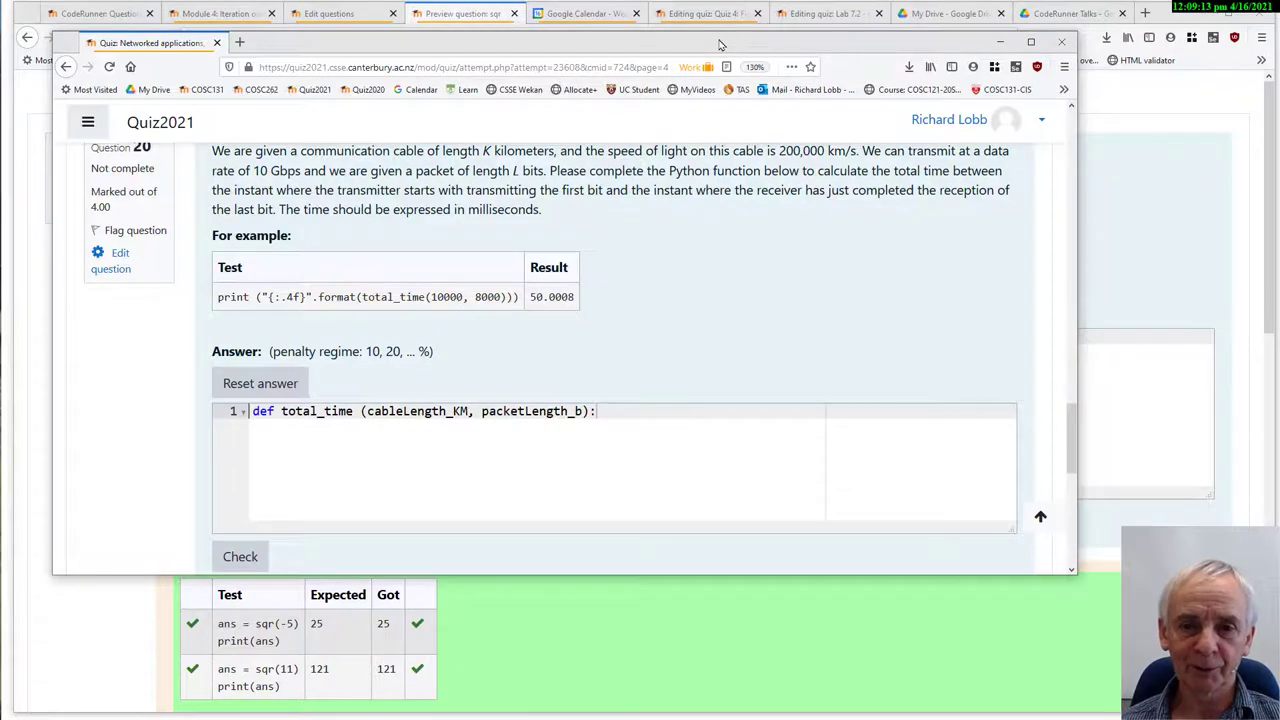
# - Draw heap nodes 32, 42 and 88 in the graph box and label them
pyautogui.click(460, 13)
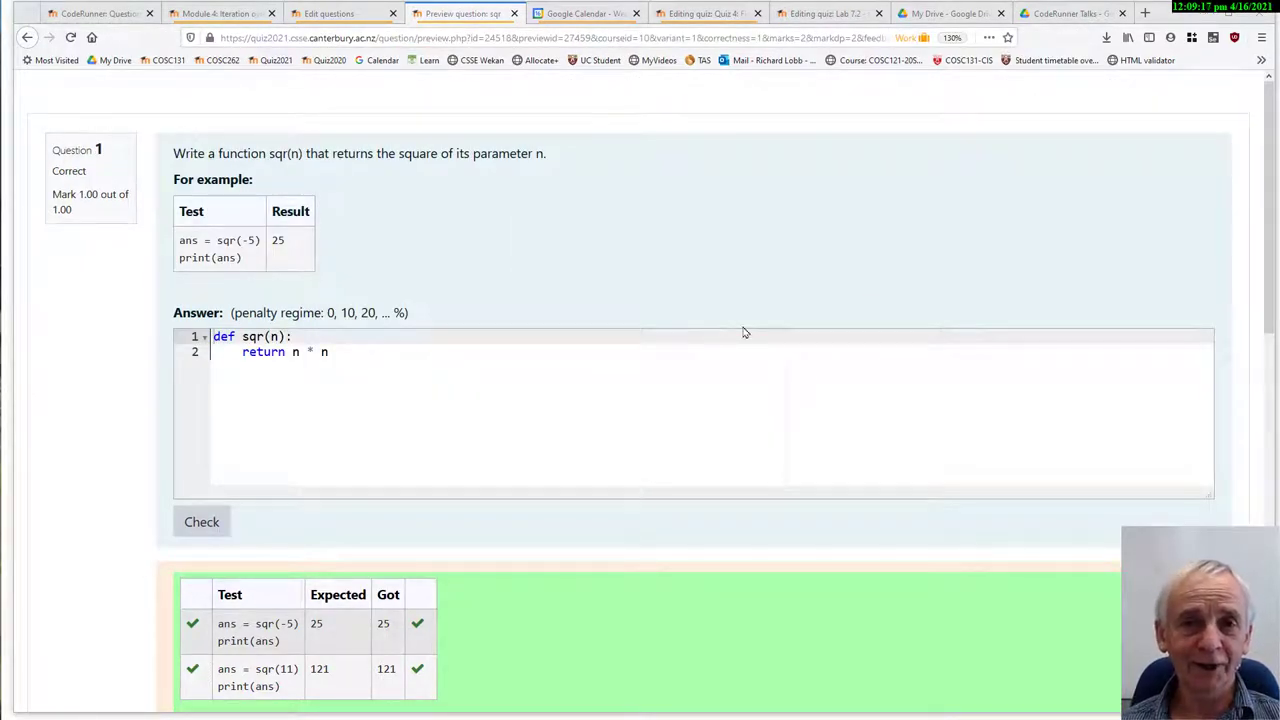
pyautogui.moveTo(760, 322)
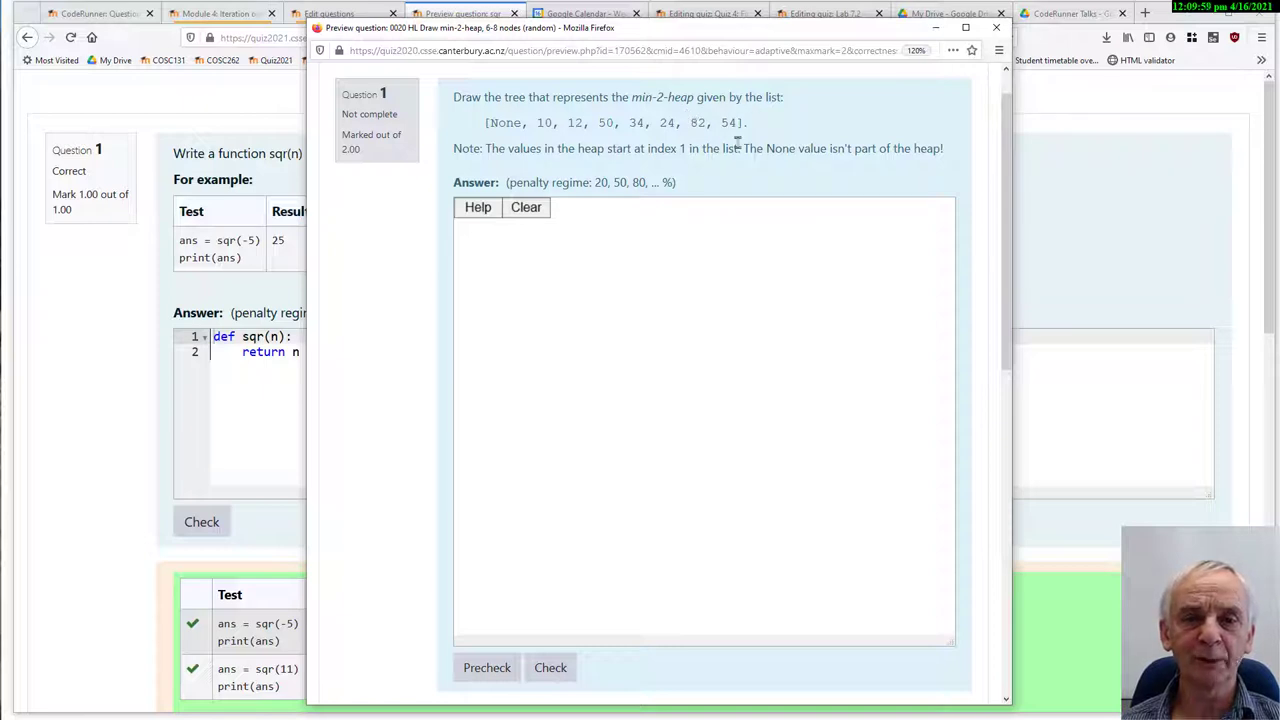
pyautogui.moveTo(713, 238)
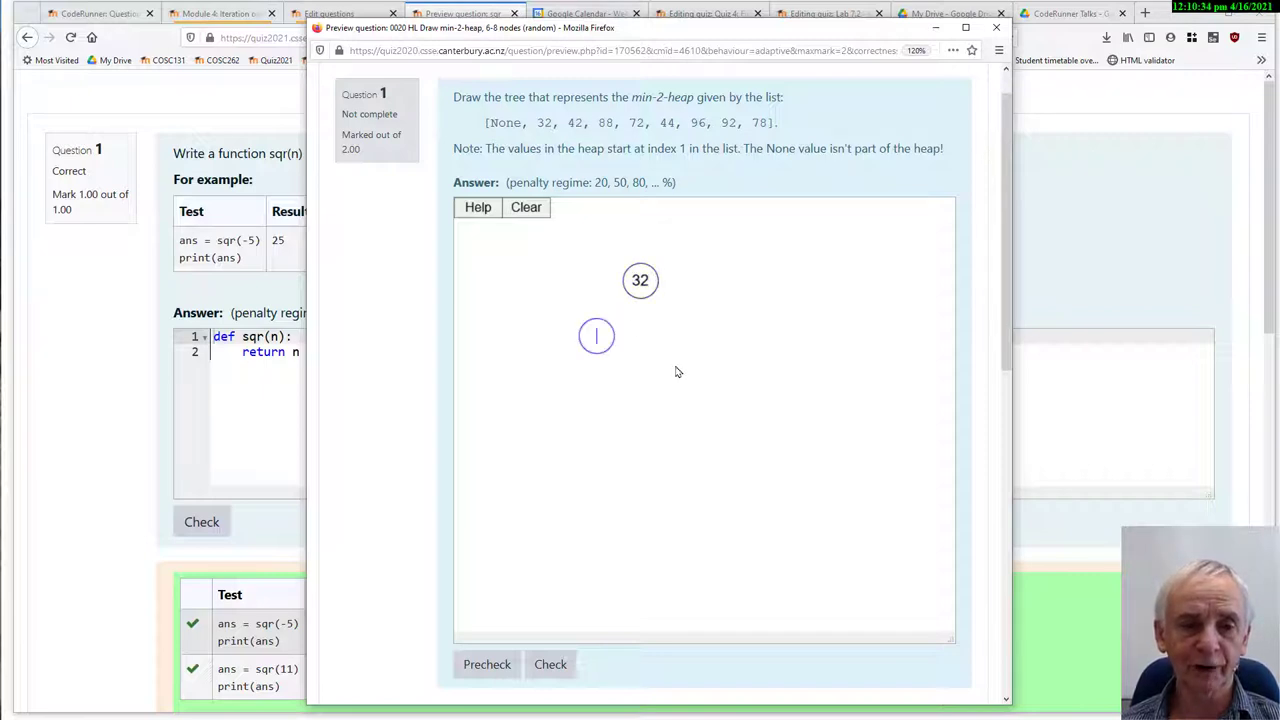
pyautogui.write('42')
pyautogui.write('88')
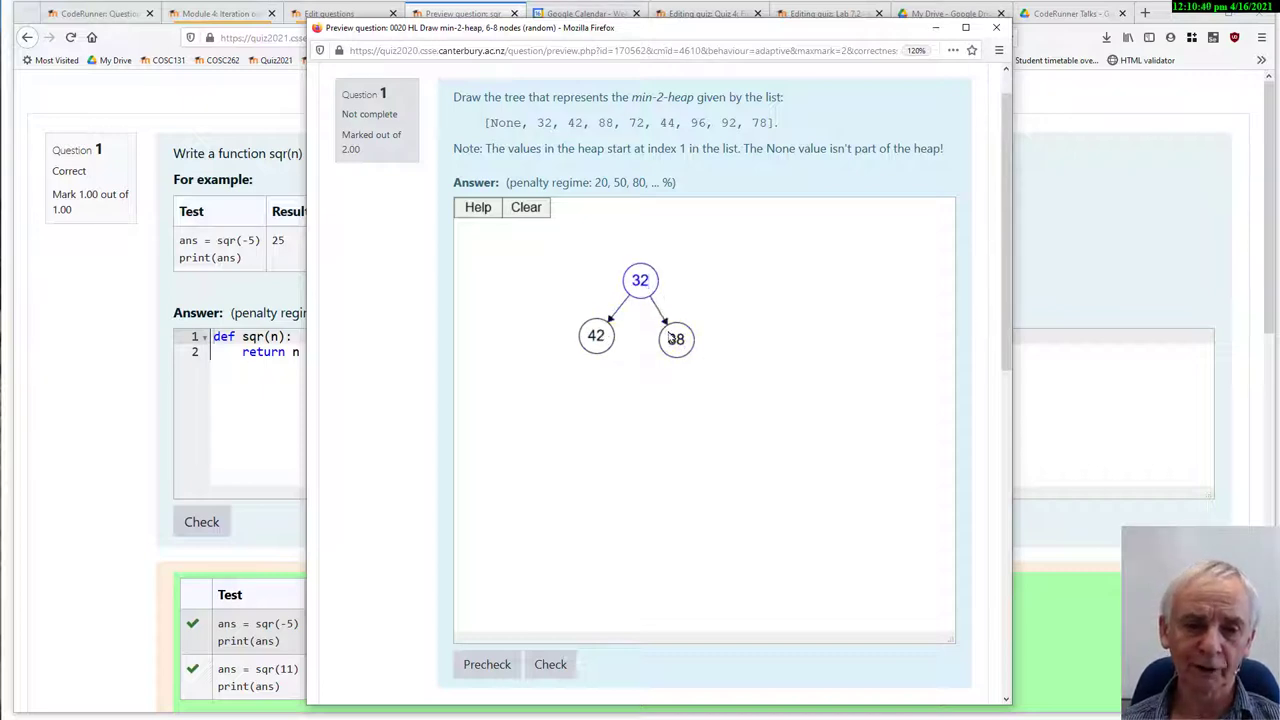
pyautogui.click(596, 337)
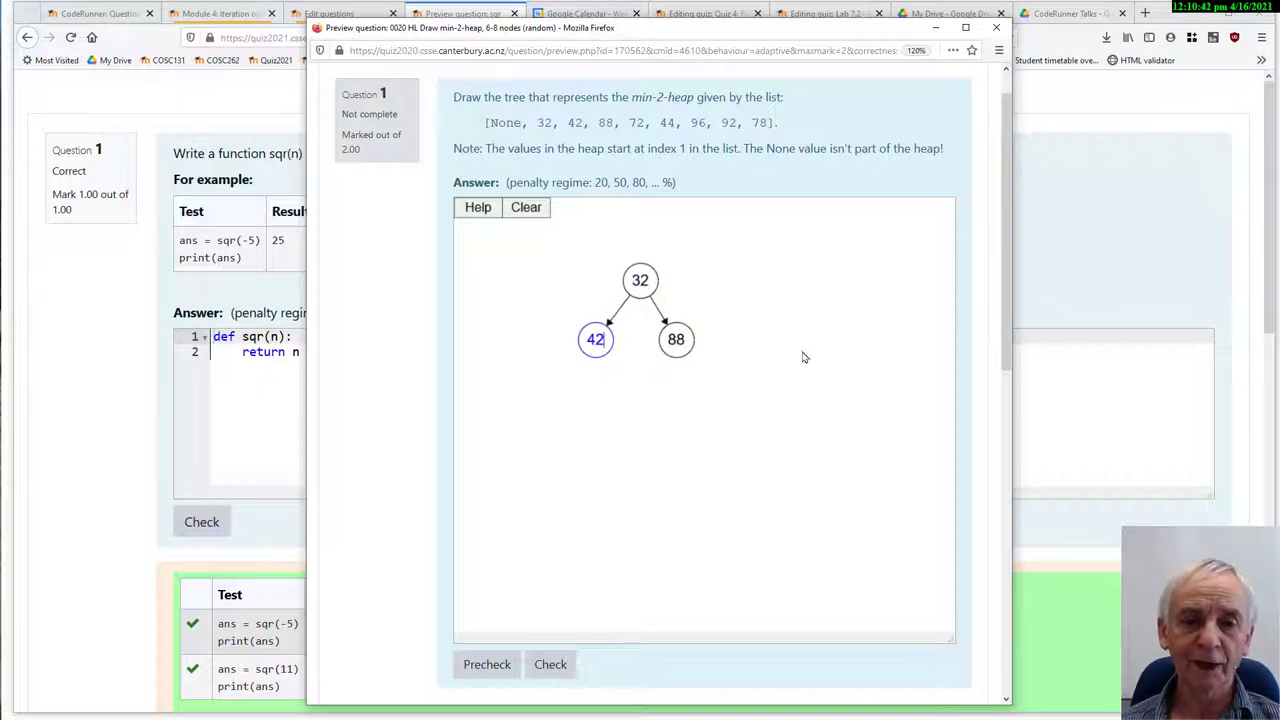
pyautogui.moveTo(767, 406)
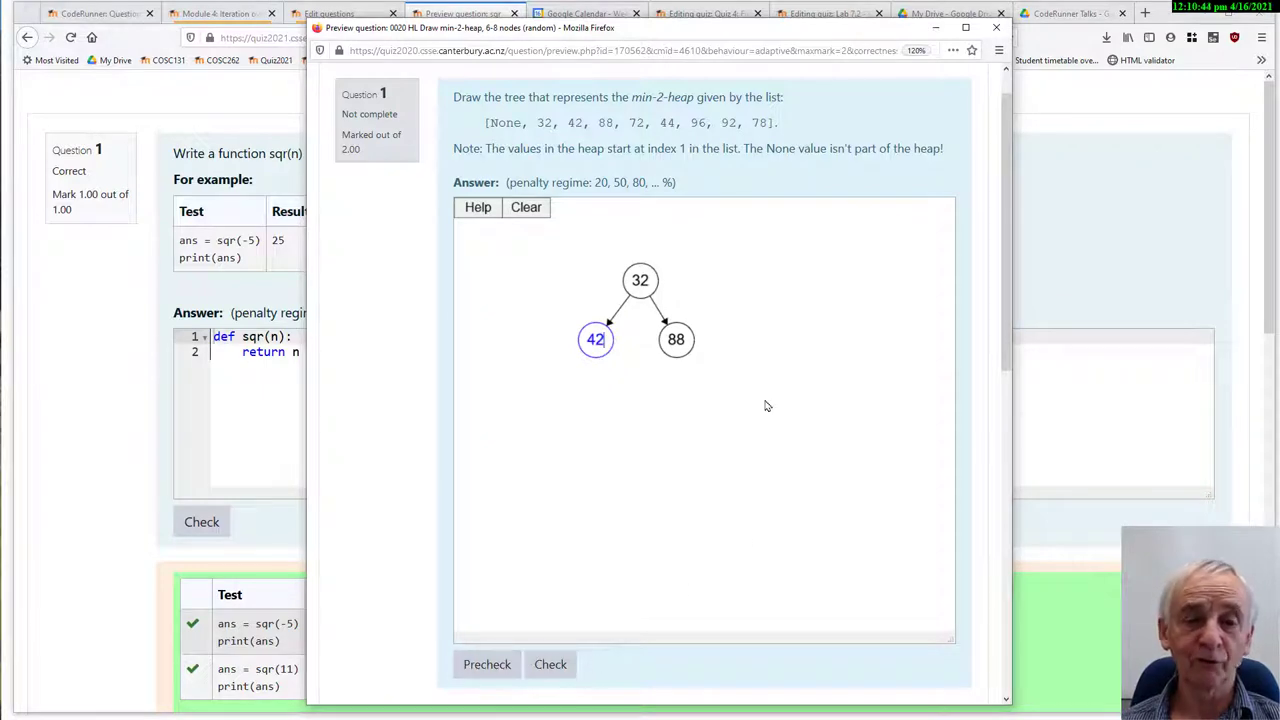
# - Precheck the partial heap tree, read the failed correct-values test, and move to the NFA shuffle question
pyautogui.scroll(-3)
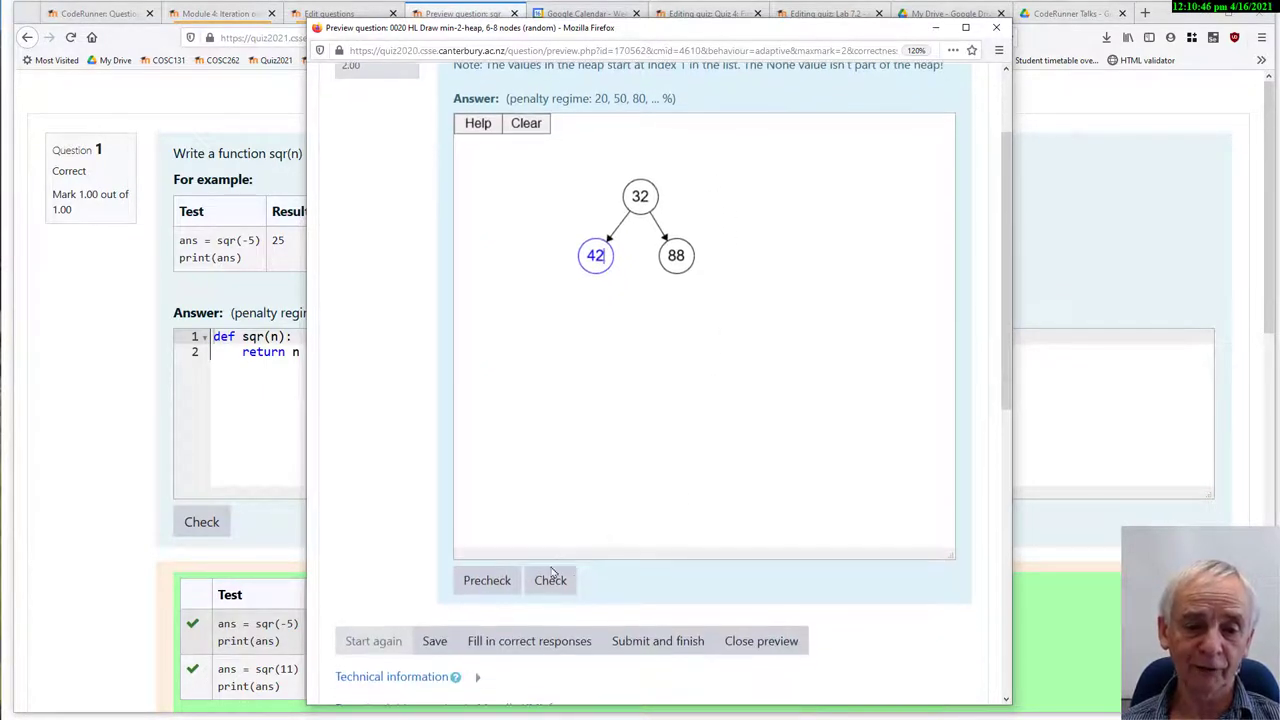
pyautogui.click(487, 579)
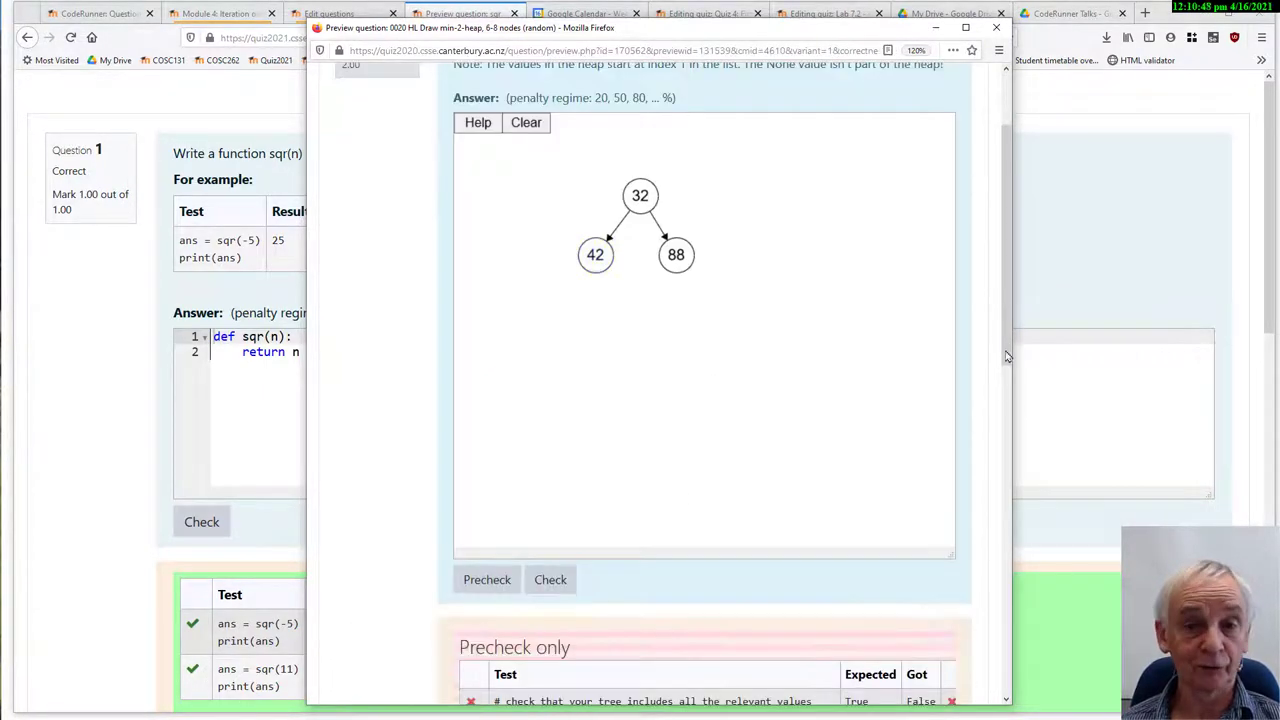
pyautogui.scroll(-3)
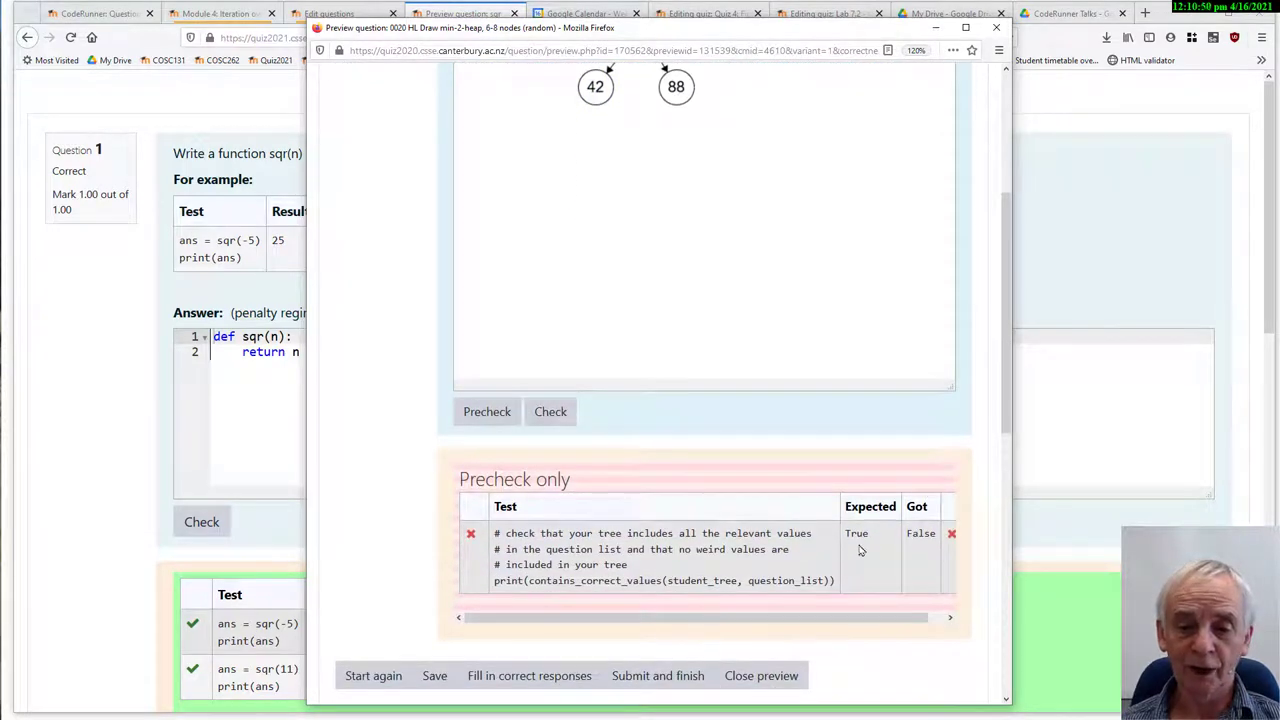
pyautogui.moveTo(745, 549)
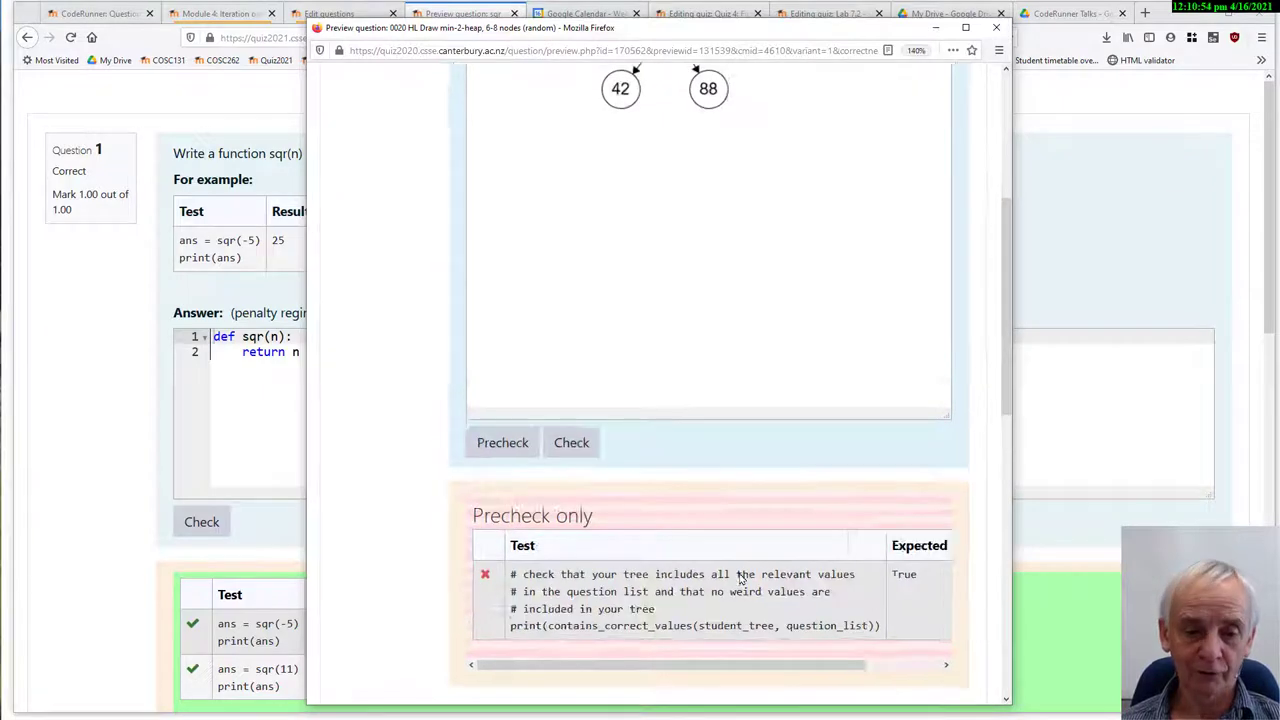
pyautogui.scroll(-3)
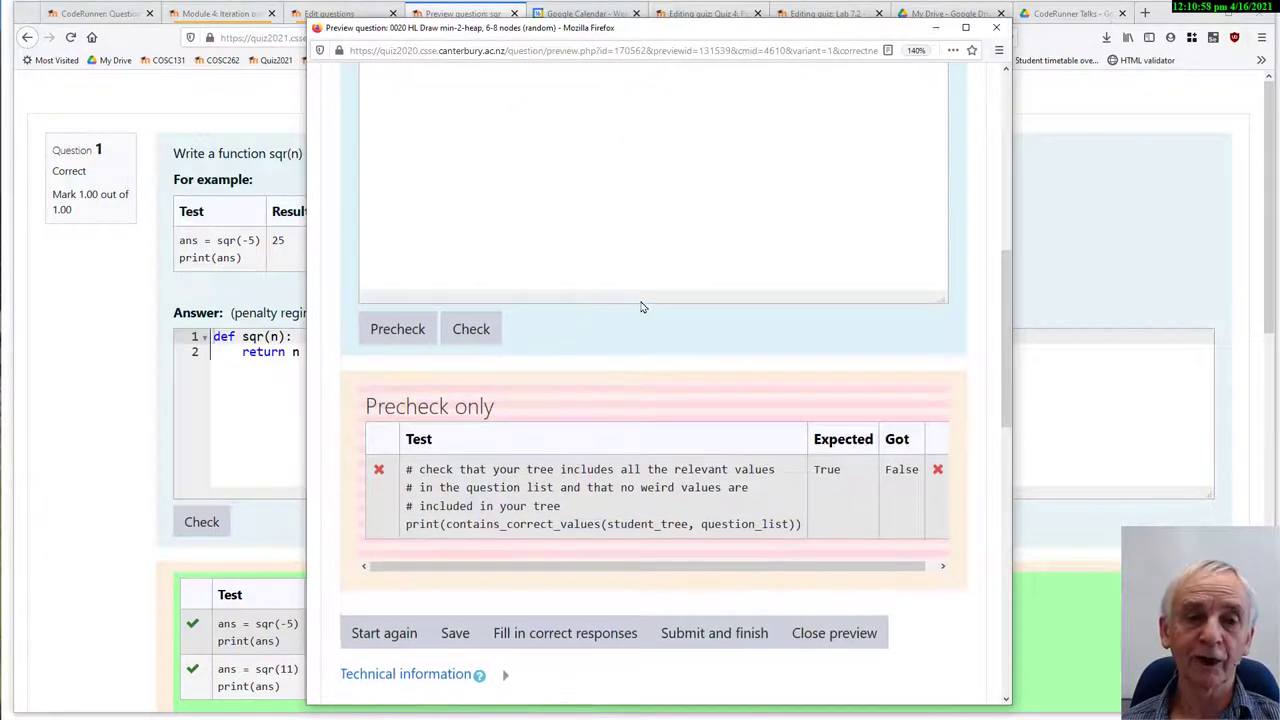
pyautogui.scroll(3)
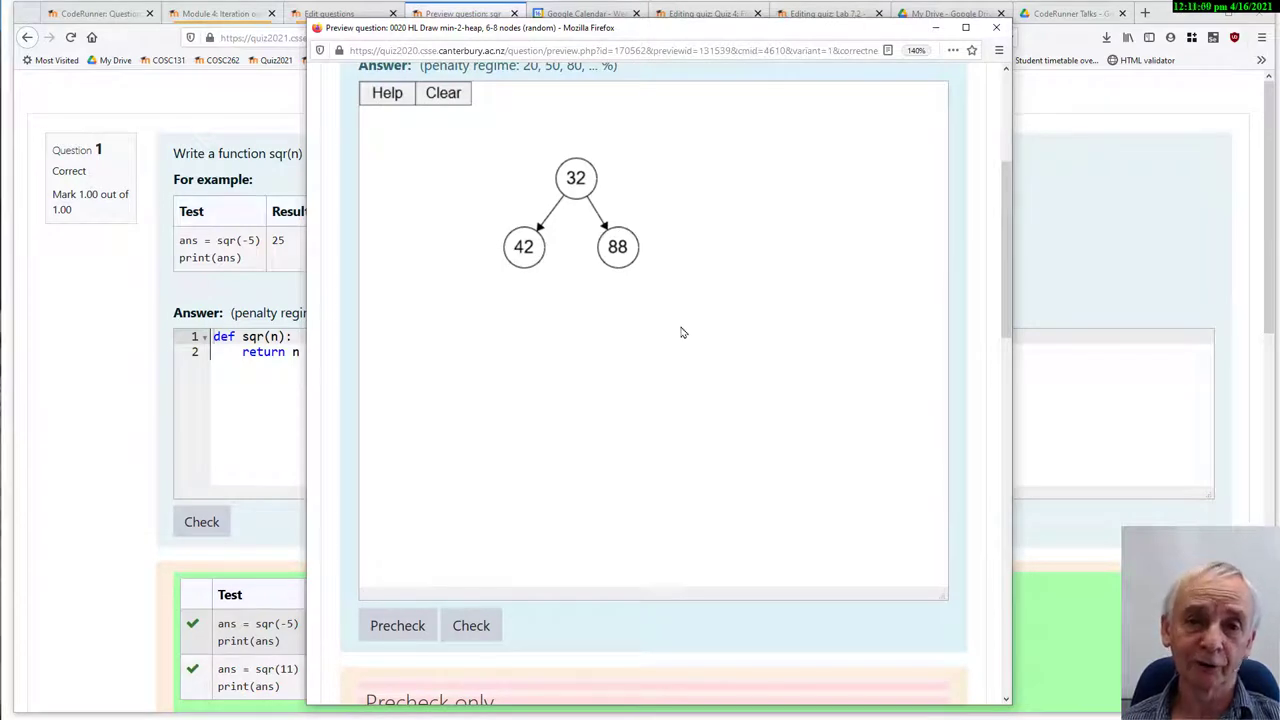
pyautogui.moveTo(810, 290)
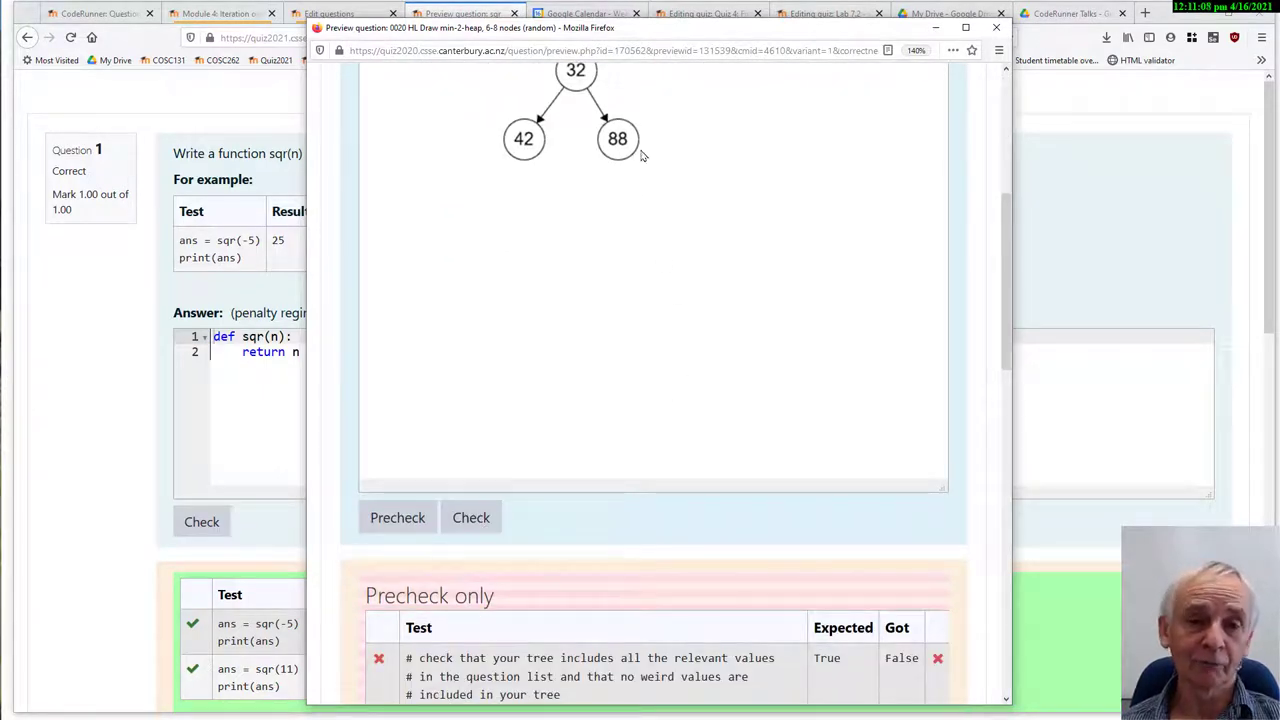
pyautogui.scroll(3)
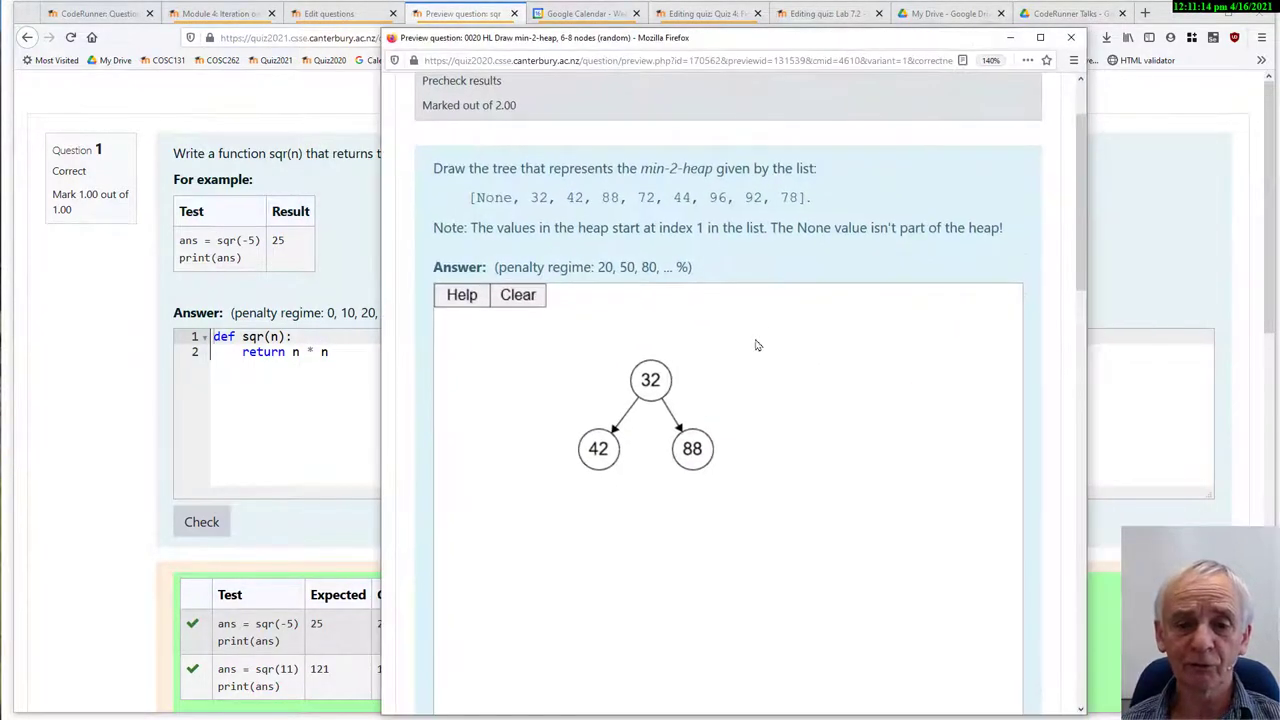
pyautogui.click(650, 379)
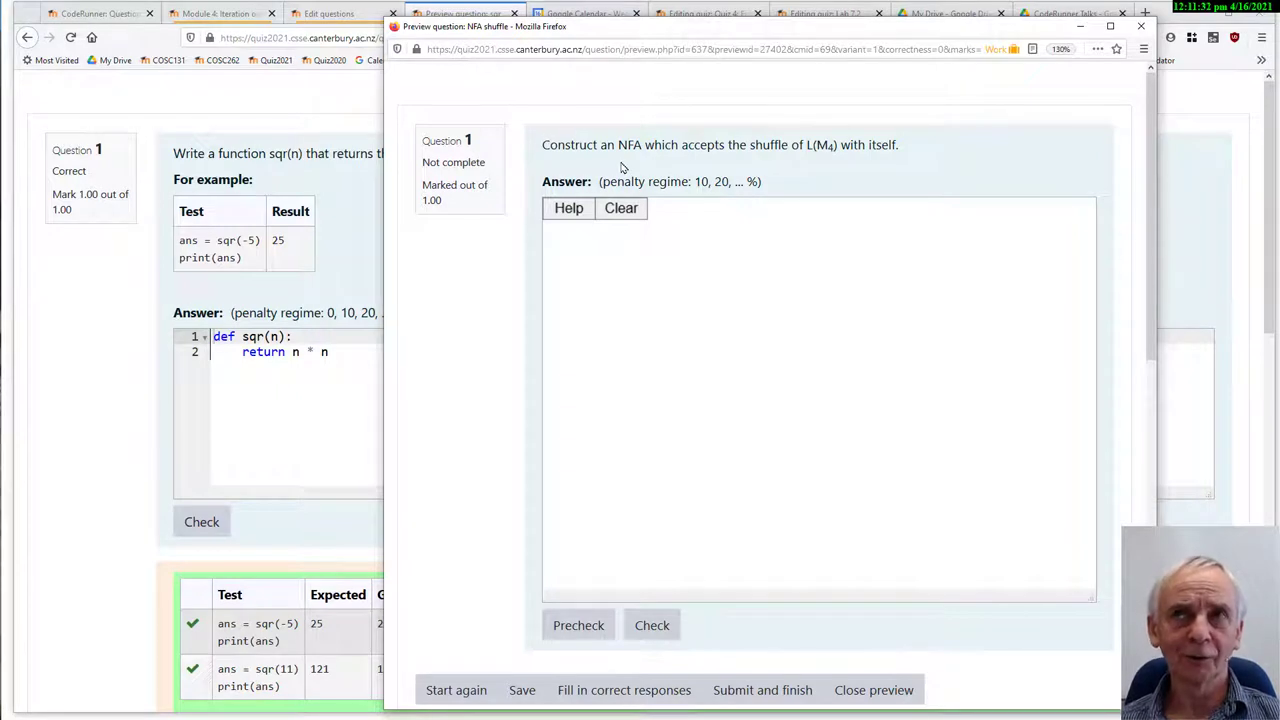
pyautogui.moveTo(847, 158)
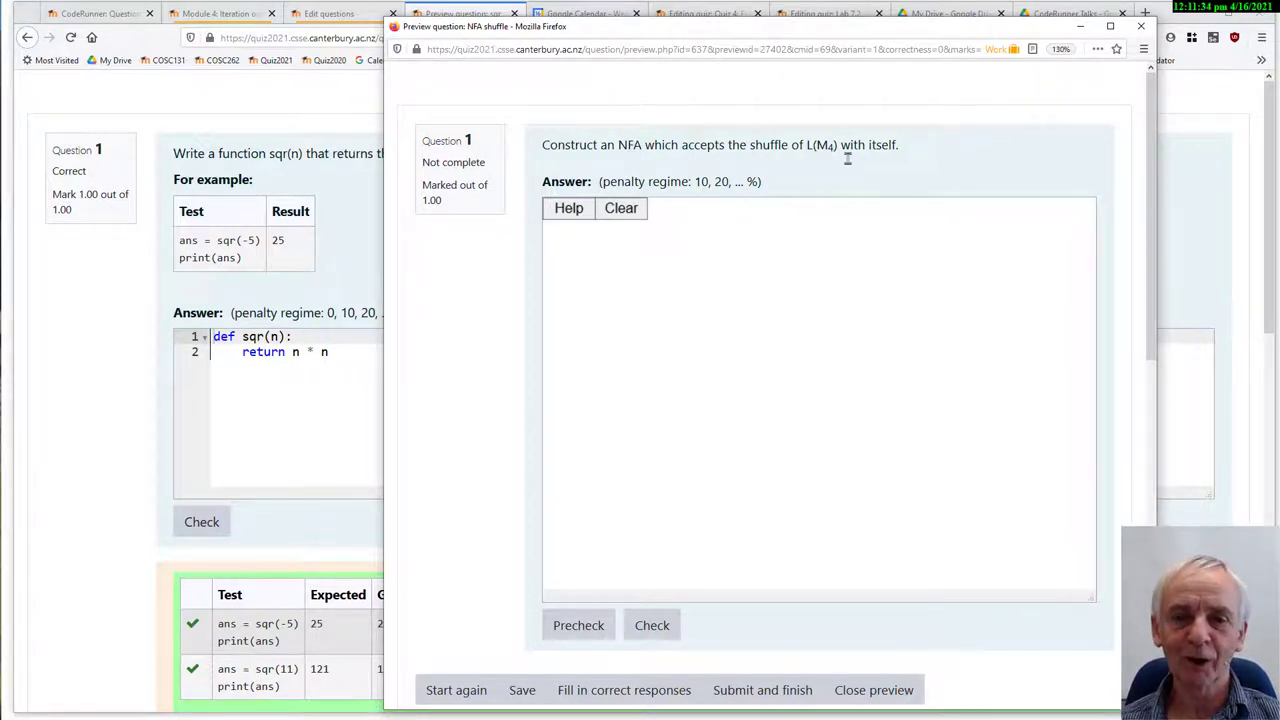
pyautogui.moveTo(794, 202)
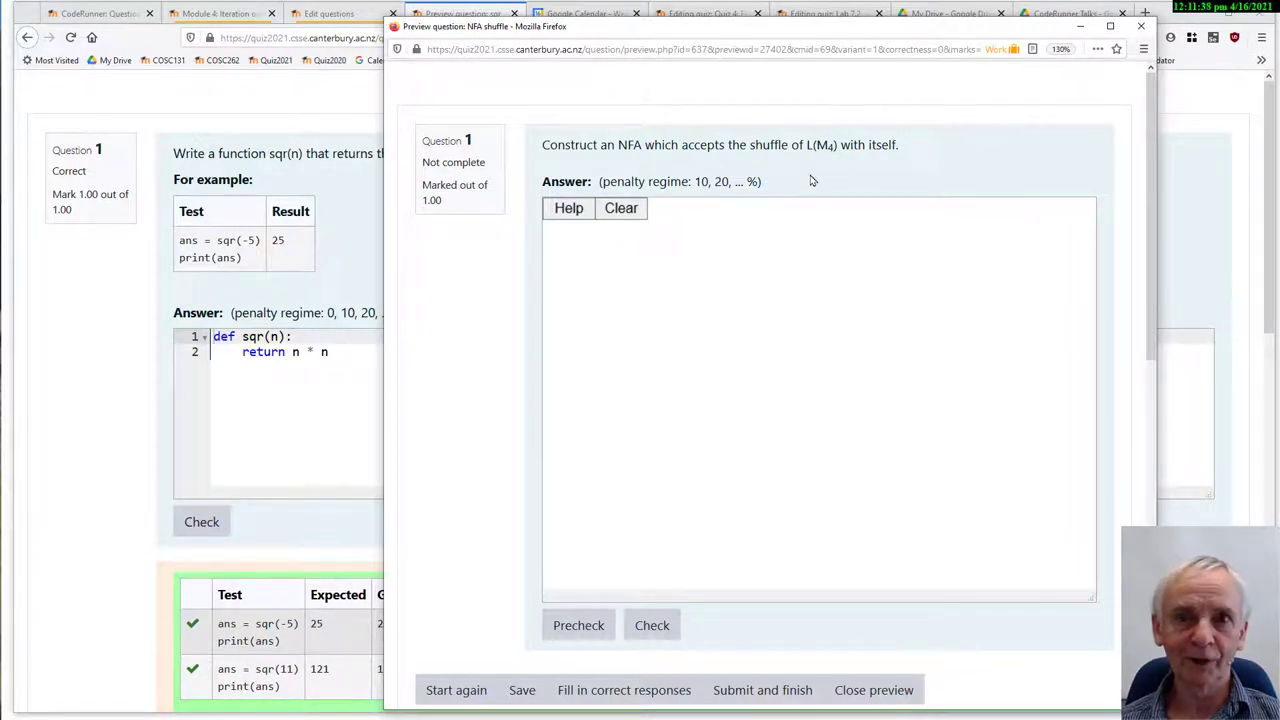
pyautogui.moveTo(816, 242)
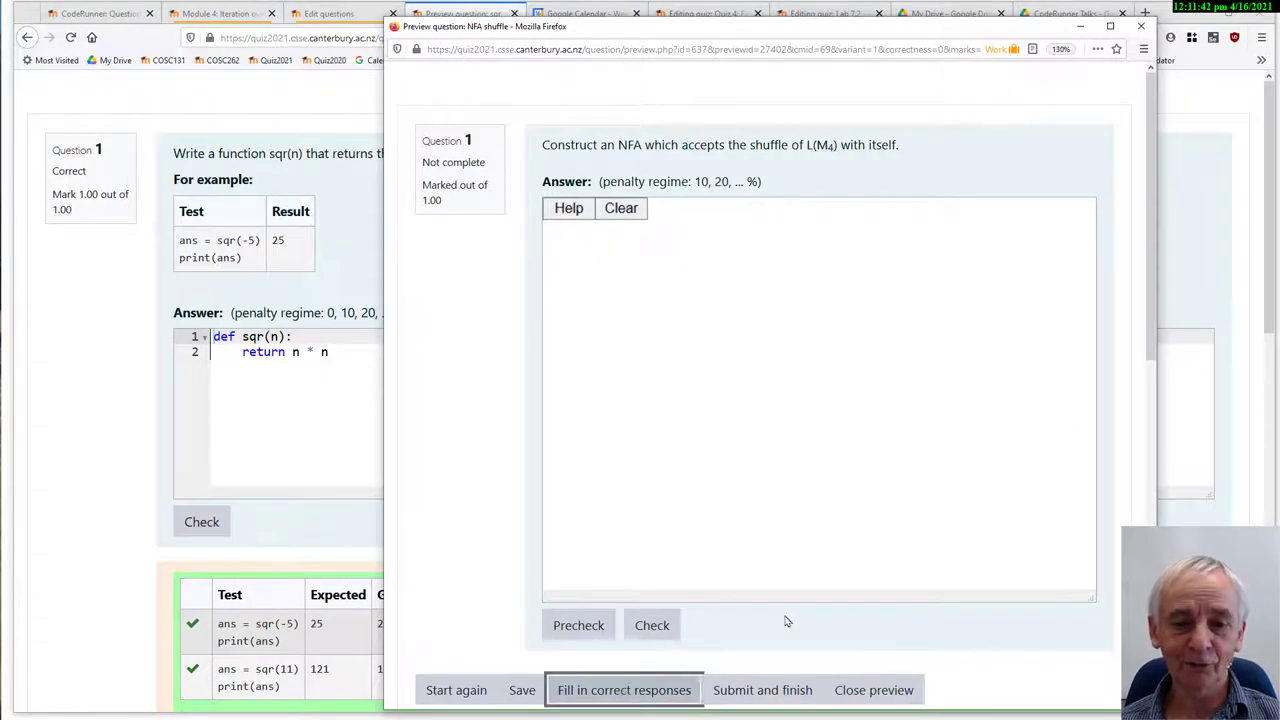
# - Fill in the correct nine-state NFA answer from q00 to q22
pyautogui.click(623, 690)
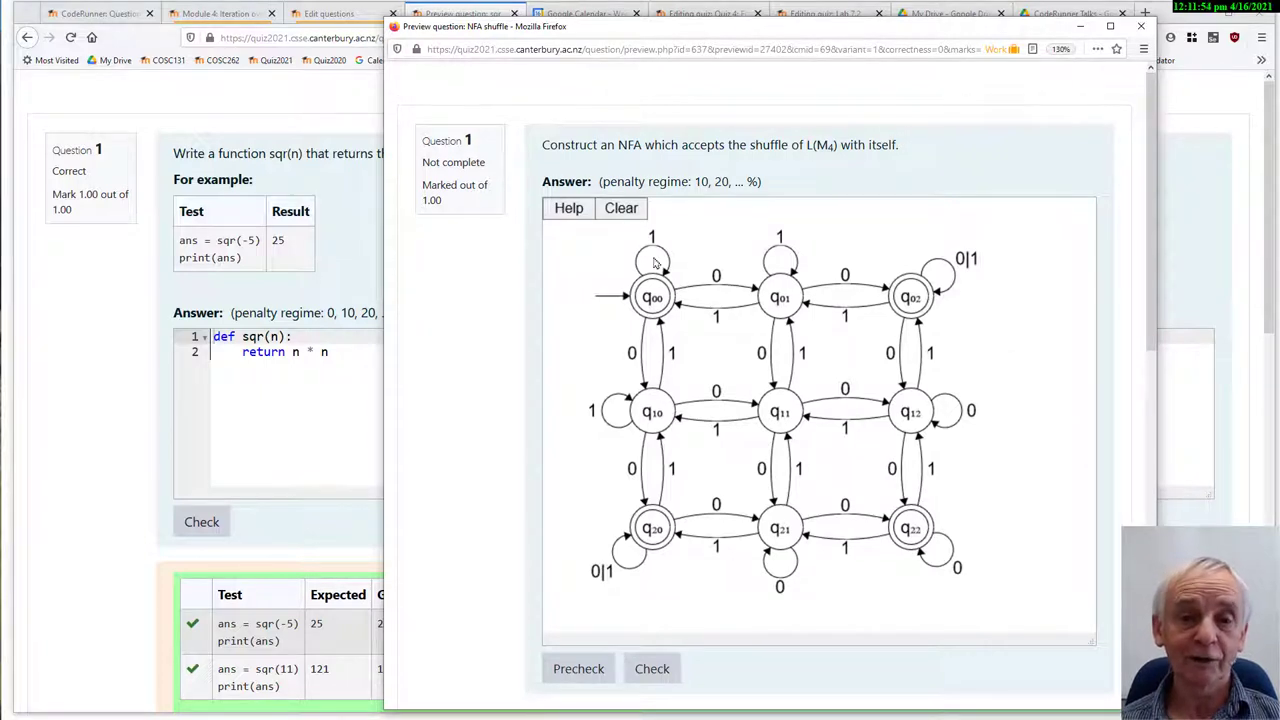
pyautogui.moveTo(753, 531)
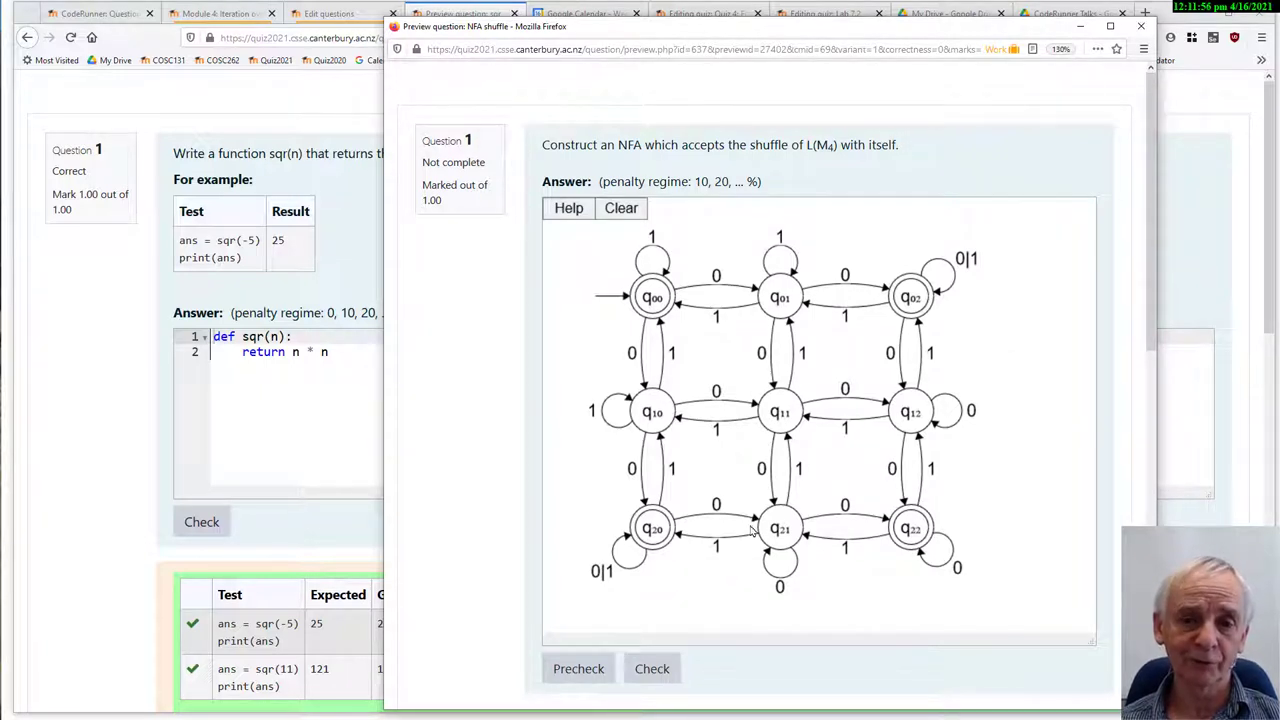
pyautogui.moveTo(897, 39)
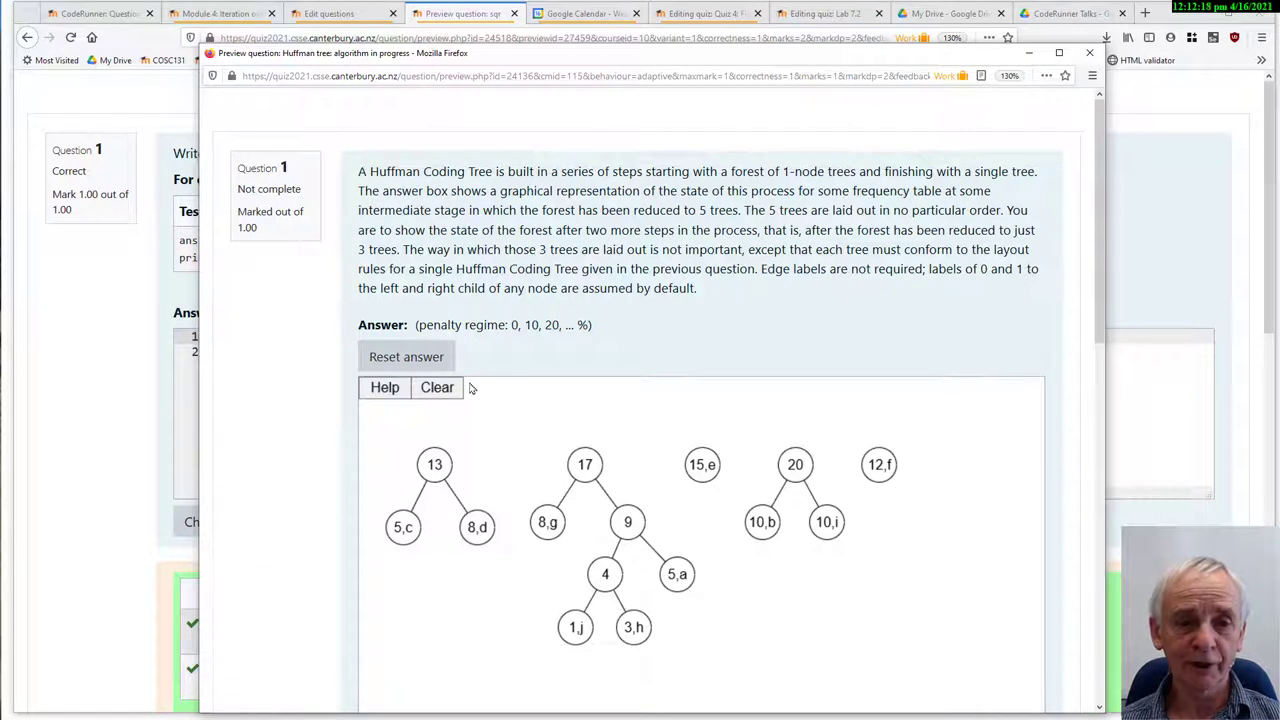
pyautogui.moveTo(500, 594)
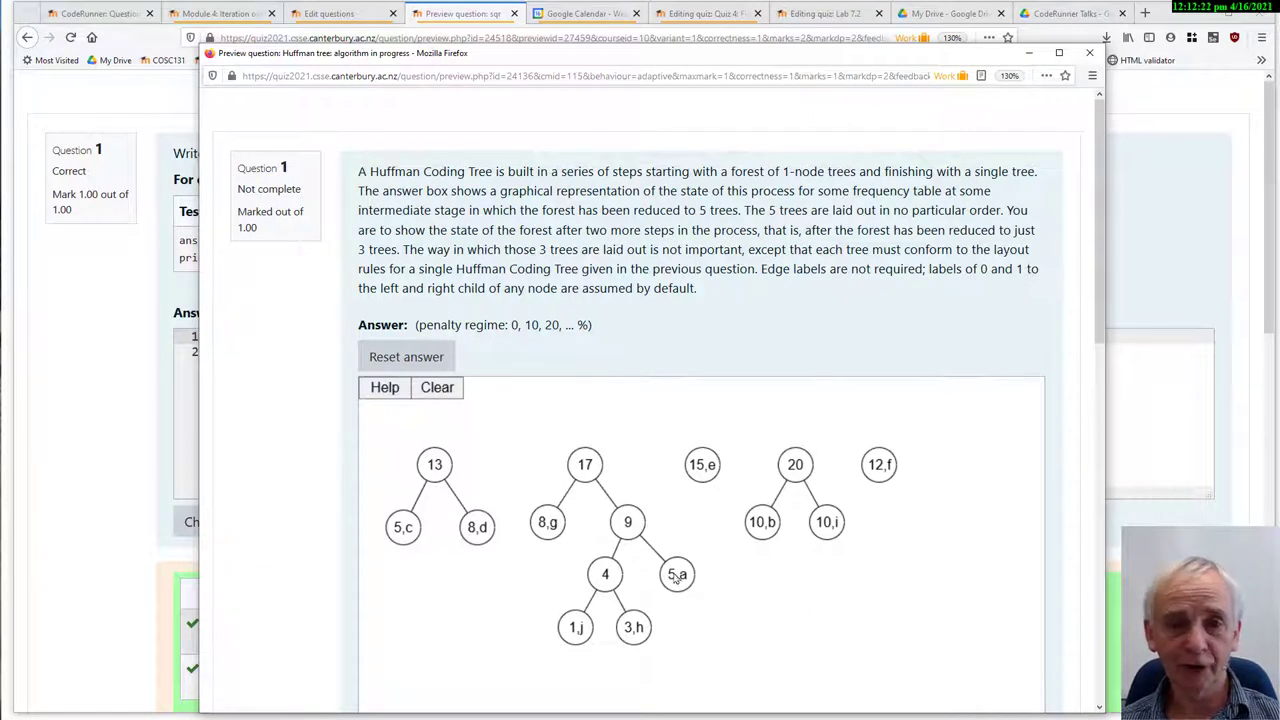
pyautogui.moveTo(499, 513)
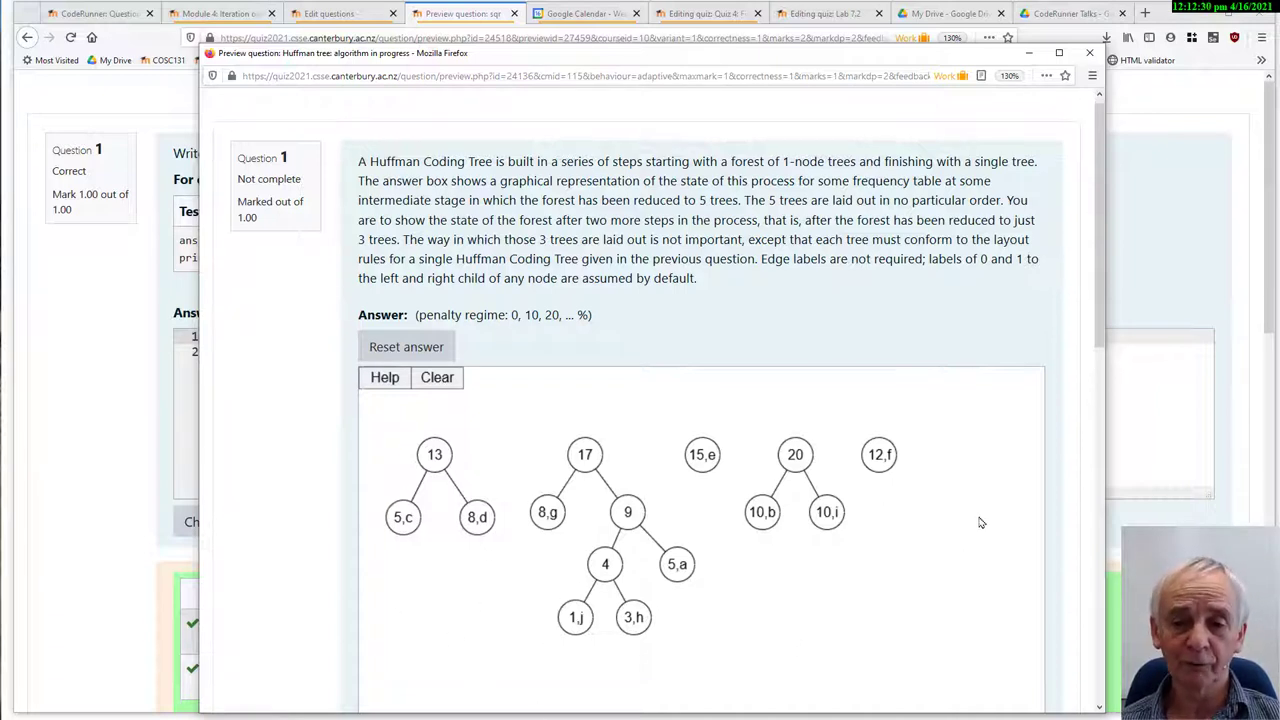
# - Merge 12,f and 13 under node 25 and drag the merged tree into place
pyautogui.scroll(-3)
pyautogui.write('25')
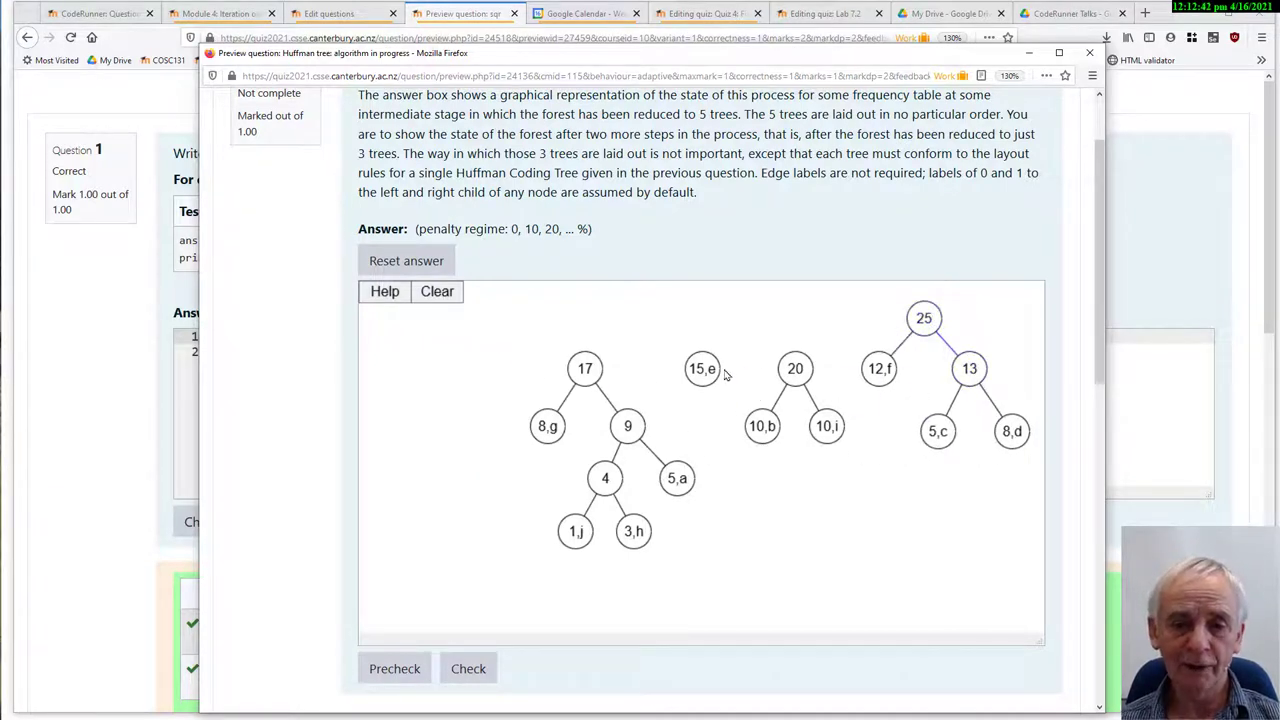
pyautogui.moveTo(701, 368); pyautogui.dragTo(501, 368)
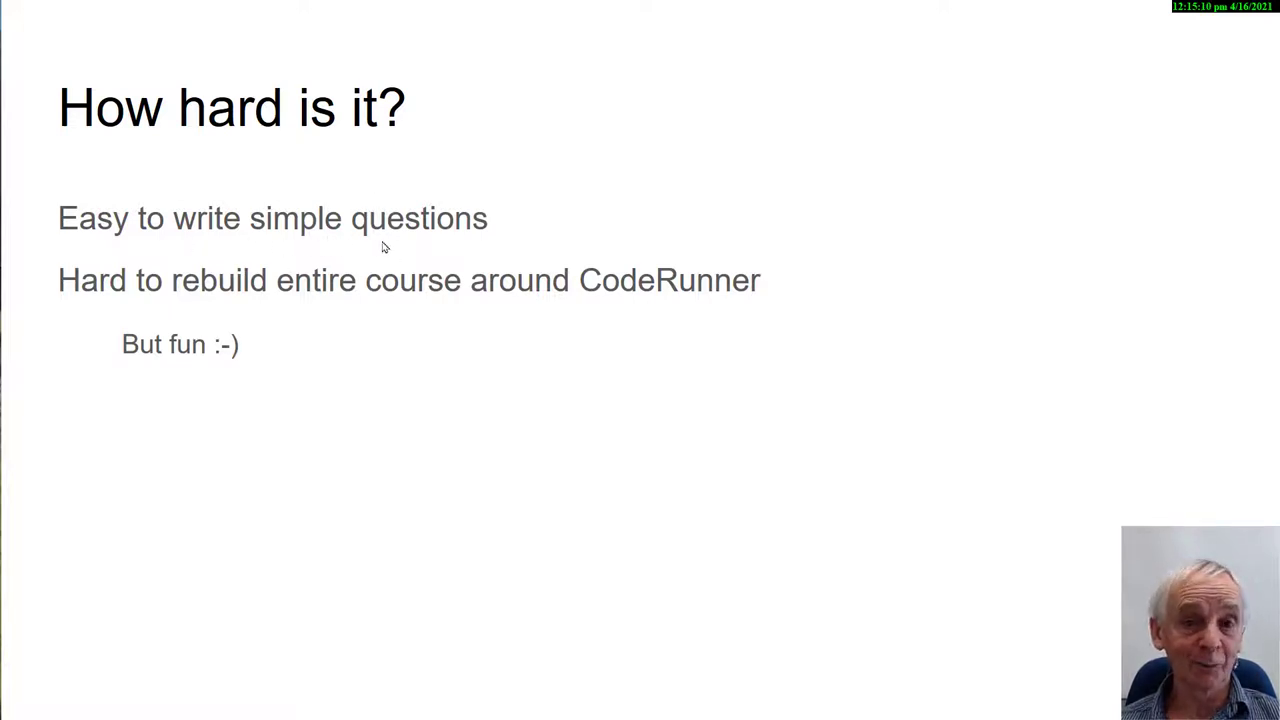
pyautogui.moveTo(70, 285)
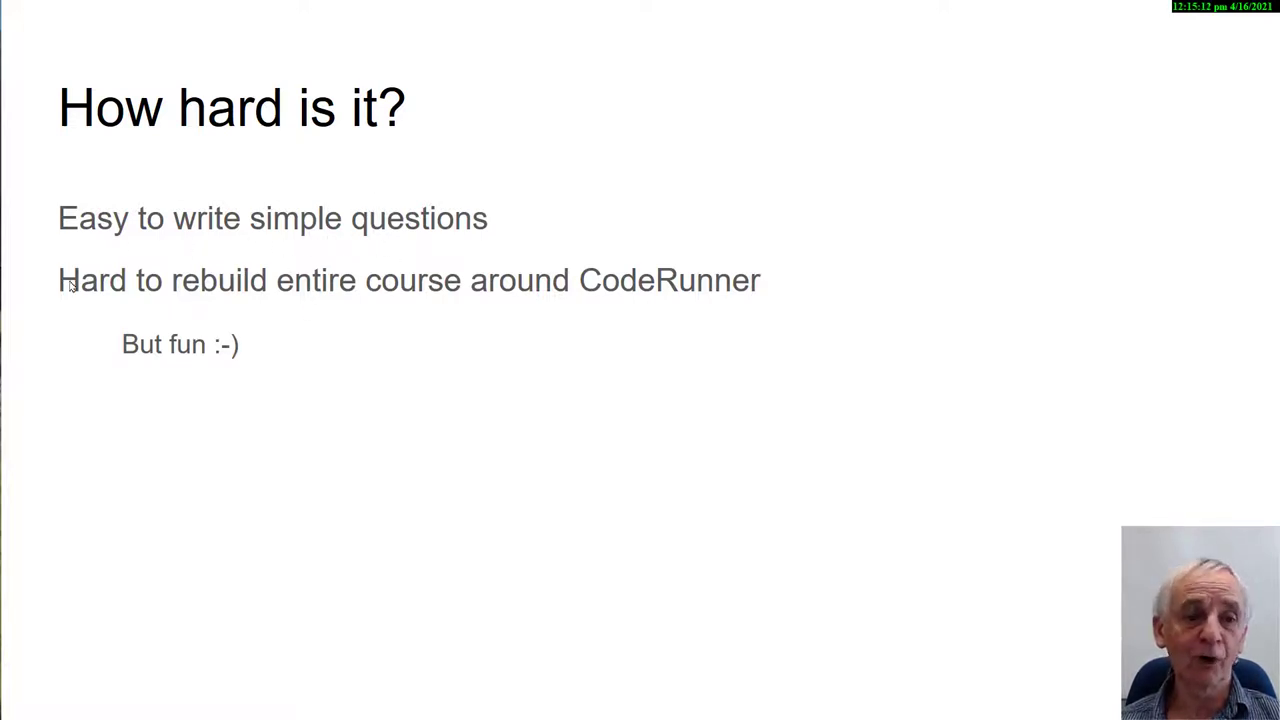
pyautogui.moveTo(366, 327)
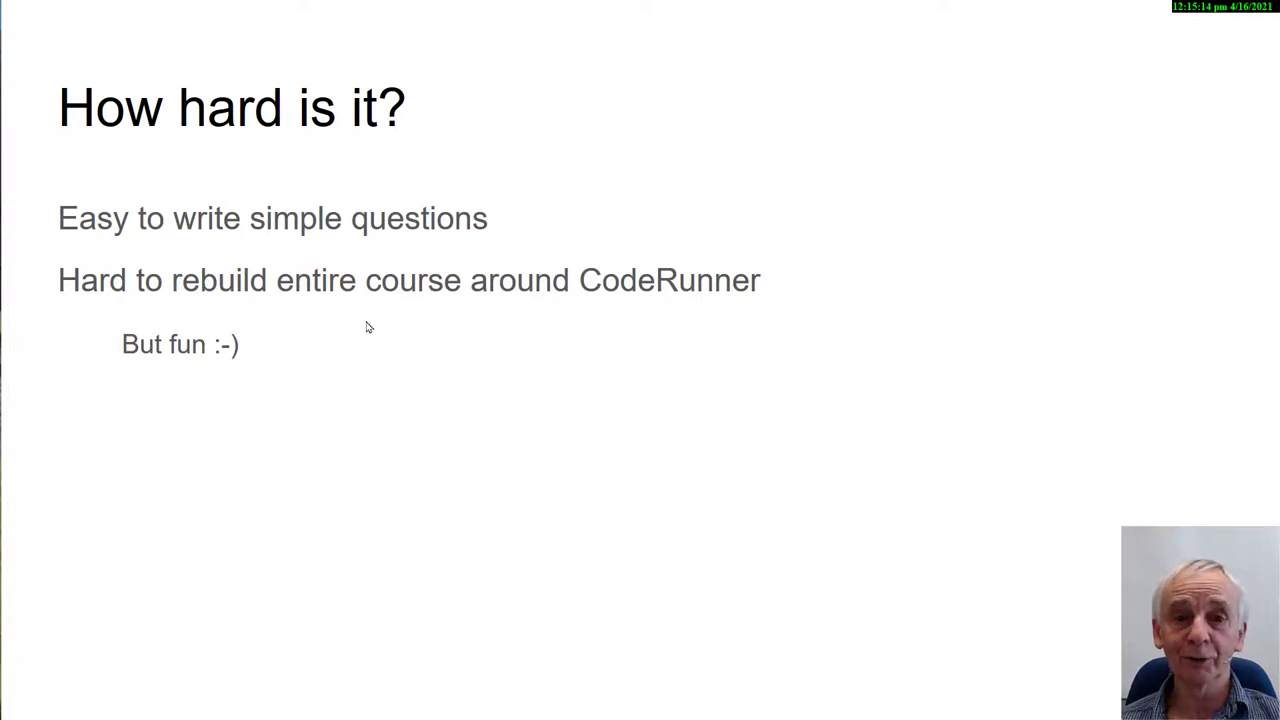
pyautogui.moveTo(645, 306)
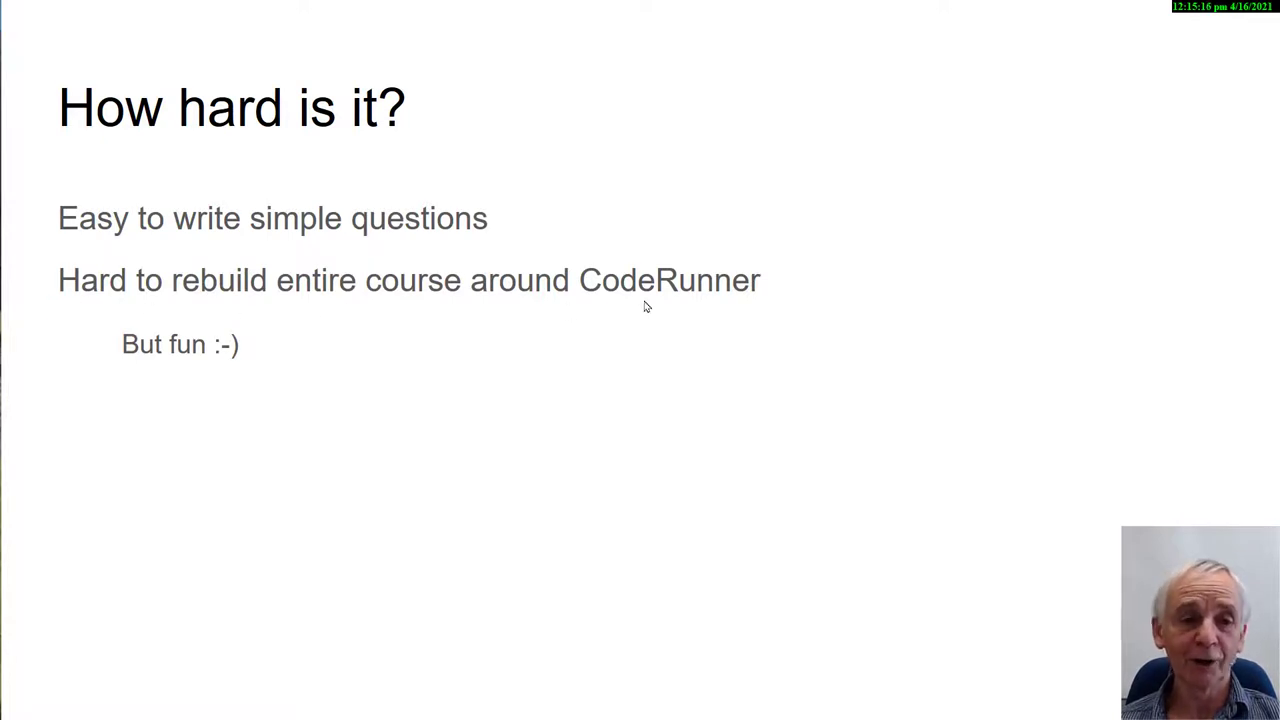
pyautogui.moveTo(126, 368)
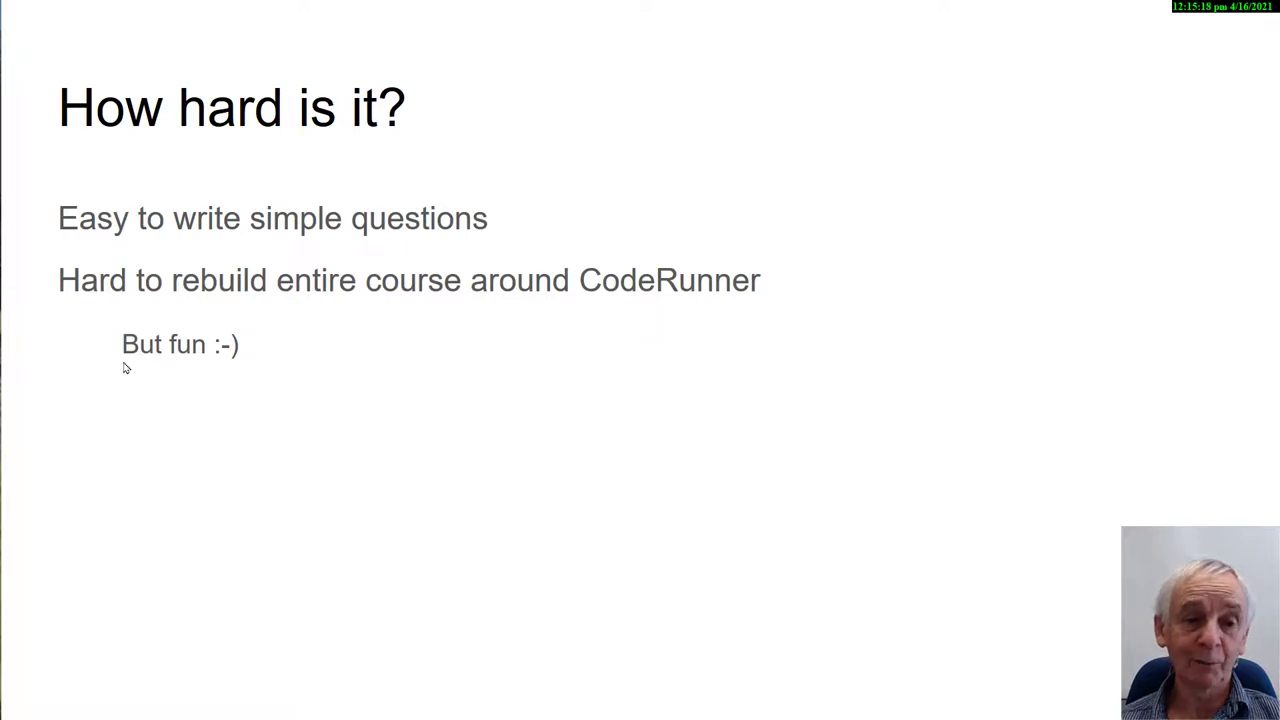
pyautogui.moveTo(477, 338)
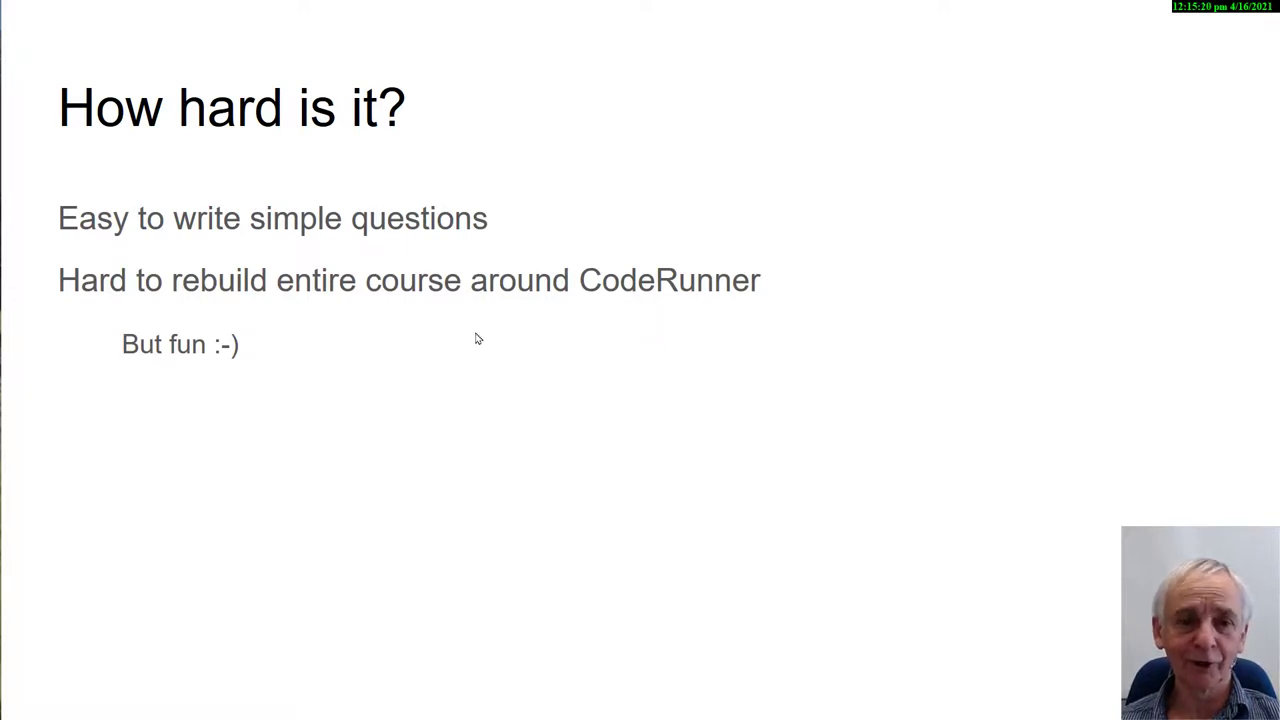
pyautogui.moveTo(530, 324)
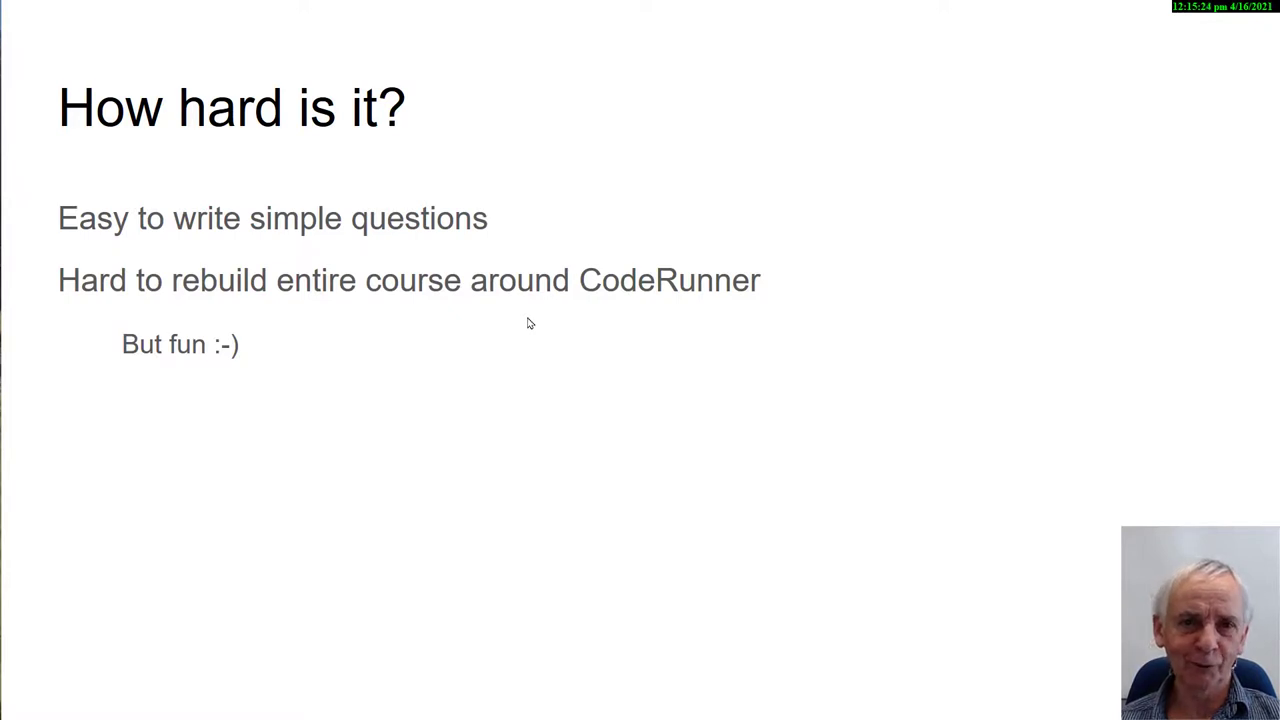
pyautogui.moveTo(545, 398)
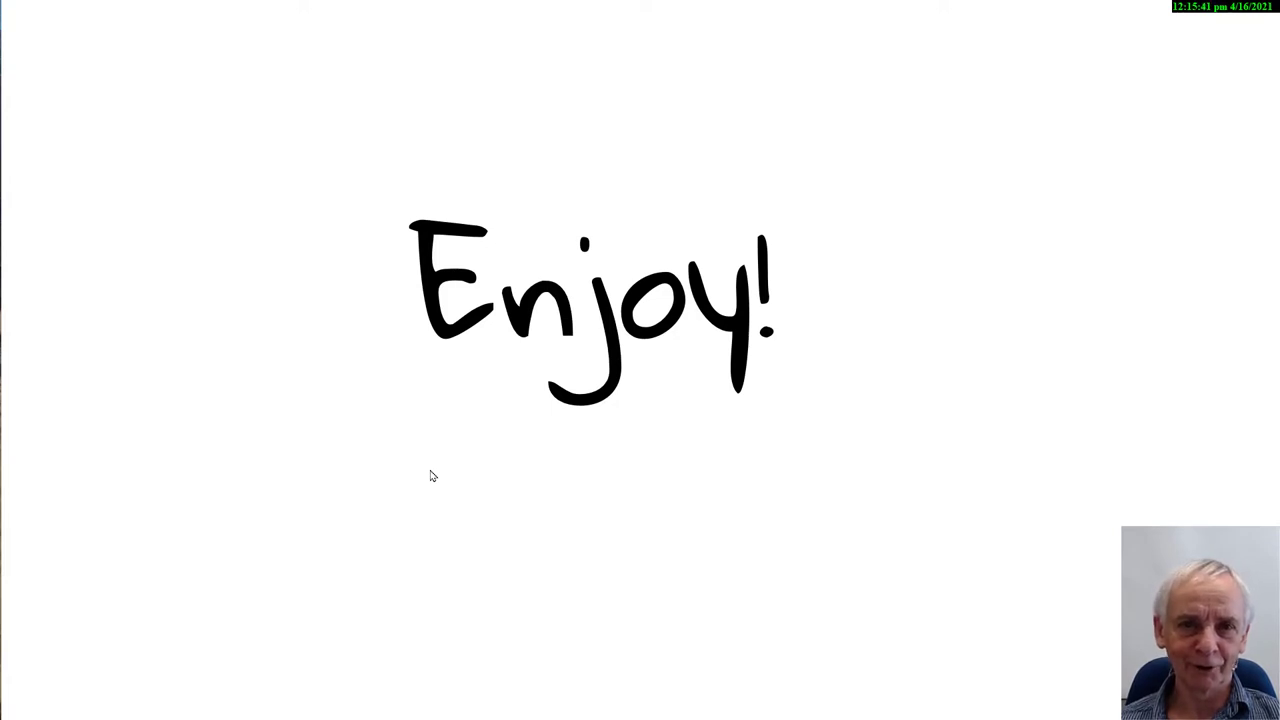
pyautogui.moveTo(487, 415)
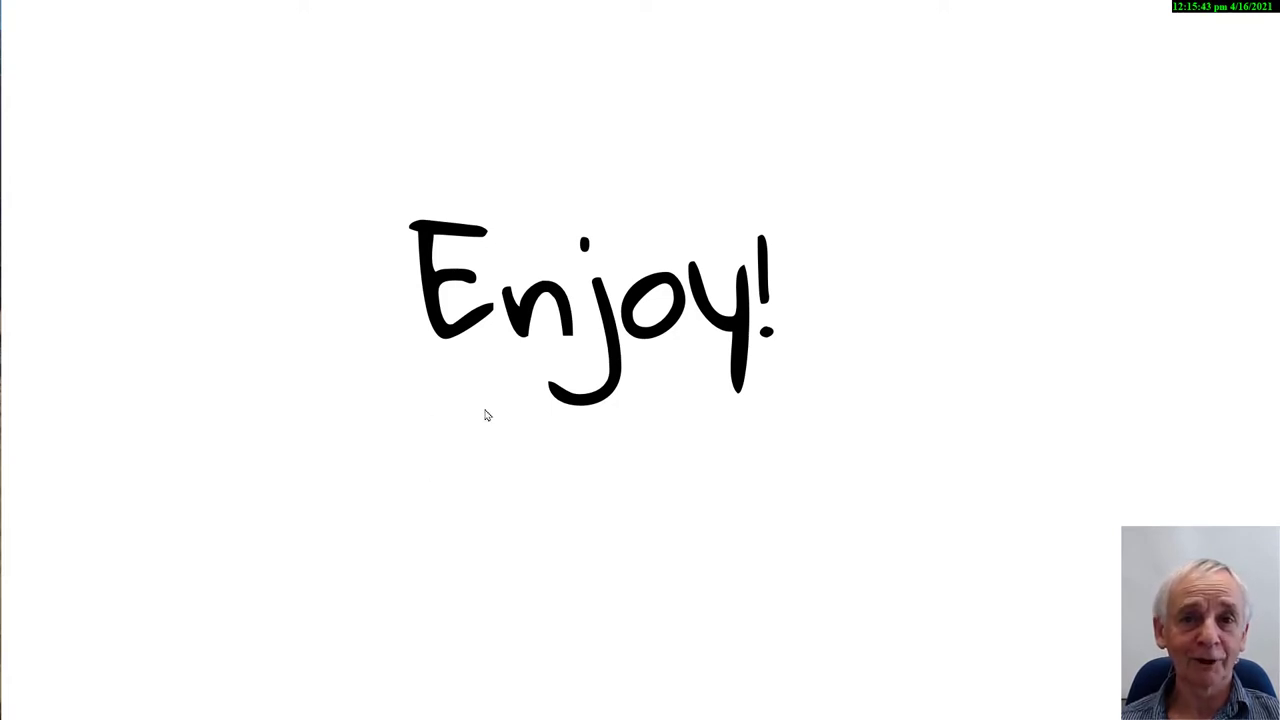